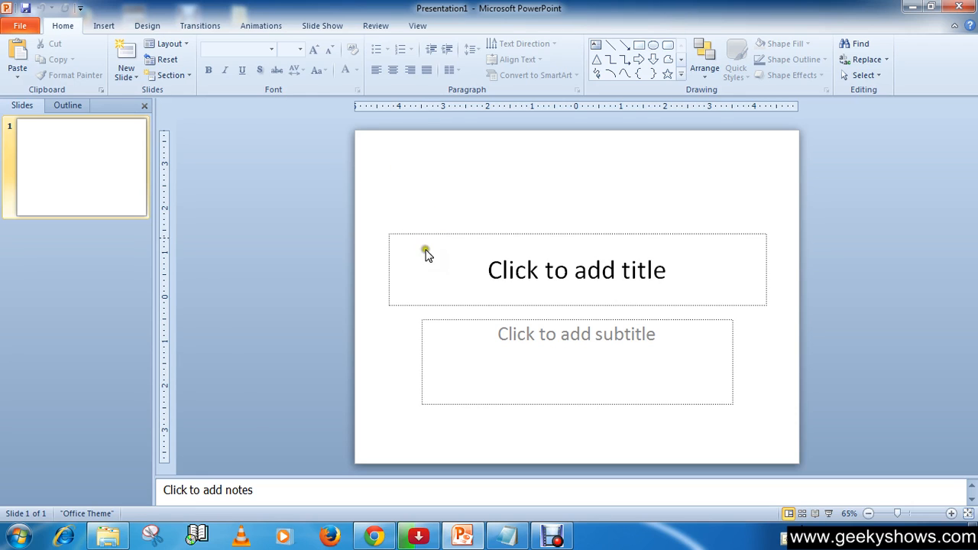
pyautogui.moveTo(410, 263)
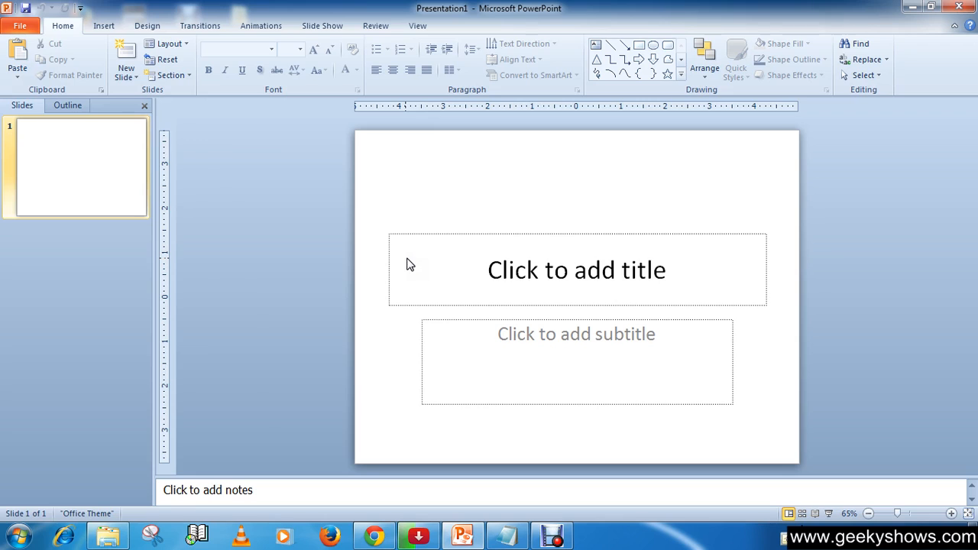
pyautogui.moveTo(535, 298)
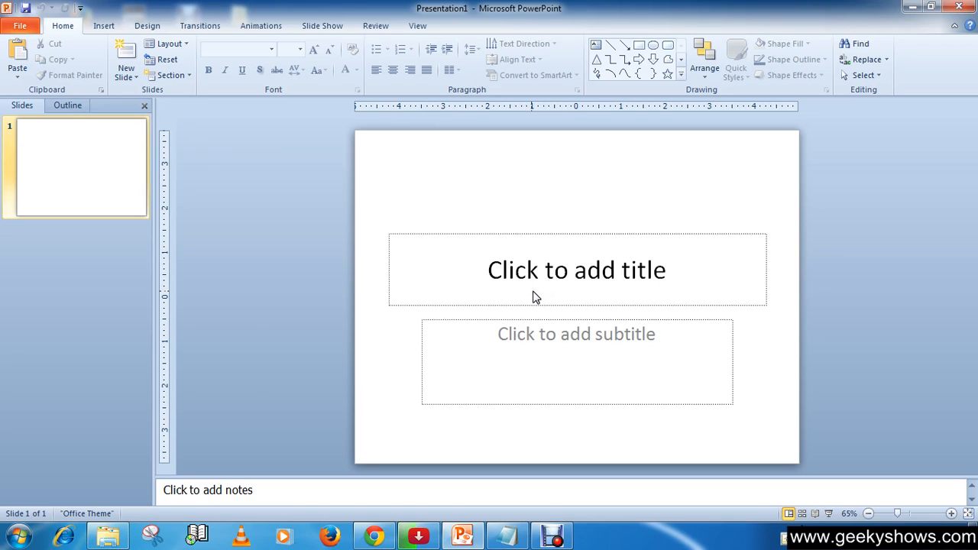
pyautogui.moveTo(524, 289)
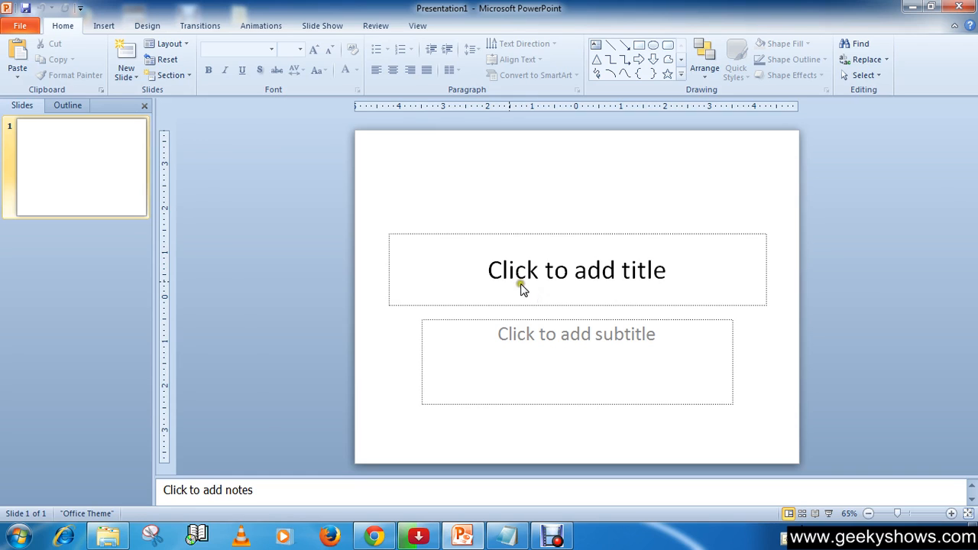
pyautogui.moveTo(405, 323)
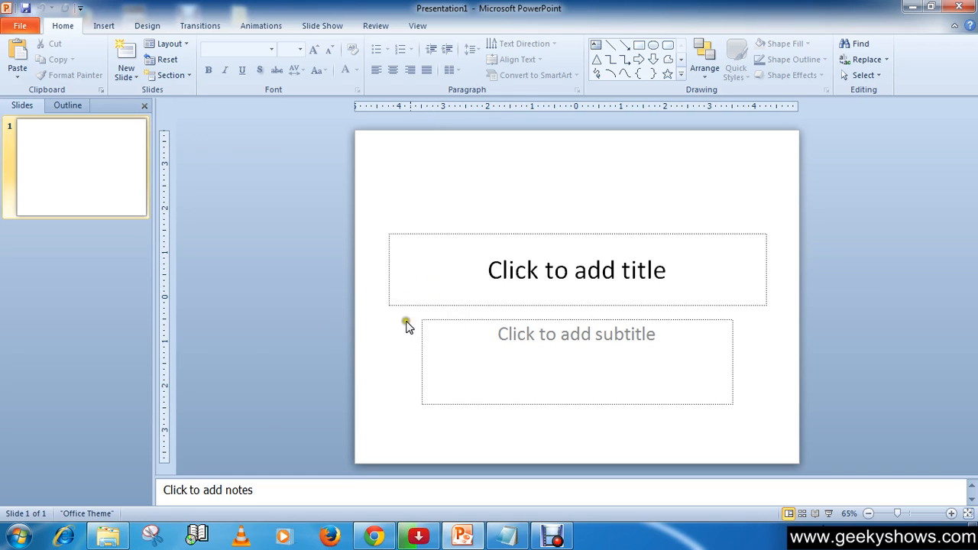
pyautogui.moveTo(451, 332)
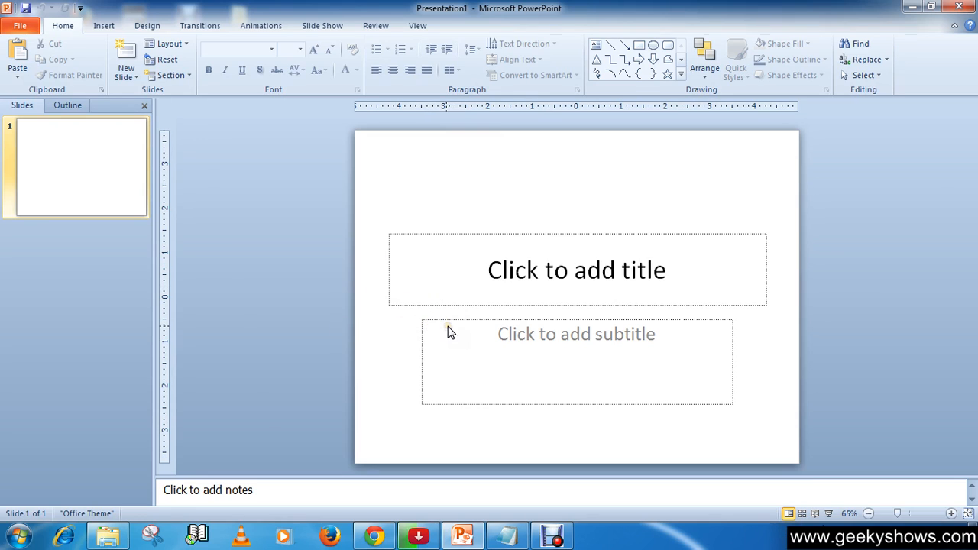
pyautogui.moveTo(433, 326)
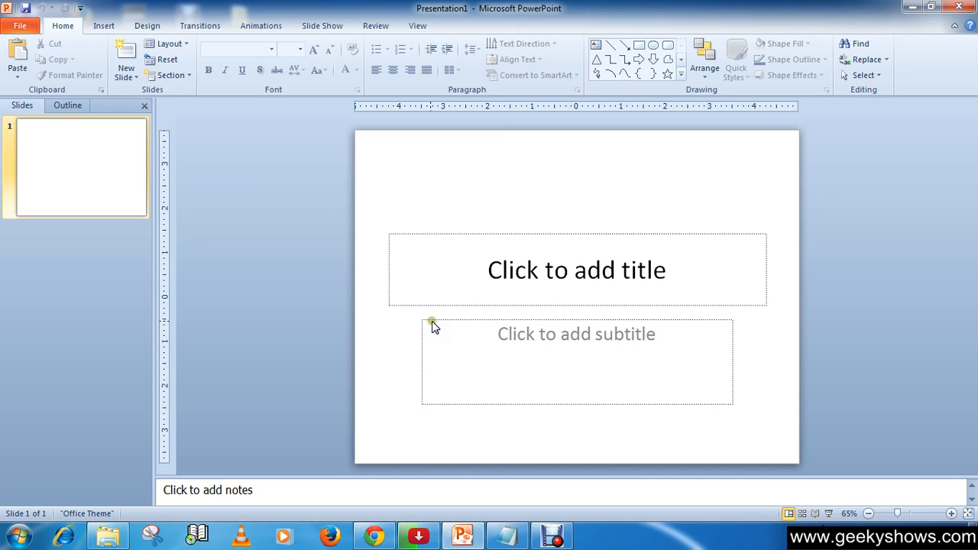
pyautogui.moveTo(394, 331)
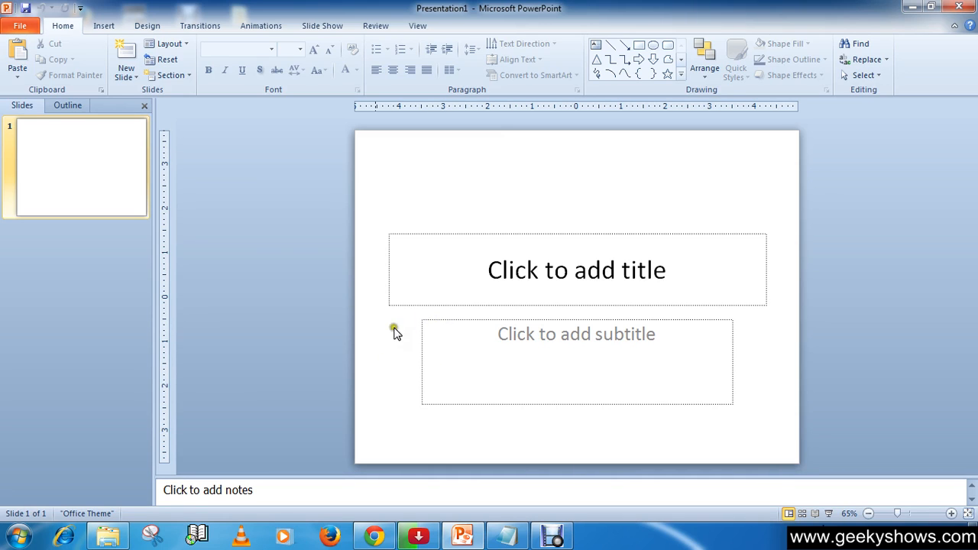
pyautogui.moveTo(478, 292)
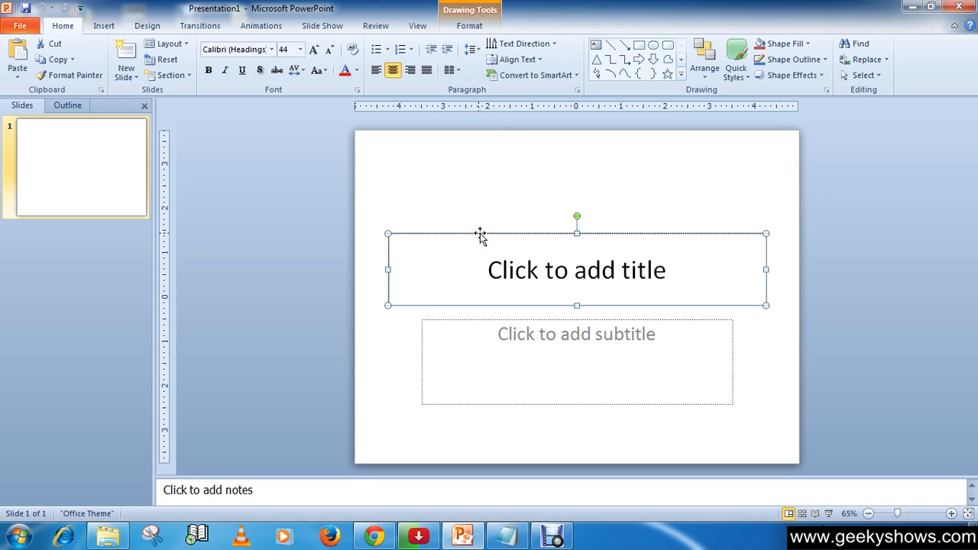
pyautogui.moveTo(446, 140)
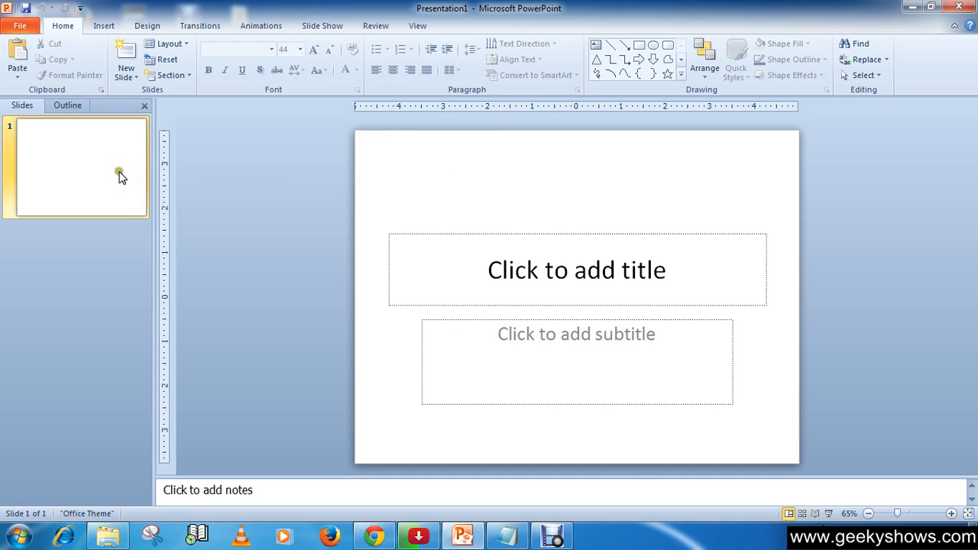
pyautogui.moveTo(126, 310)
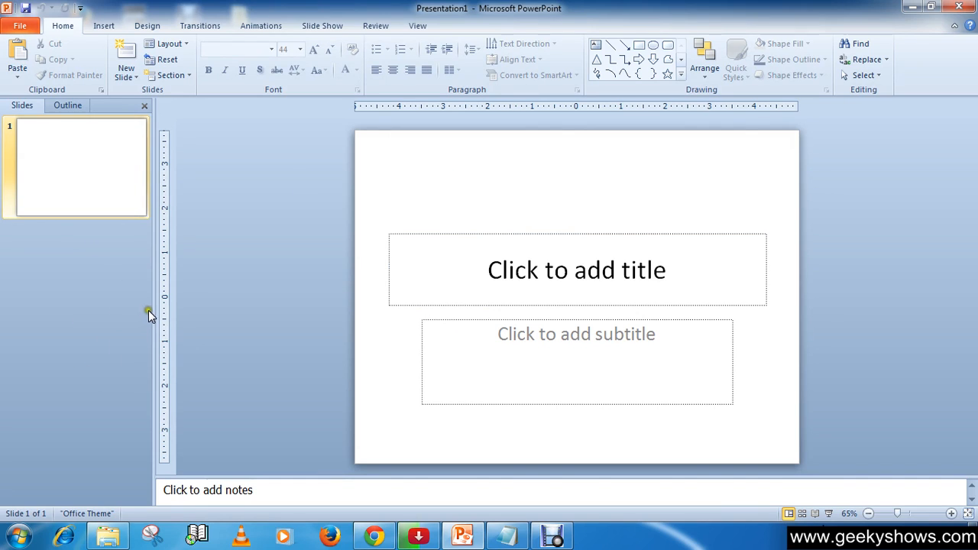
pyautogui.moveTo(640, 436)
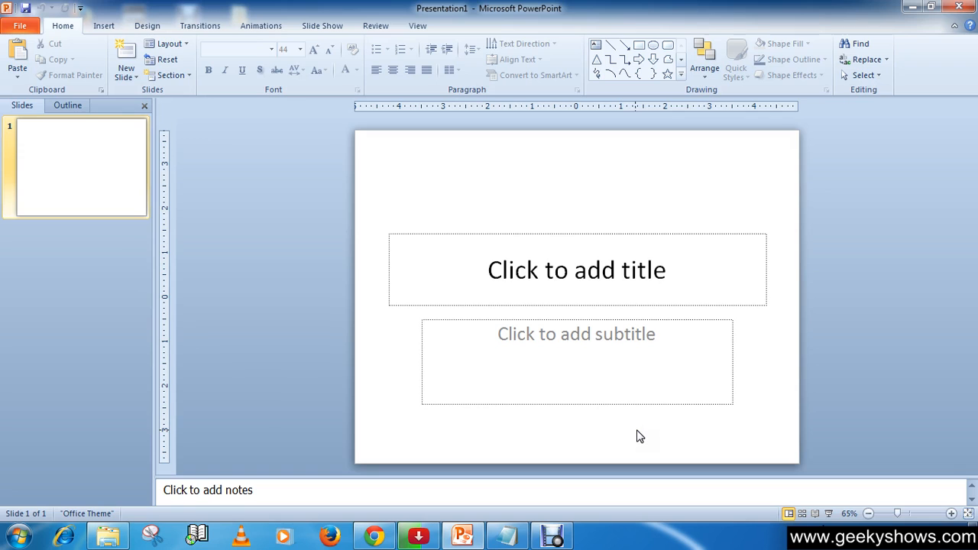
pyautogui.moveTo(609, 318)
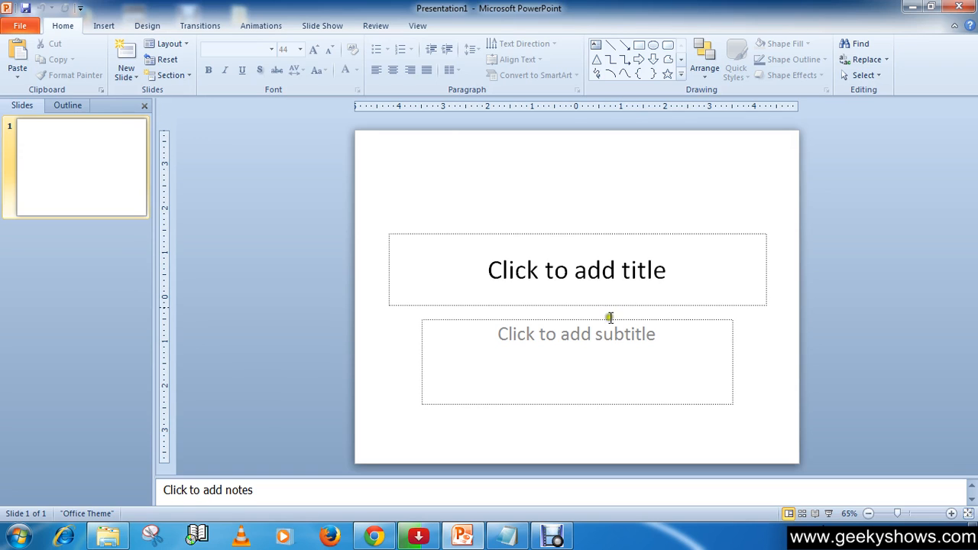
pyautogui.moveTo(568, 236)
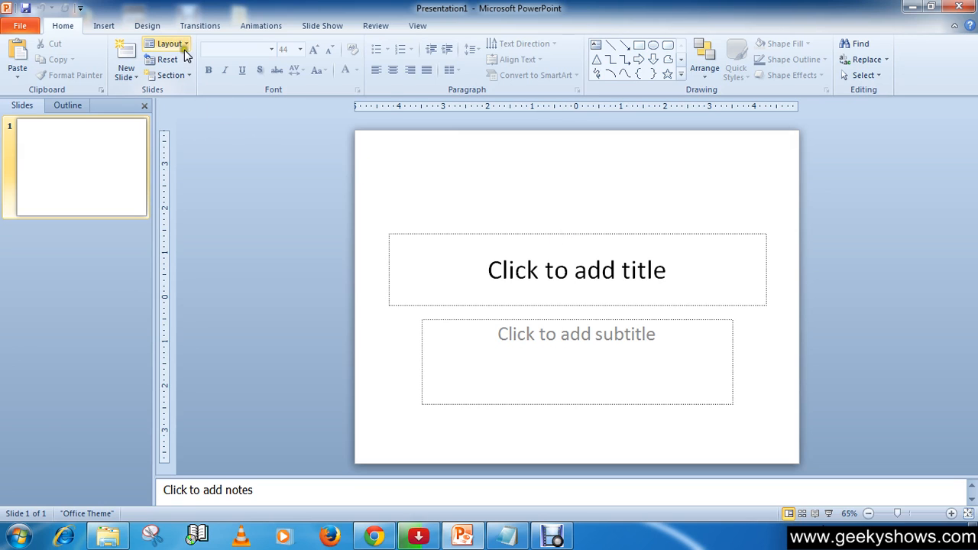
# Apply the Picture with Caption layout to the first slide.
pyautogui.click(165, 43)
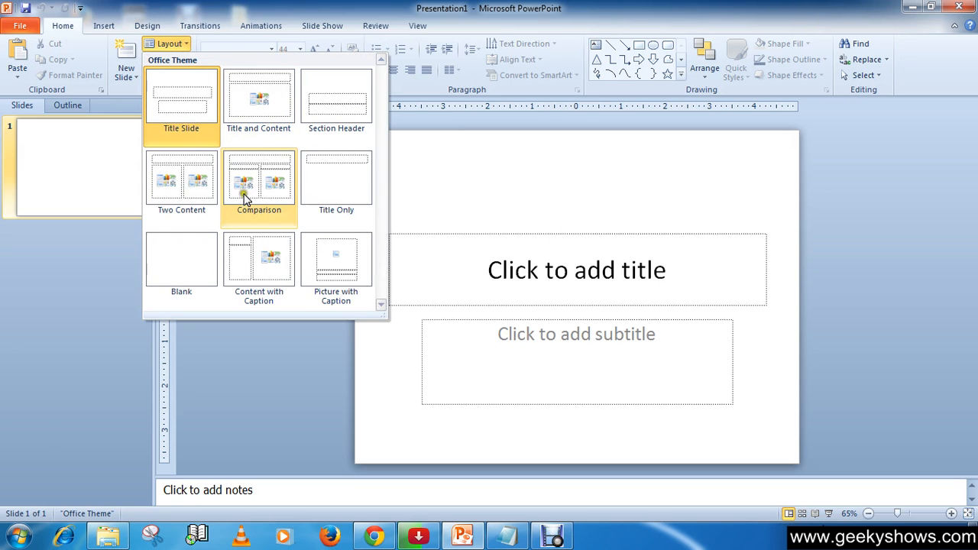
pyautogui.moveTo(181, 260)
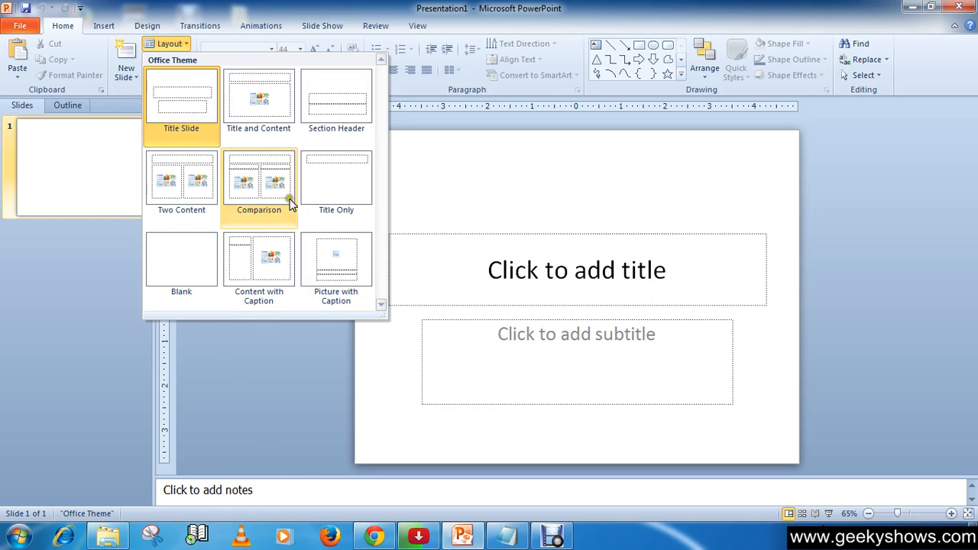
pyautogui.moveTo(259, 97)
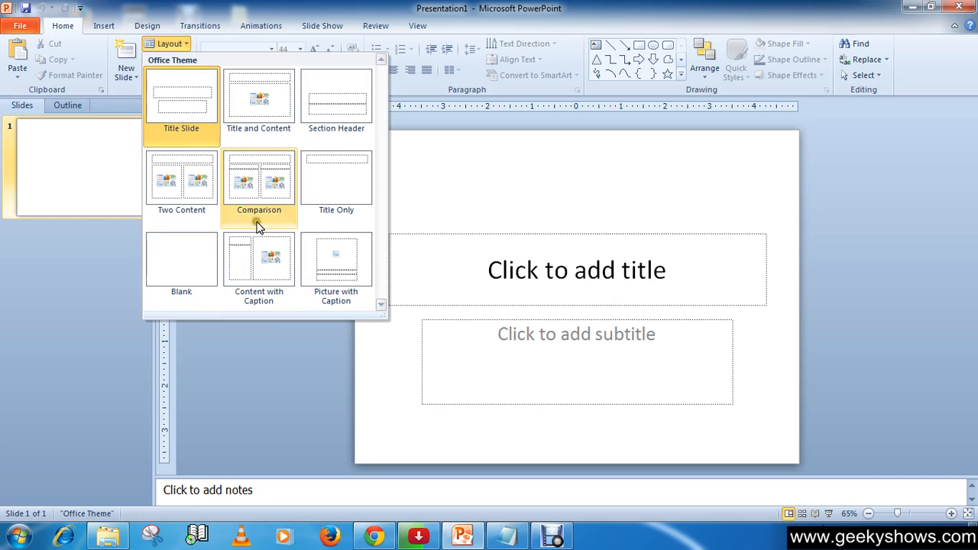
pyautogui.moveTo(336, 267)
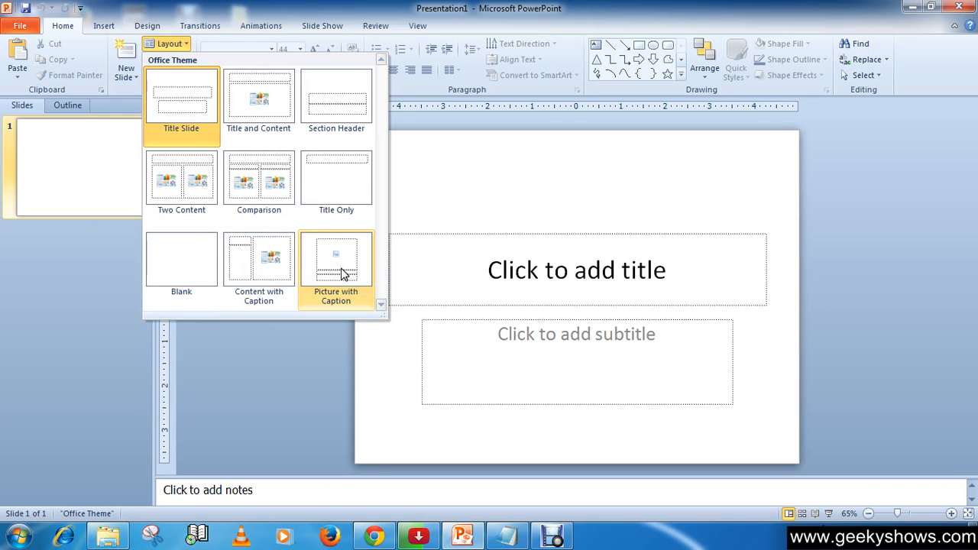
pyautogui.click(335, 260)
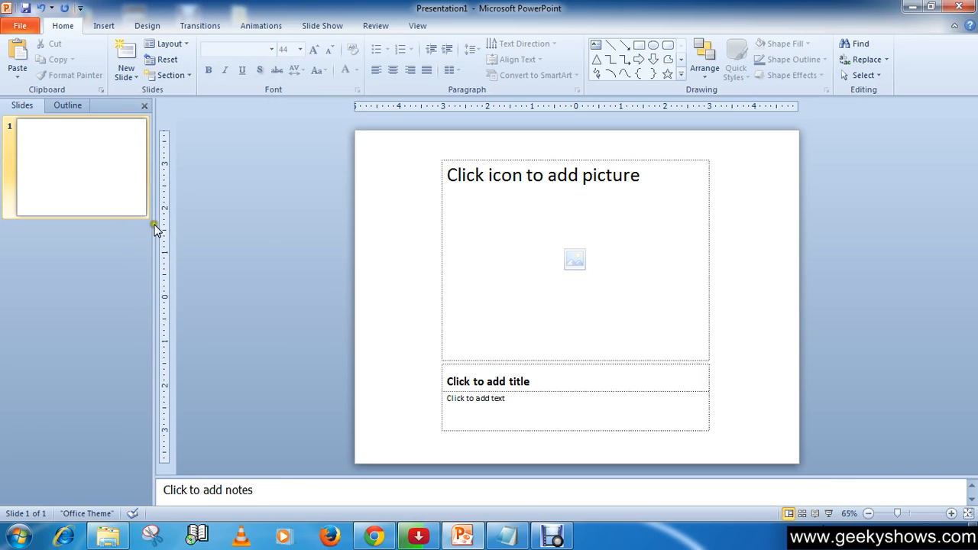
pyautogui.moveTo(582, 240)
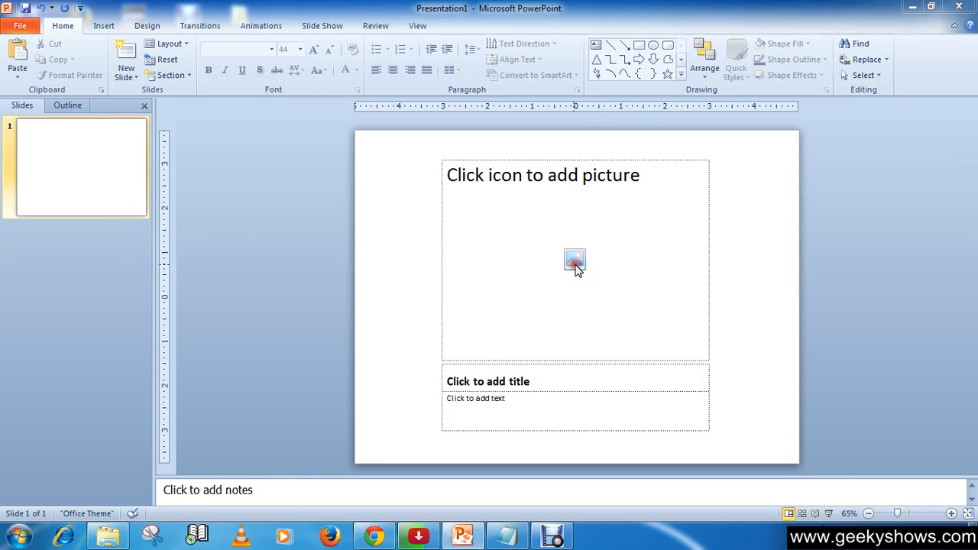
# Insert the photo of the blue phone beside its box into the picture placeholder.
pyautogui.click(575, 260)
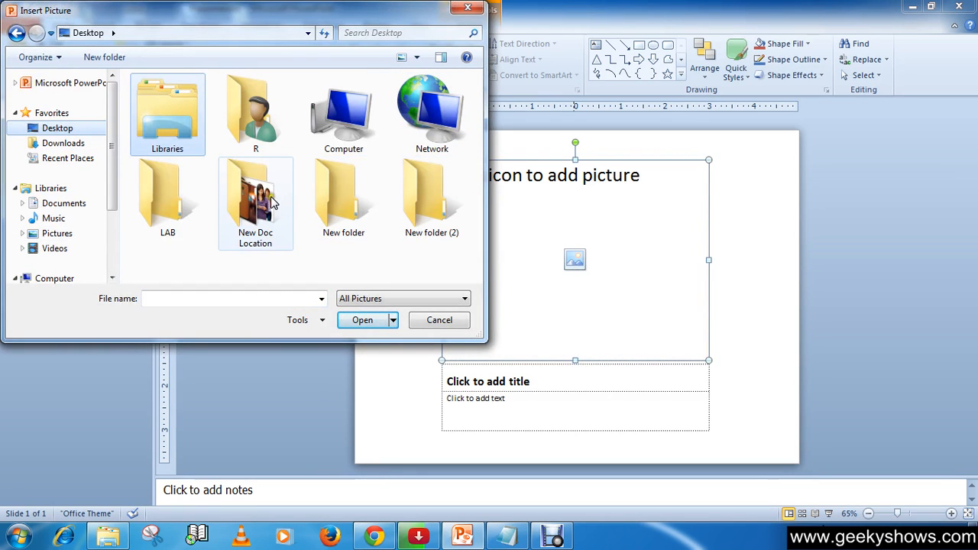
pyautogui.doubleClick(255, 195)
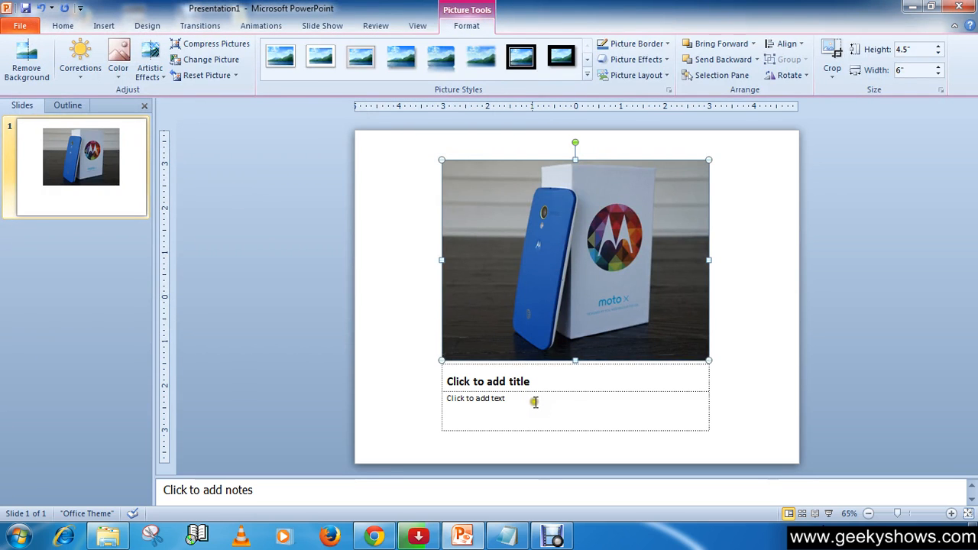
pyautogui.click(575, 410)
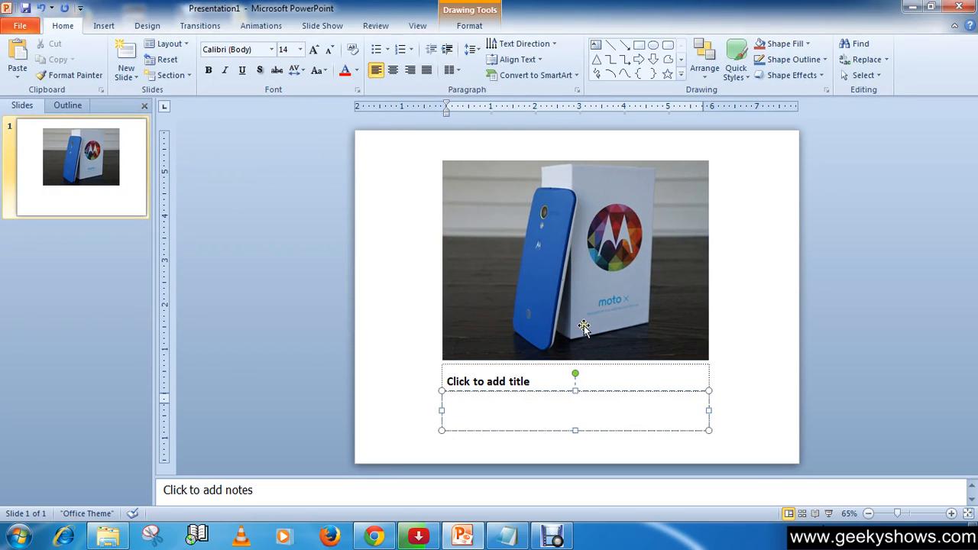
pyautogui.moveTo(624, 292)
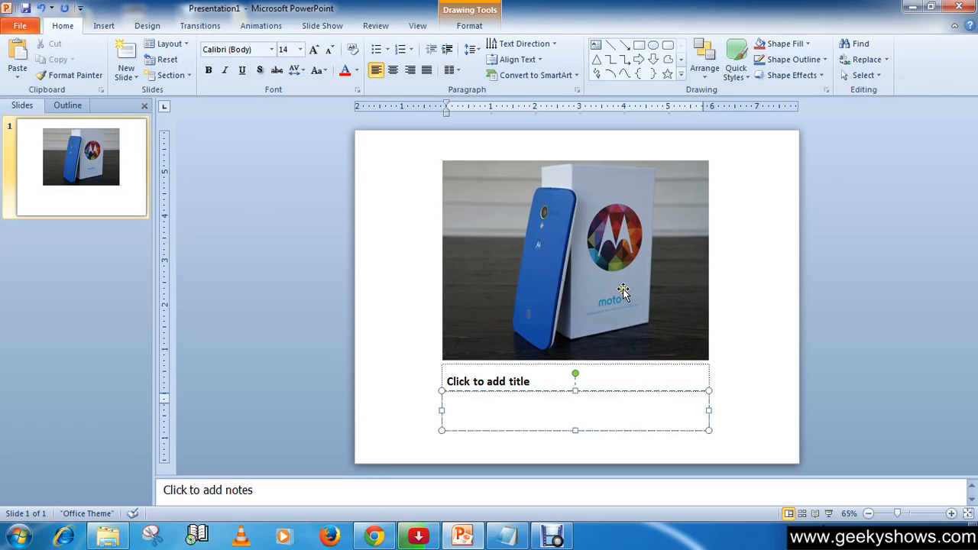
pyautogui.moveTo(640, 298)
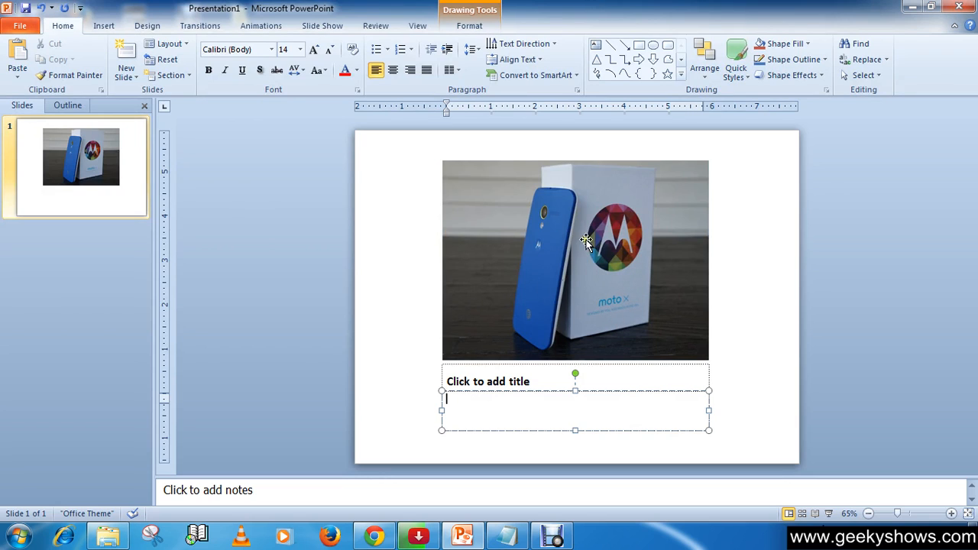
pyautogui.moveTo(541, 250)
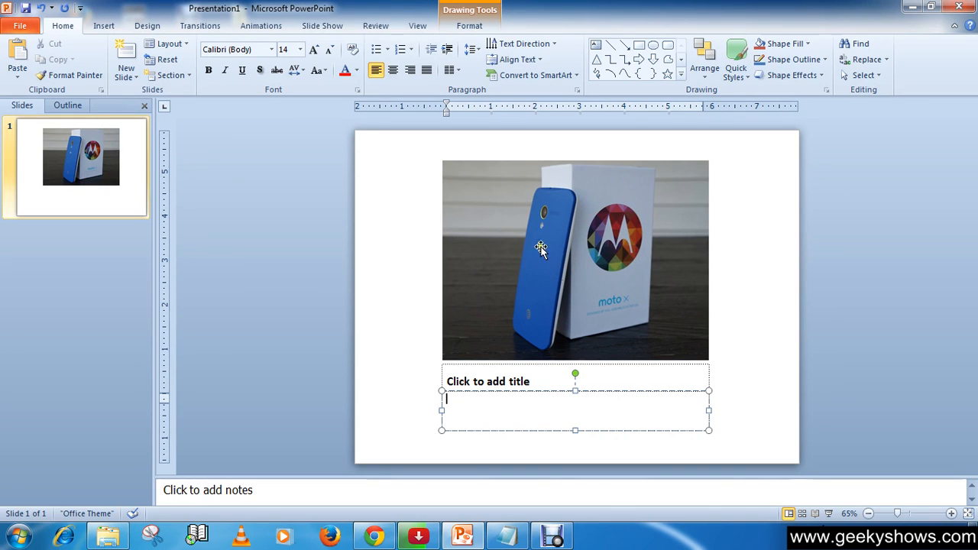
pyautogui.moveTo(489, 388)
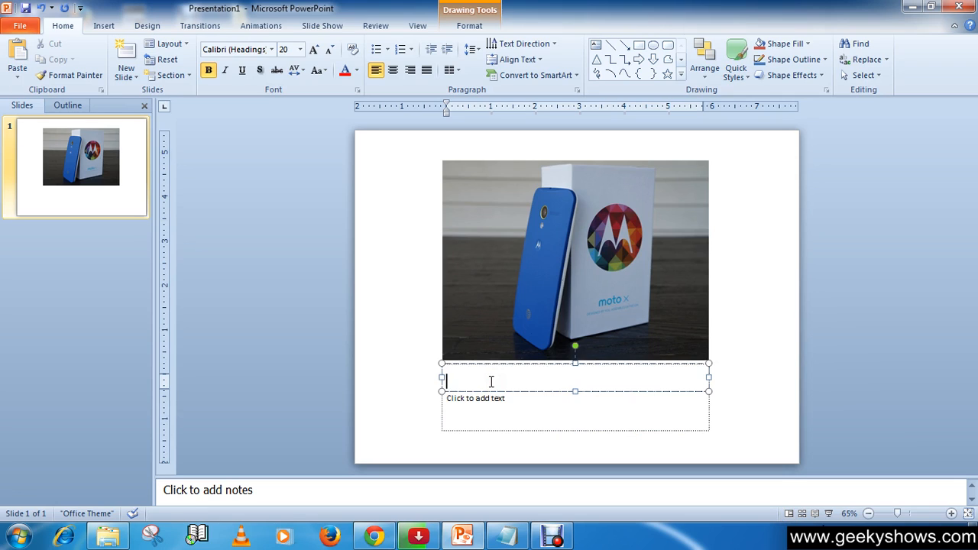
# Type the title 'Marketing Presentation' on the first slide.
pyautogui.write('Marke')
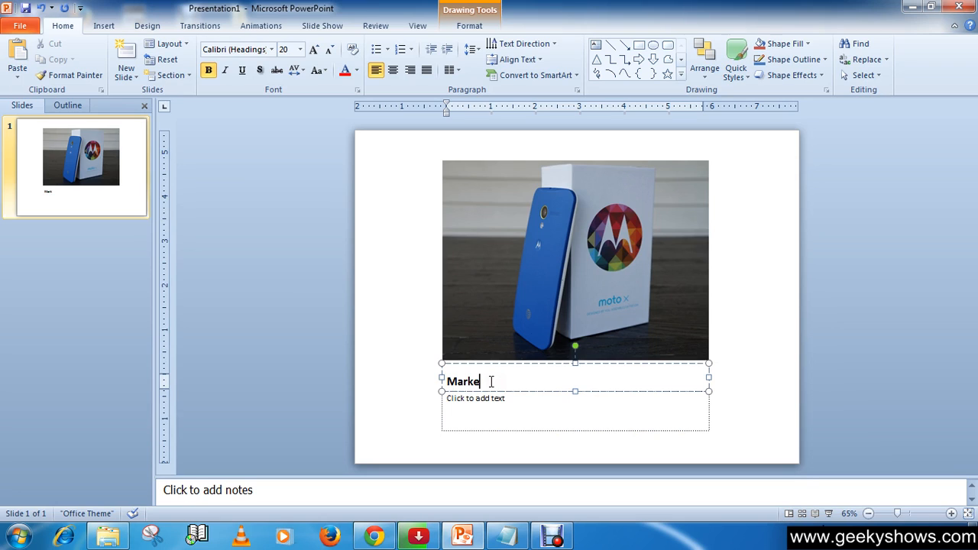
pyautogui.write('ting')
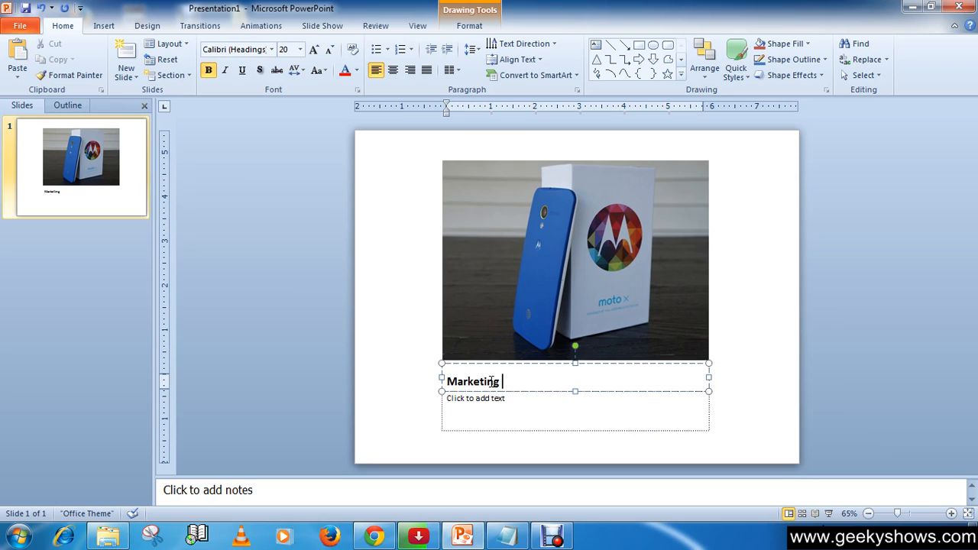
pyautogui.write('P')
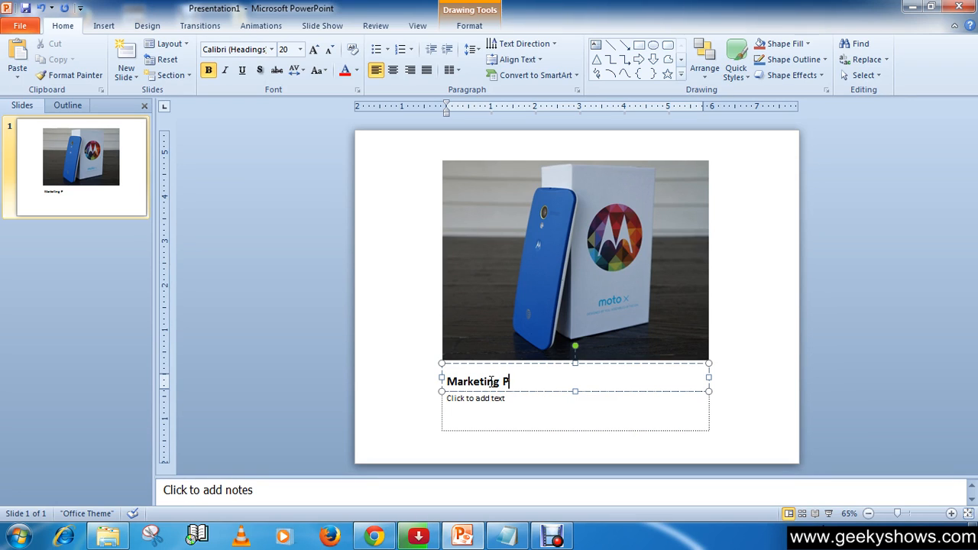
pyautogui.write('resent')
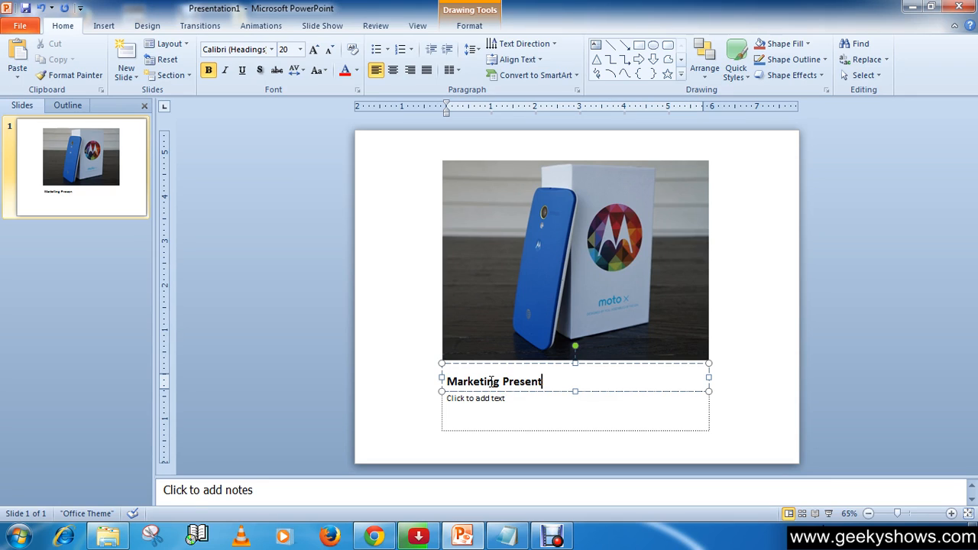
pyautogui.write('ation')
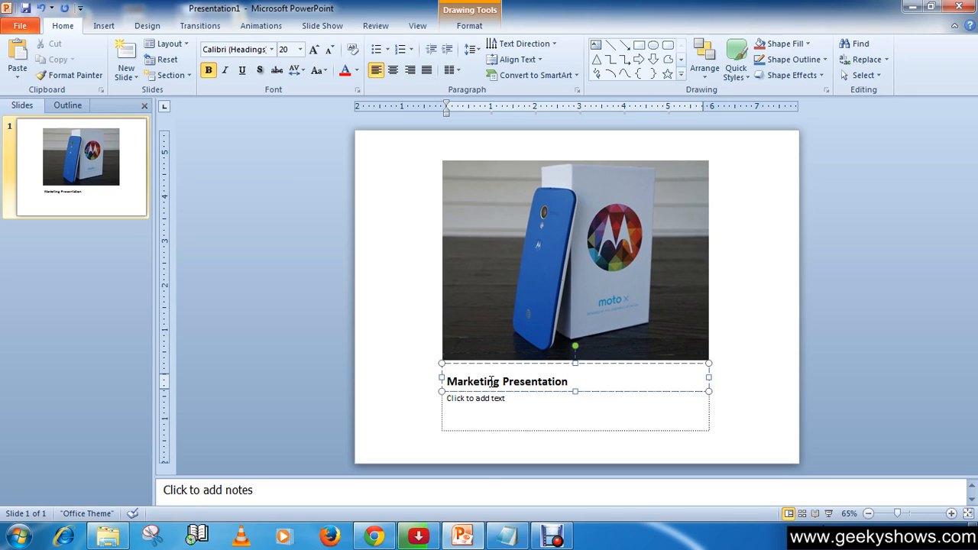
# Add 'By Geeky Shows' in the text box under the title.
pyautogui.click(501, 413)
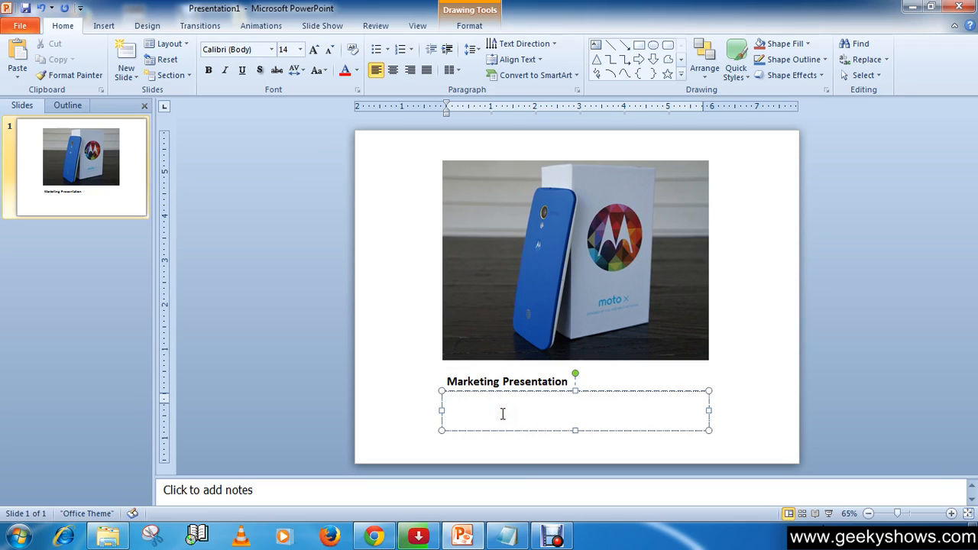
pyautogui.write('By')
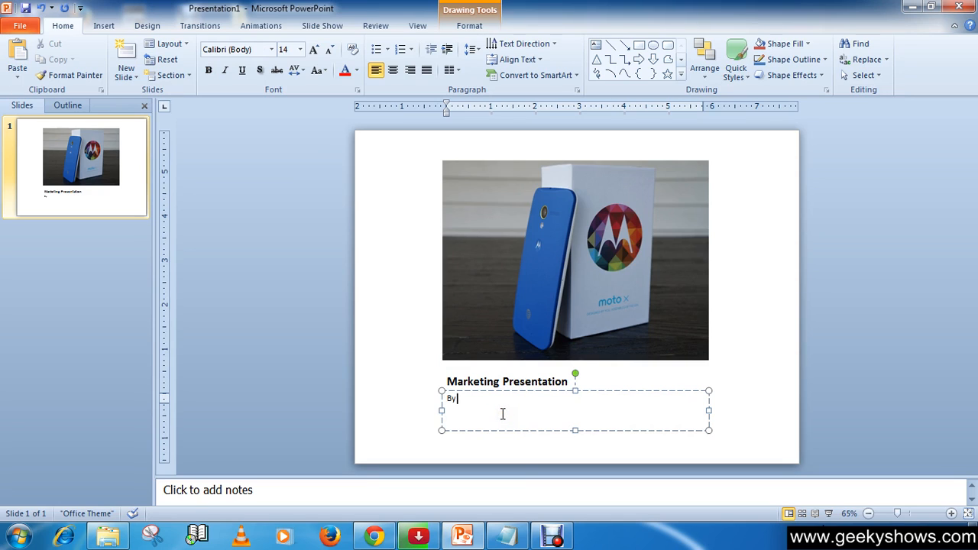
pyautogui.write('Gee')
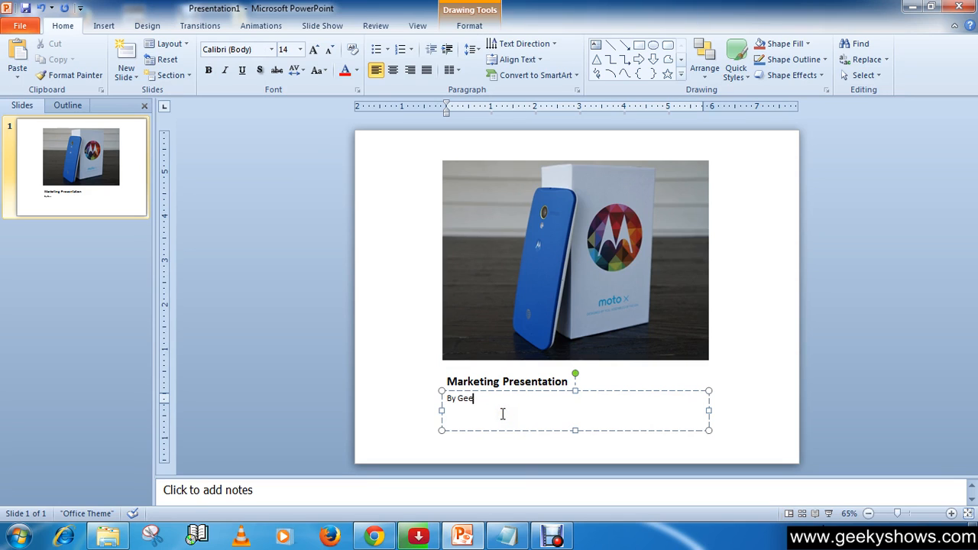
pyautogui.write('ky')
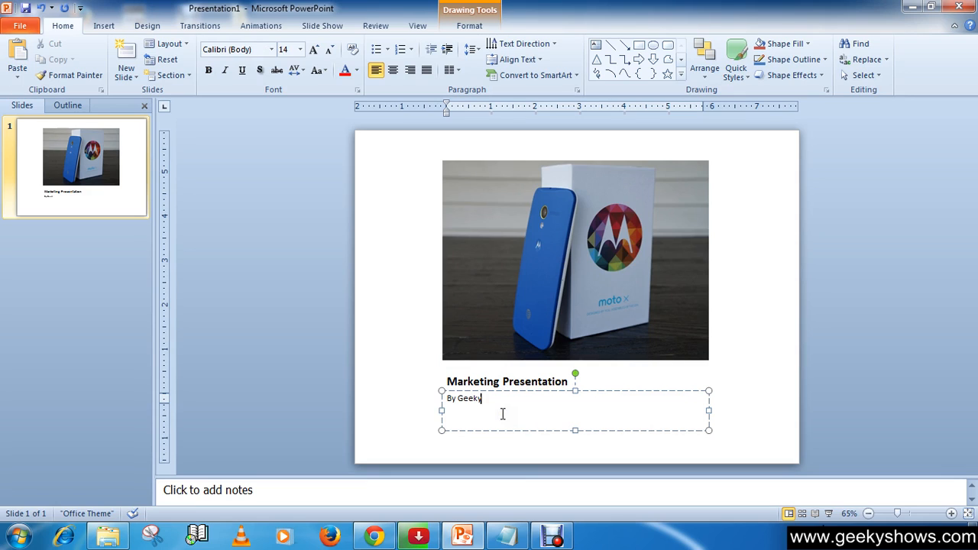
pyautogui.write('Shoe')
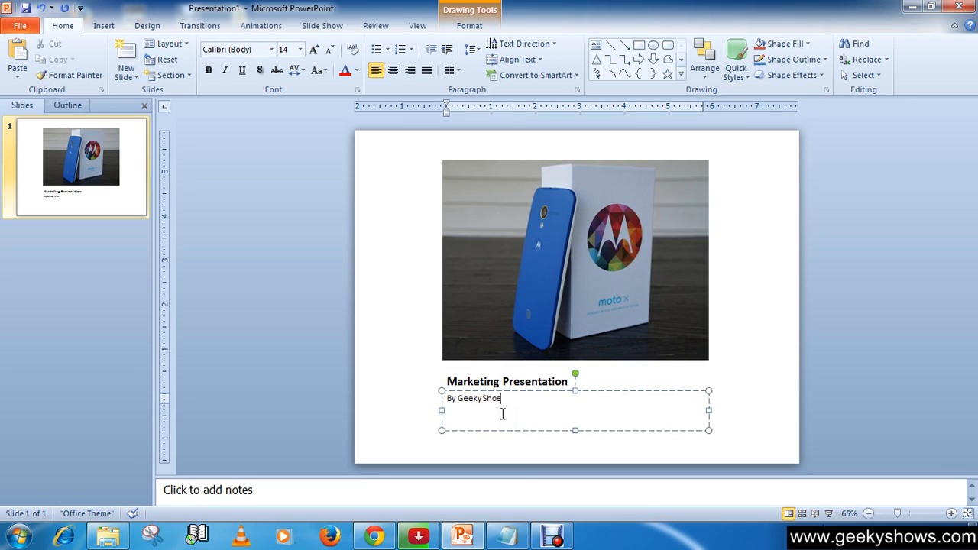
pyautogui.write('ws')
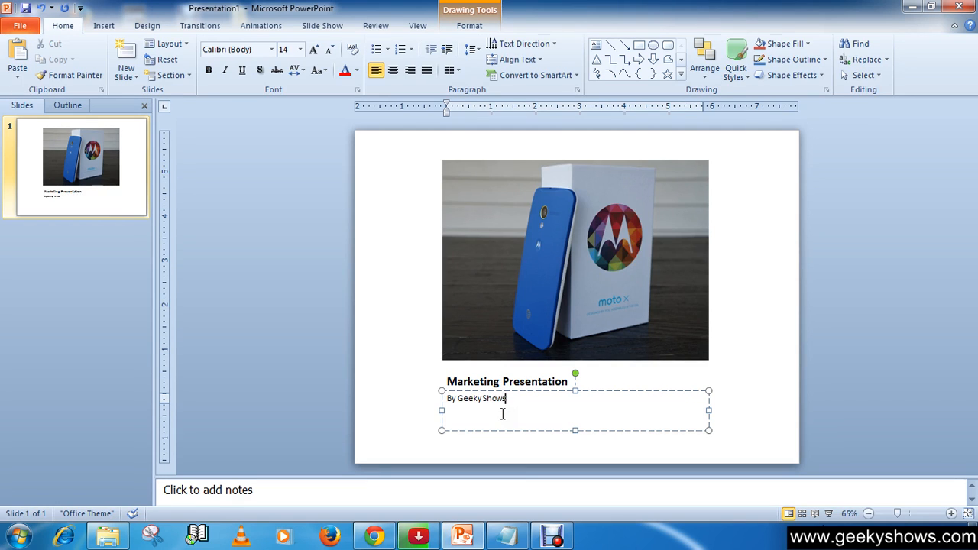
pyautogui.click(496, 286)
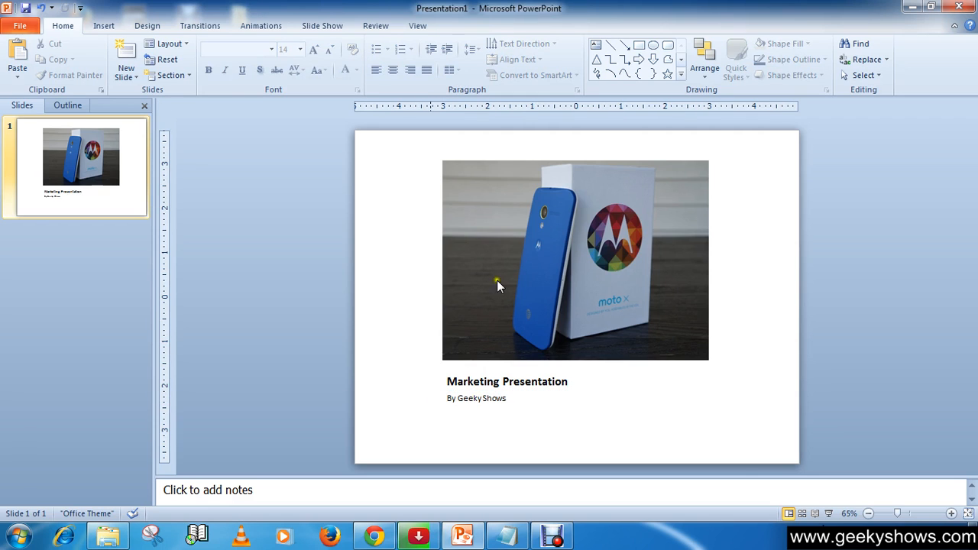
pyautogui.moveTo(461, 314)
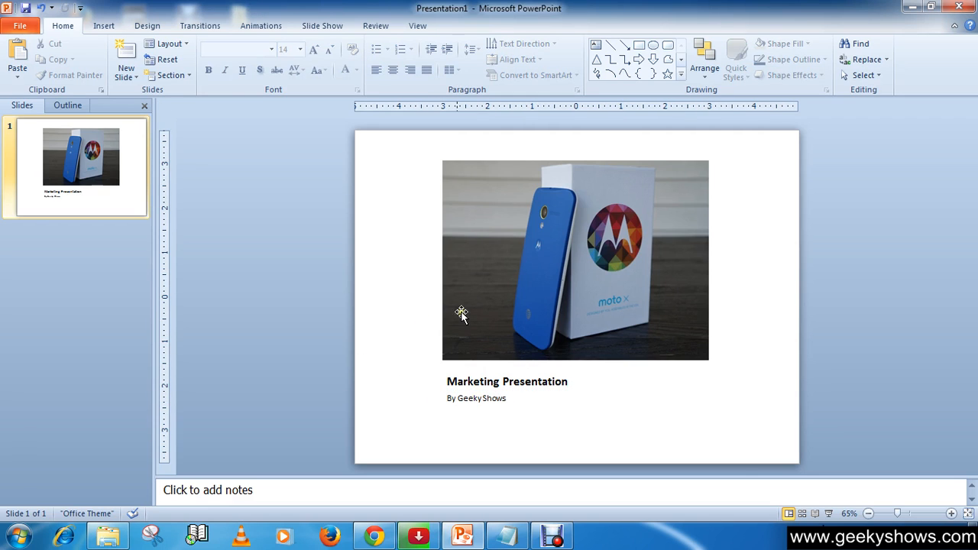
pyautogui.moveTo(431, 211)
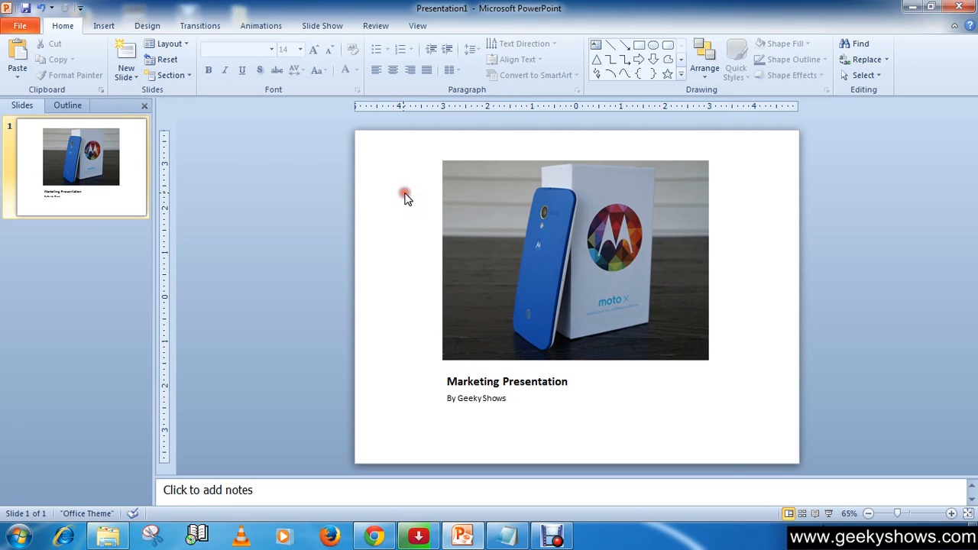
pyautogui.moveTo(727, 156)
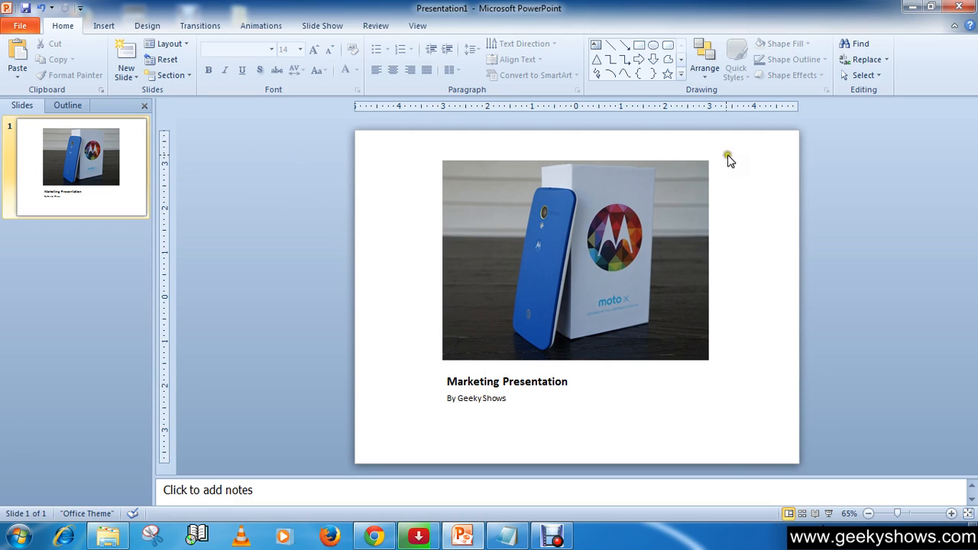
pyautogui.moveTo(405, 150)
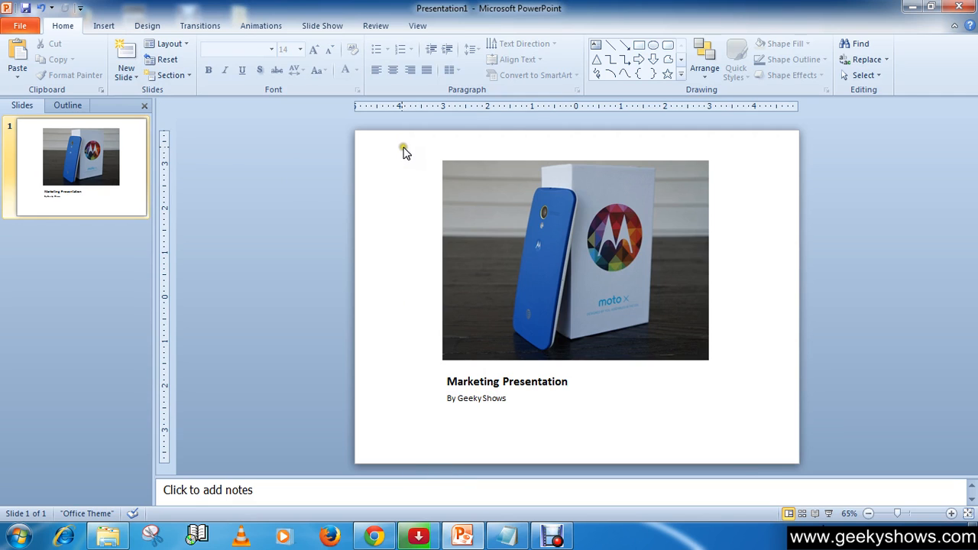
# Apply the dark grey gradient background style and add a second slide.
pyautogui.click(148, 26)
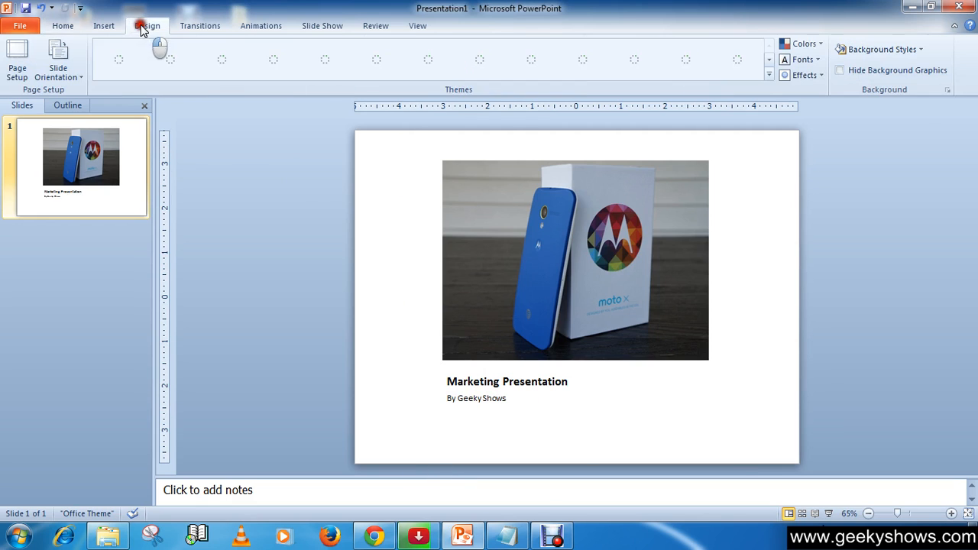
pyautogui.click(147, 25)
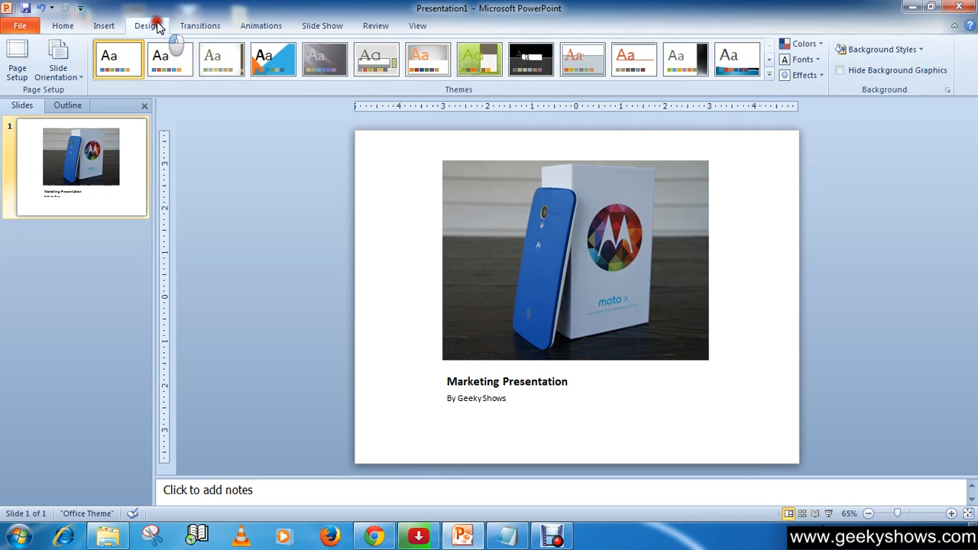
pyautogui.moveTo(882, 48)
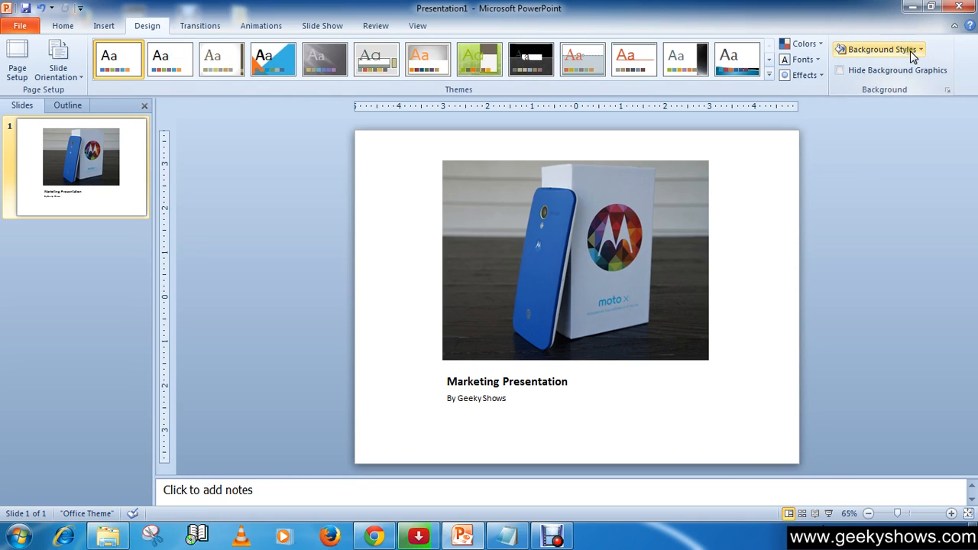
pyautogui.click(883, 49)
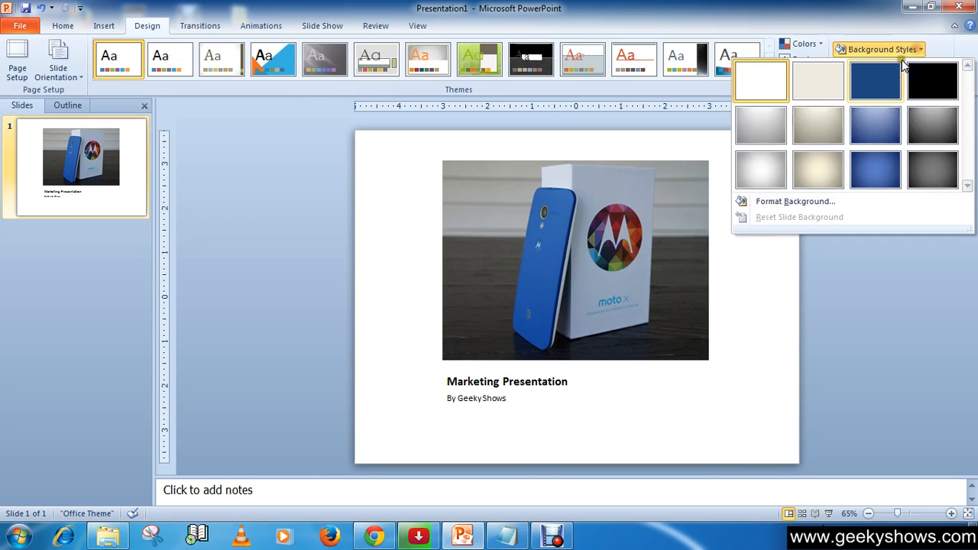
pyautogui.click(931, 125)
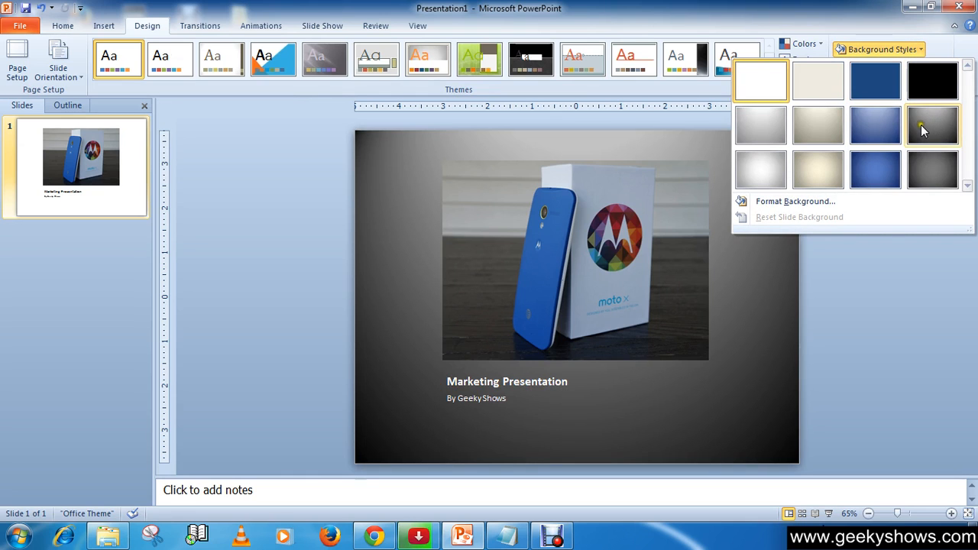
pyautogui.click(595, 415)
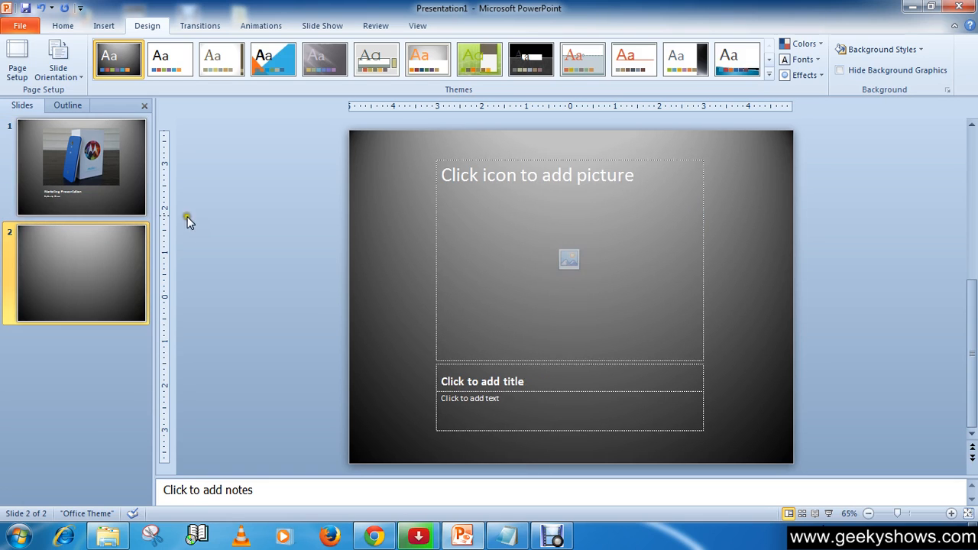
# Switch slide 2 to the Title and Content layout.
pyautogui.click(63, 26)
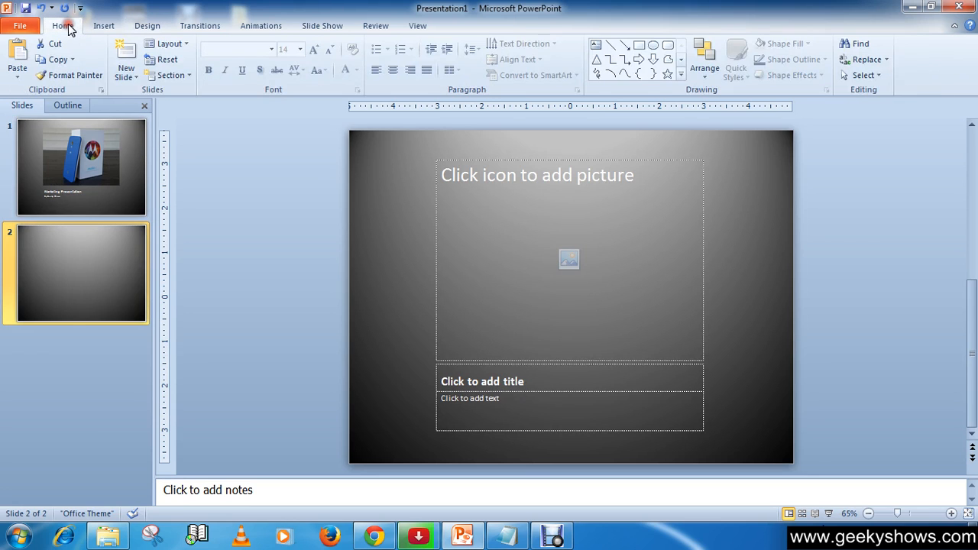
pyautogui.moveTo(584, 275)
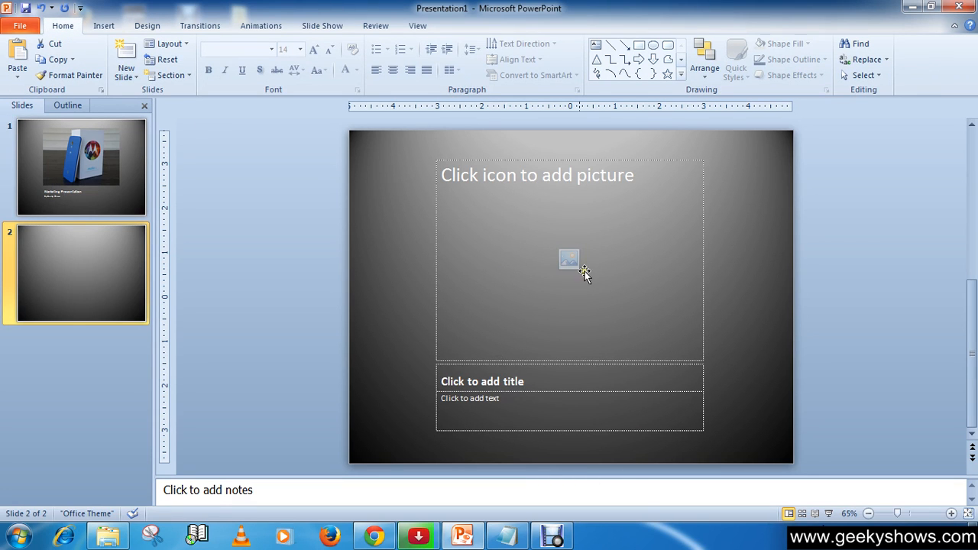
pyautogui.click(165, 42)
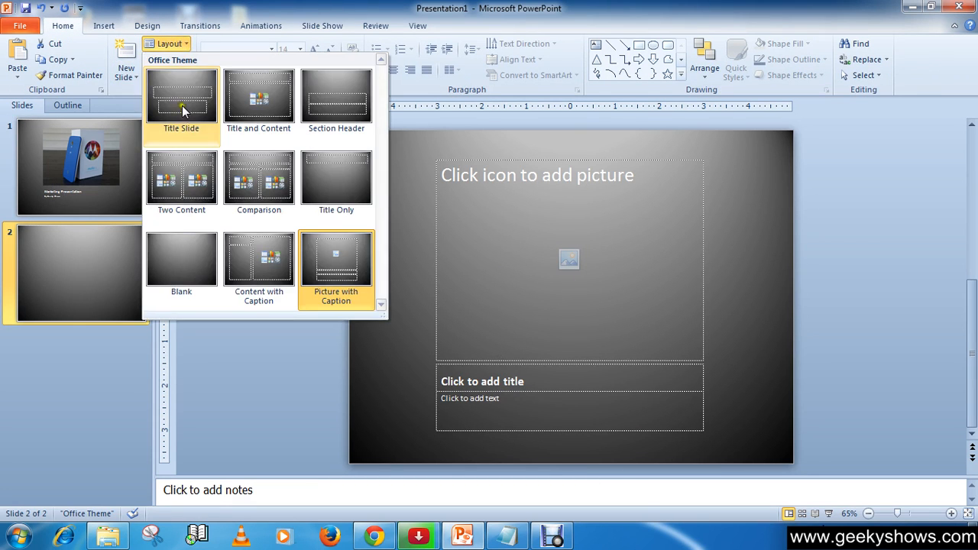
pyautogui.moveTo(181, 99)
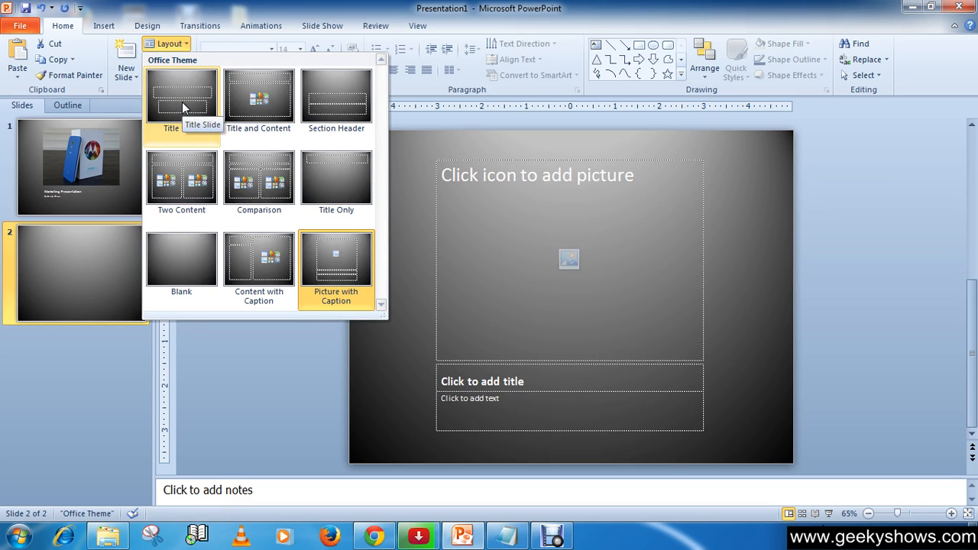
pyautogui.moveTo(258, 95)
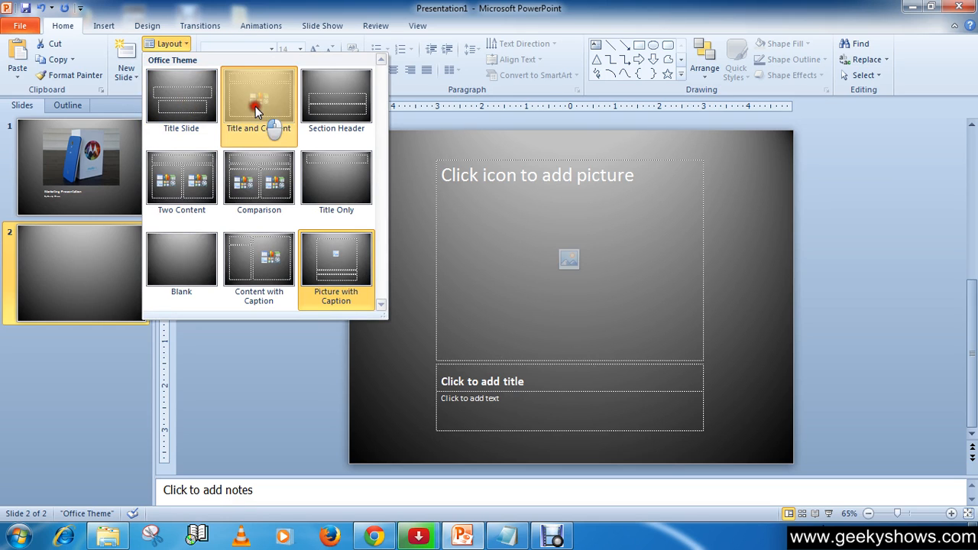
pyautogui.click(258, 99)
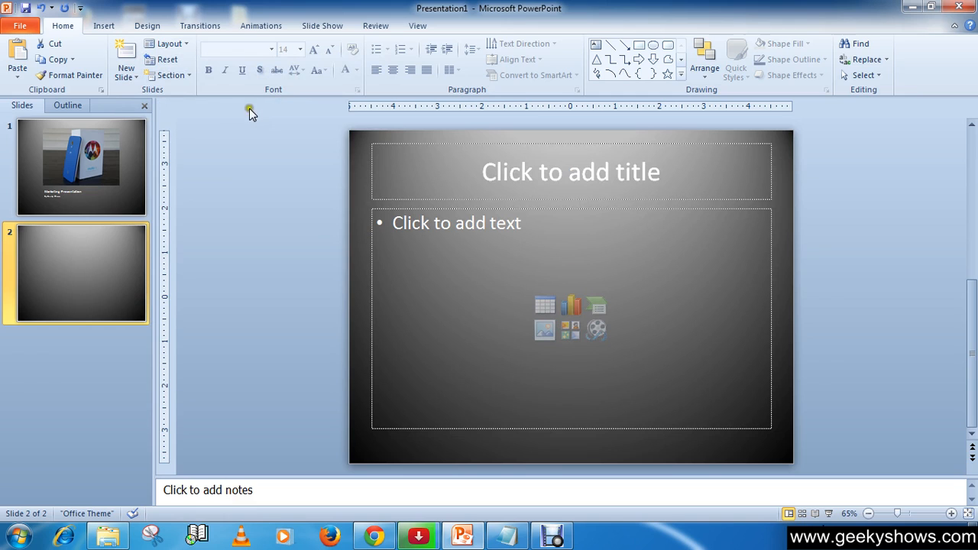
pyautogui.moveTo(550, 170)
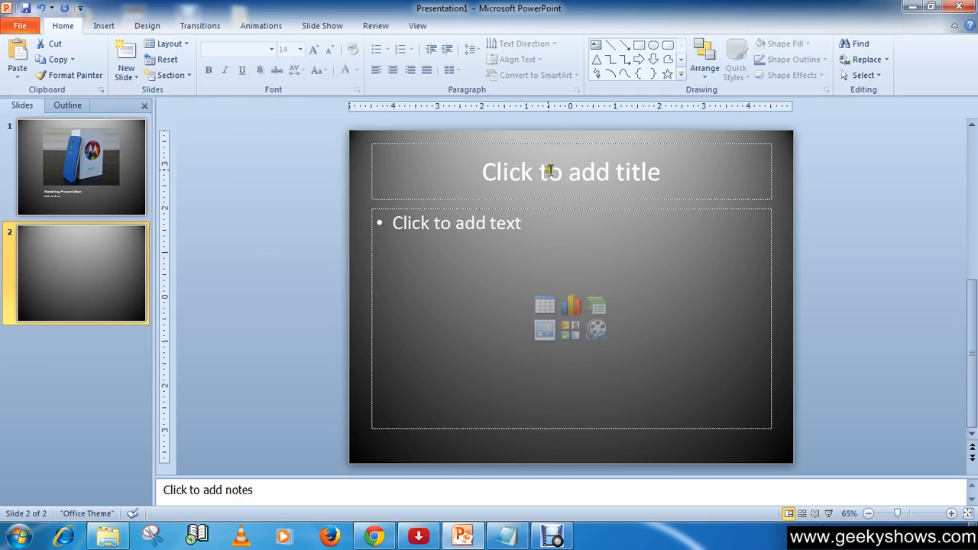
pyautogui.click(570, 171)
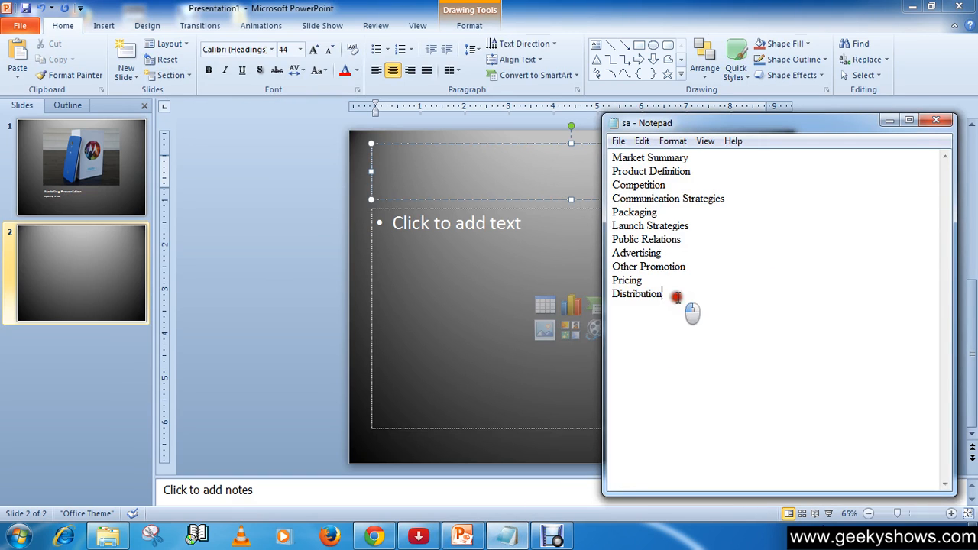
# Title slide 2 'Product Definition' from the Notepad list, in bold and underlined.
pyautogui.press('ctrl+a')
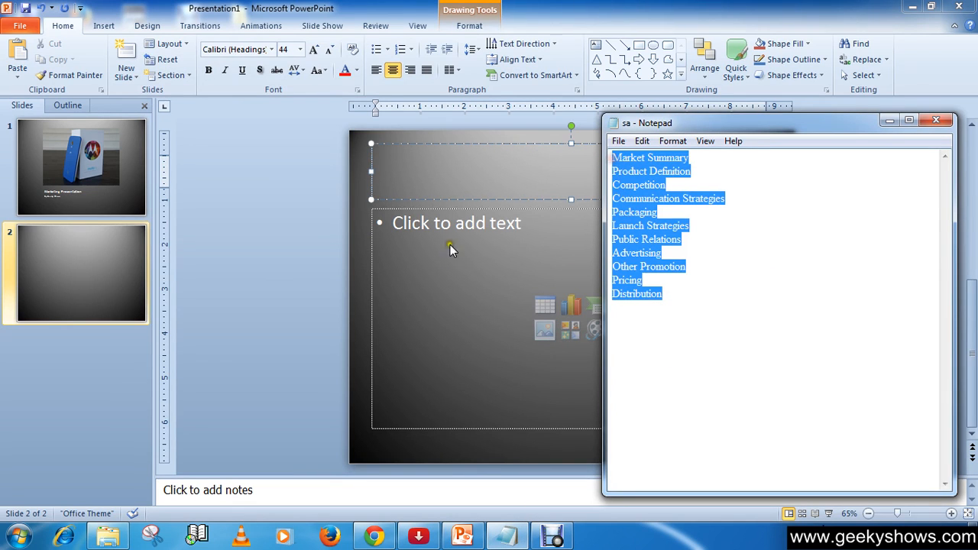
pyautogui.moveTo(447, 302)
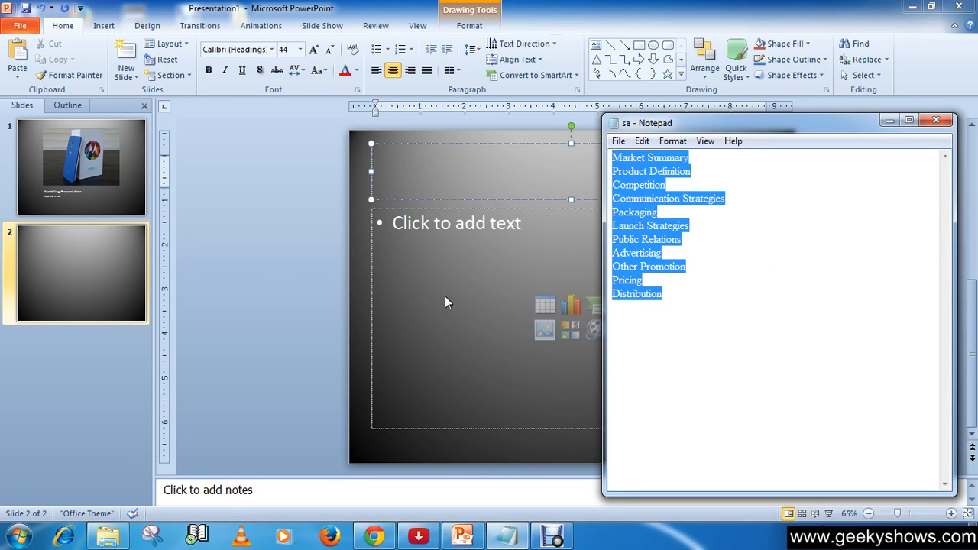
pyautogui.click(693, 171)
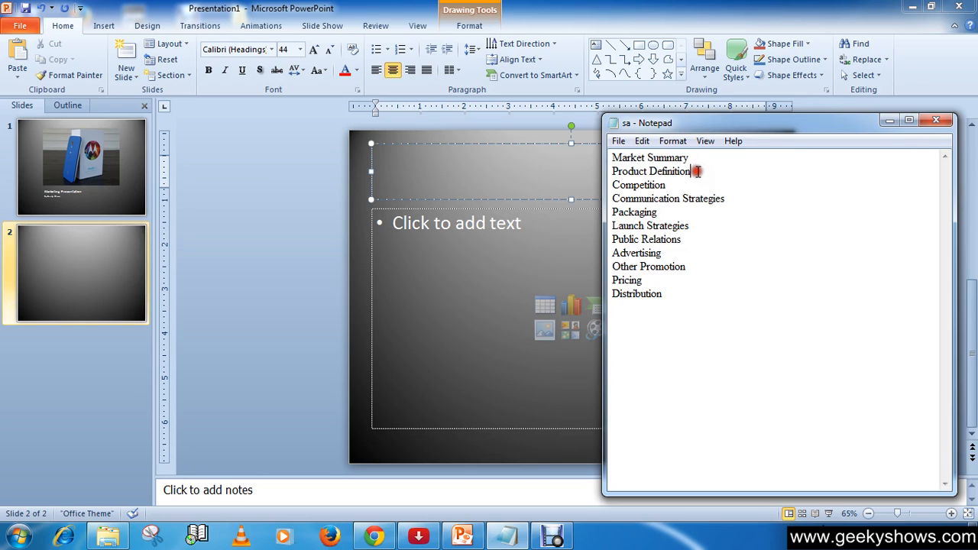
pyautogui.rightClick(651, 171)
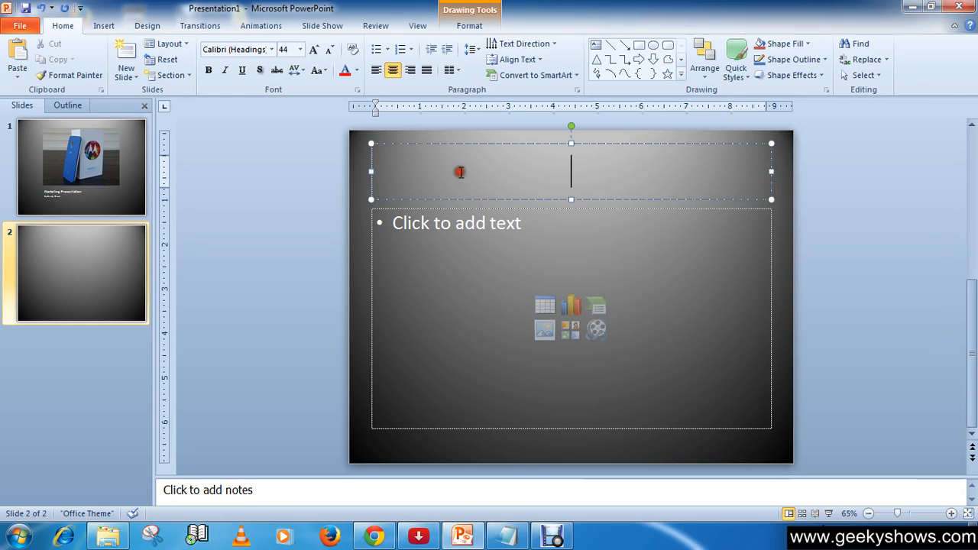
pyautogui.write('Product Definition')
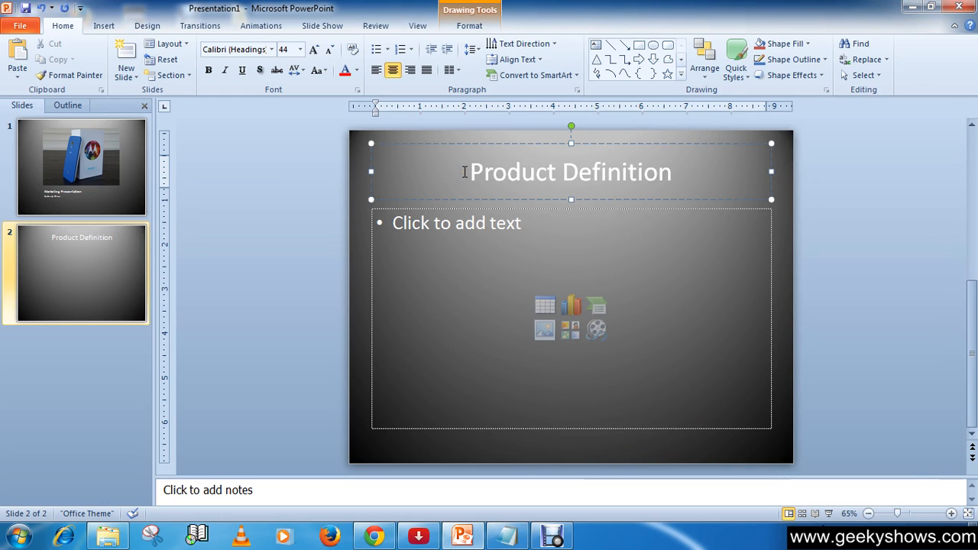
pyautogui.tripleClick(570, 172)
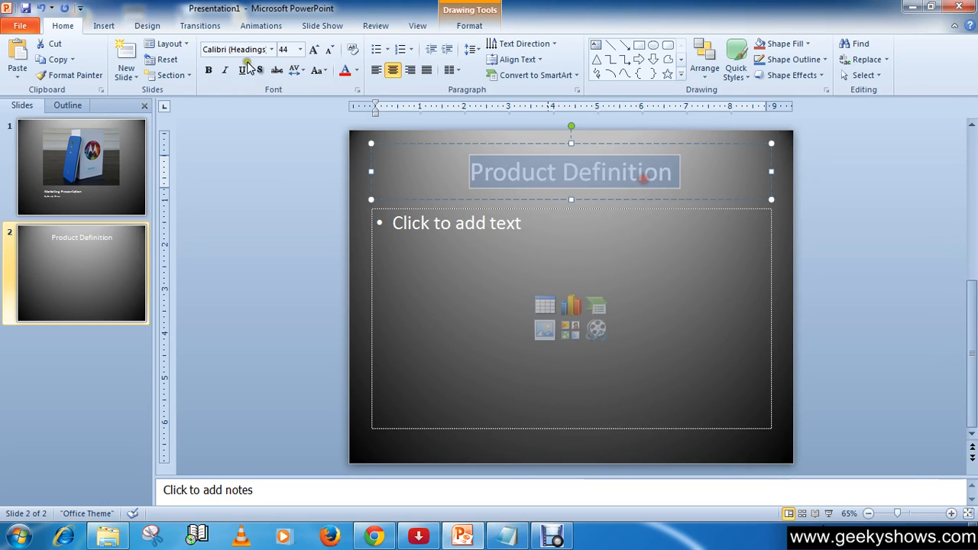
pyautogui.click(242, 70)
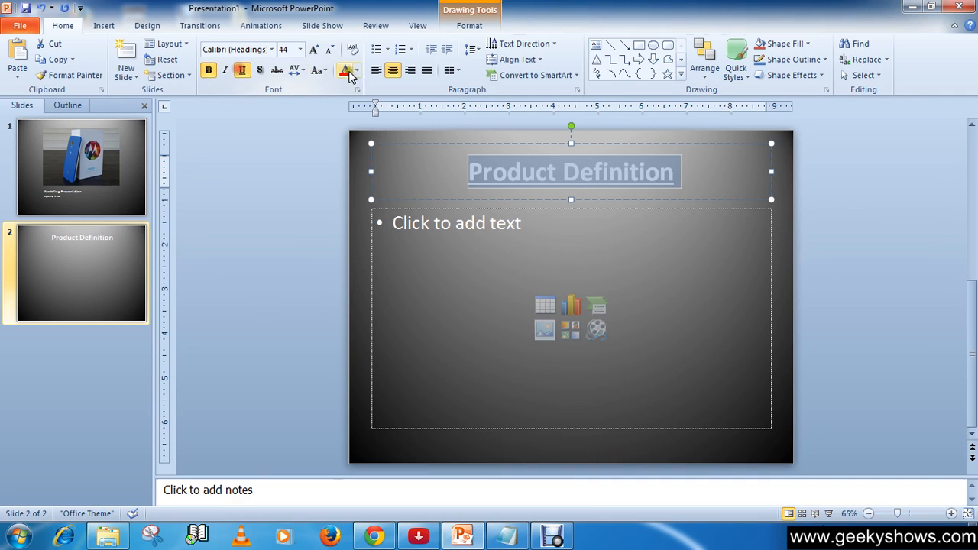
pyautogui.click(456, 222)
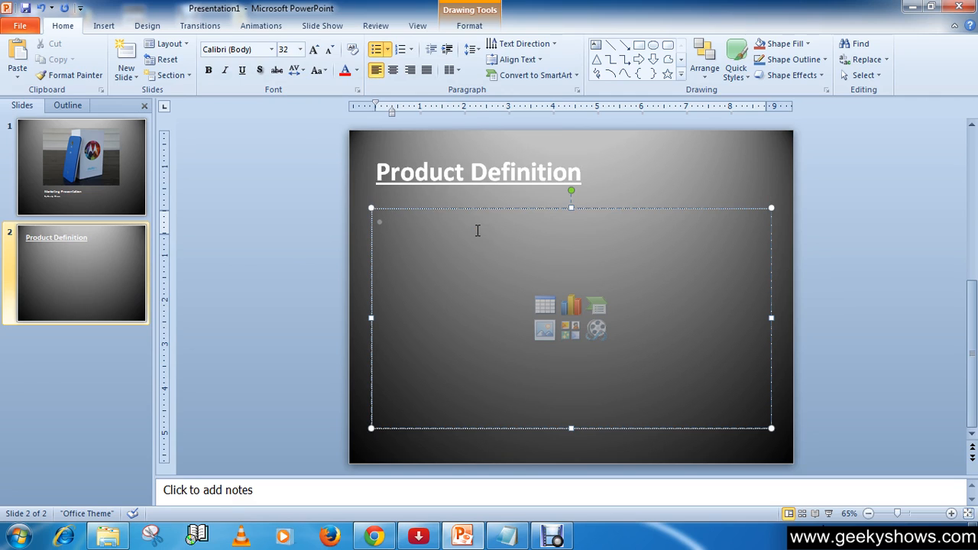
# Type the bullets 'Latest OS' and 'Android Lollipop 5.1', fixing typos.
pyautogui.write('Lat')
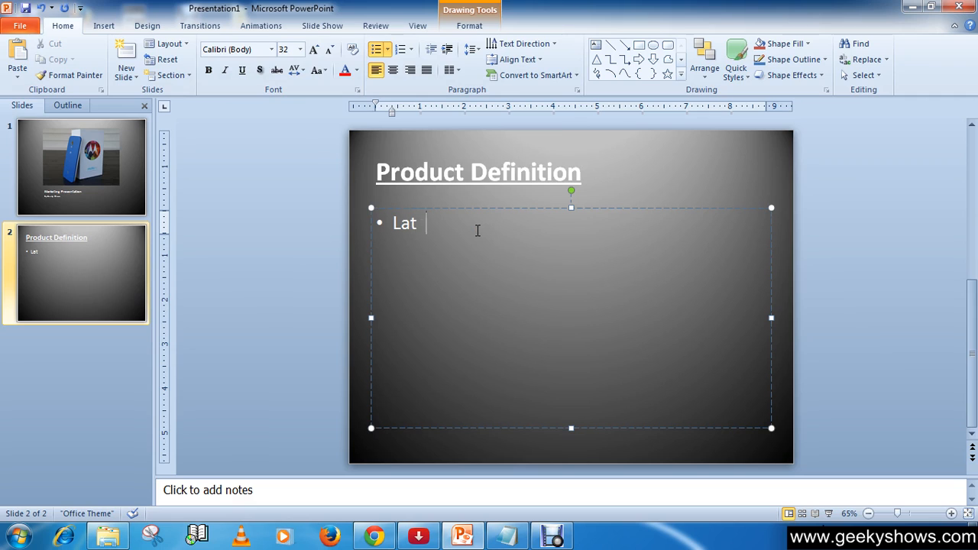
pyautogui.write('est')
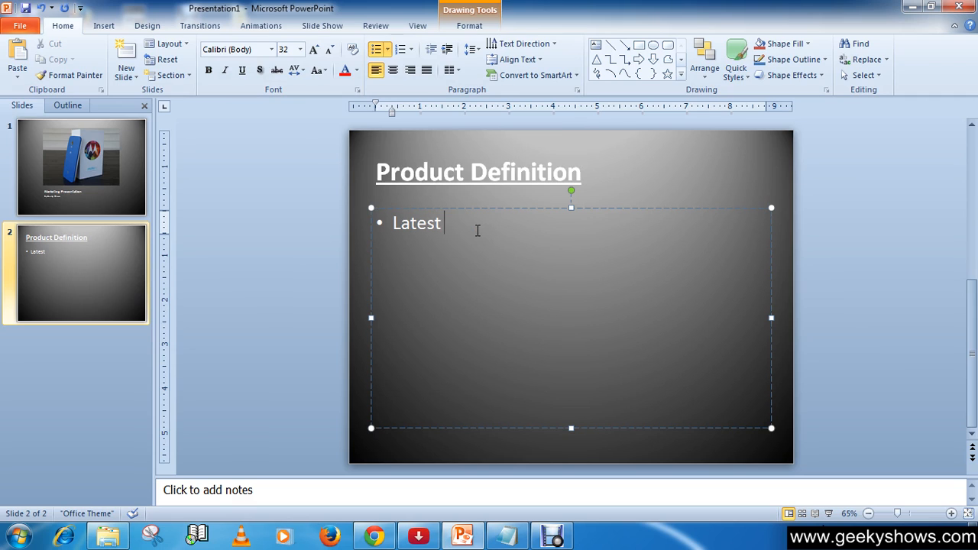
pyautogui.write('OS')
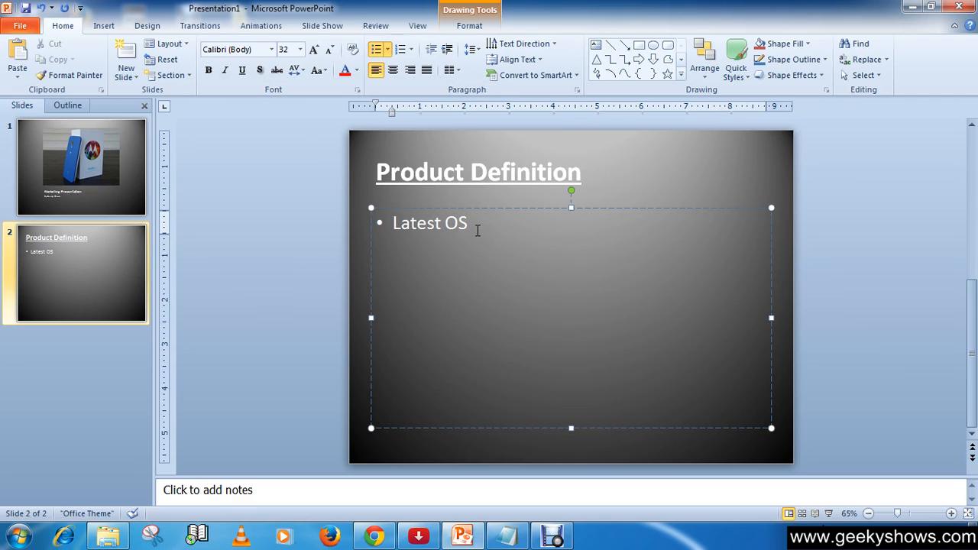
pyautogui.write('An')
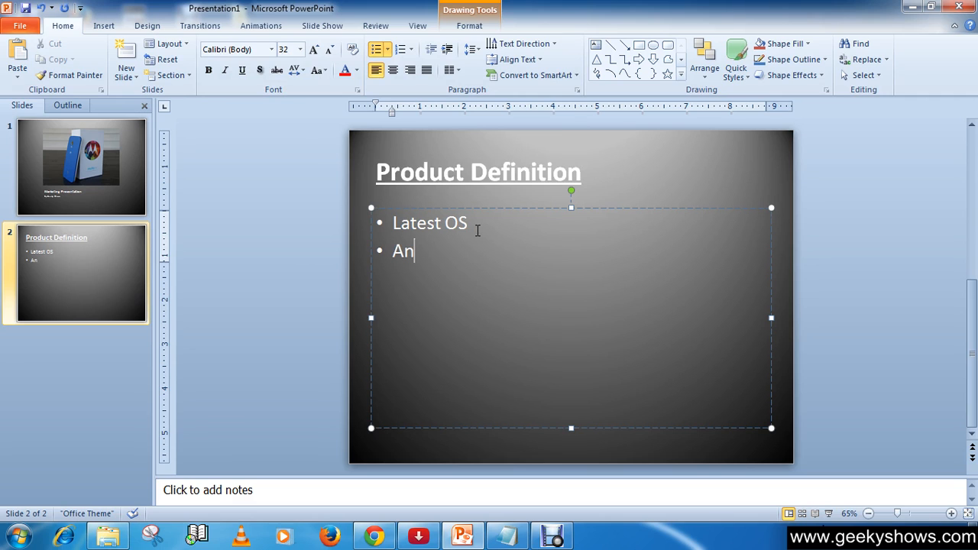
pyautogui.write('droid')
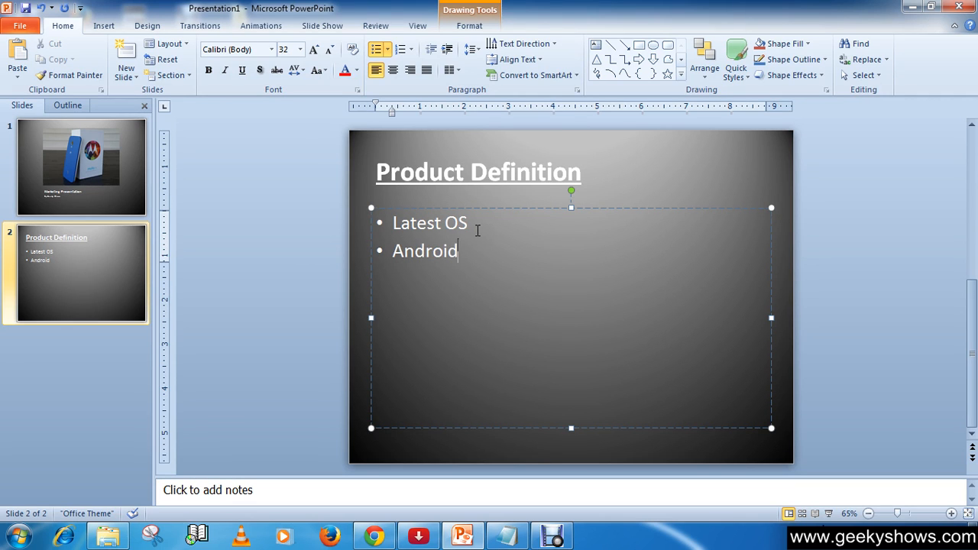
pyautogui.write('Lo')
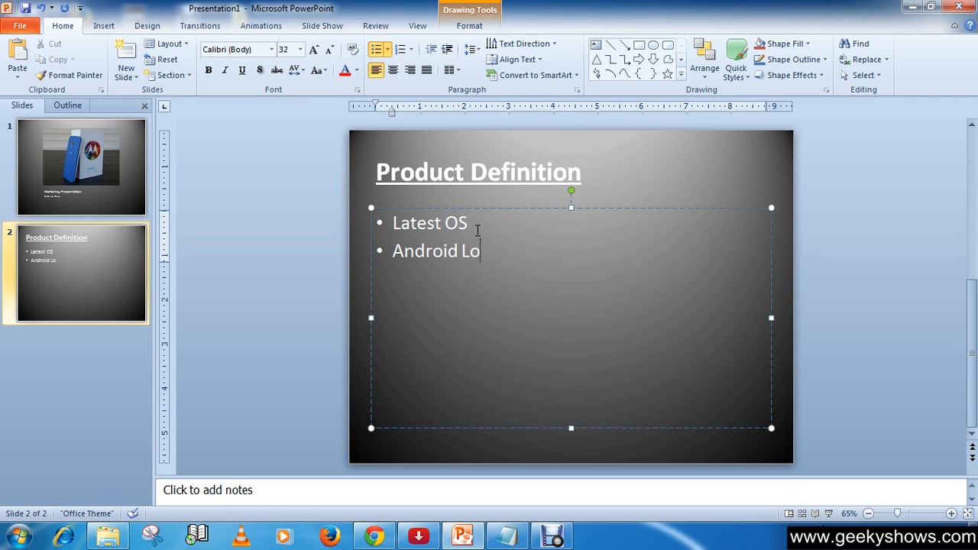
pyautogui.write('lipop')
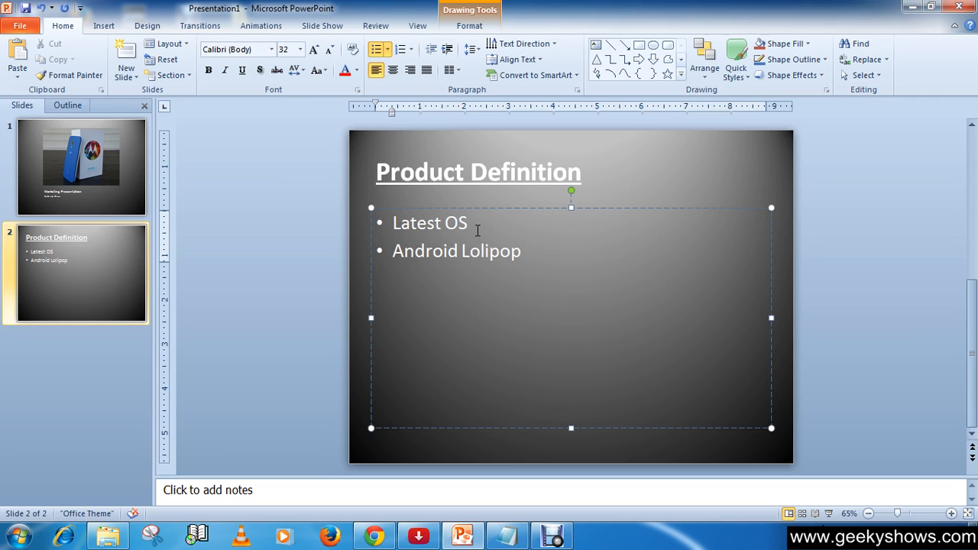
pyautogui.write('5.1')
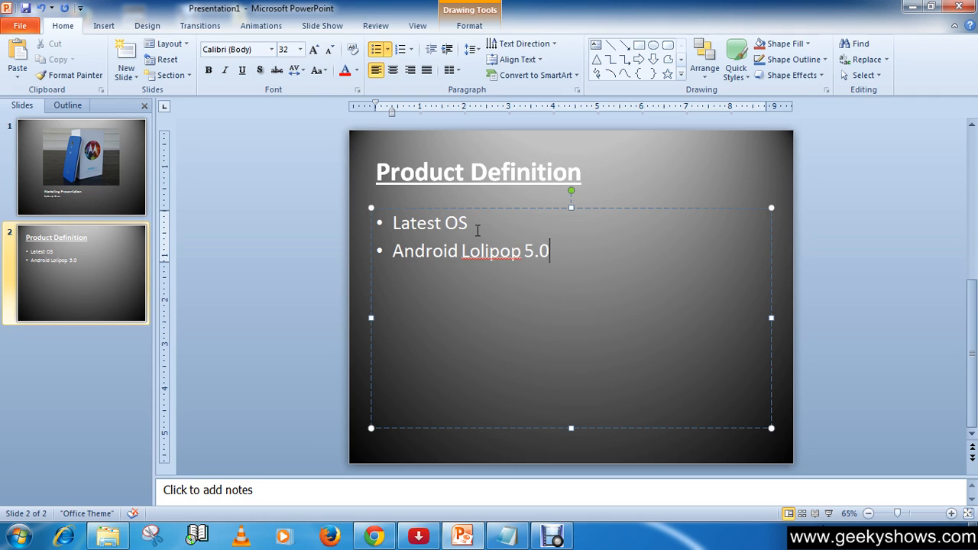
pyautogui.press('Backspace')
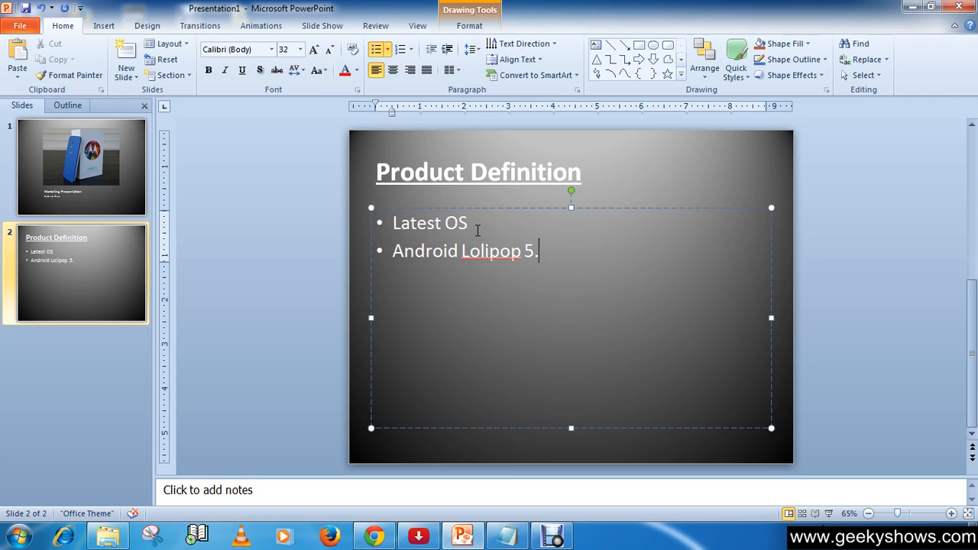
pyautogui.write('1')
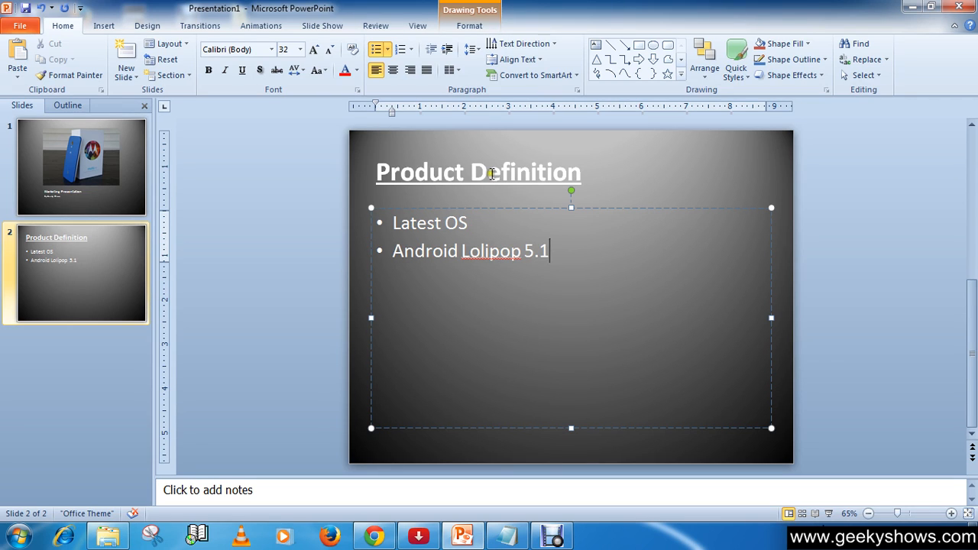
pyautogui.moveTo(587, 274)
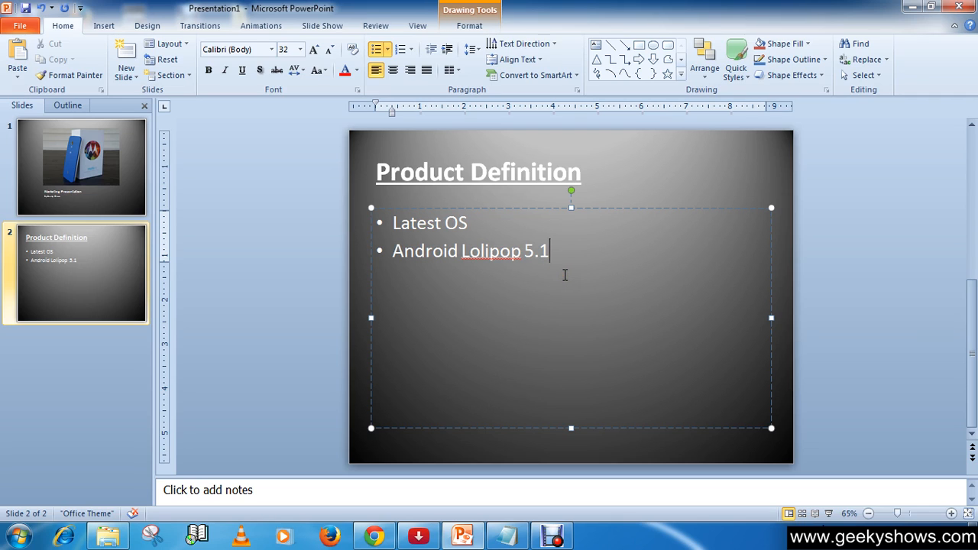
pyautogui.click(510, 251)
pyautogui.write('l')
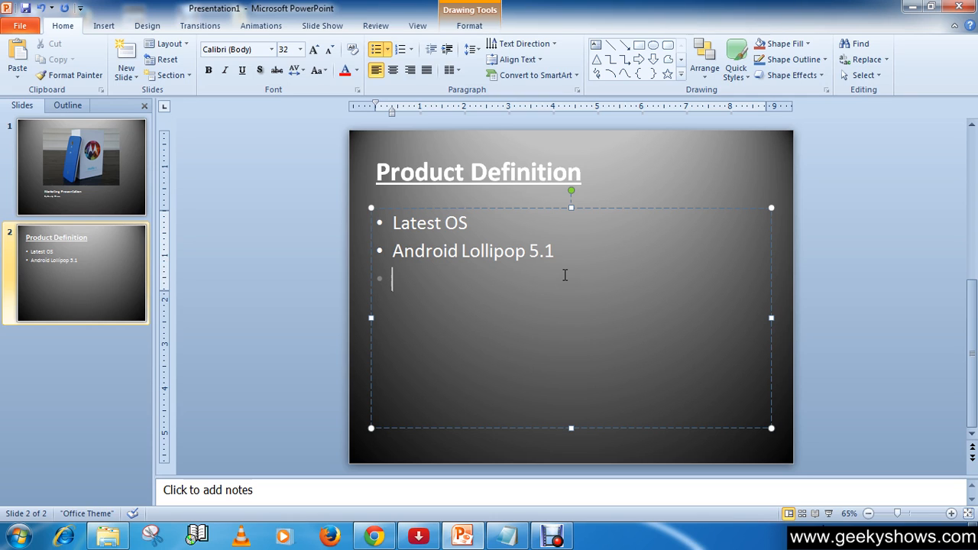
# Add the third bullet 'High Performance'.
pyautogui.write('H')
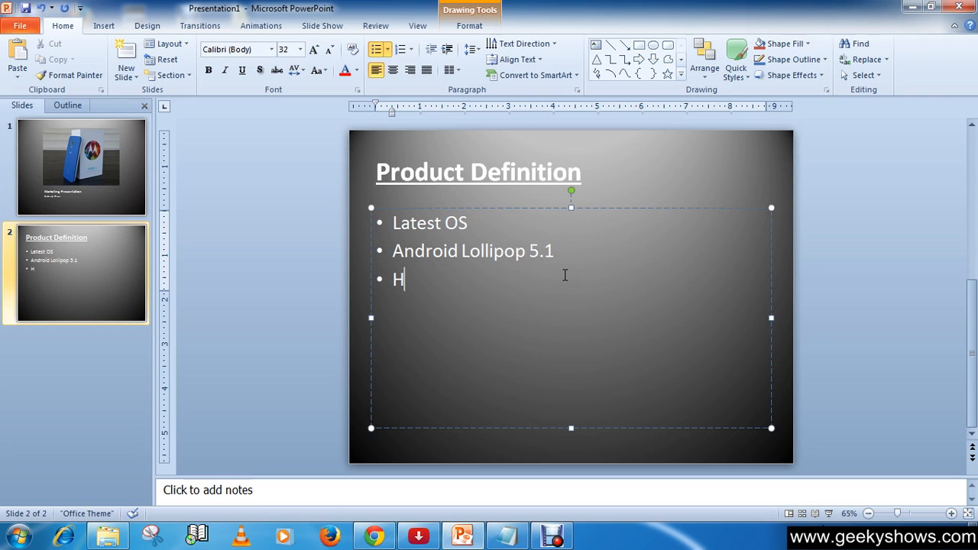
pyautogui.write('igh')
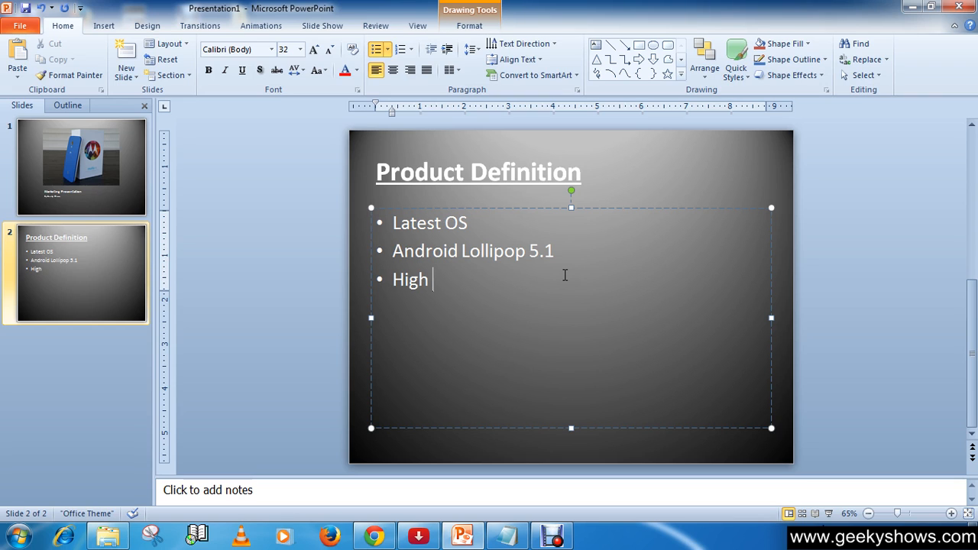
pyautogui.write('P')
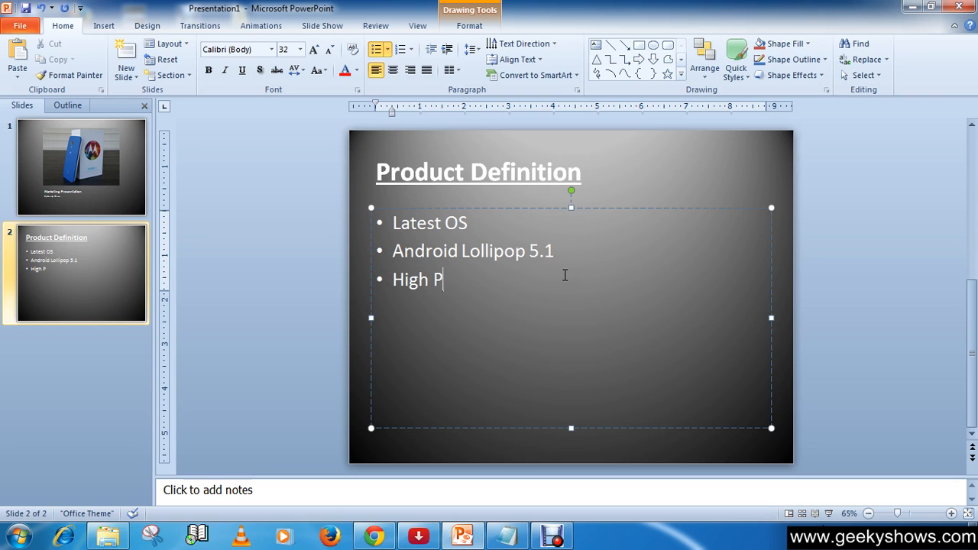
pyautogui.write('erformance')
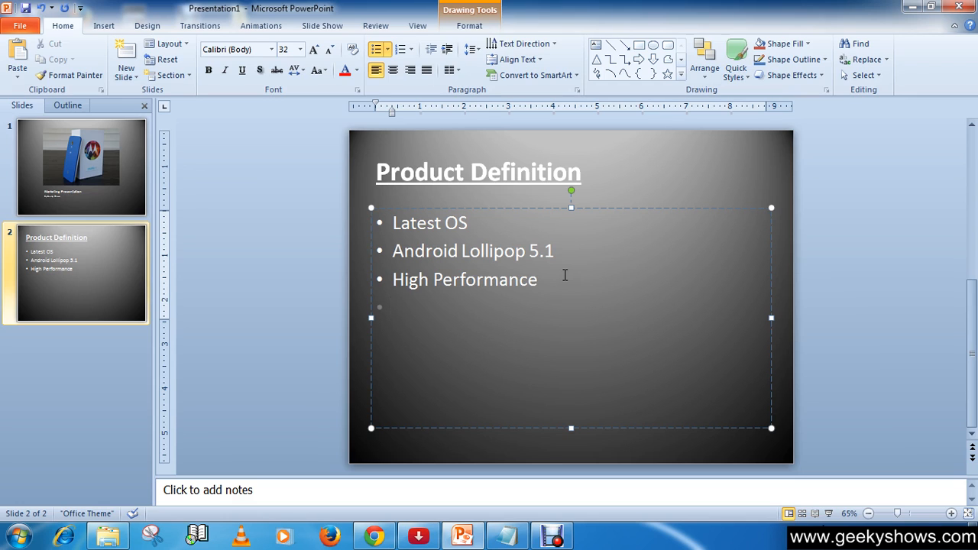
pyautogui.moveTo(686, 170)
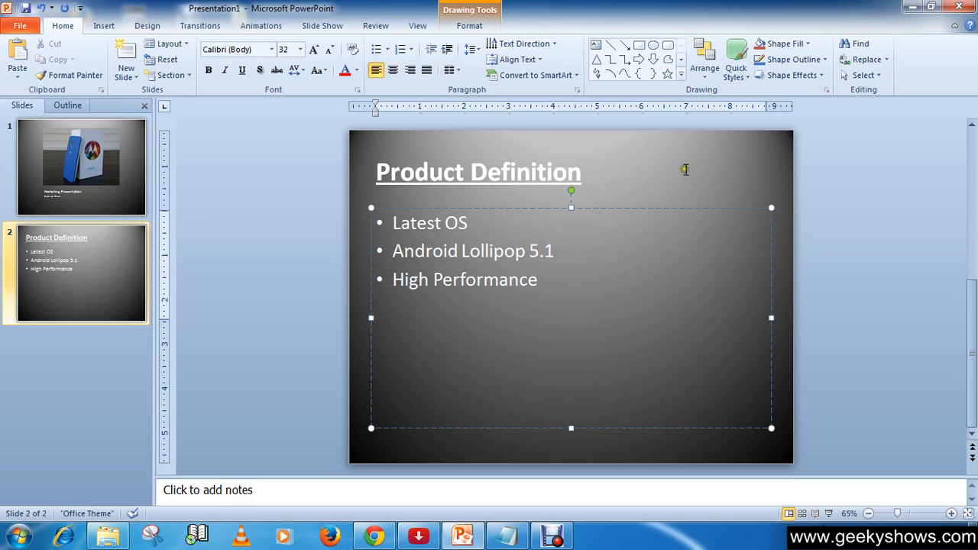
# Reselect the Product Definition title after checking the bullet list.
pyautogui.click(477, 171)
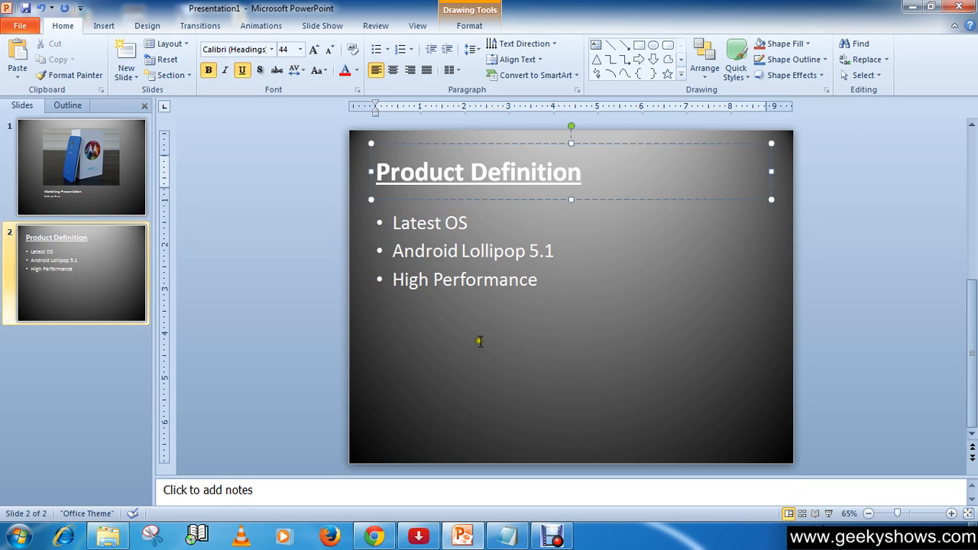
pyautogui.click(479, 342)
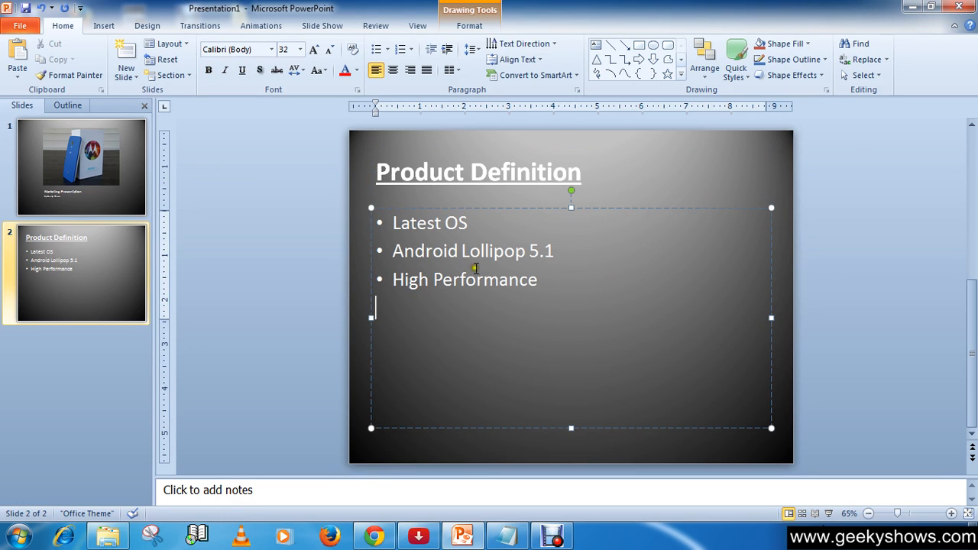
pyautogui.click(478, 171)
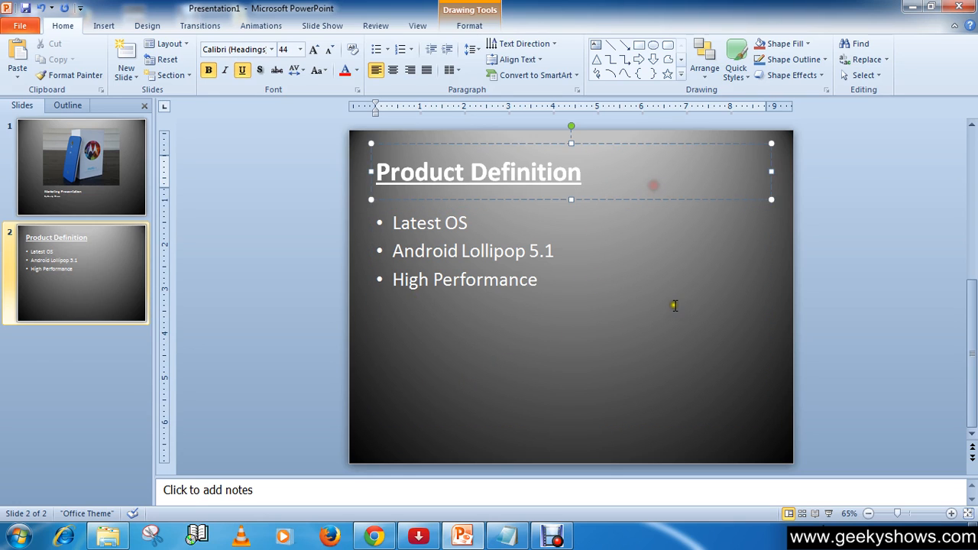
pyautogui.click(580, 171)
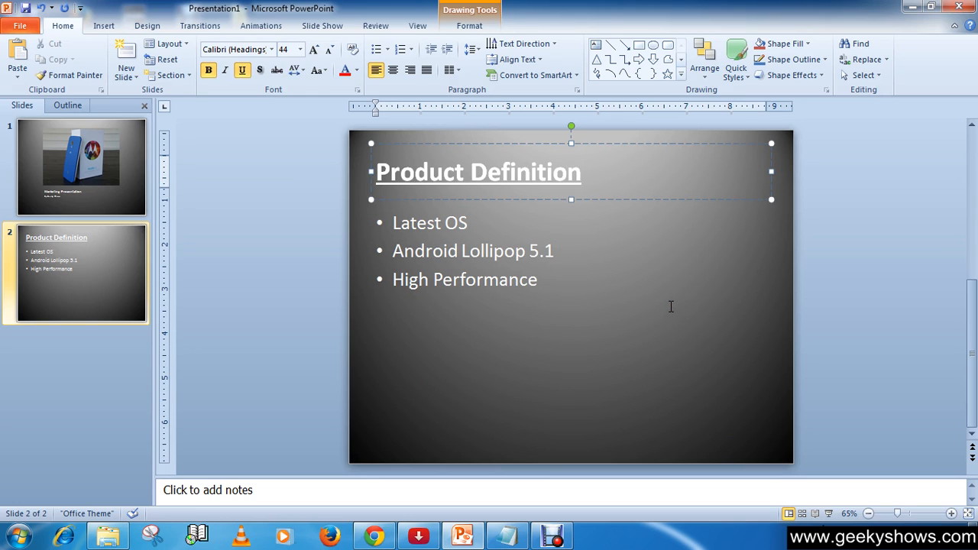
pyautogui.click(623, 301)
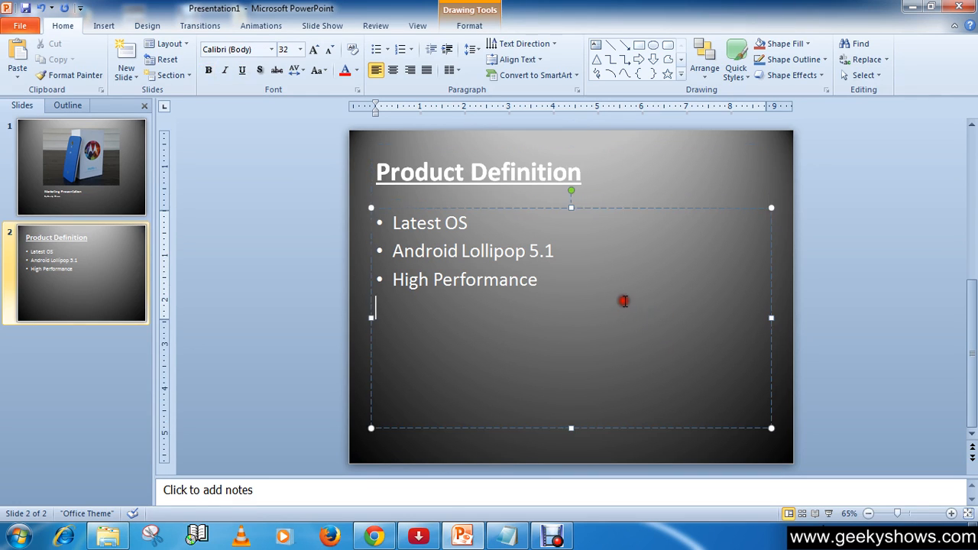
pyautogui.click(478, 171)
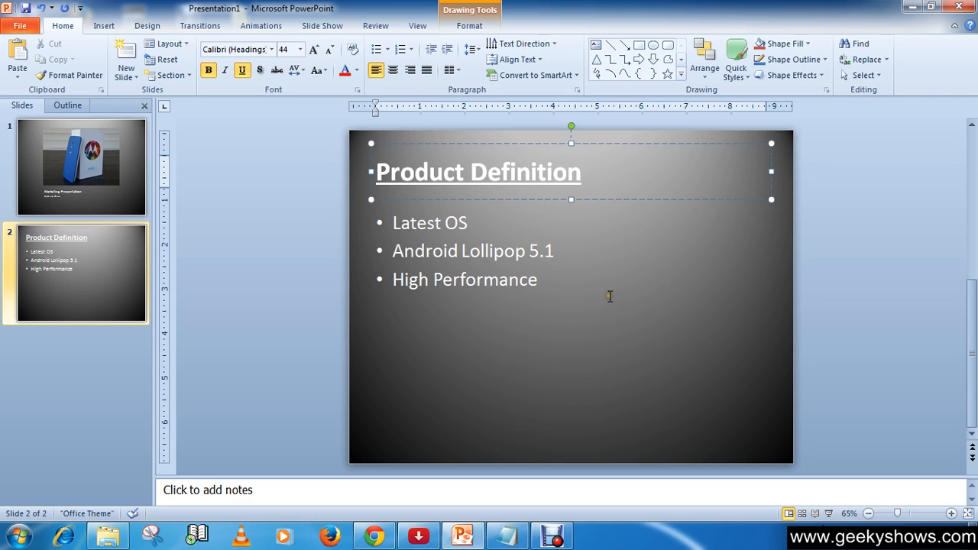
# Switch to the Insert tab.
pyautogui.click(104, 25)
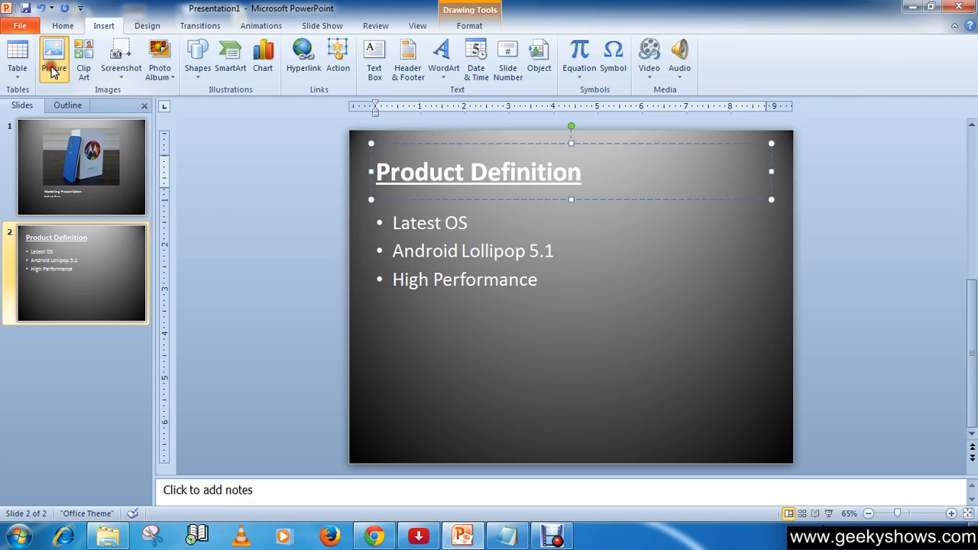
pyautogui.click(53, 57)
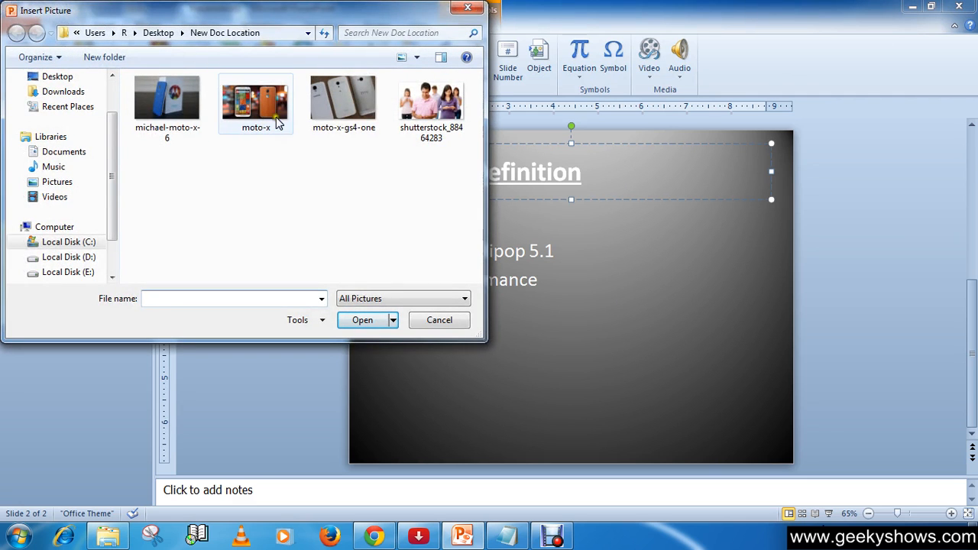
pyautogui.moveTo(260, 124)
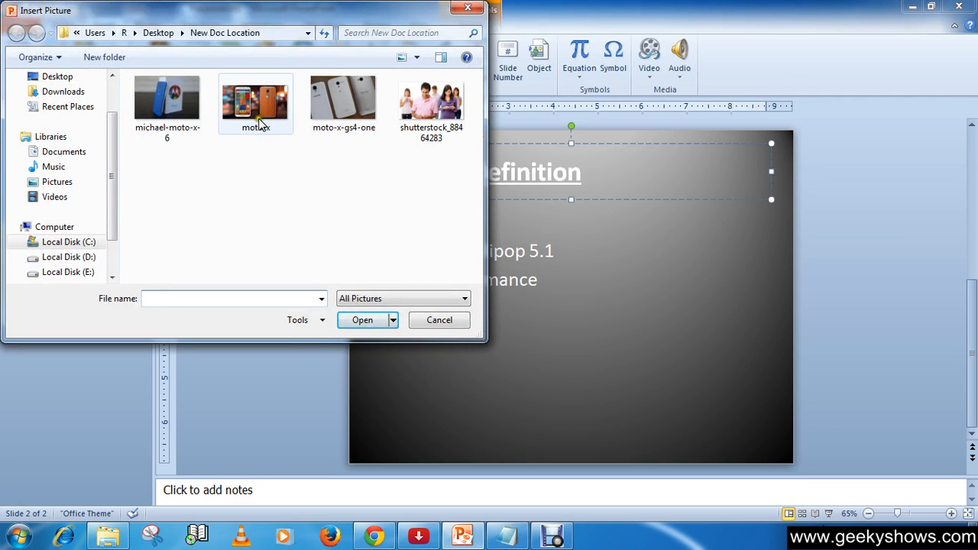
pyautogui.click(362, 319)
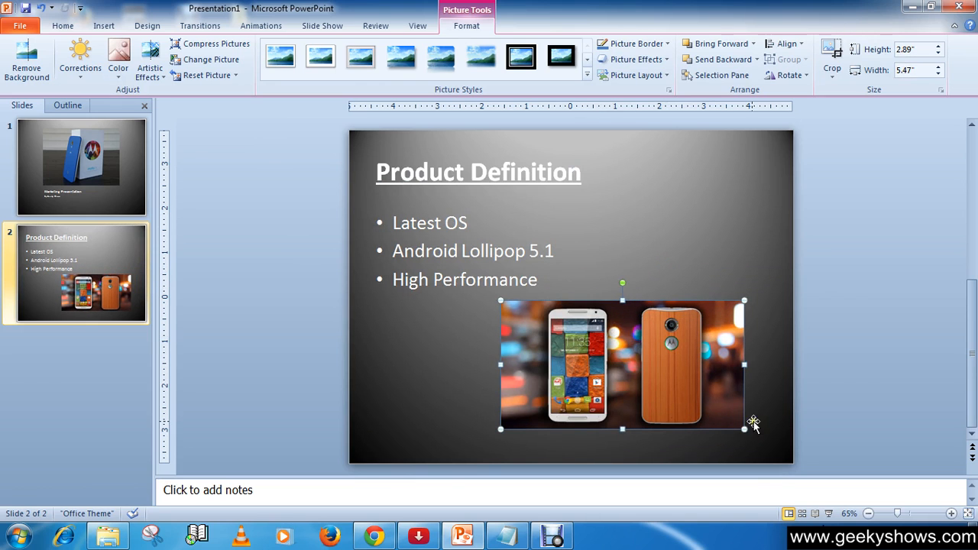
pyautogui.moveTo(744, 428); pyautogui.dragTo(704, 408)
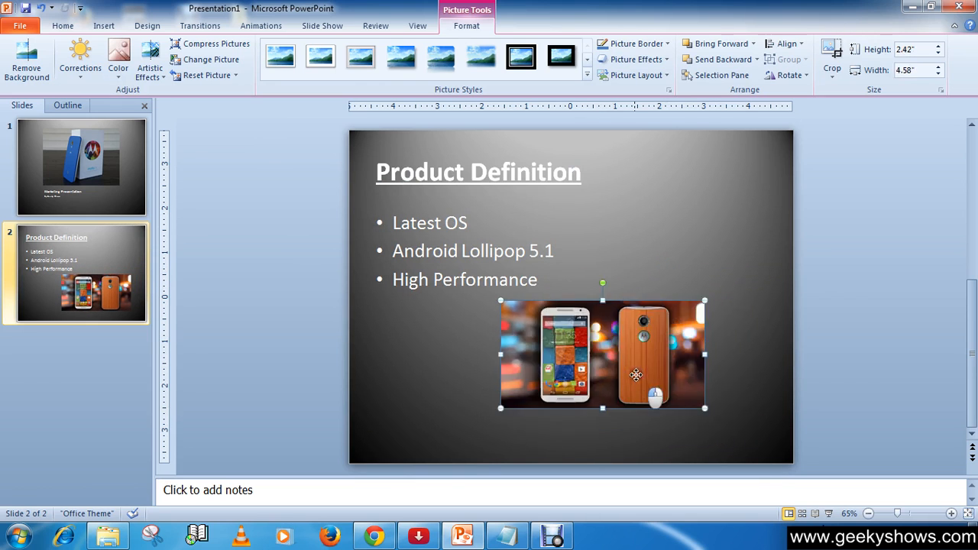
pyautogui.moveTo(636, 374); pyautogui.dragTo(674, 375)
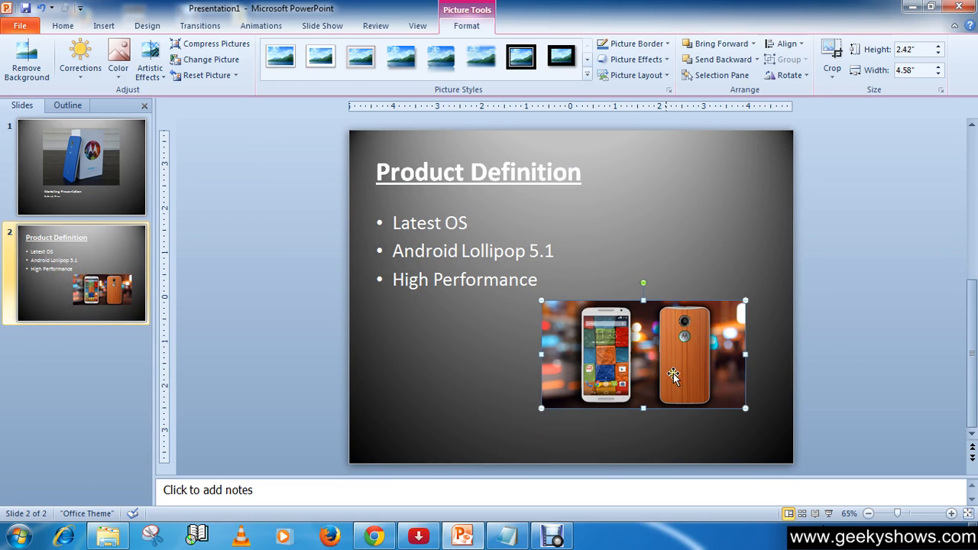
pyautogui.moveTo(673, 390)
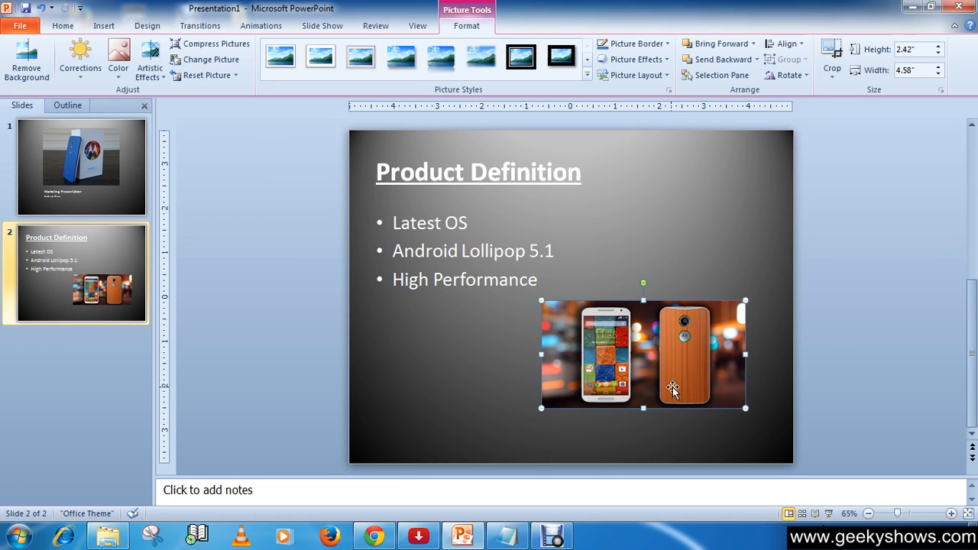
pyautogui.moveTo(660, 385)
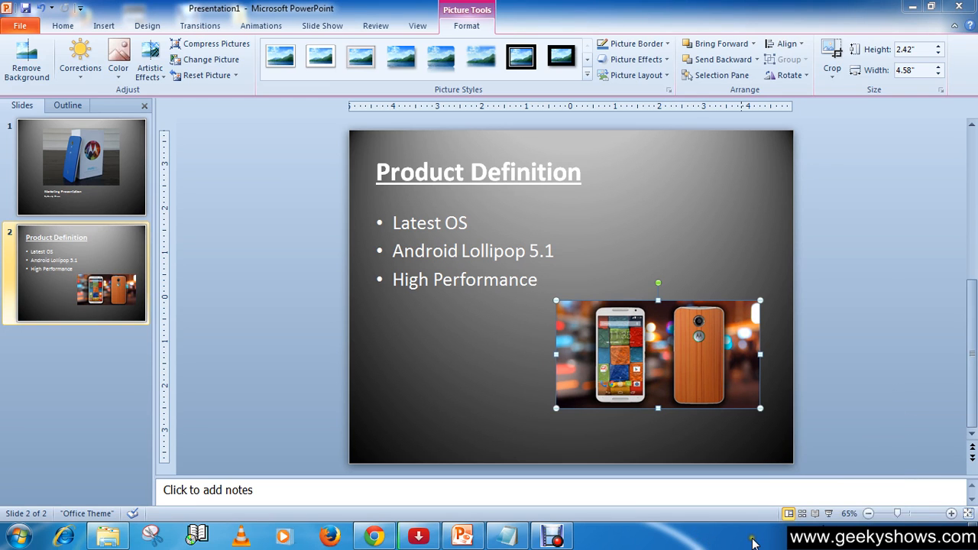
pyautogui.click(657, 208)
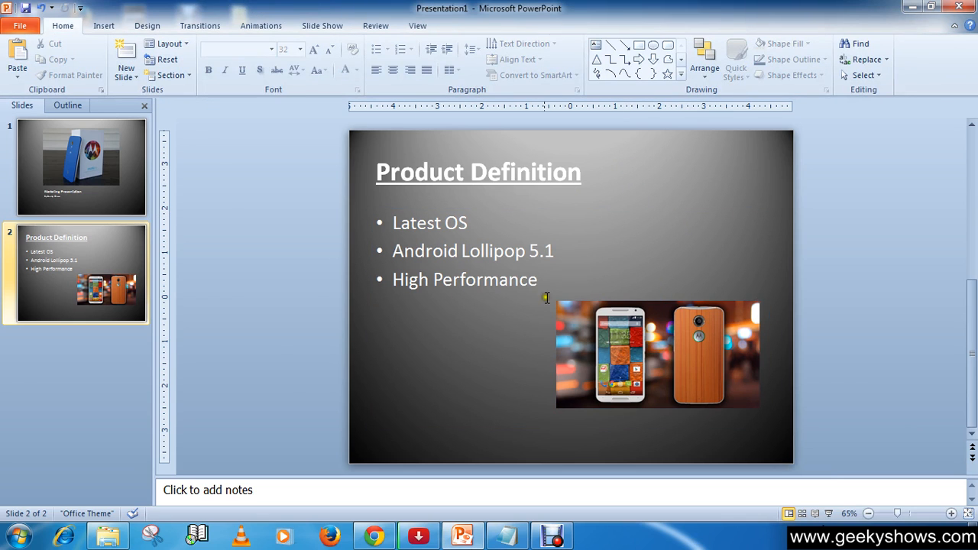
pyautogui.moveTo(631, 281)
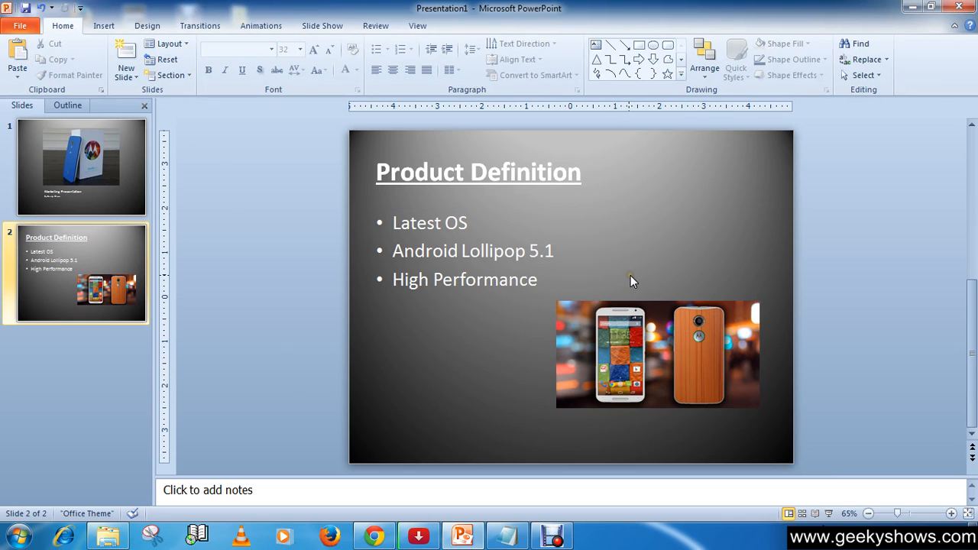
pyautogui.moveTo(625, 239)
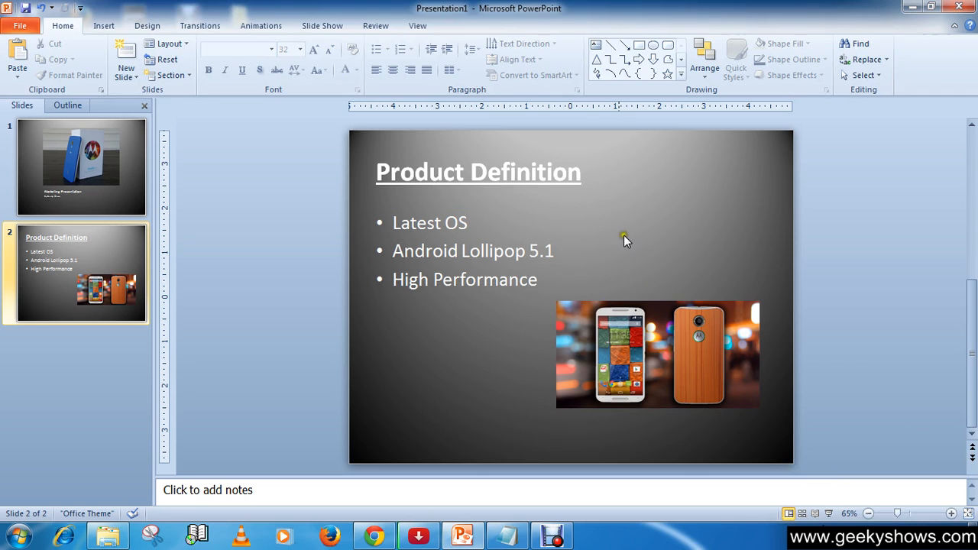
pyautogui.moveTo(68, 256)
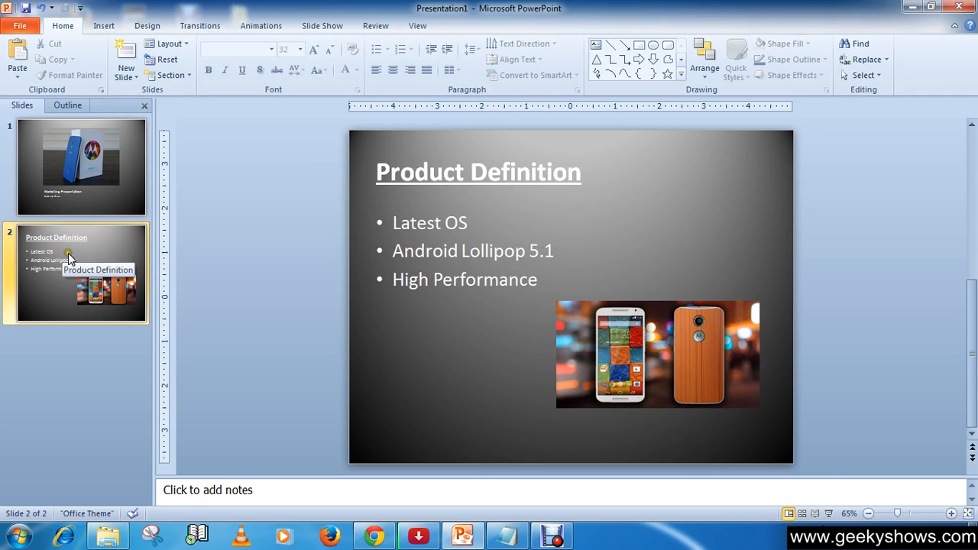
# Fill slide 2's background with the dark wood texture via Format Background.
pyautogui.click(146, 25)
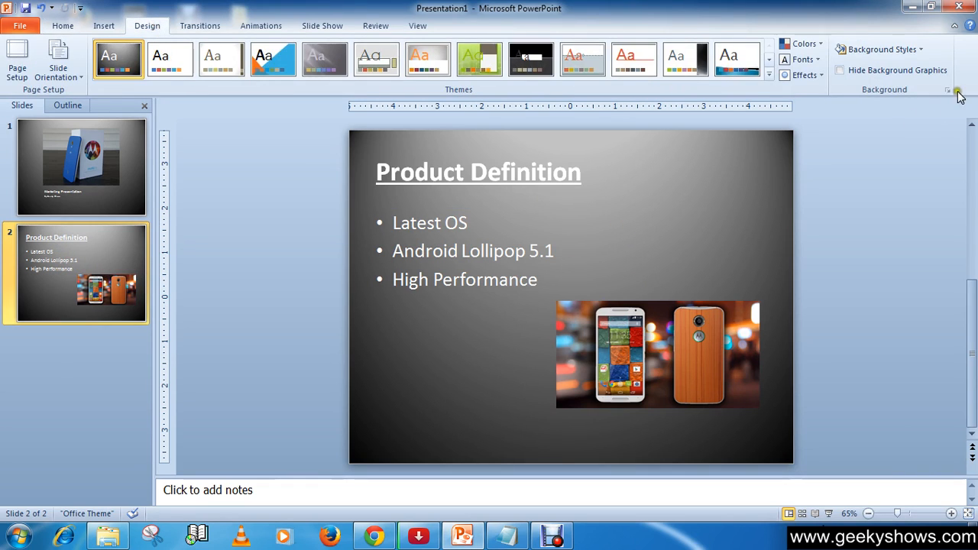
pyautogui.click(882, 49)
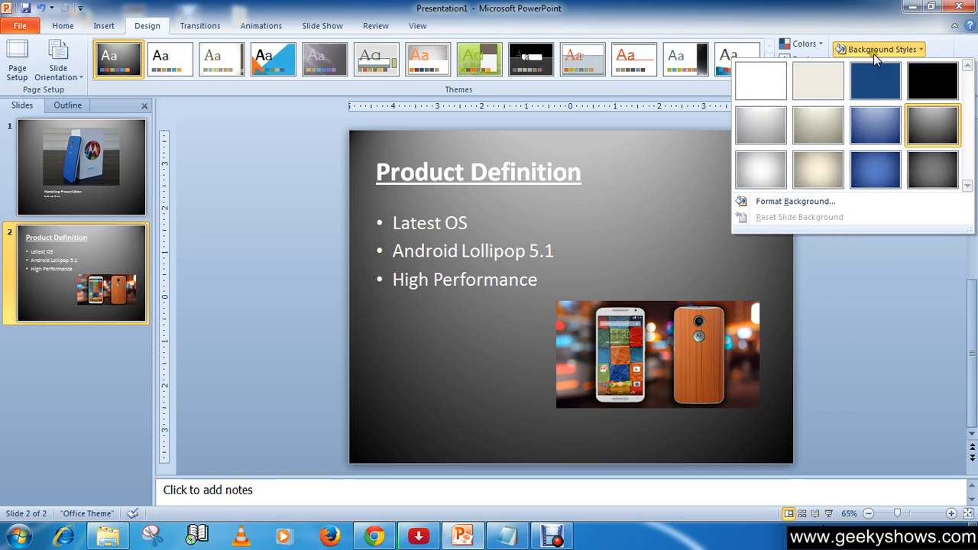
pyautogui.click(932, 81)
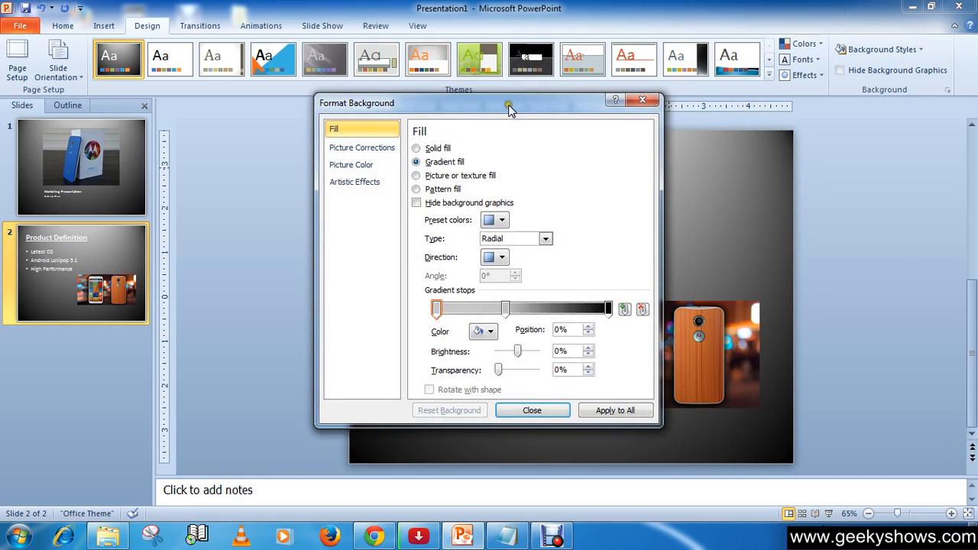
pyautogui.moveTo(509, 107); pyautogui.dragTo(827, 101)
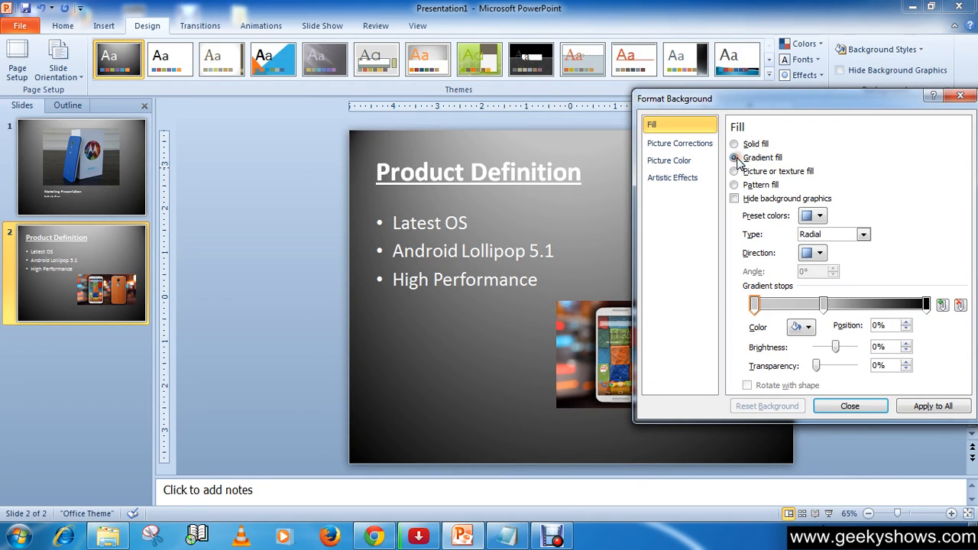
pyautogui.click(734, 171)
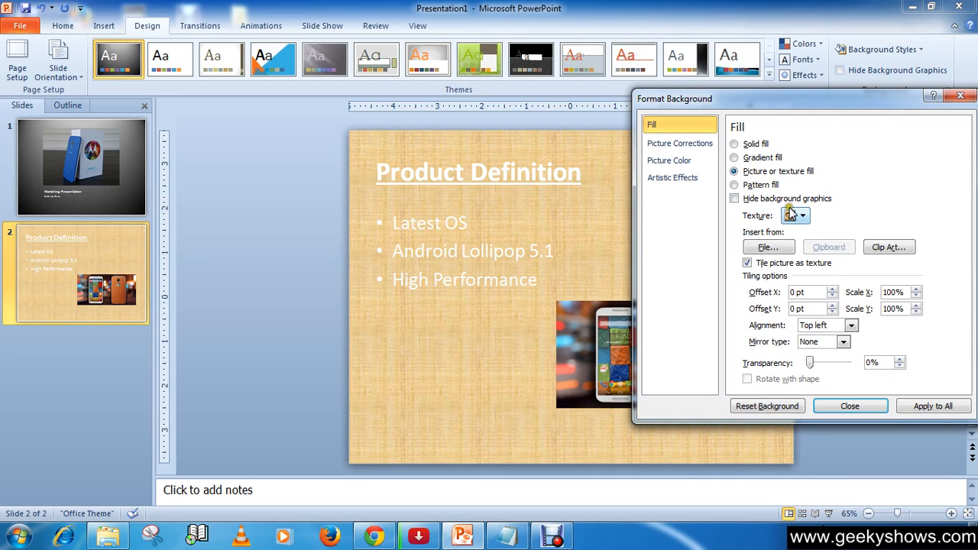
pyautogui.click(802, 216)
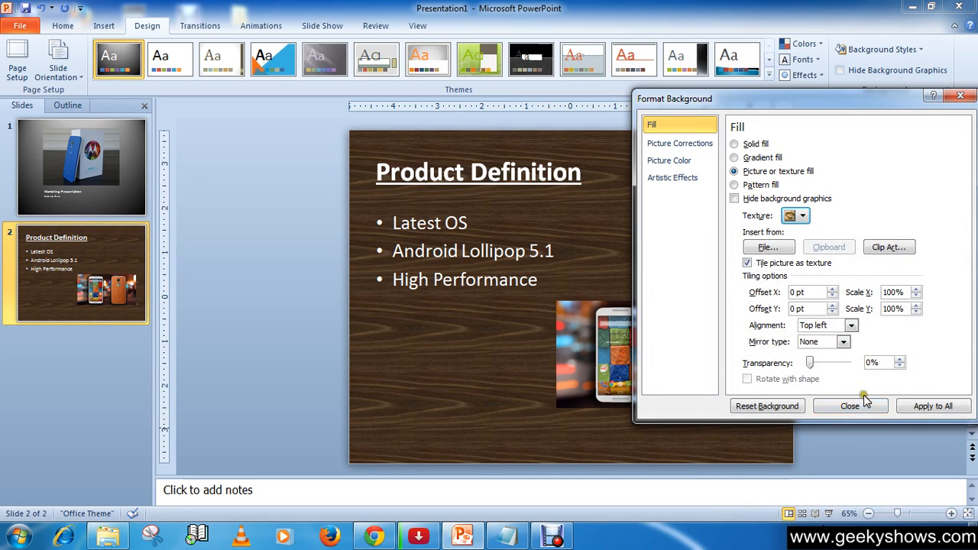
pyautogui.click(849, 405)
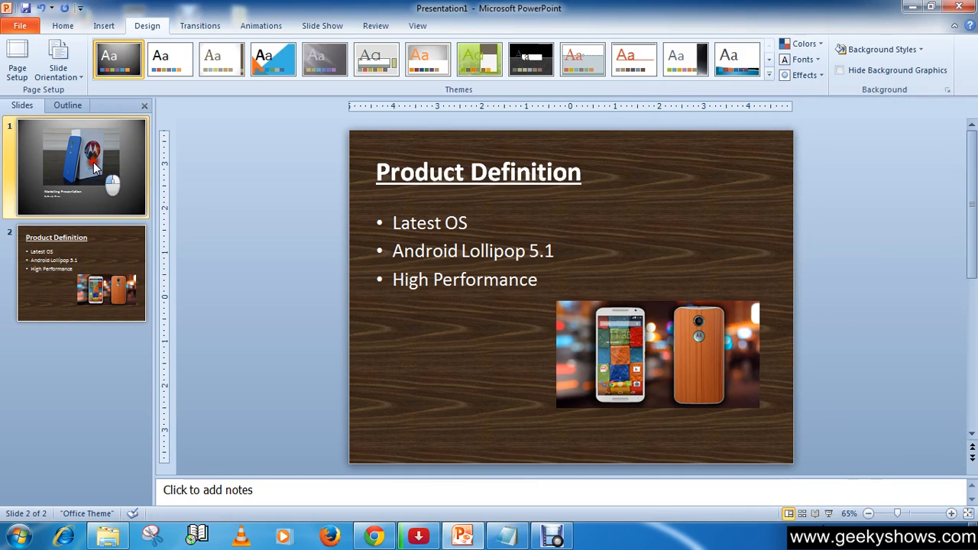
pyautogui.click(80, 167)
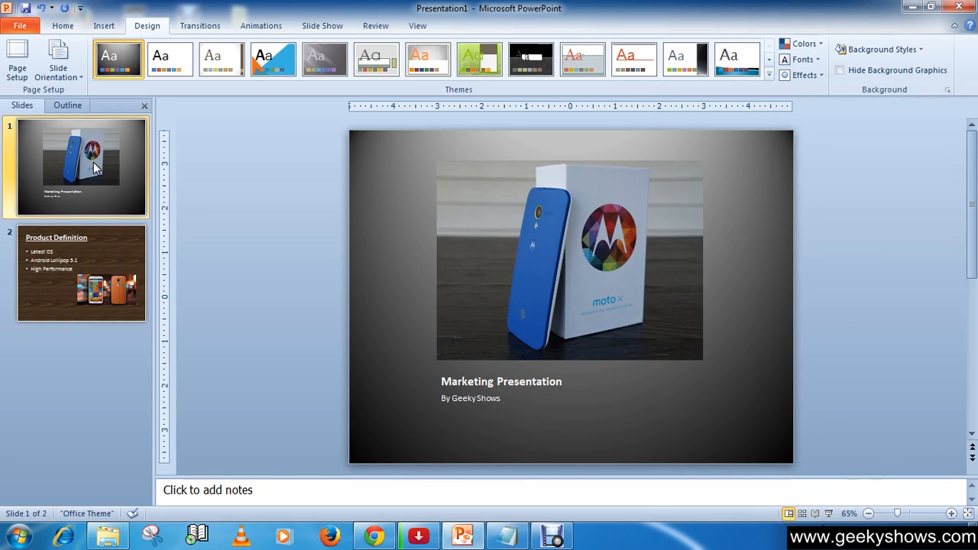
pyautogui.click(81, 272)
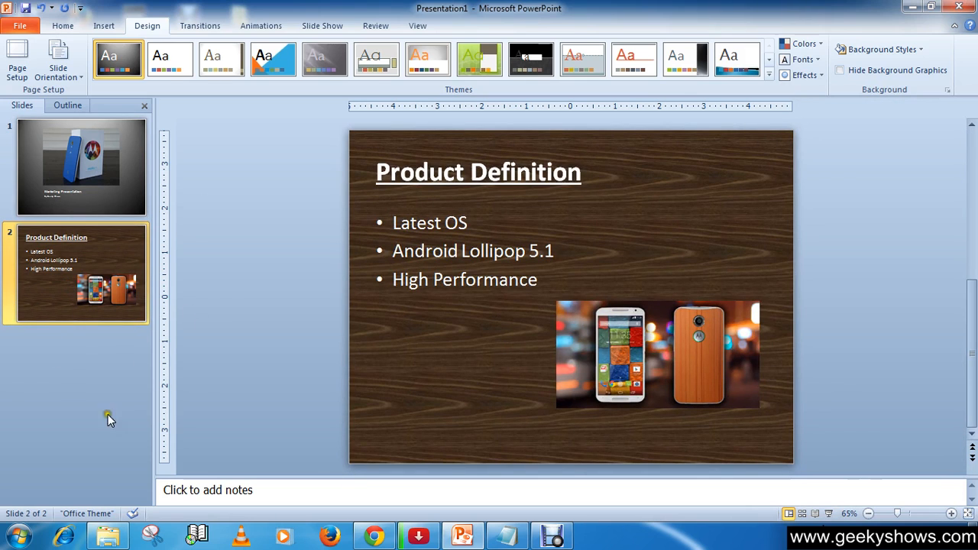
pyautogui.moveTo(3, 374)
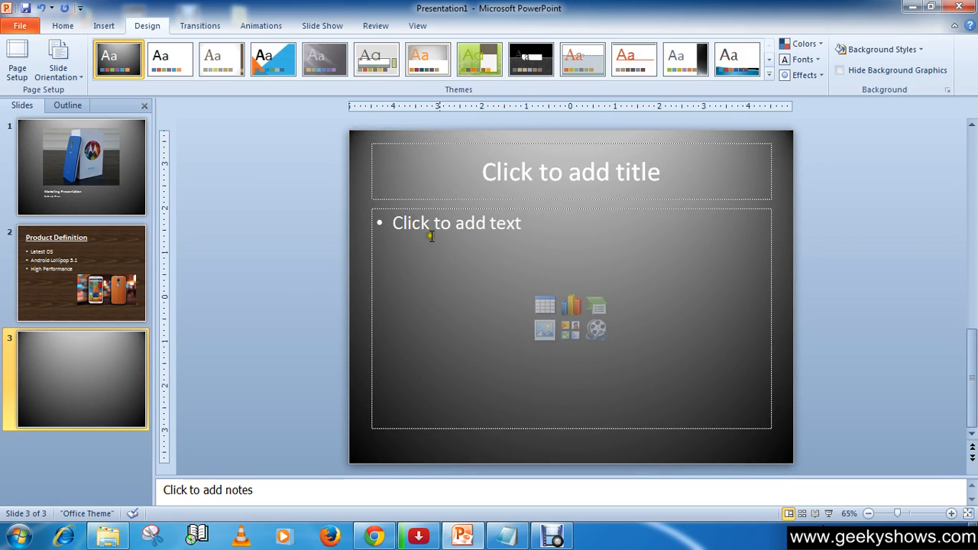
# Title slide 3 'Competition', pasted from Notepad, bold, underlined and left-aligned.
pyautogui.click(569, 171)
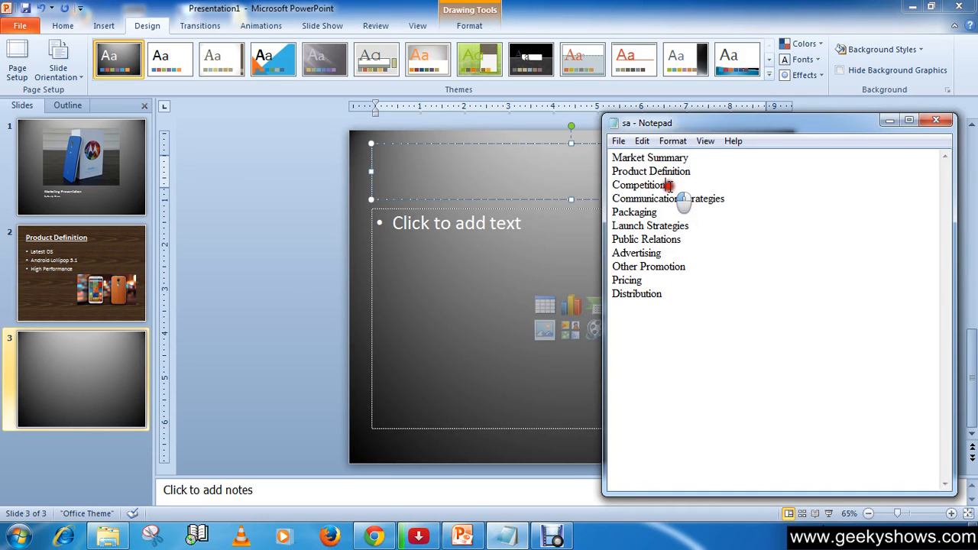
pyautogui.doubleClick(638, 185)
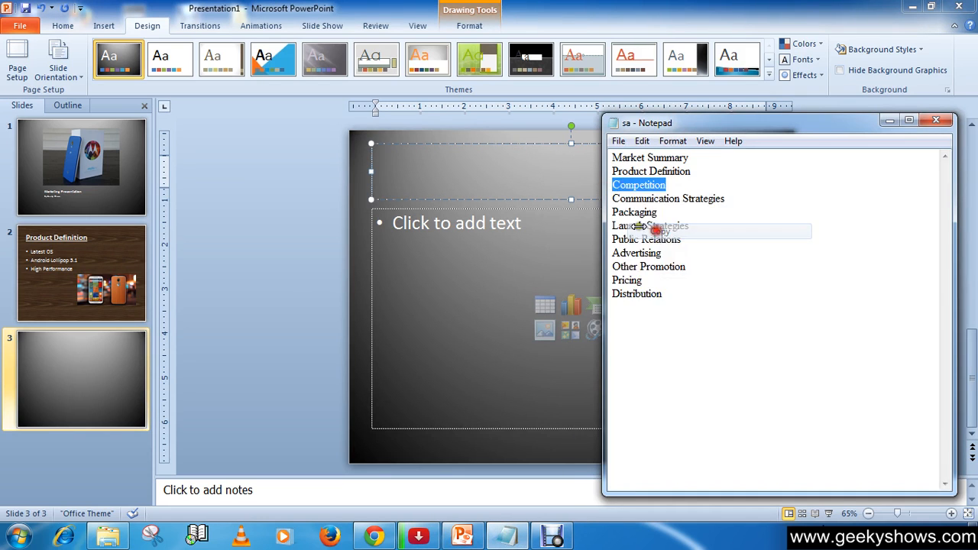
pyautogui.rightClick(456, 222)
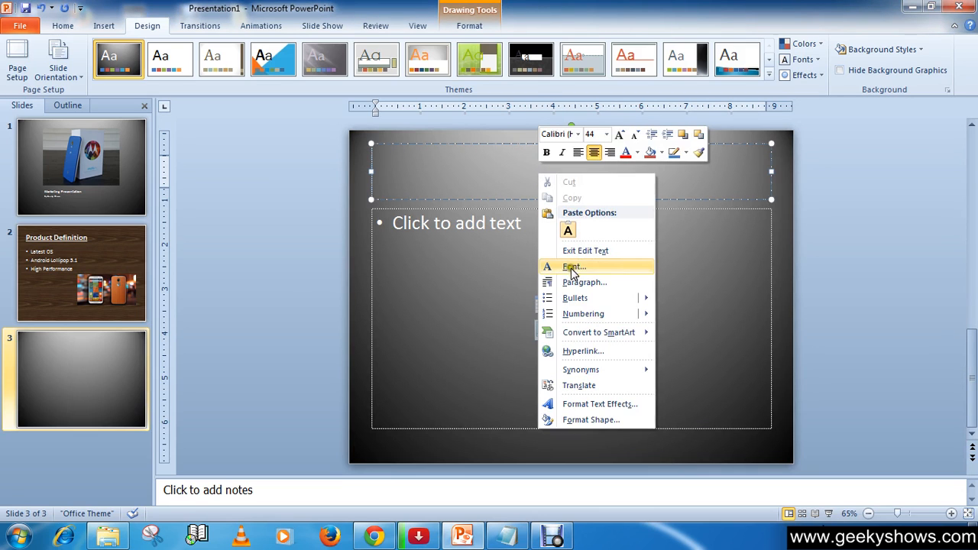
pyautogui.click(524, 171)
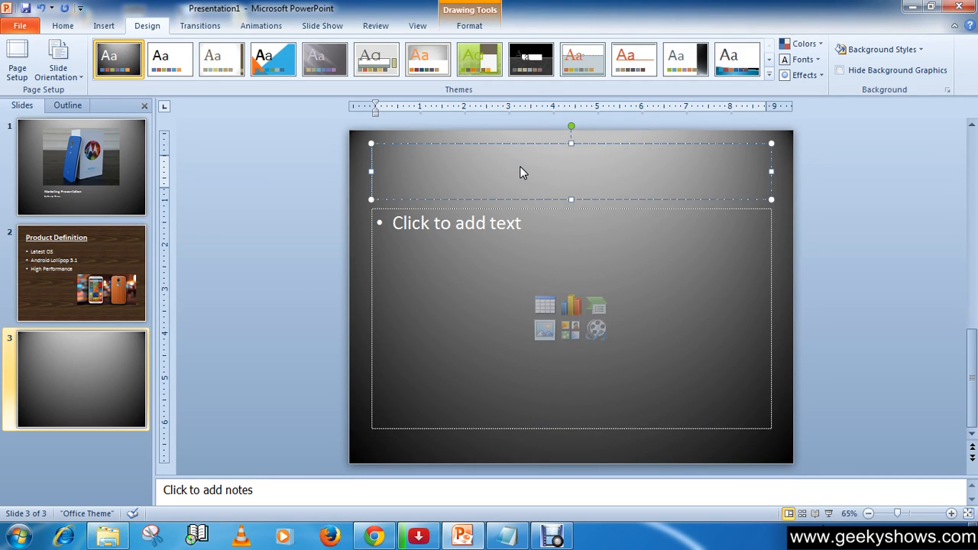
pyautogui.write('Competition')
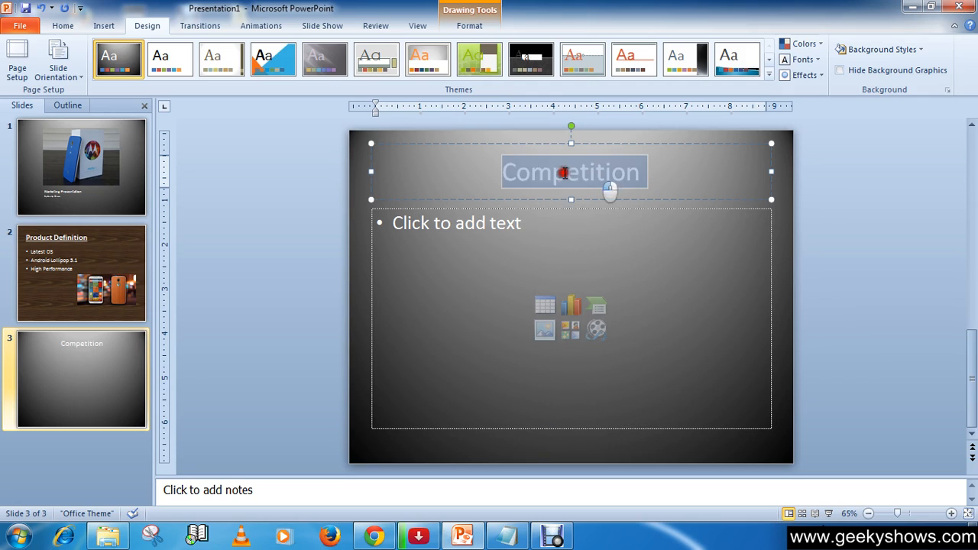
pyautogui.click(63, 25)
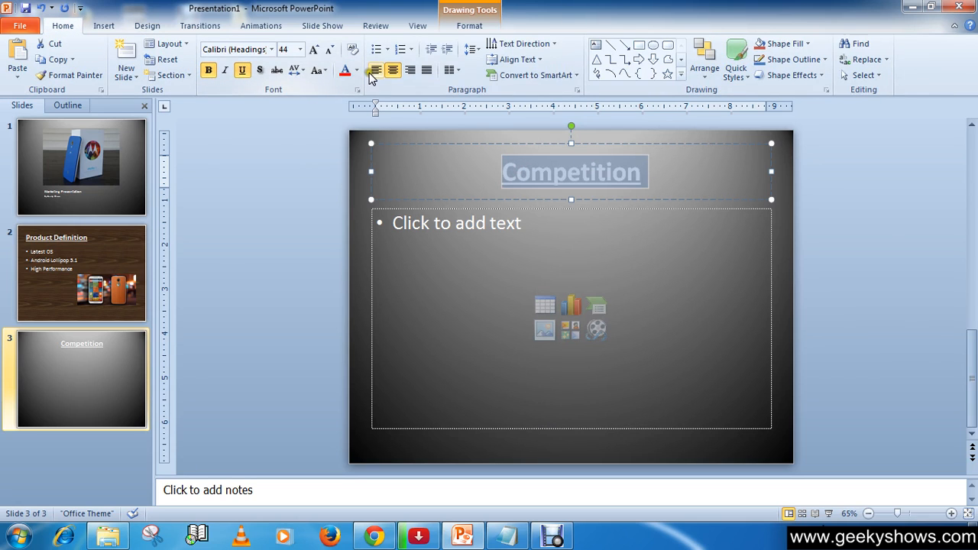
pyautogui.click(456, 222)
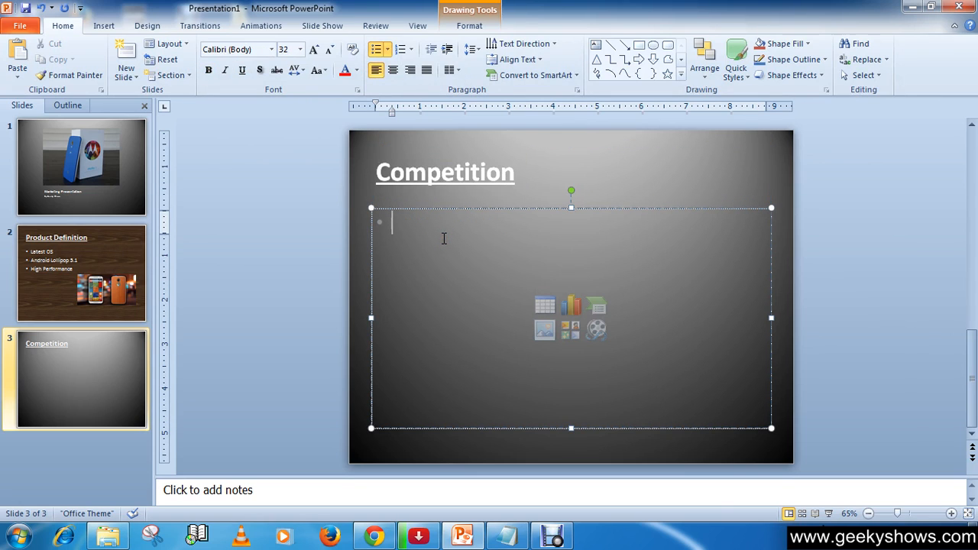
# Type the competitor bullets HTC, Samsung, Microsoft and Micromax.
pyautogui.write('HTC')
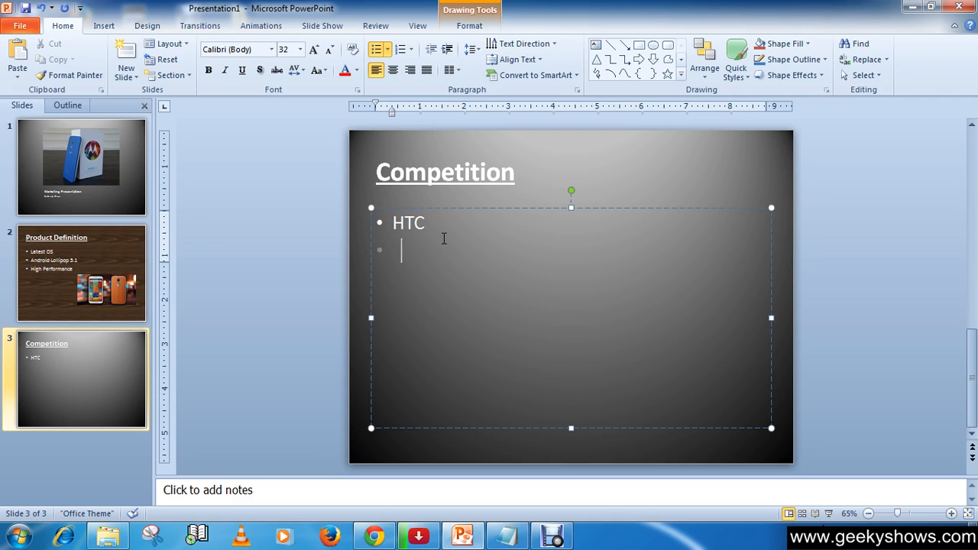
pyautogui.write('Sam')
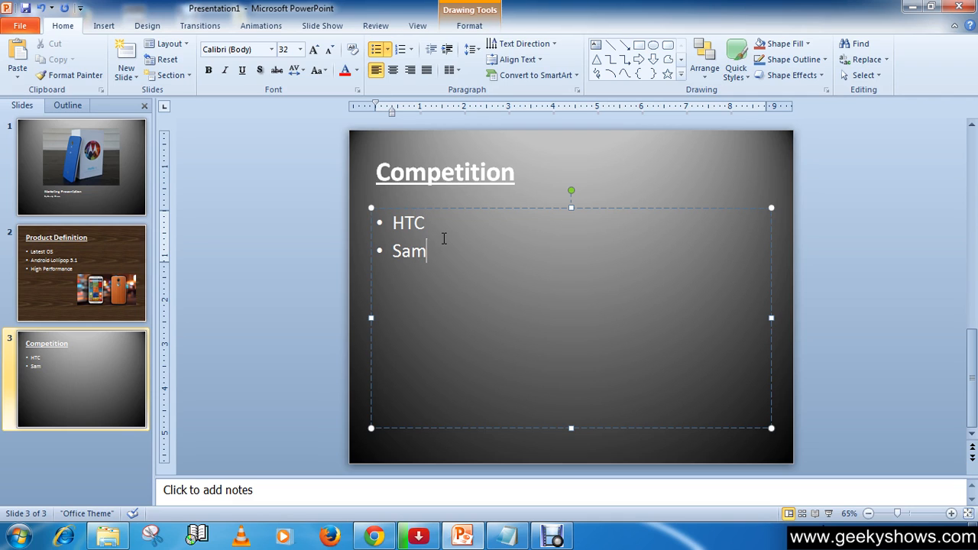
pyautogui.write('sung')
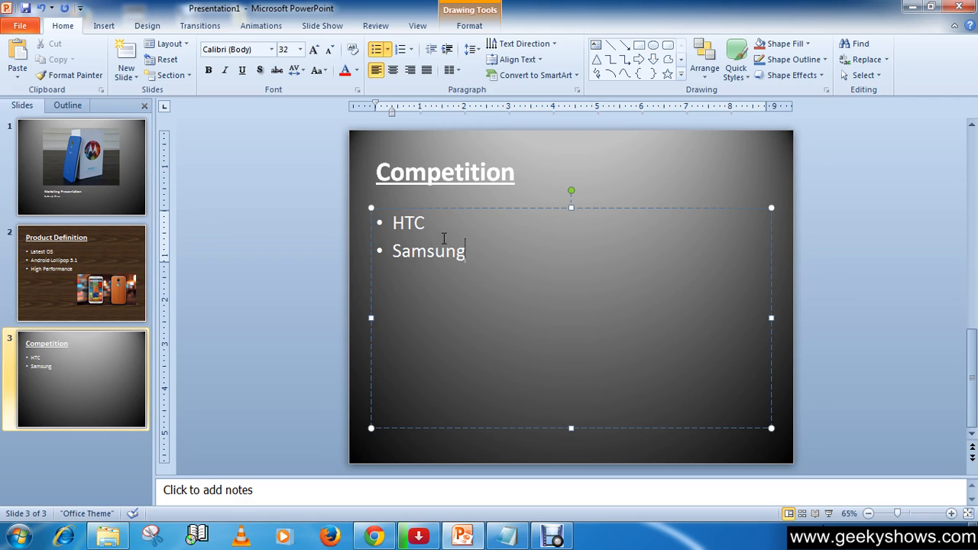
pyautogui.write('M')
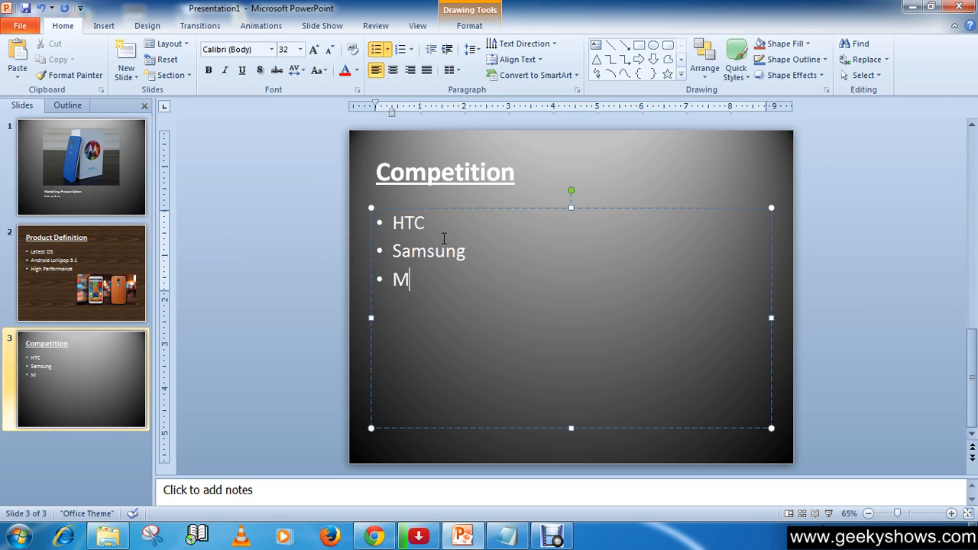
pyautogui.write('i')
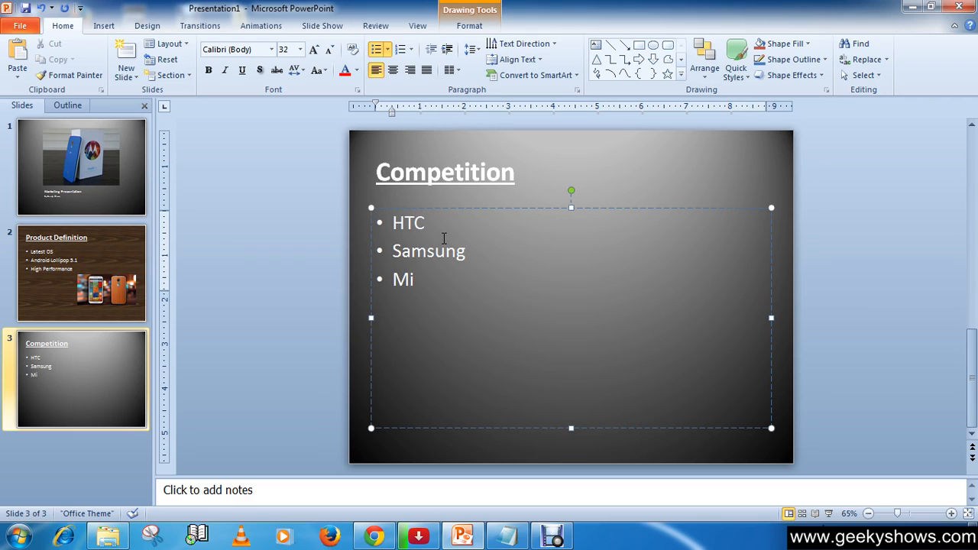
pyautogui.write('cro')
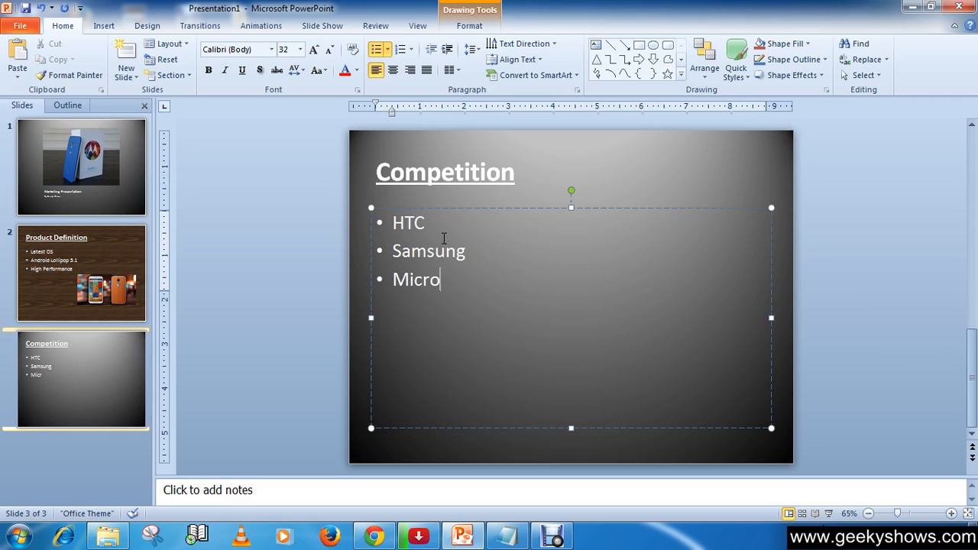
pyautogui.write('soft')
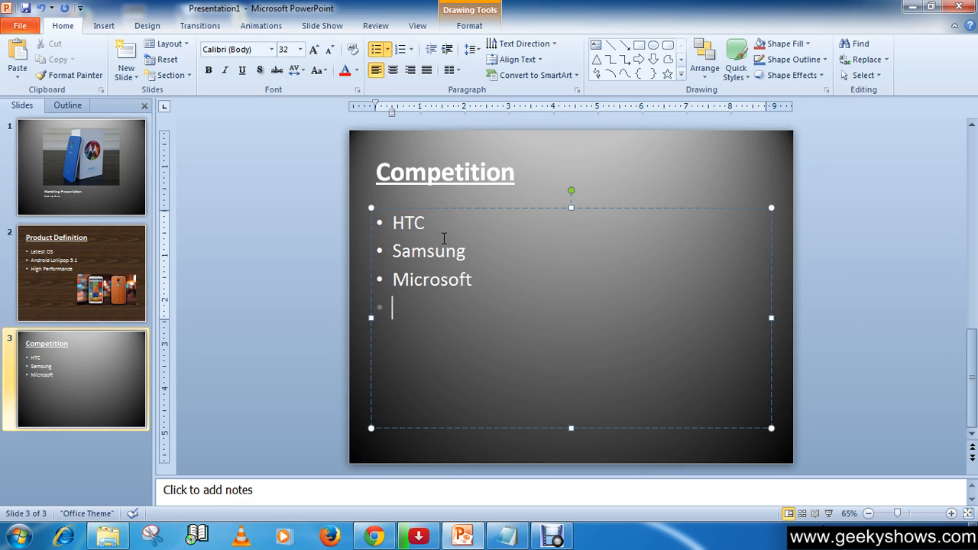
pyautogui.write('Micro')
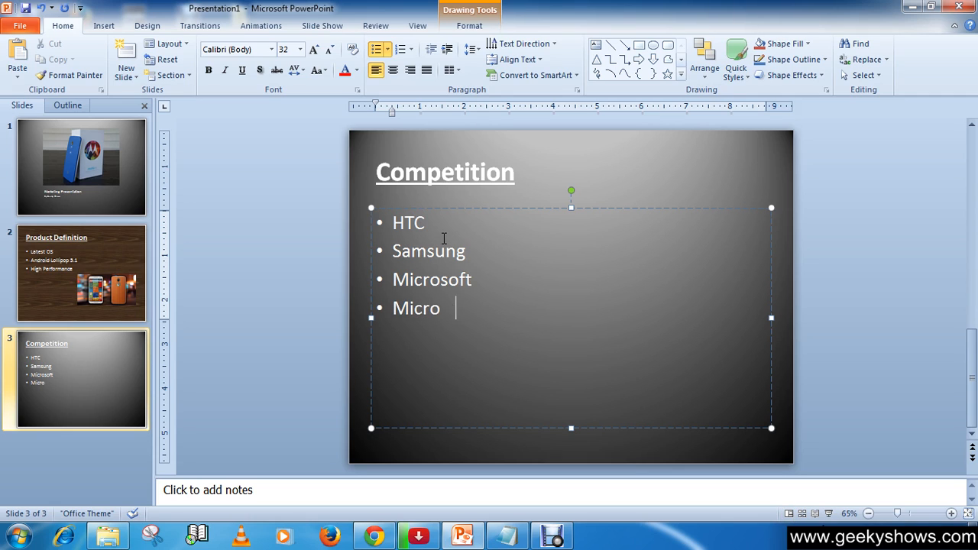
pyautogui.write('max')
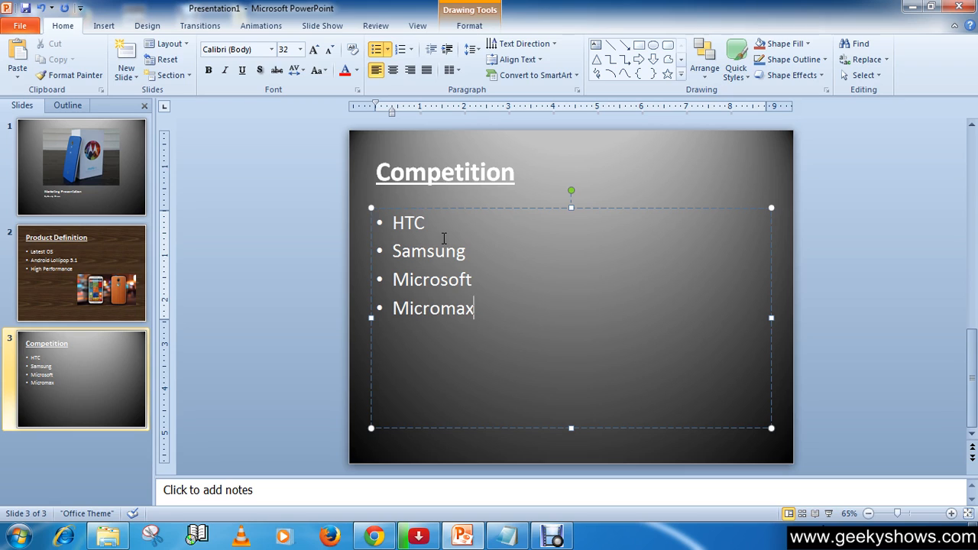
pyautogui.write('R')
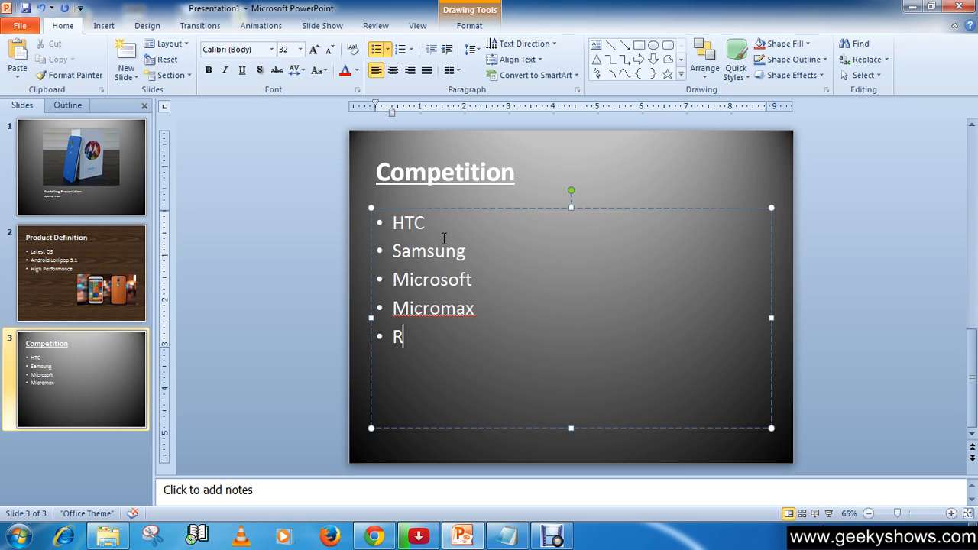
pyautogui.write('edM')
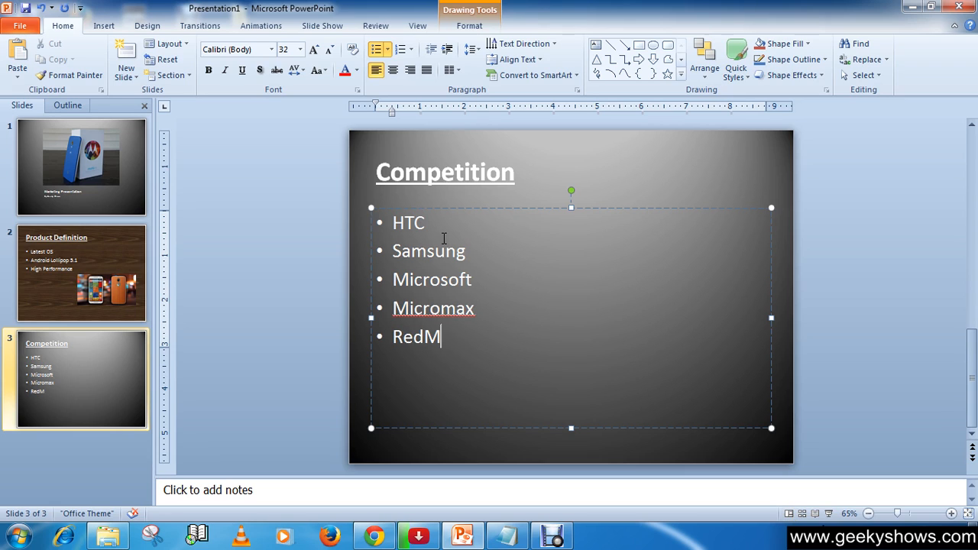
pyautogui.write('I')
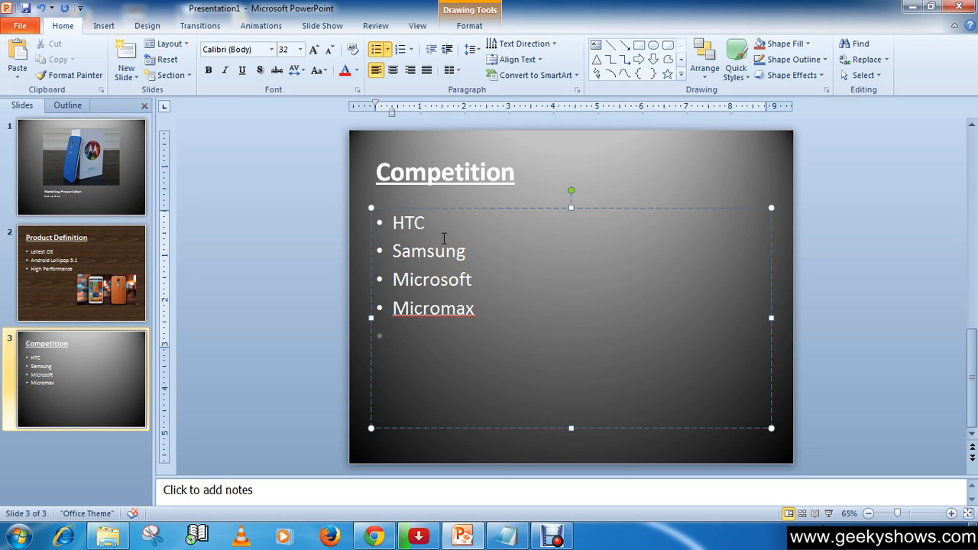
pyautogui.click(392, 336)
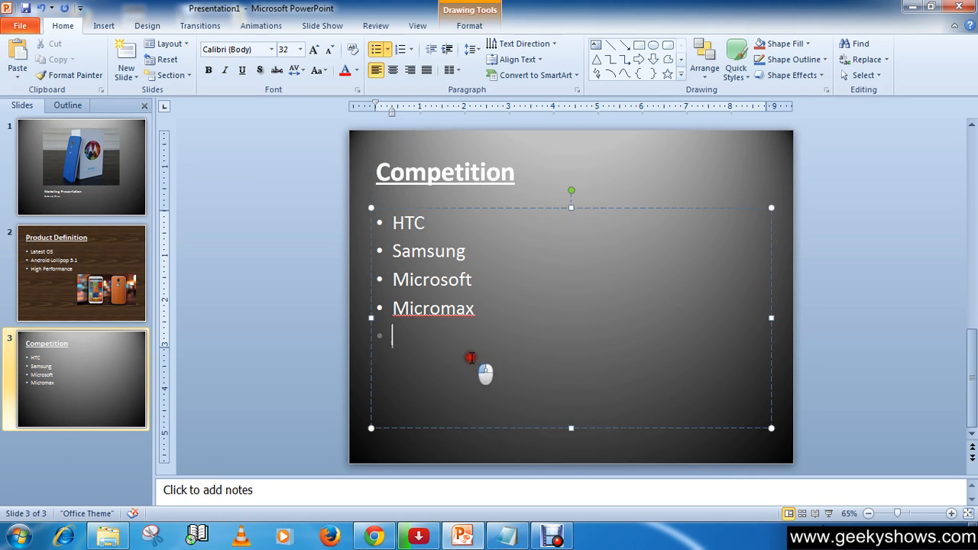
# Insert the moto-x-gs4-one photo of three white phones onto the Competition slide.
pyautogui.click(445, 172)
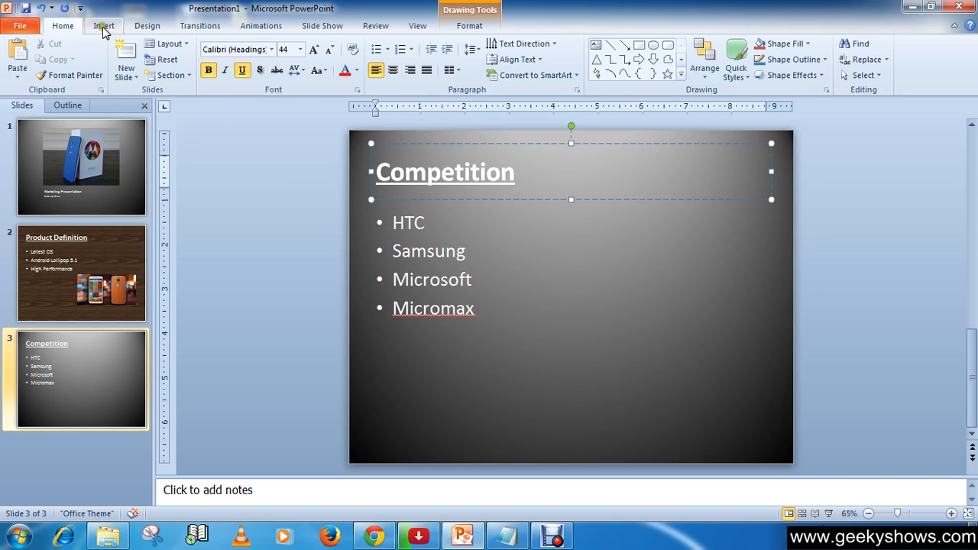
pyautogui.click(103, 25)
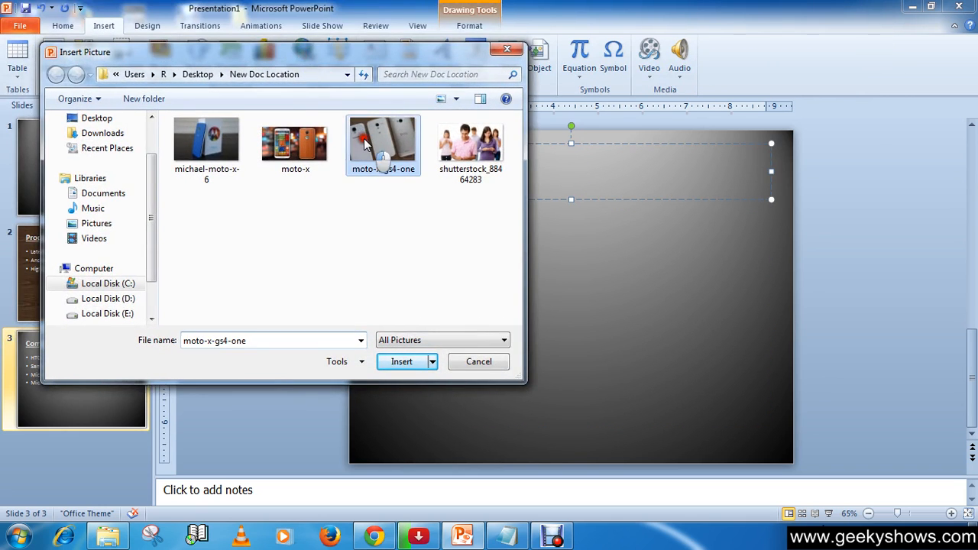
pyautogui.click(401, 361)
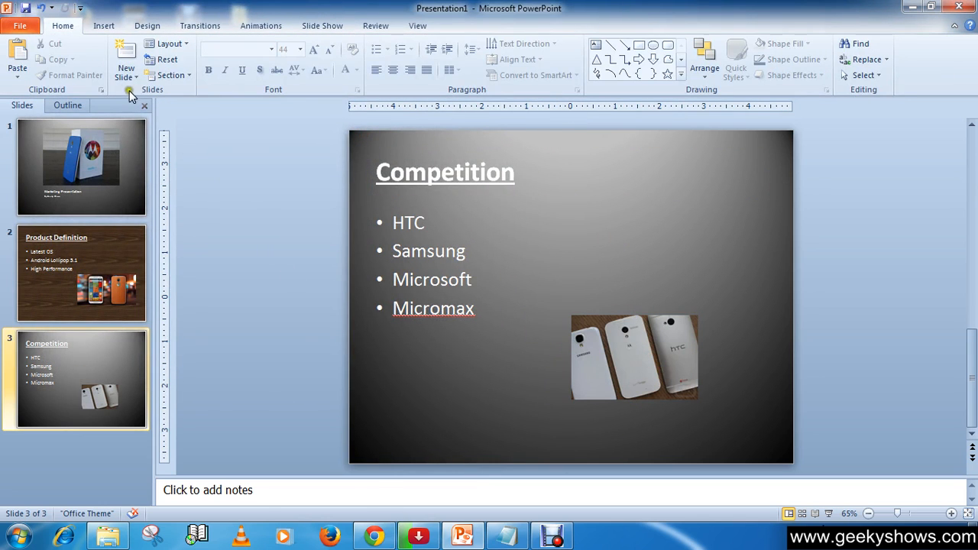
# Apply a brown preset gradient background to the Competition slide through Format Background.
pyautogui.click(147, 25)
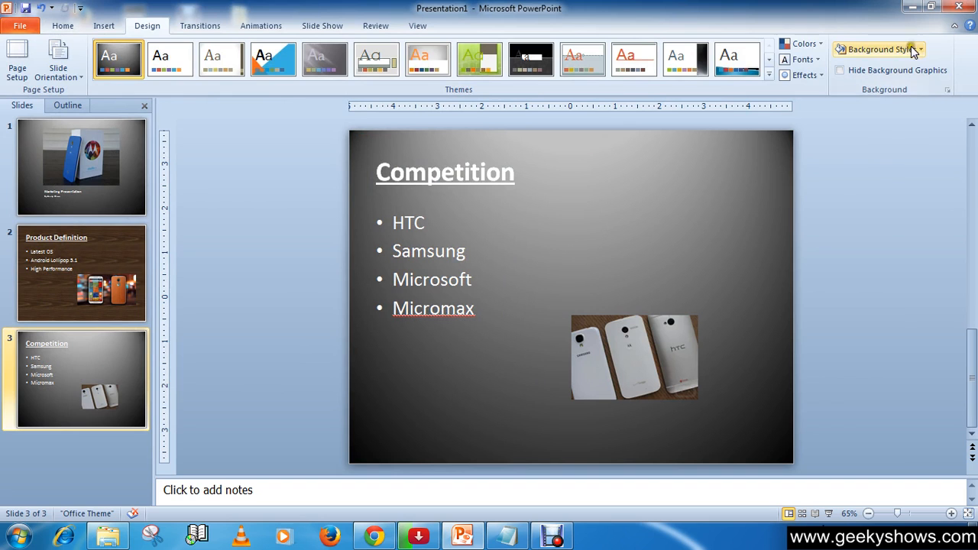
pyautogui.click(879, 49)
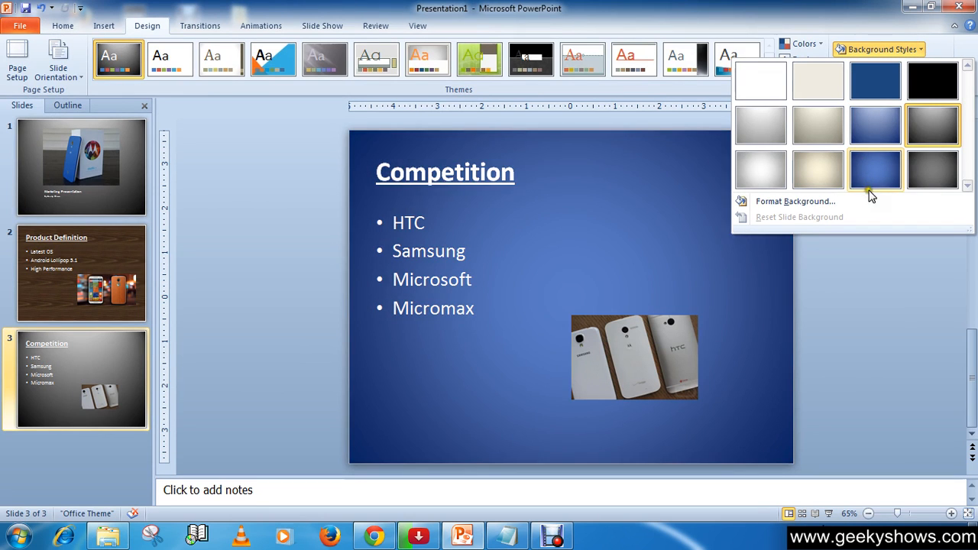
pyautogui.click(795, 201)
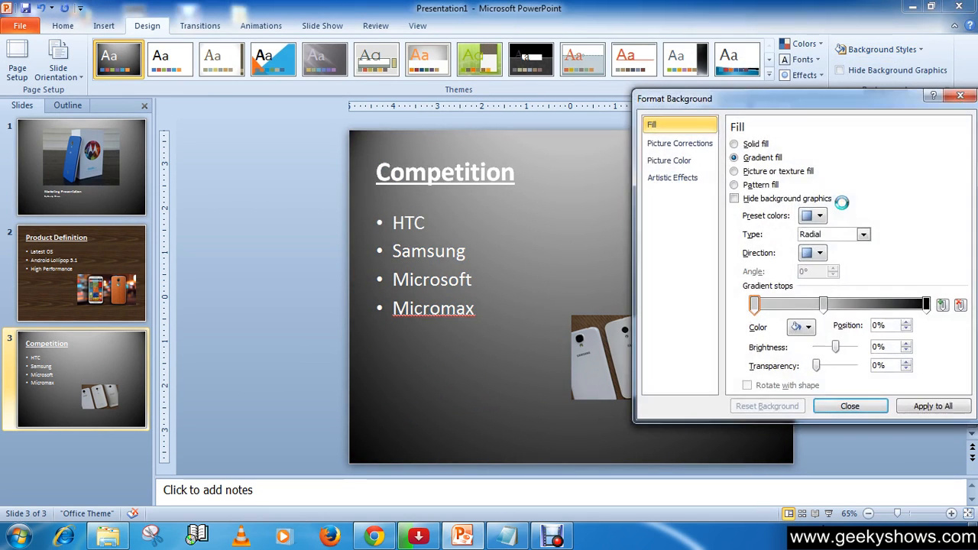
pyautogui.click(820, 215)
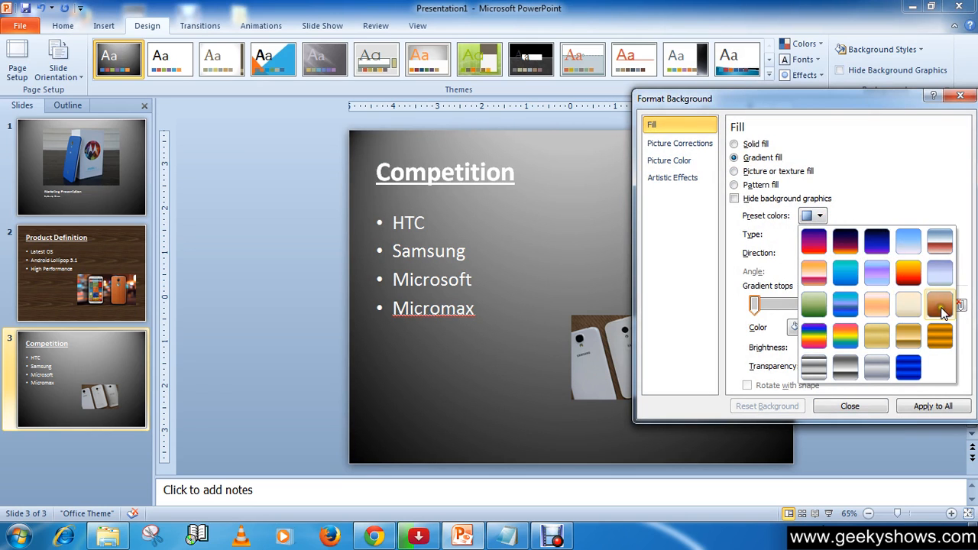
pyautogui.click(939, 304)
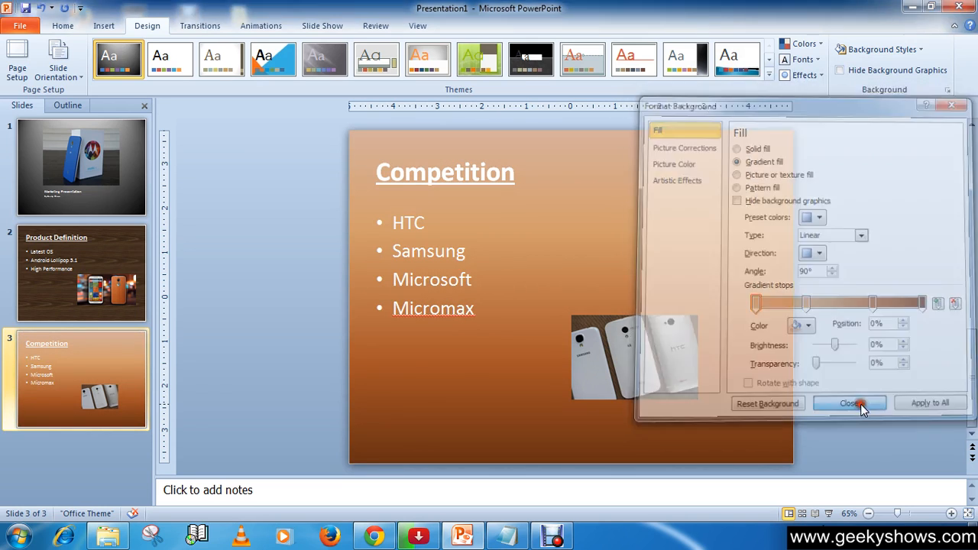
pyautogui.click(849, 403)
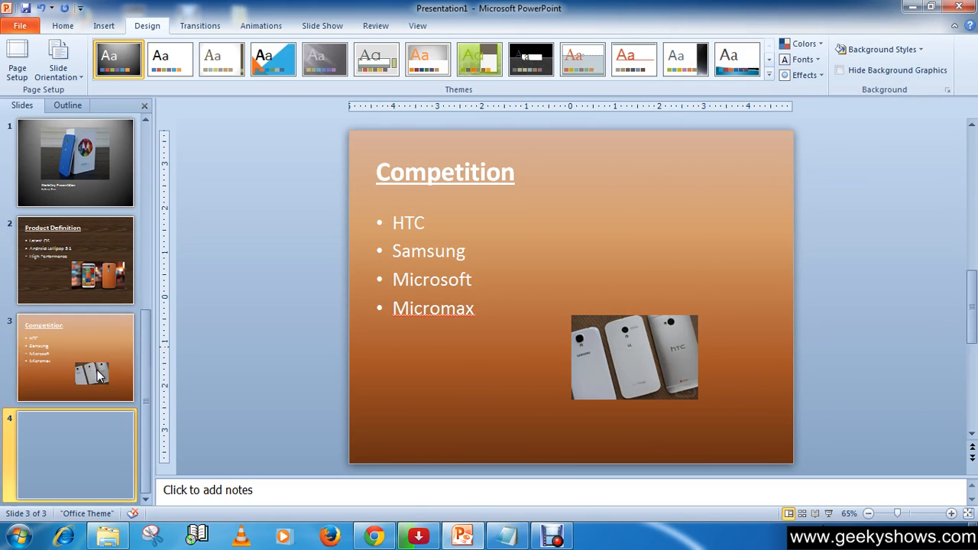
# Give slide 4 the title 'Communication Strategies', pasted from the Notepad list.
pyautogui.click(75, 455)
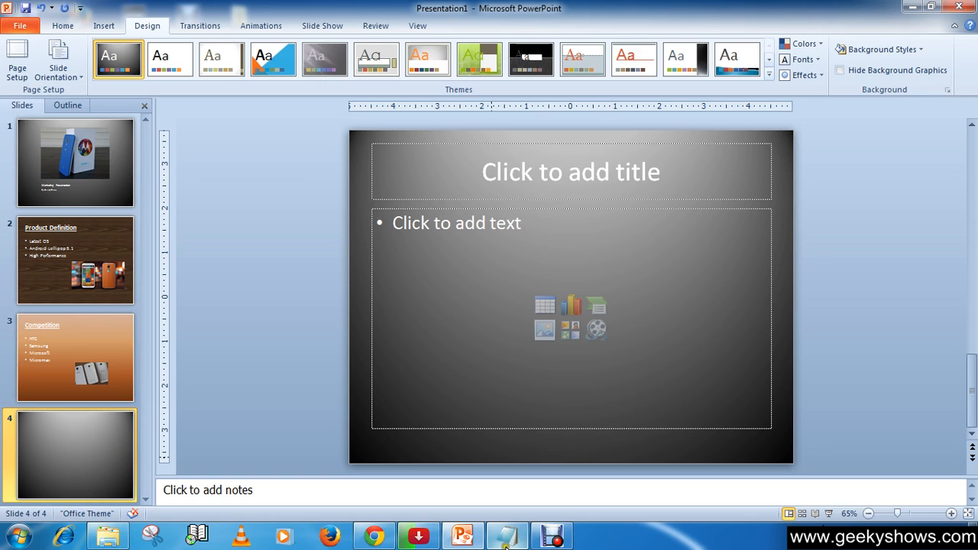
pyautogui.click(506, 535)
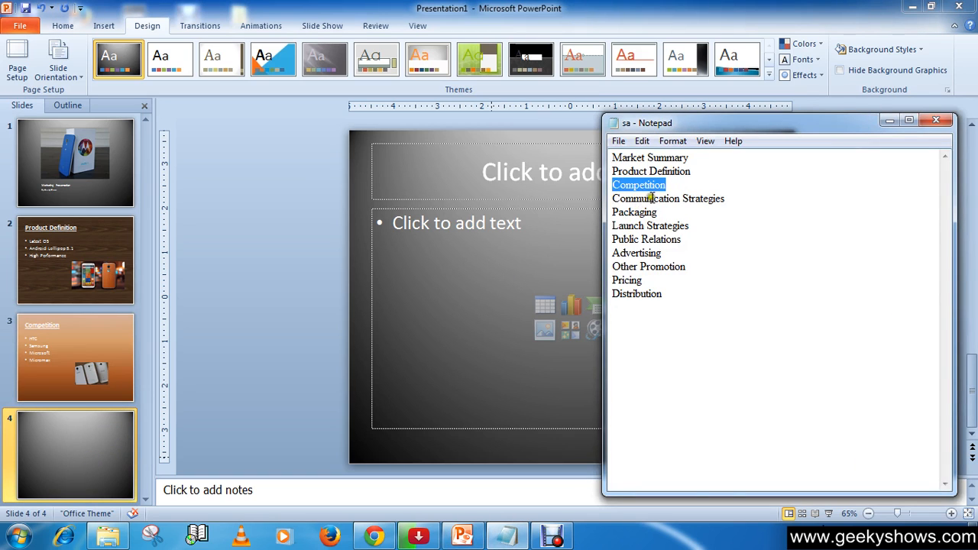
pyautogui.click(668, 198)
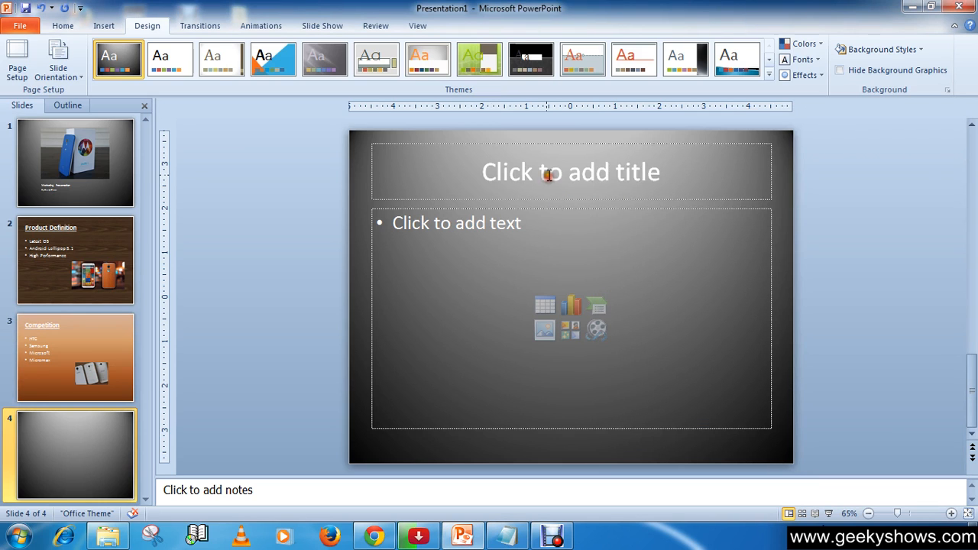
pyautogui.rightClick(456, 164)
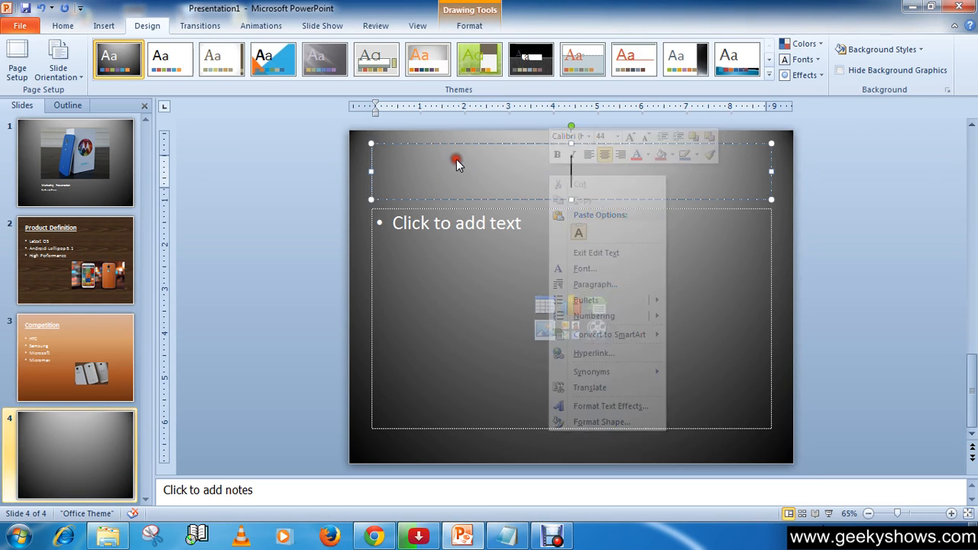
pyautogui.write('Communication Strategies')
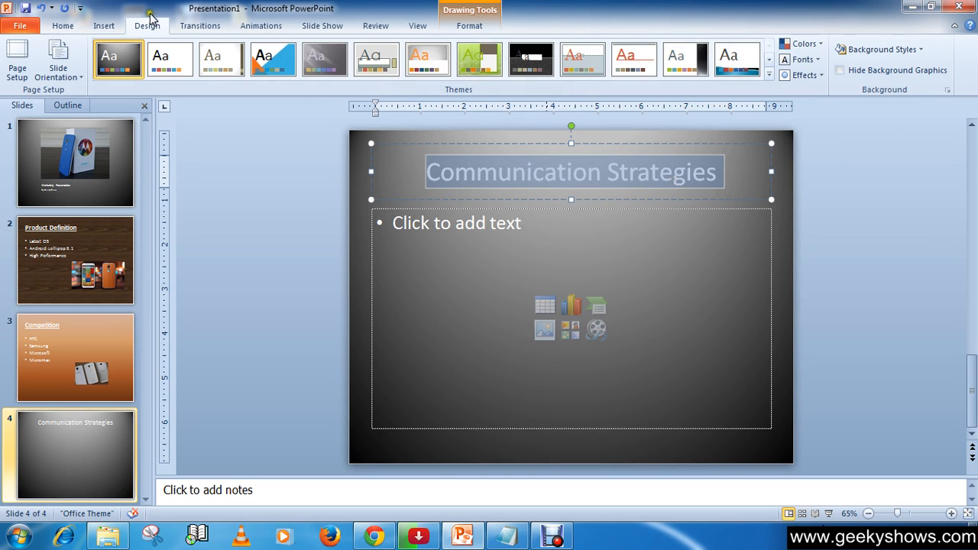
pyautogui.click(62, 26)
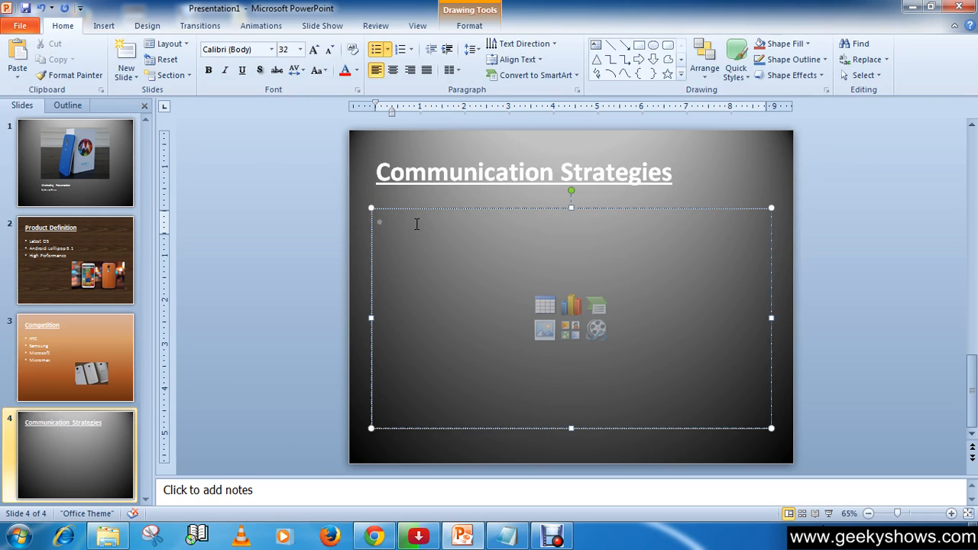
# Type the bullets 'Internet' and 'T. V.', correcting a mistyped second bullet.
pyautogui.write('Yo')
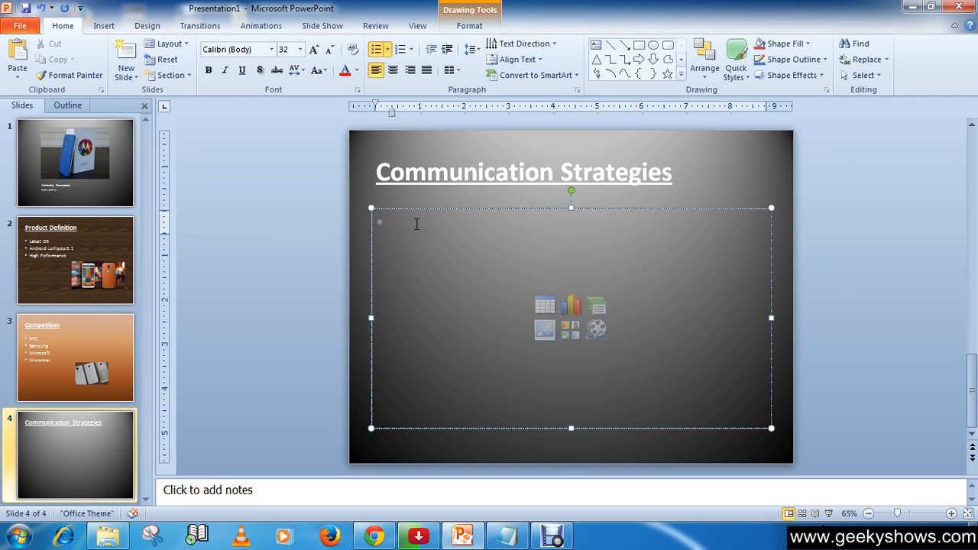
pyautogui.write('In')
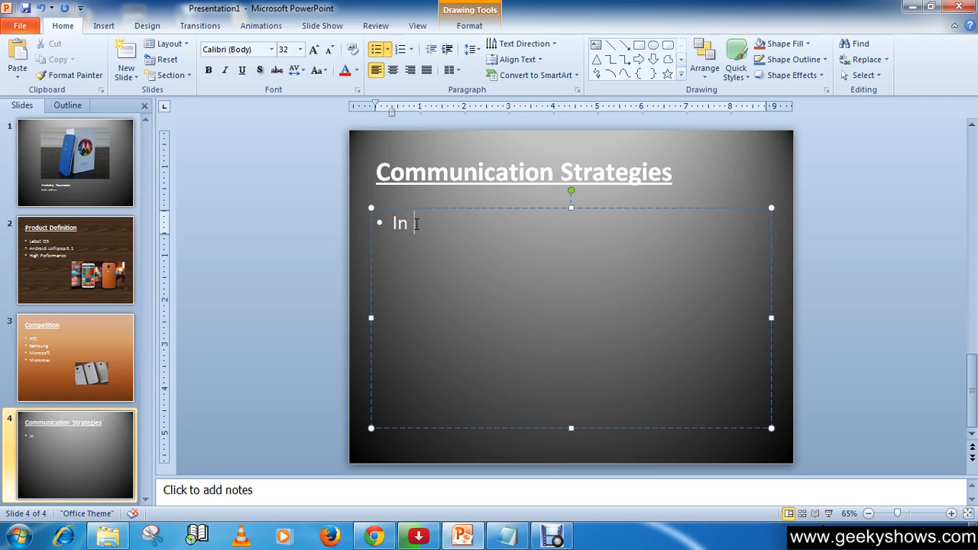
pyautogui.write('ternet')
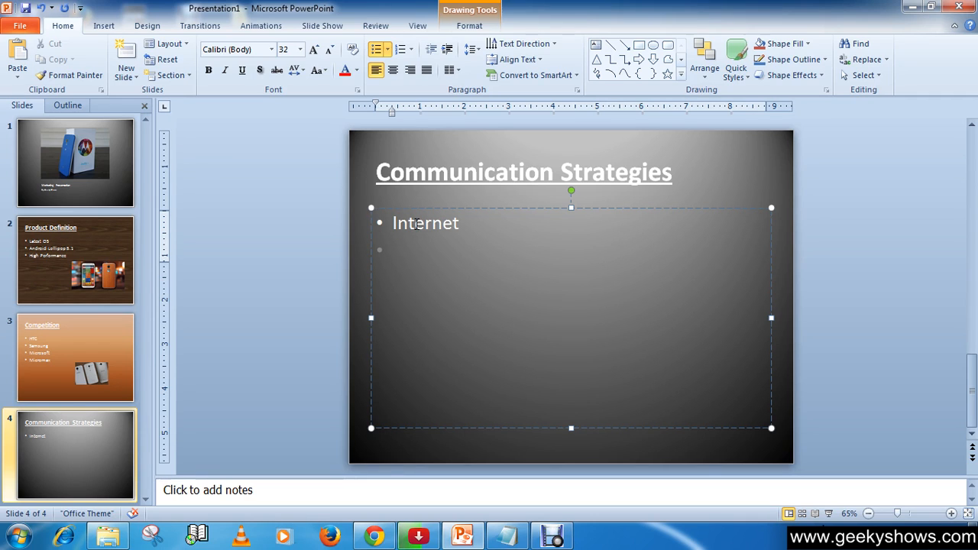
pyautogui.write('T')
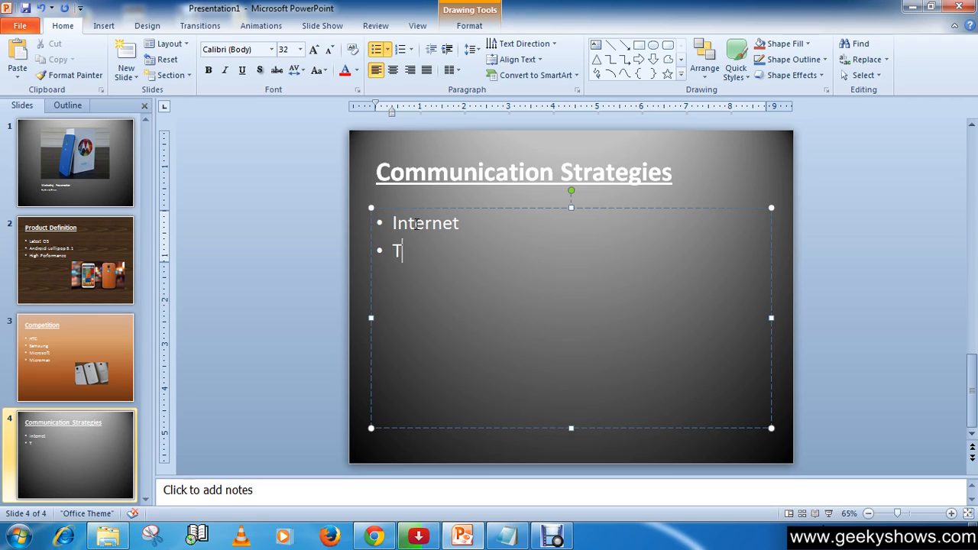
pyautogui.write('el')
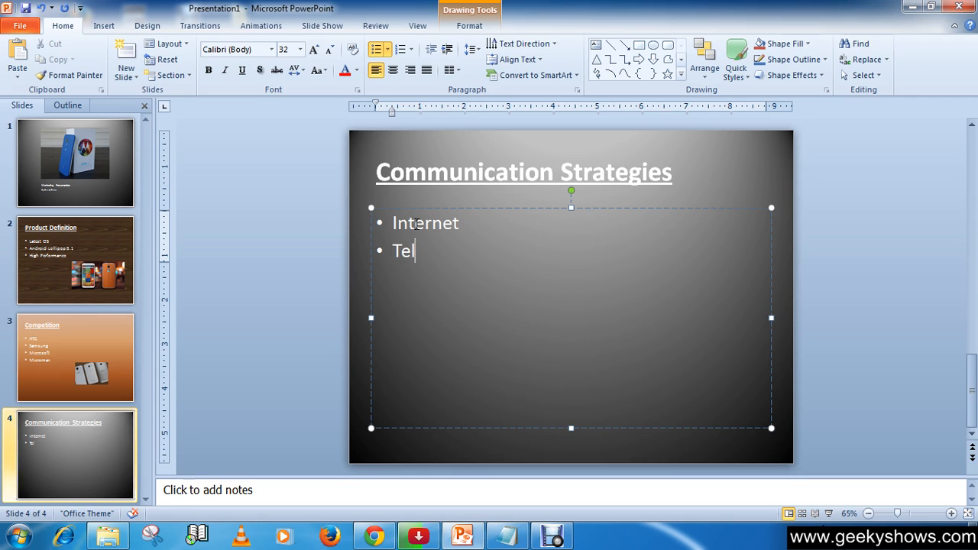
pyautogui.press('backspace')
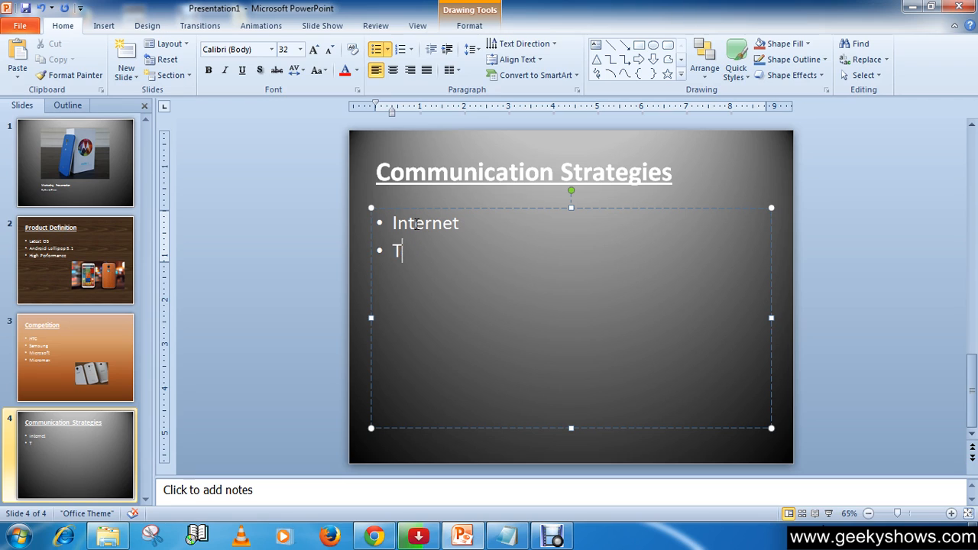
pyautogui.press('backspace')
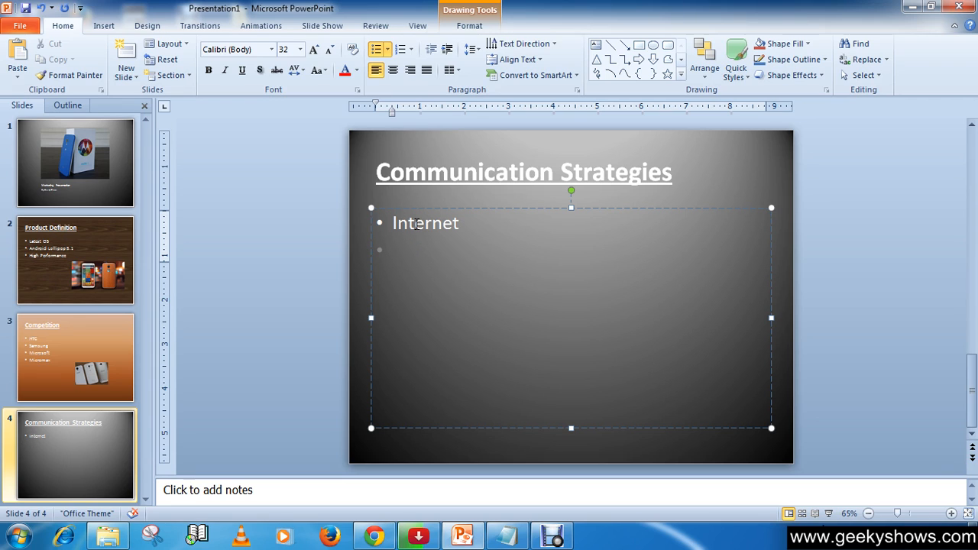
pyautogui.write('T.')
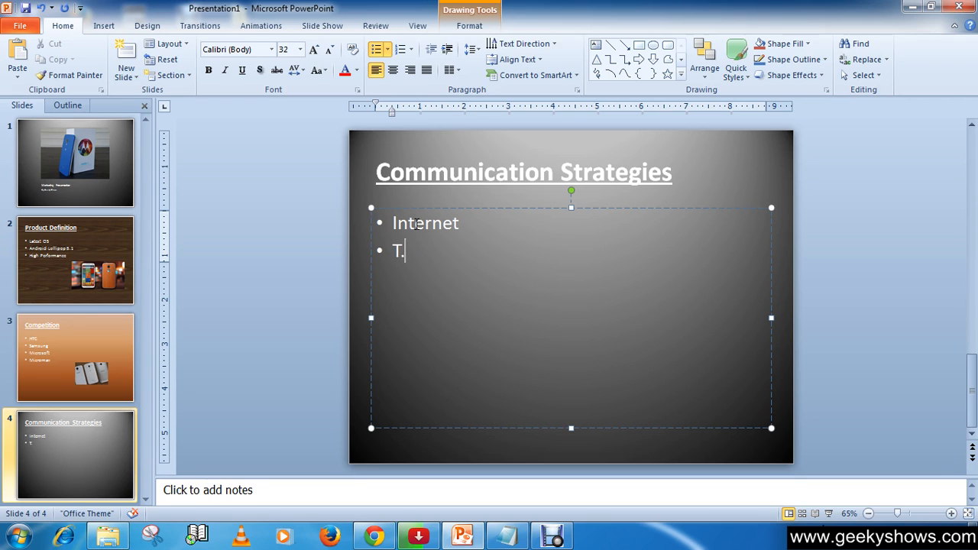
pyautogui.write('V.')
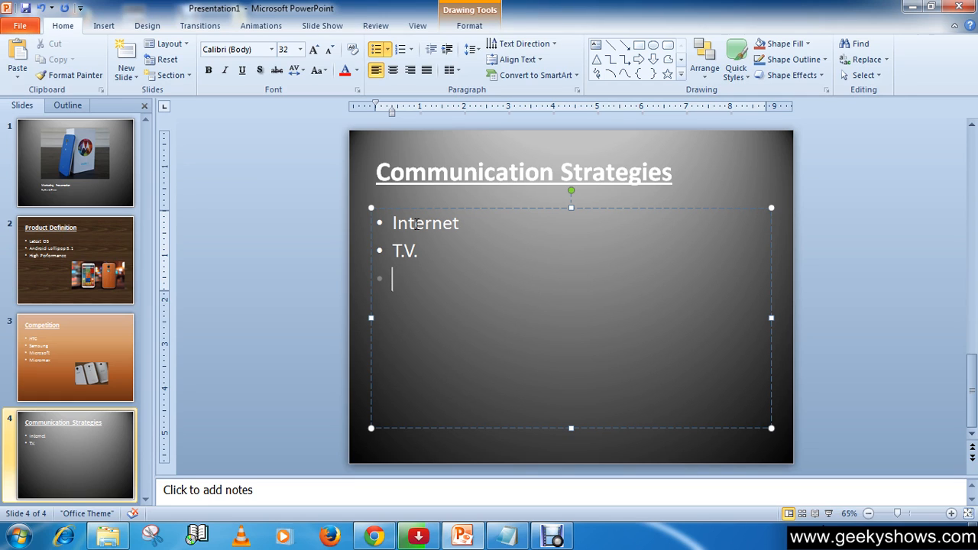
# Select the slide title and the T.V. bullet text boxes in turn.
pyautogui.click(524, 171)
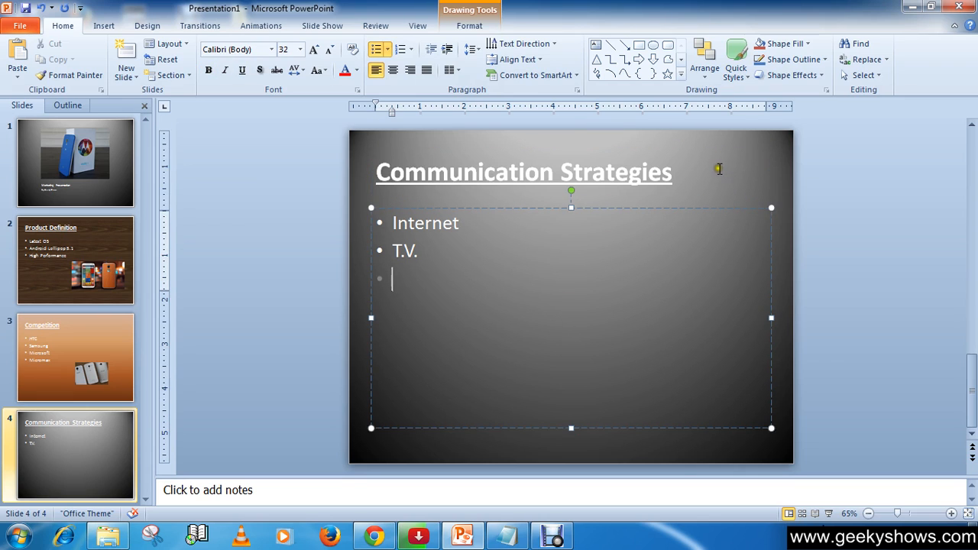
pyautogui.click(523, 172)
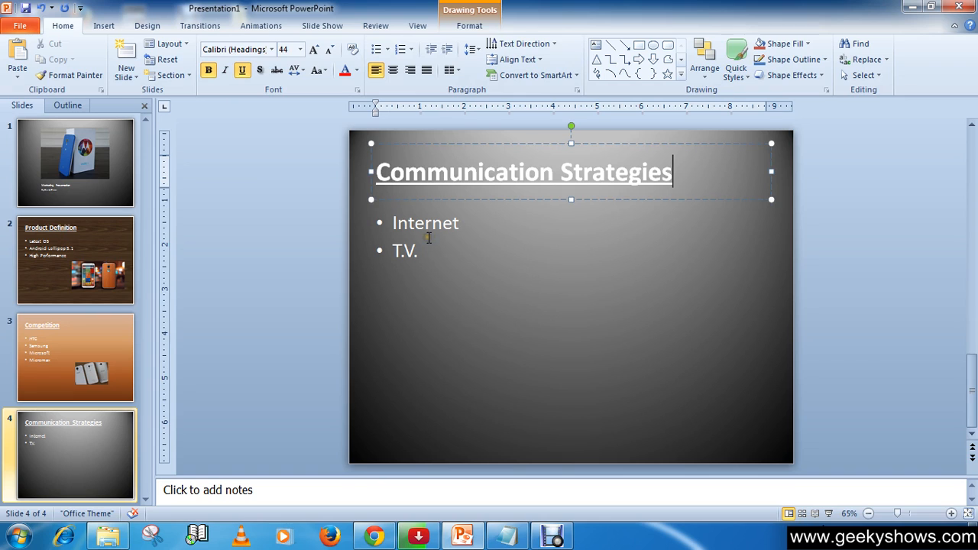
pyautogui.click(436, 272)
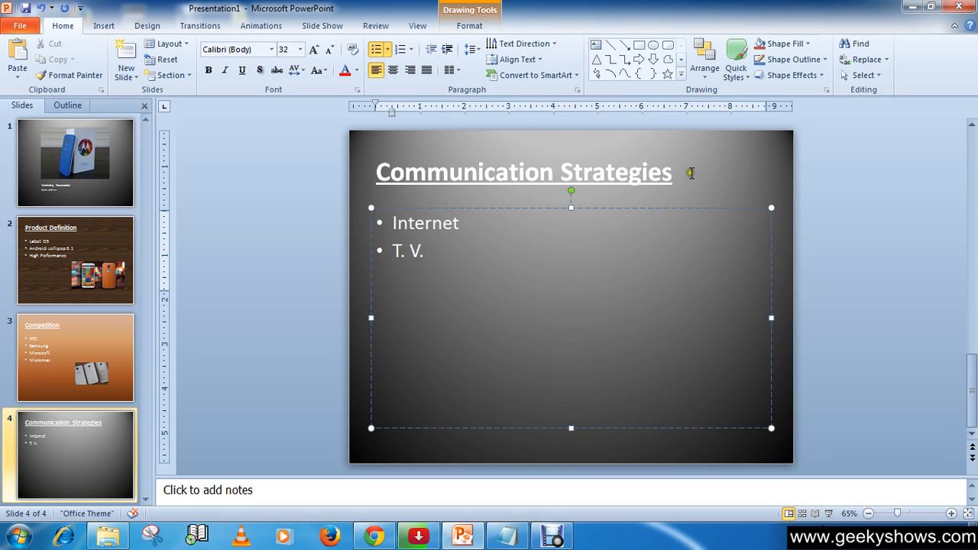
pyautogui.click(523, 172)
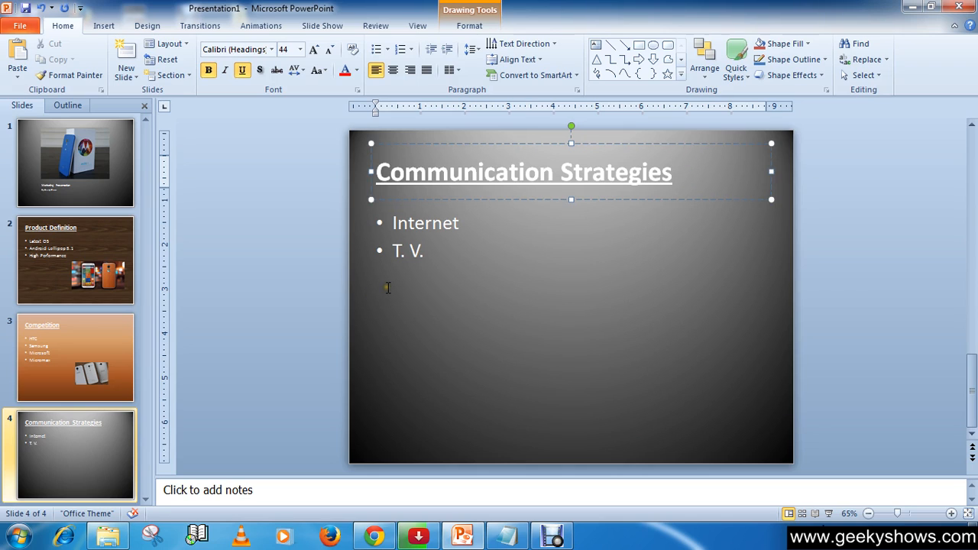
pyautogui.click(671, 172)
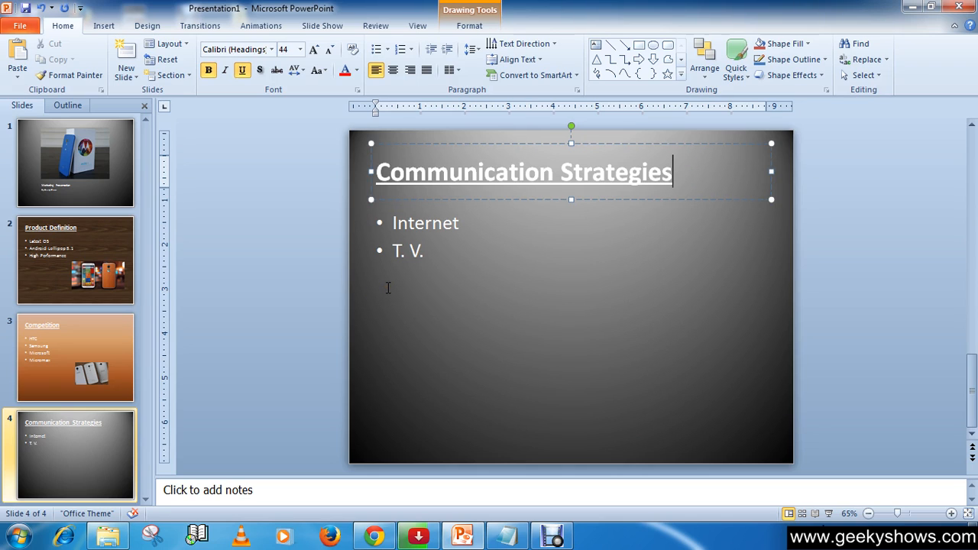
pyautogui.moveTo(427, 270)
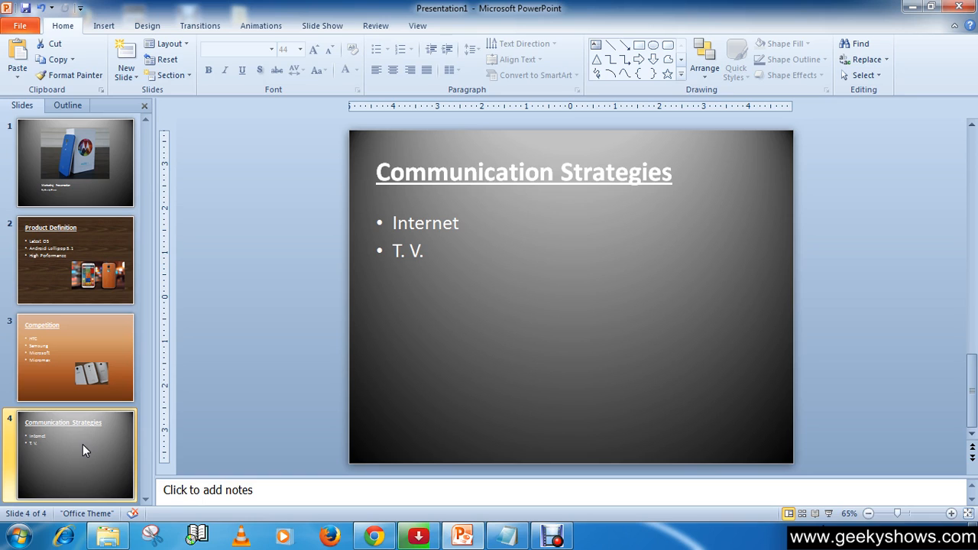
# Select slide 5 and type the title 'Consumer'.
pyautogui.click(125, 57)
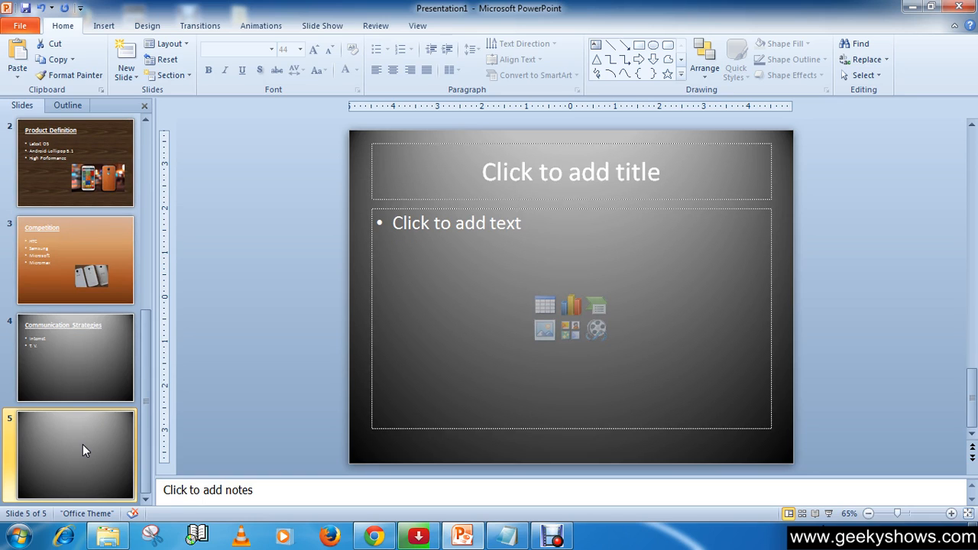
pyautogui.moveTo(73, 458)
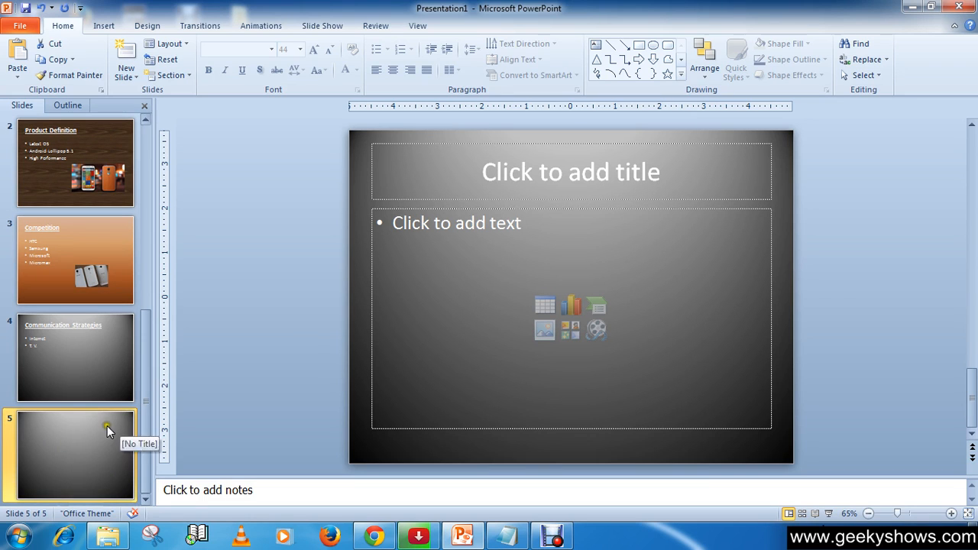
pyautogui.click(571, 171)
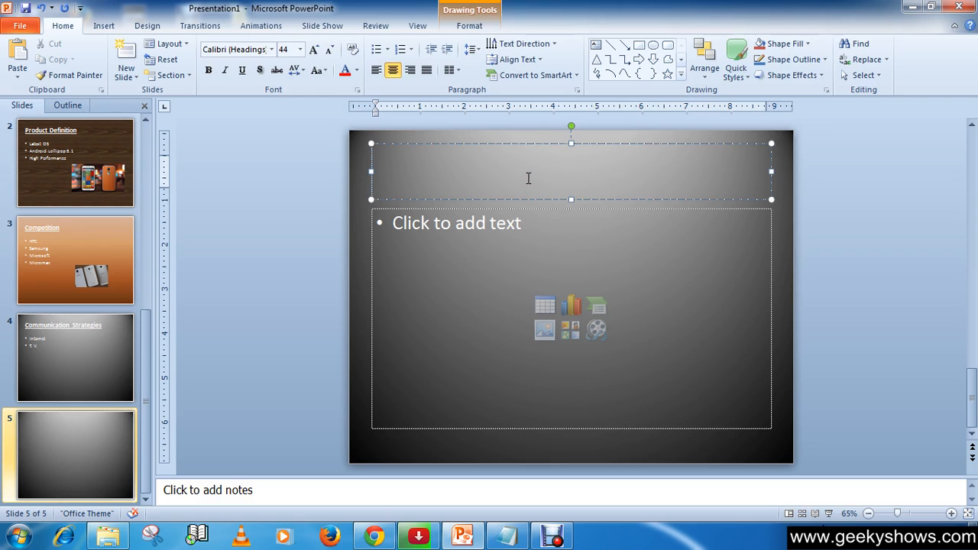
pyautogui.write('C')
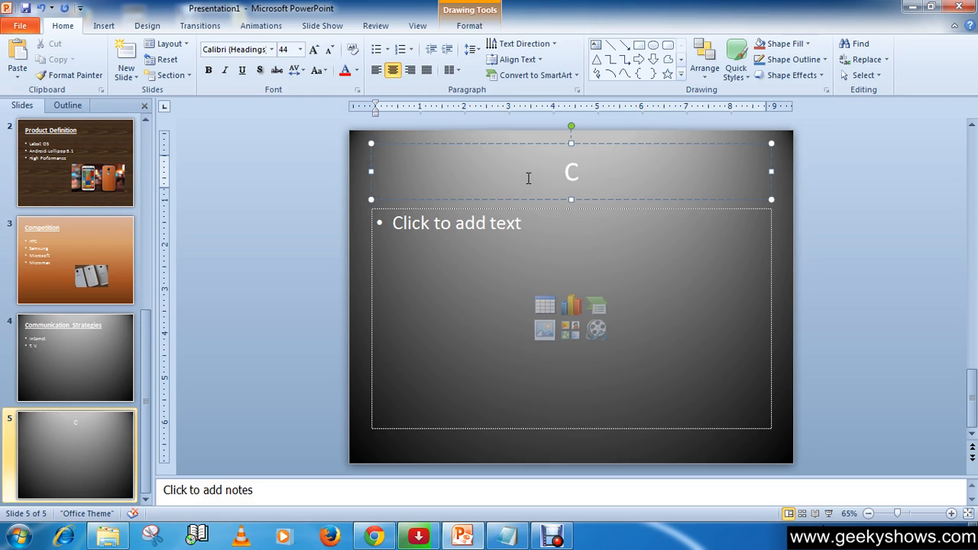
pyautogui.write('onsu')
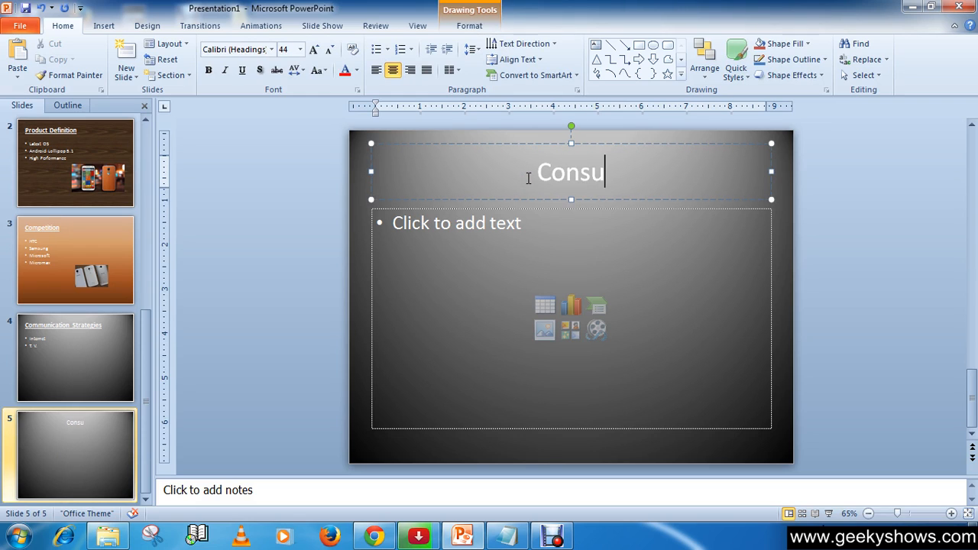
pyautogui.write('mer')
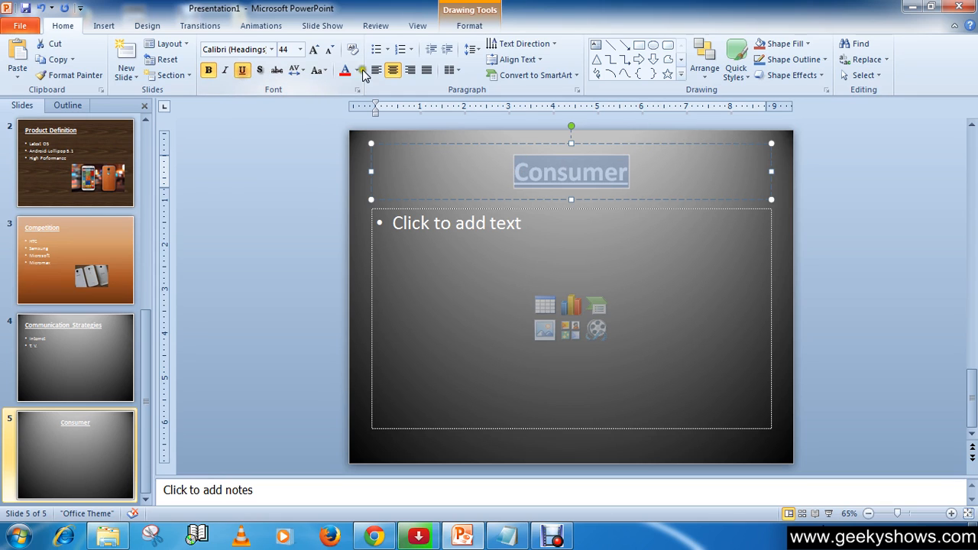
# Type the bullets 'Student' and 'Professional' in the content placeholder.
pyautogui.click(451, 231)
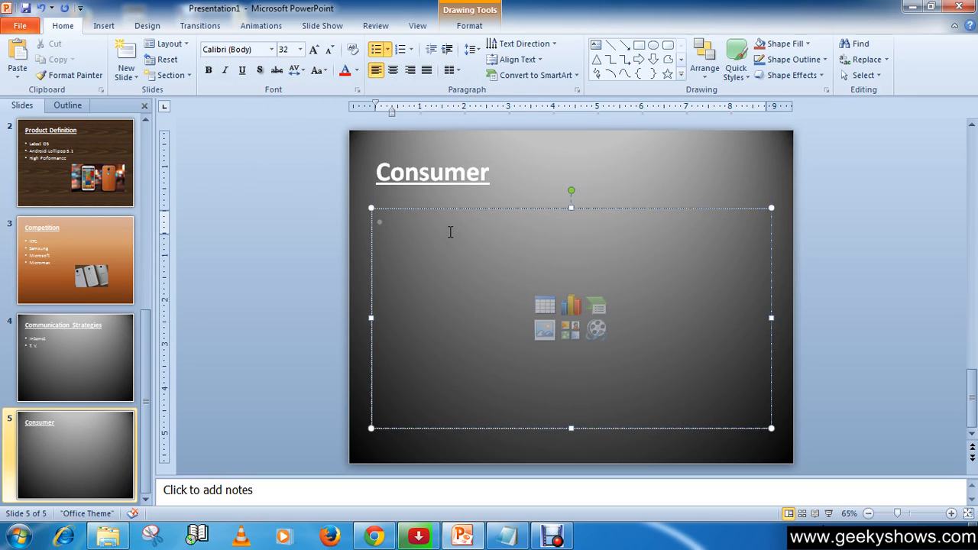
pyautogui.write('S')
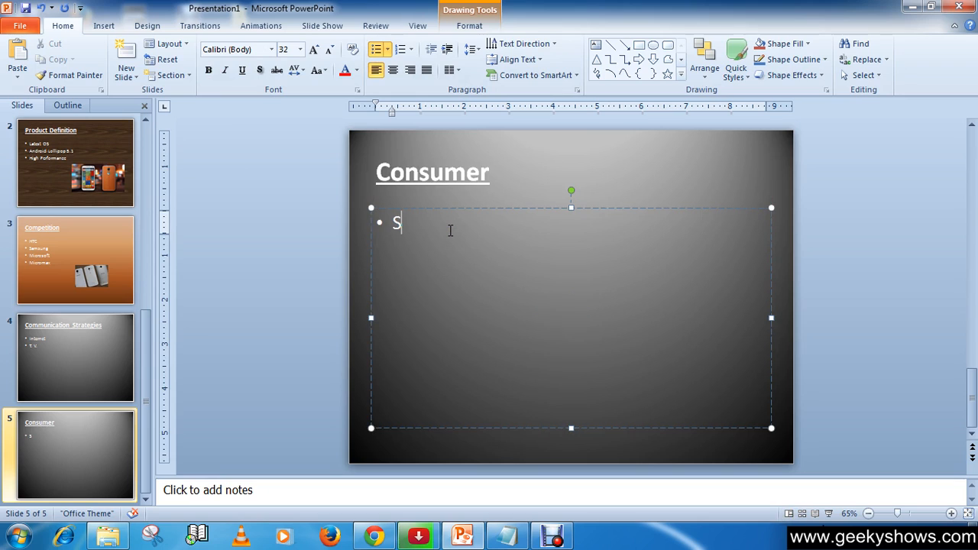
pyautogui.write('tud')
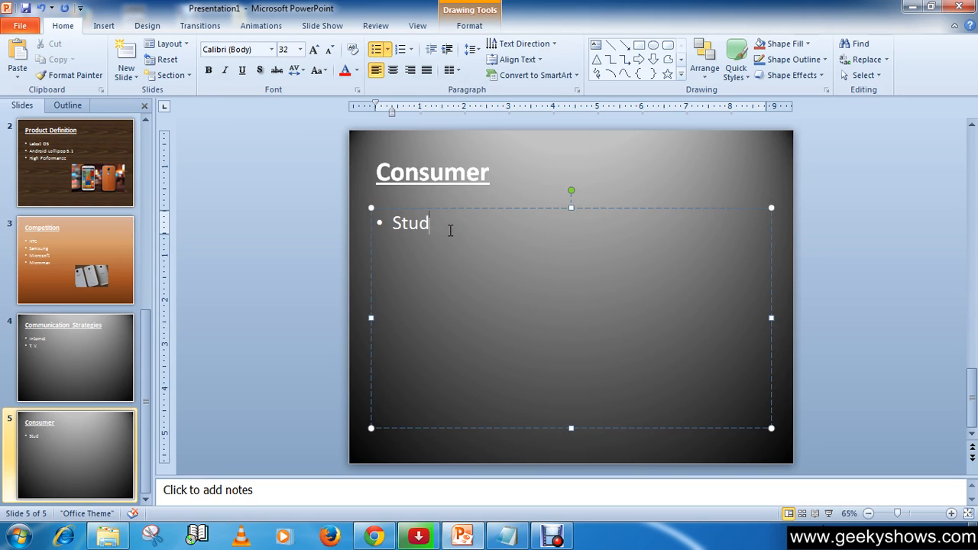
pyautogui.write('ent')
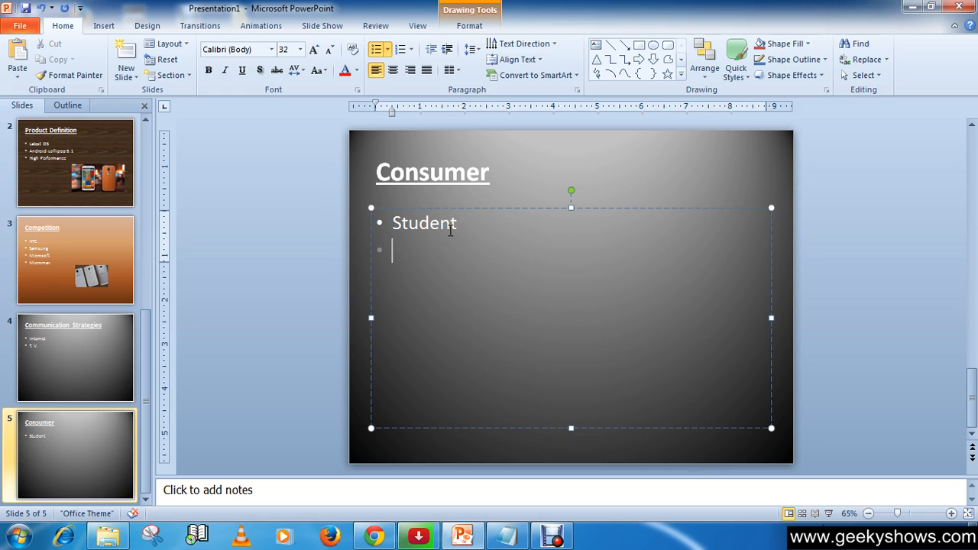
pyautogui.write('Prof')
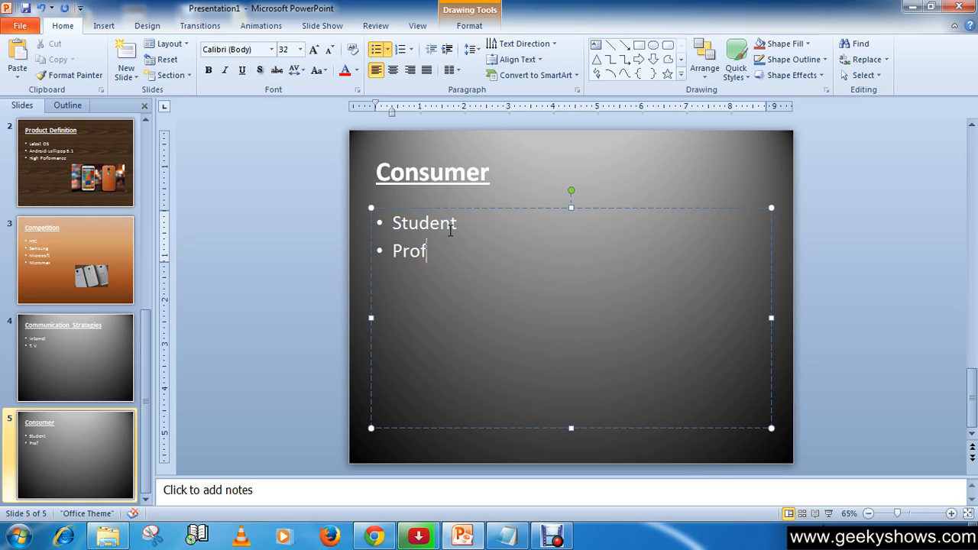
pyautogui.write('essiona')
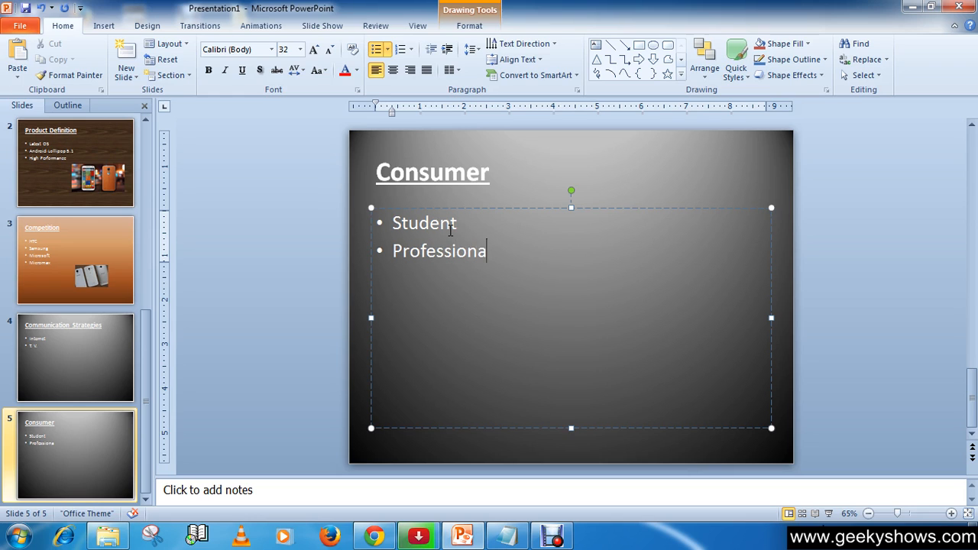
pyautogui.write('l')
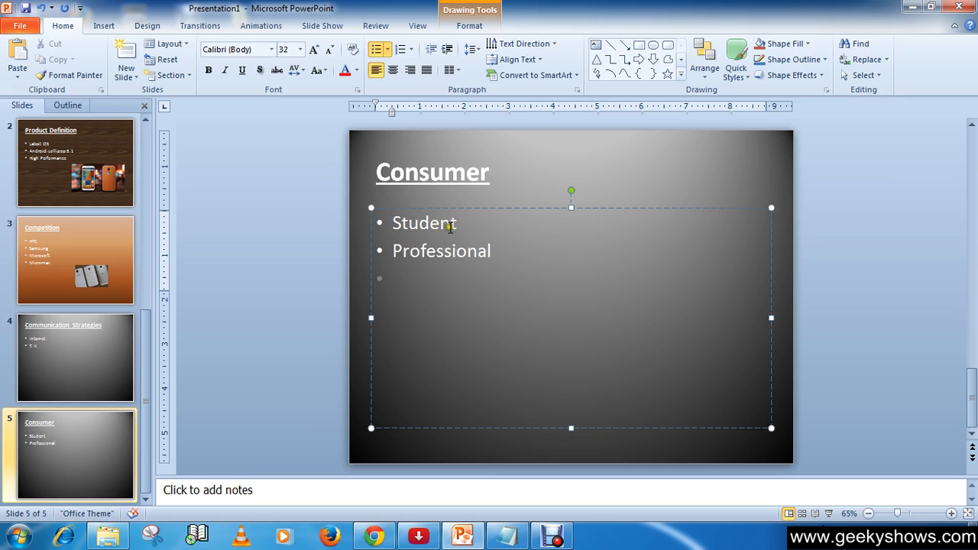
# Select the Consumer title box, the bullet list box, then the title again.
pyautogui.click(432, 172)
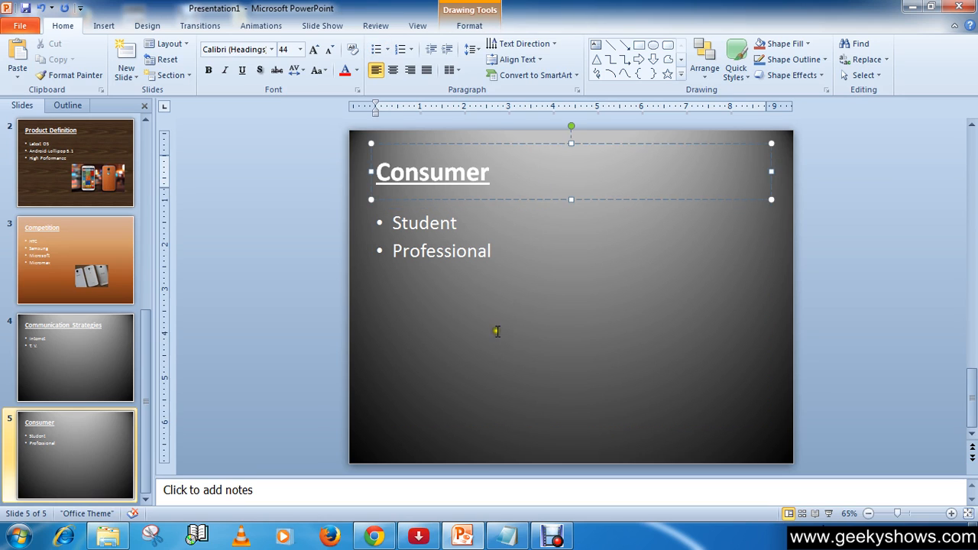
pyautogui.moveTo(589, 315)
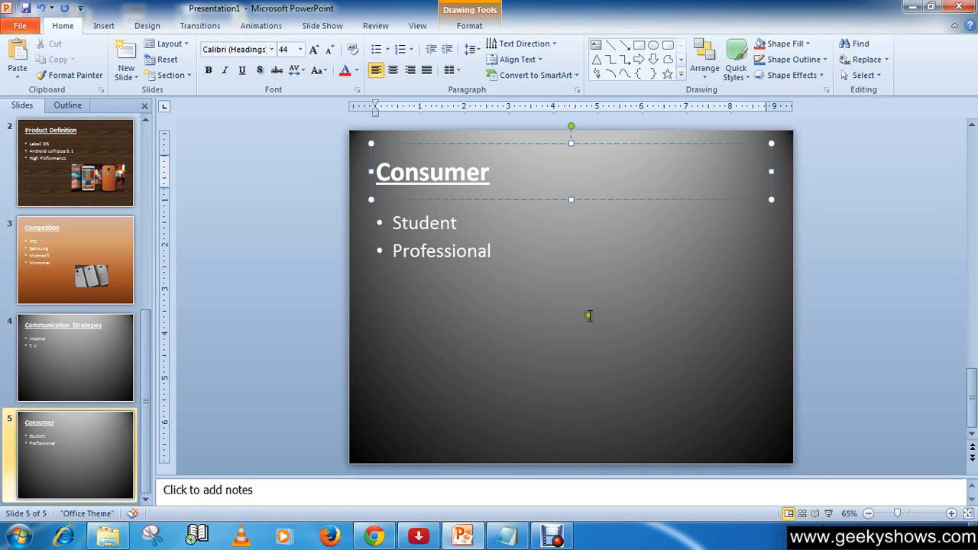
pyautogui.click(588, 316)
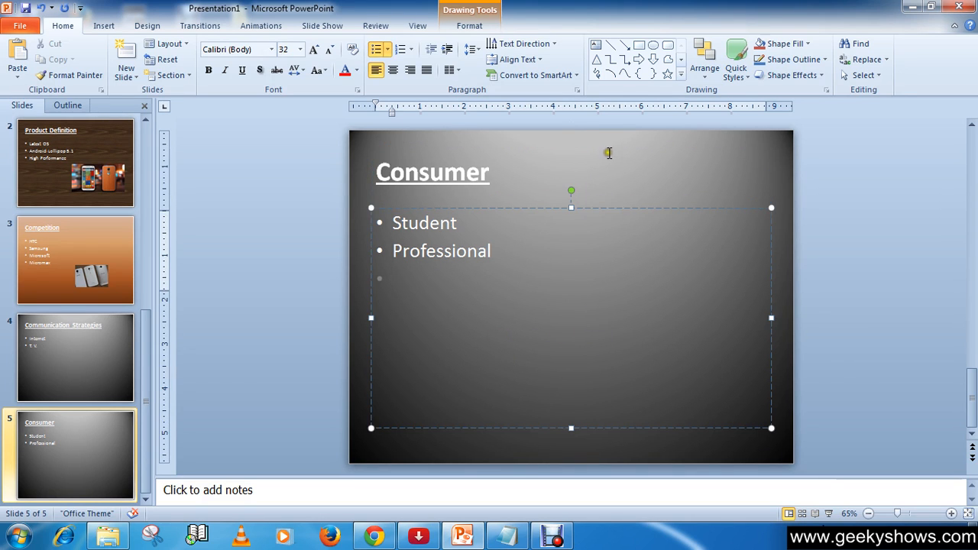
pyautogui.click(431, 171)
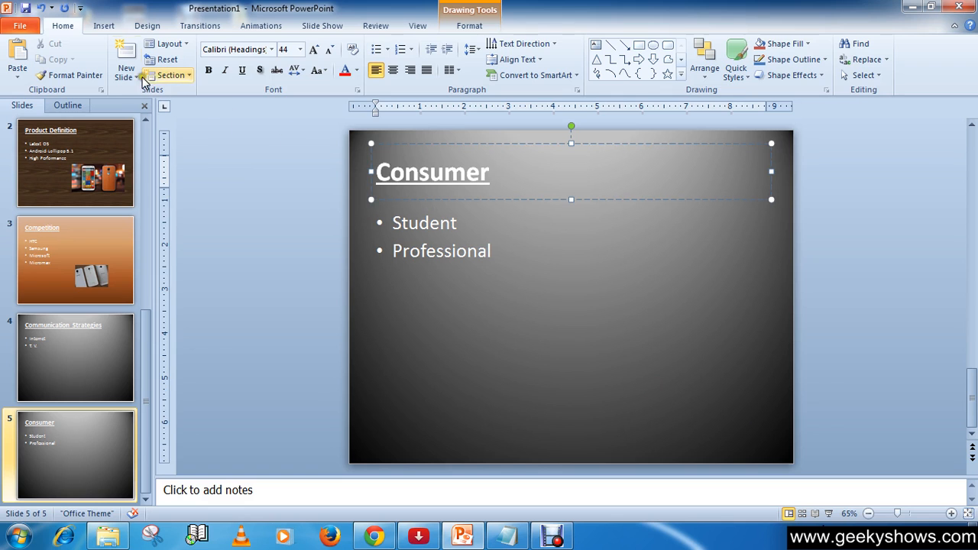
# Insert the consumers photo, move it below the bullets and shrink it slightly.
pyautogui.click(103, 25)
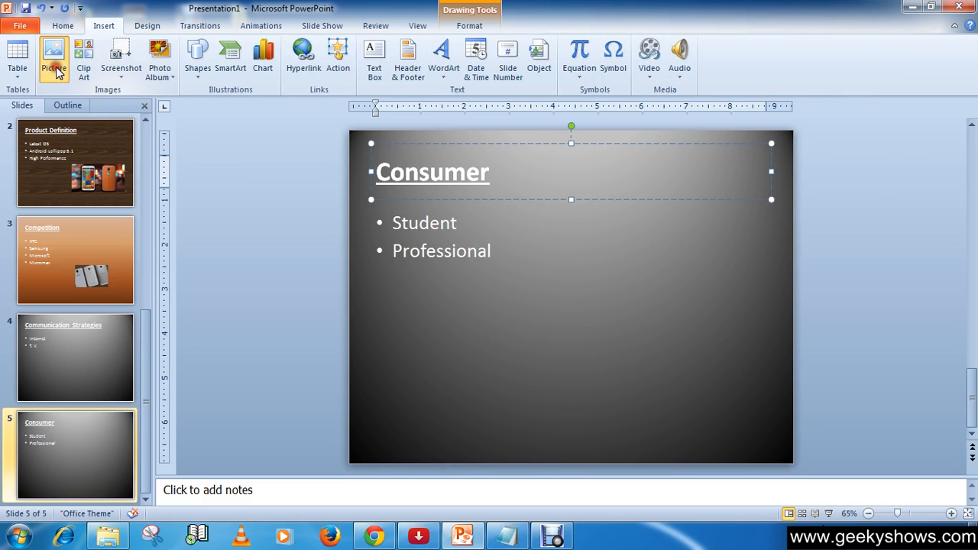
pyautogui.click(54, 58)
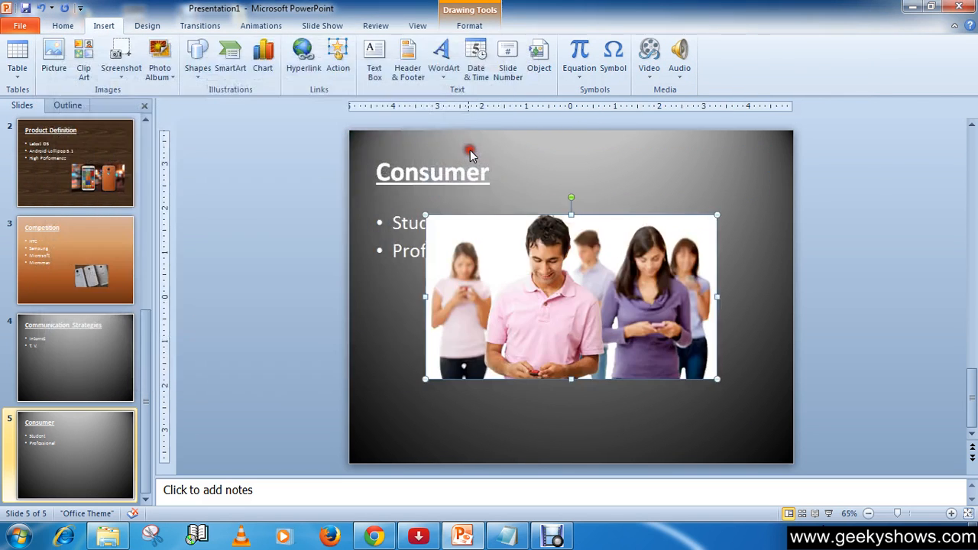
pyautogui.moveTo(570, 296); pyautogui.dragTo(601, 345)
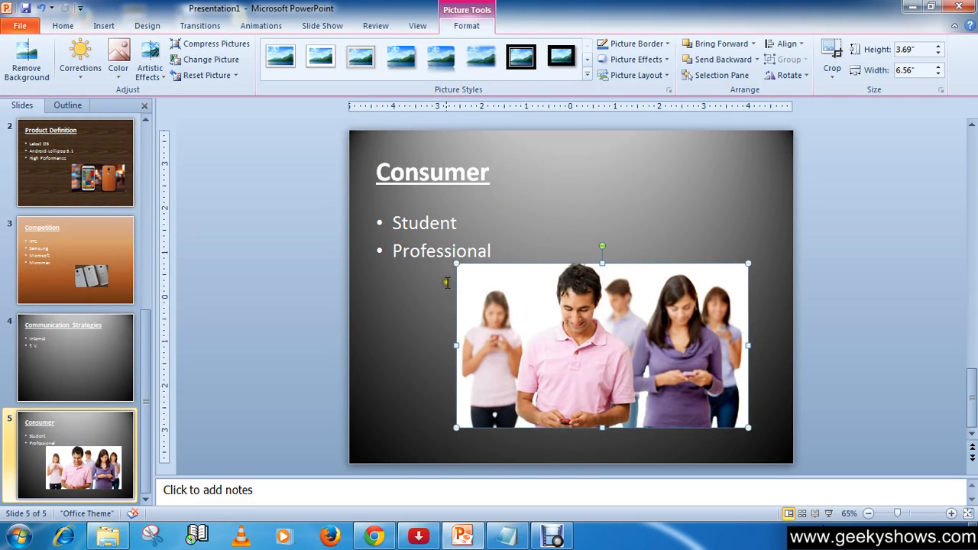
pyautogui.moveTo(456, 264); pyautogui.dragTo(475, 274)
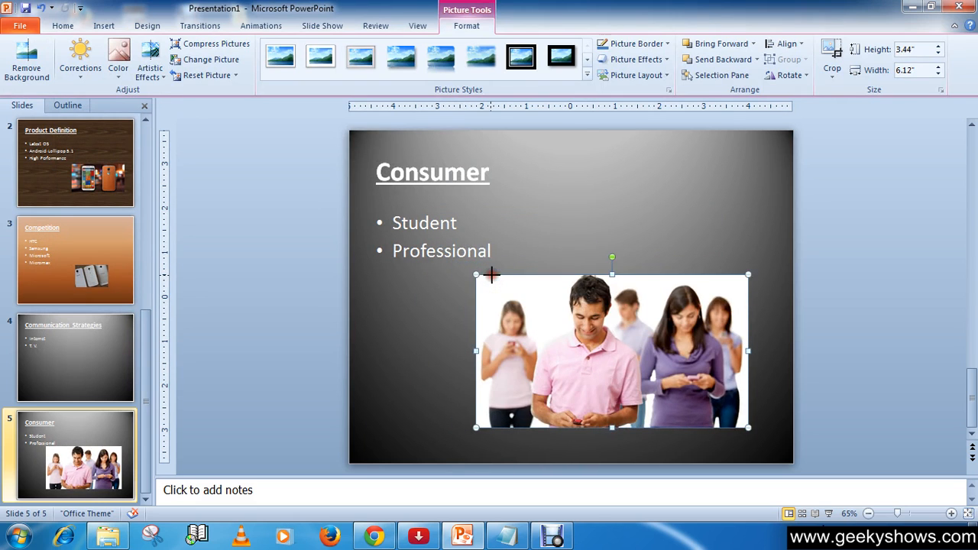
pyautogui.click(588, 193)
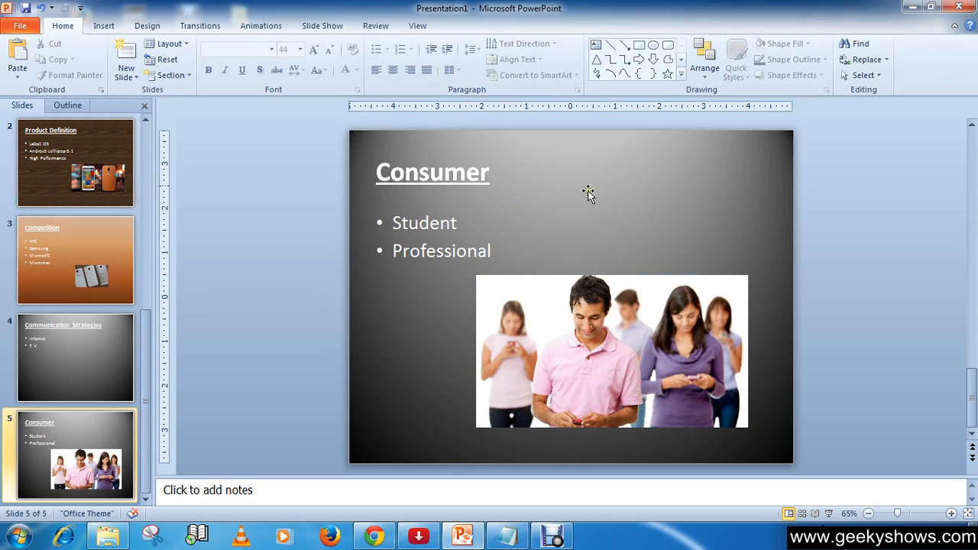
pyautogui.click(148, 25)
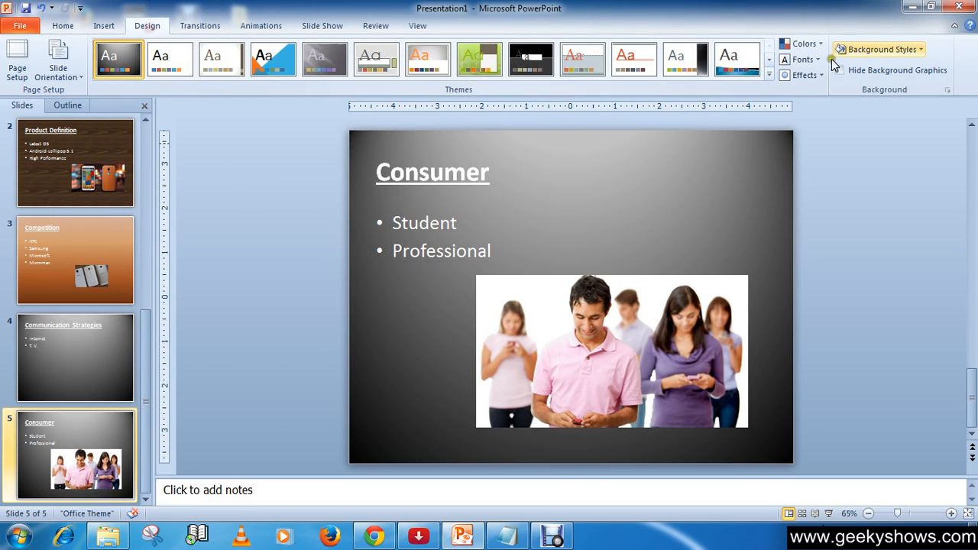
pyautogui.click(878, 48)
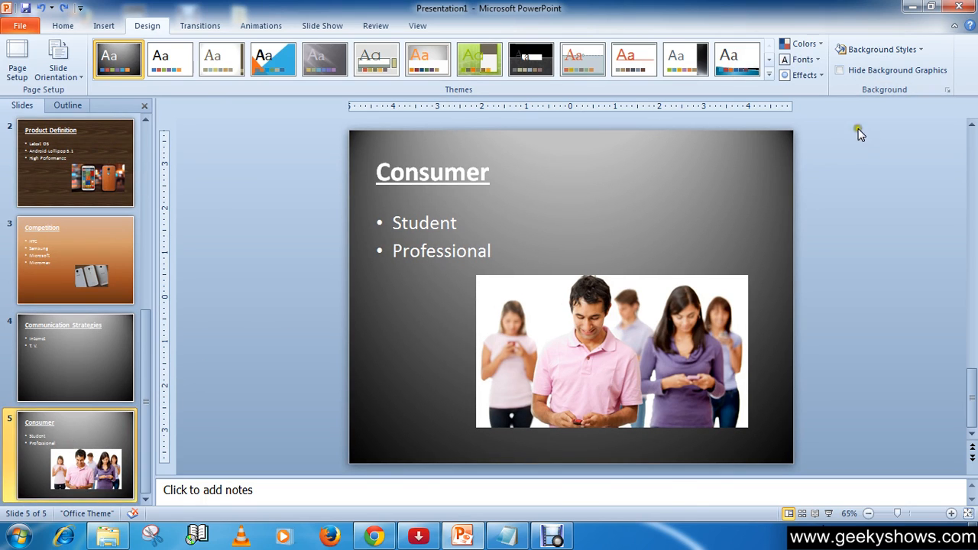
pyautogui.click(882, 49)
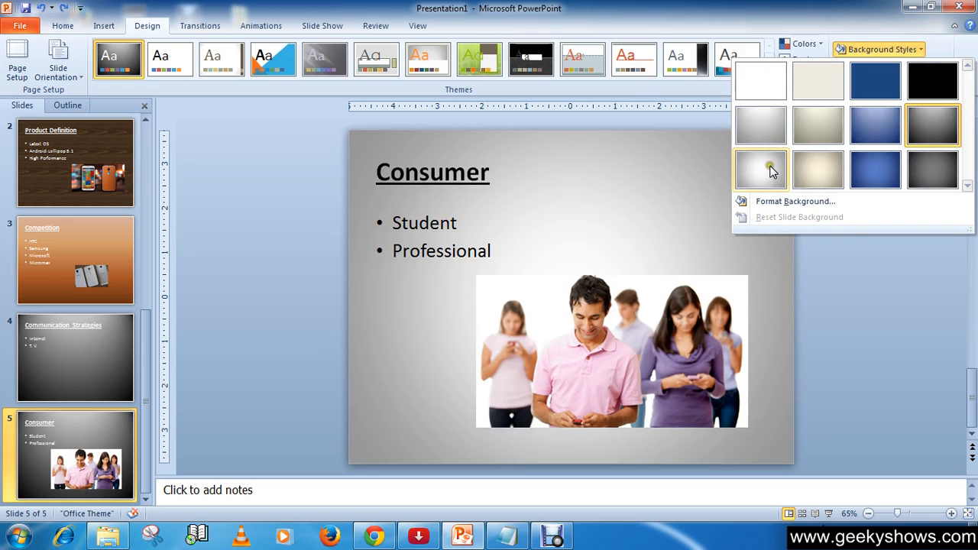
pyautogui.click(760, 170)
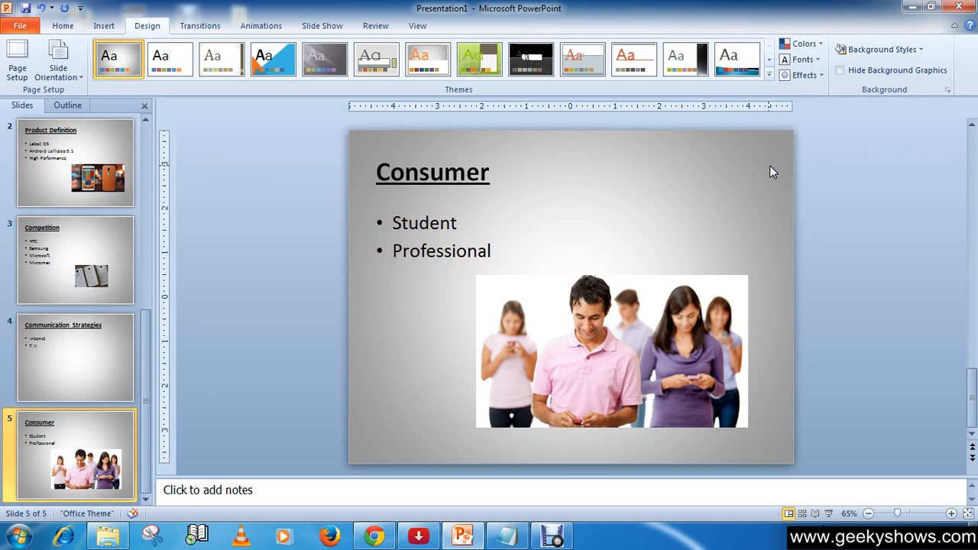
pyautogui.click(169, 59)
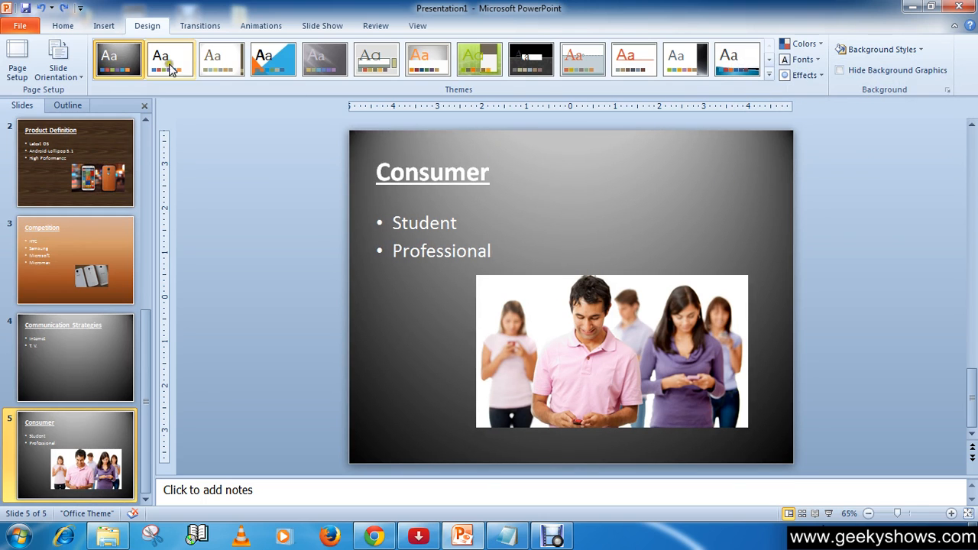
pyautogui.click(63, 25)
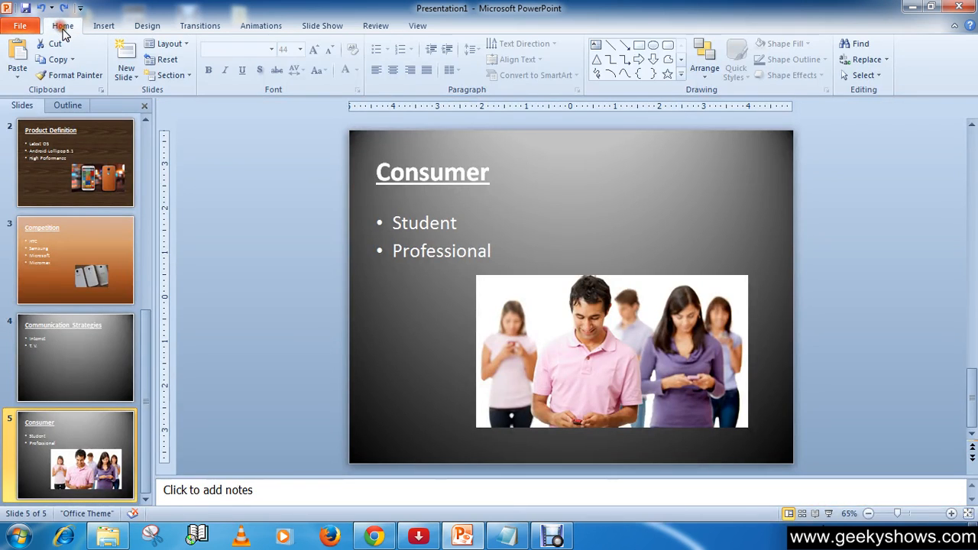
# Set the Consumer slide background to the beige paper texture fill.
pyautogui.click(146, 25)
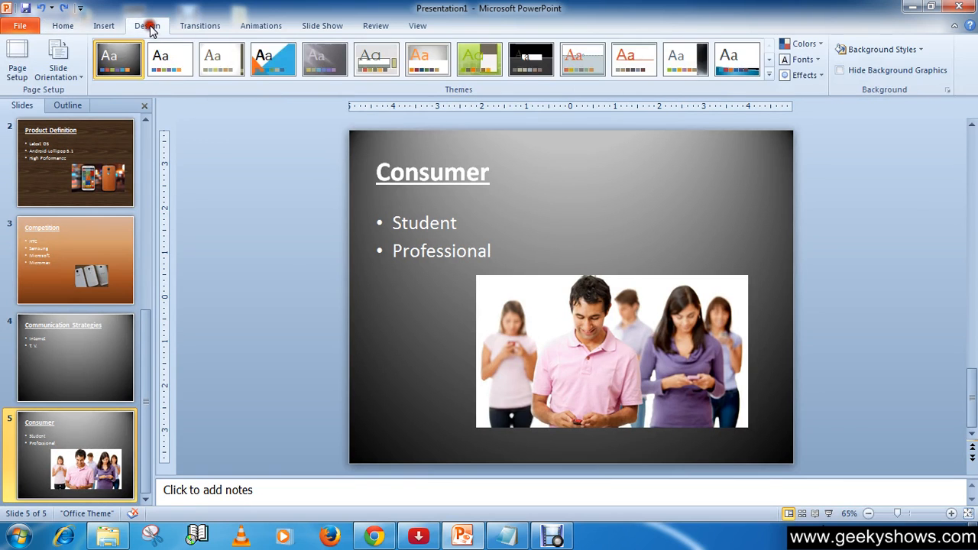
pyautogui.click(880, 49)
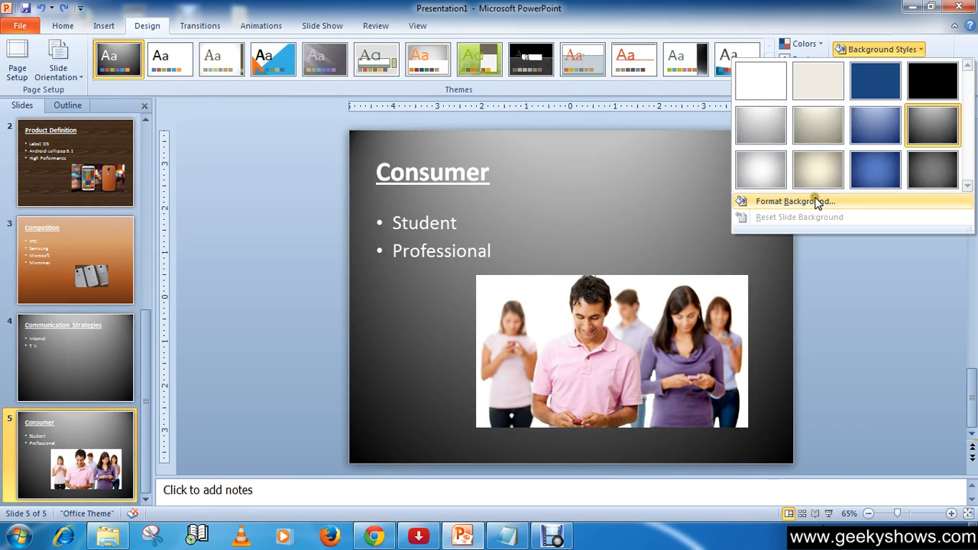
pyautogui.click(794, 201)
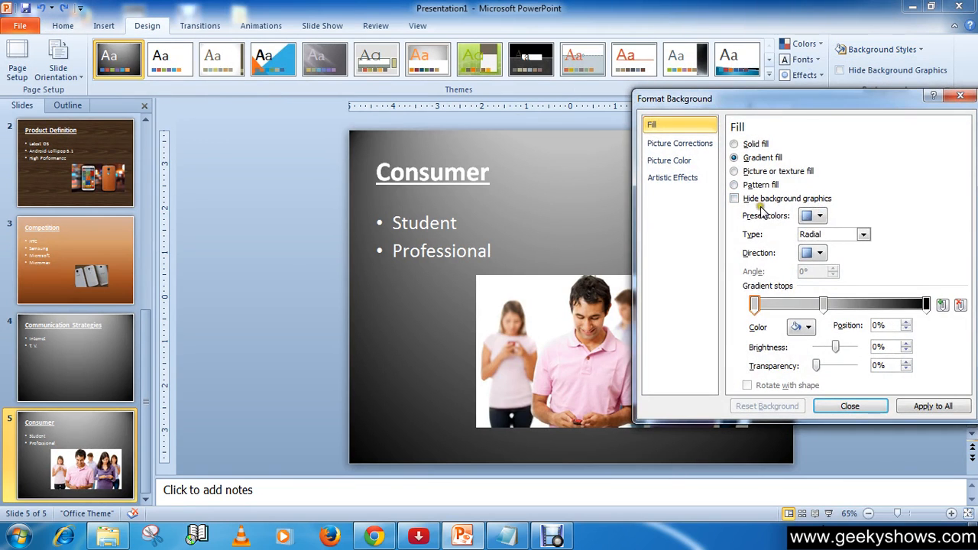
pyautogui.click(820, 215)
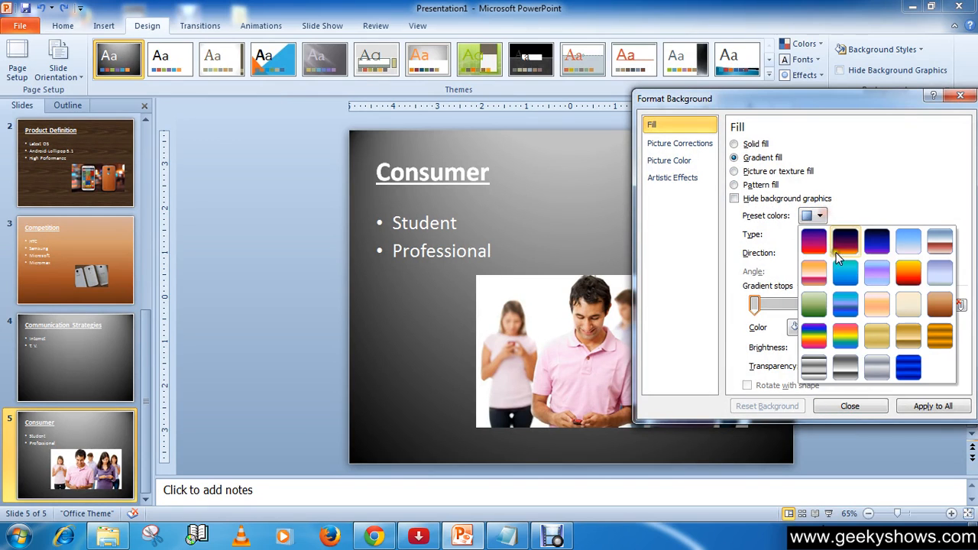
pyautogui.click(846, 242)
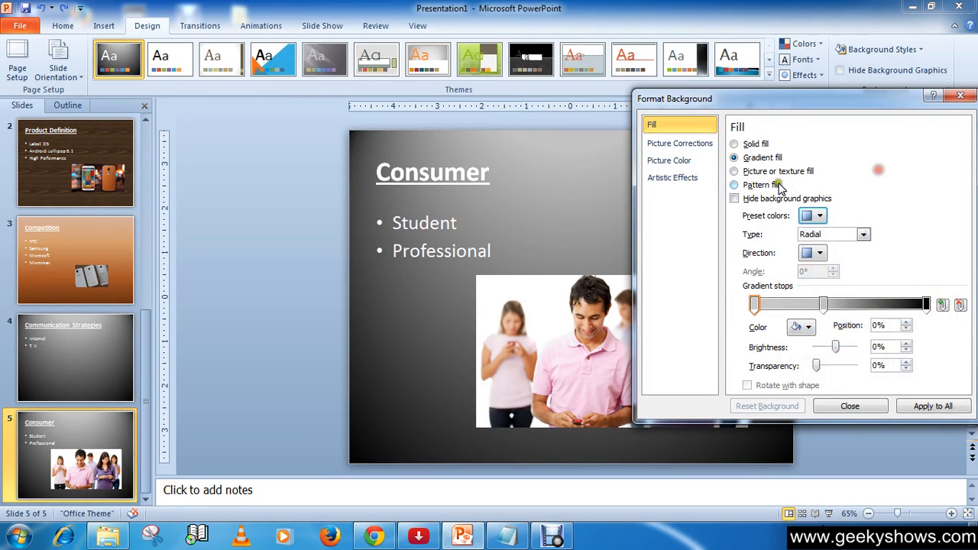
pyautogui.click(734, 171)
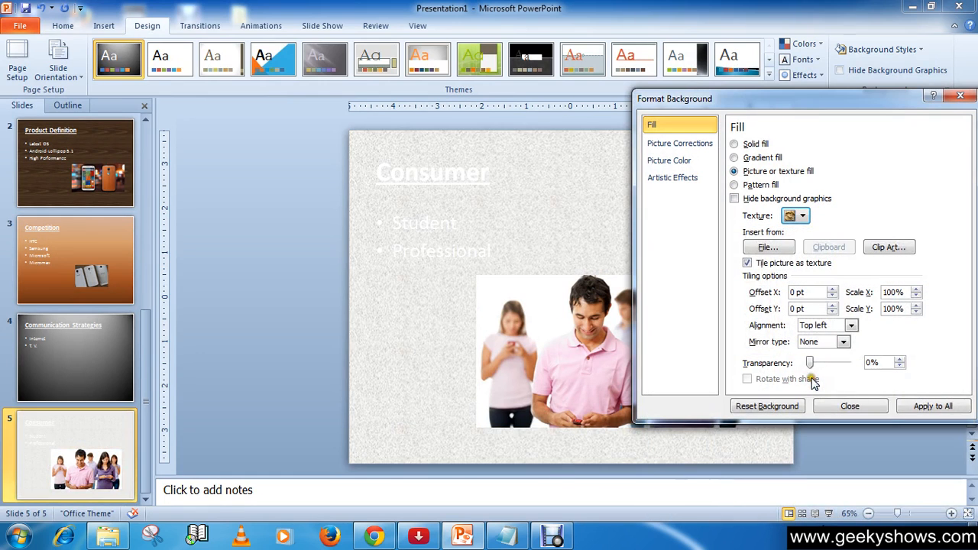
pyautogui.click(802, 215)
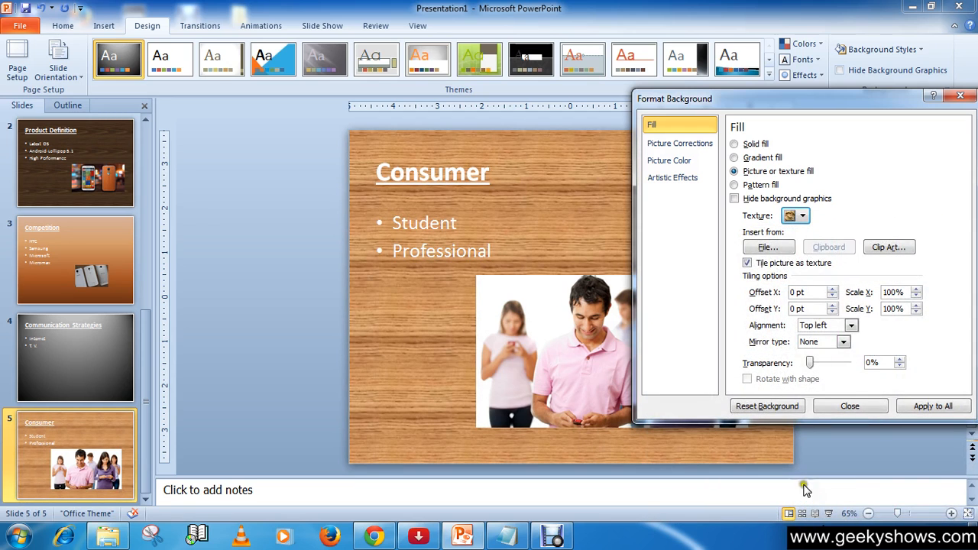
pyautogui.click(801, 216)
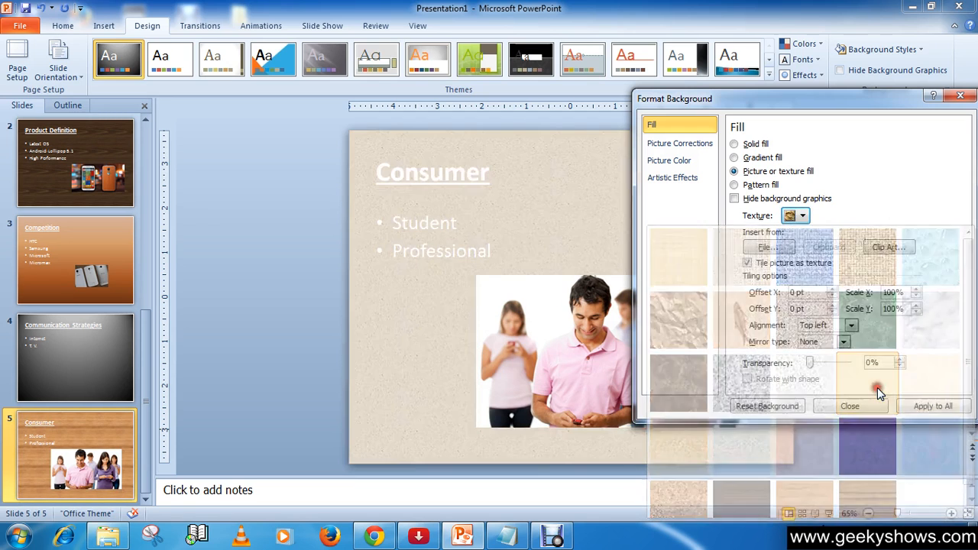
pyautogui.click(849, 405)
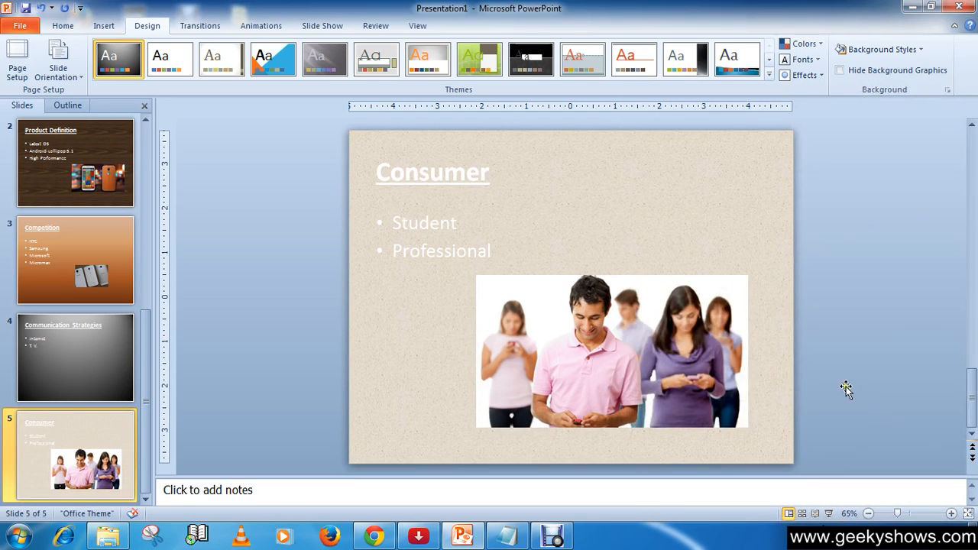
pyautogui.moveTo(428, 313)
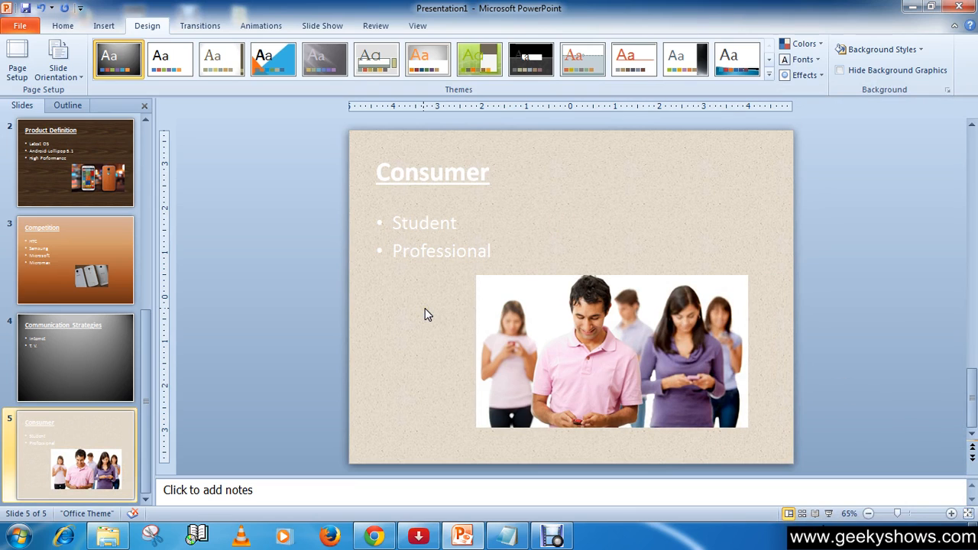
pyautogui.moveTo(97, 439)
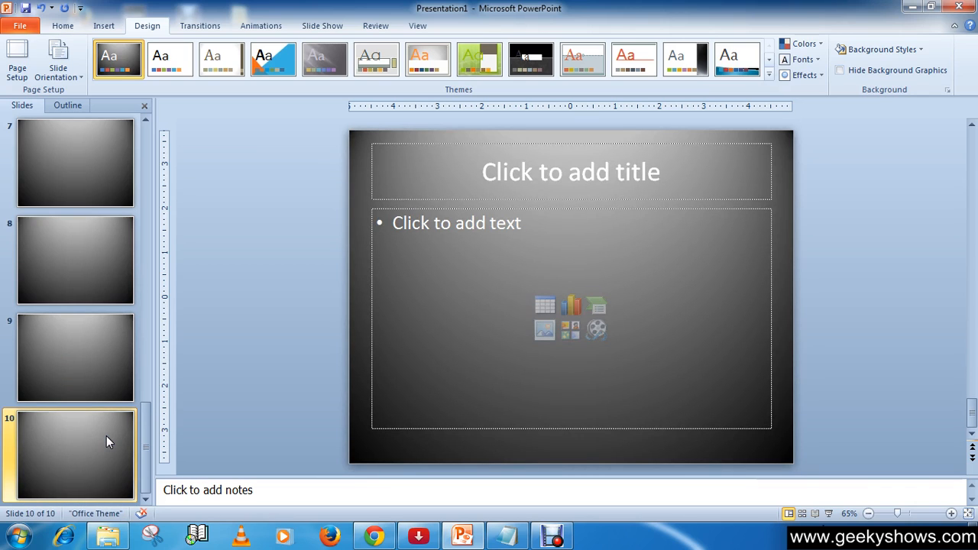
pyautogui.moveTo(136, 330)
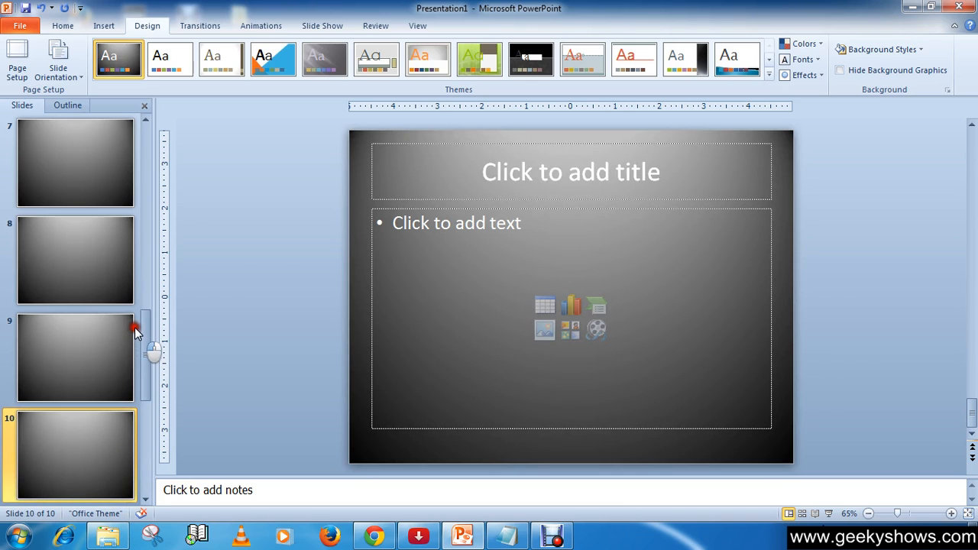
# Scroll up in the slide pane.
pyautogui.scroll(3)
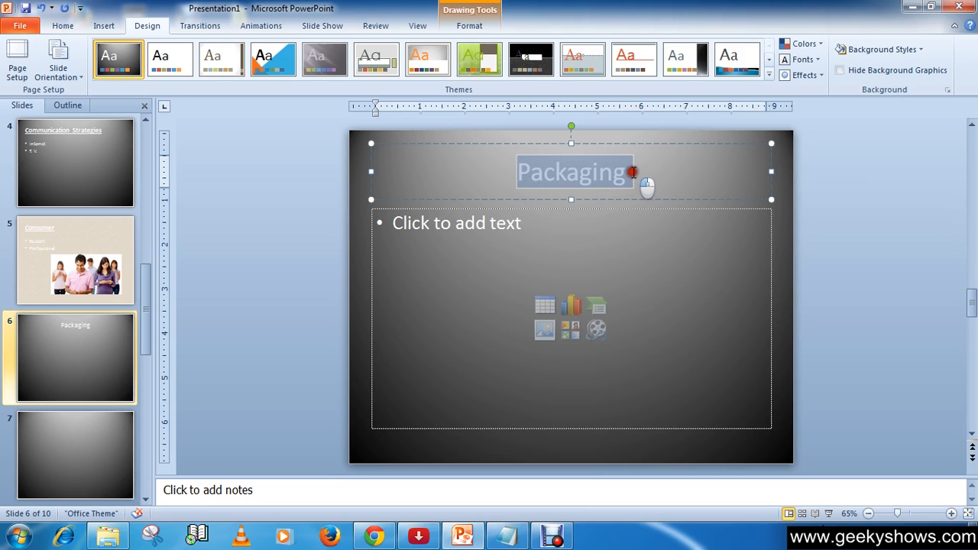
# Bold the Packaging title and type the first bullet 'Good'.
pyautogui.click(63, 25)
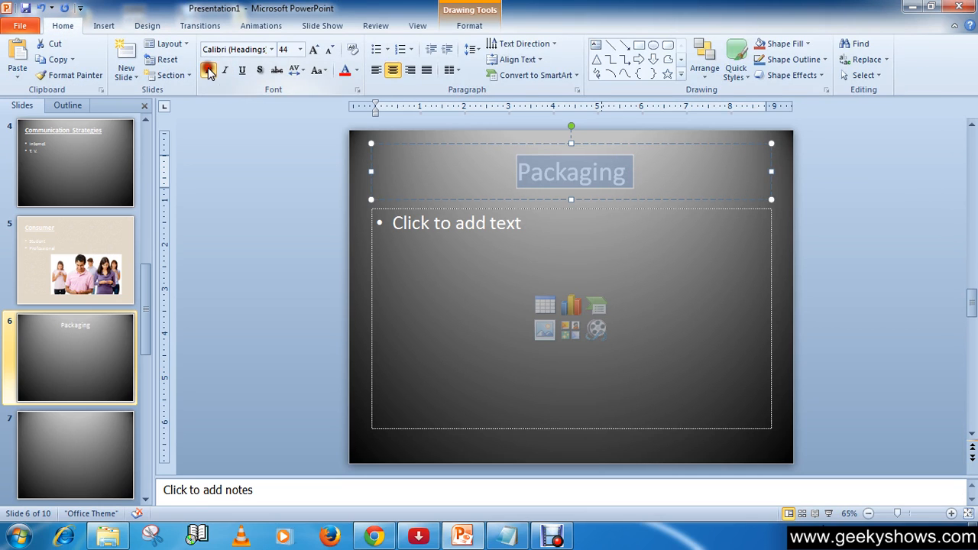
pyautogui.click(242, 70)
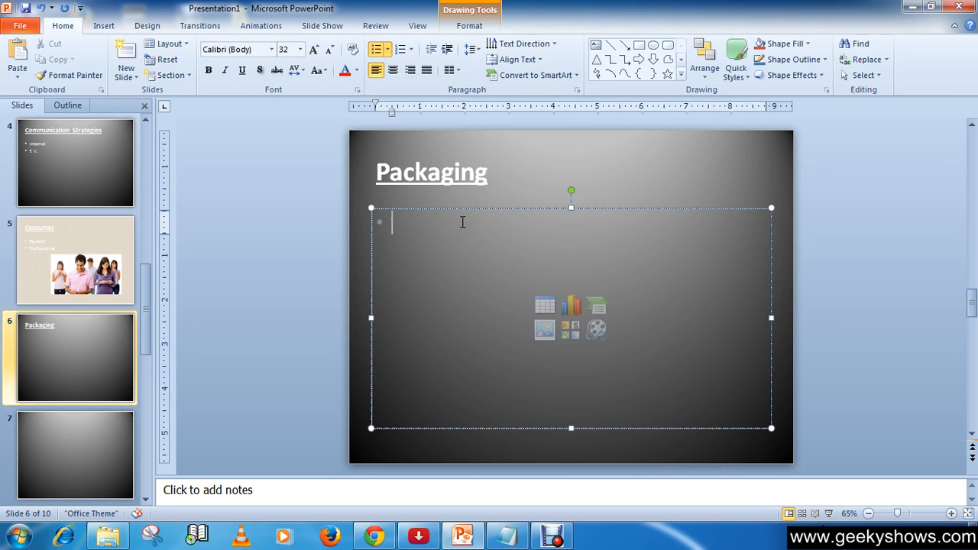
pyautogui.write('G')
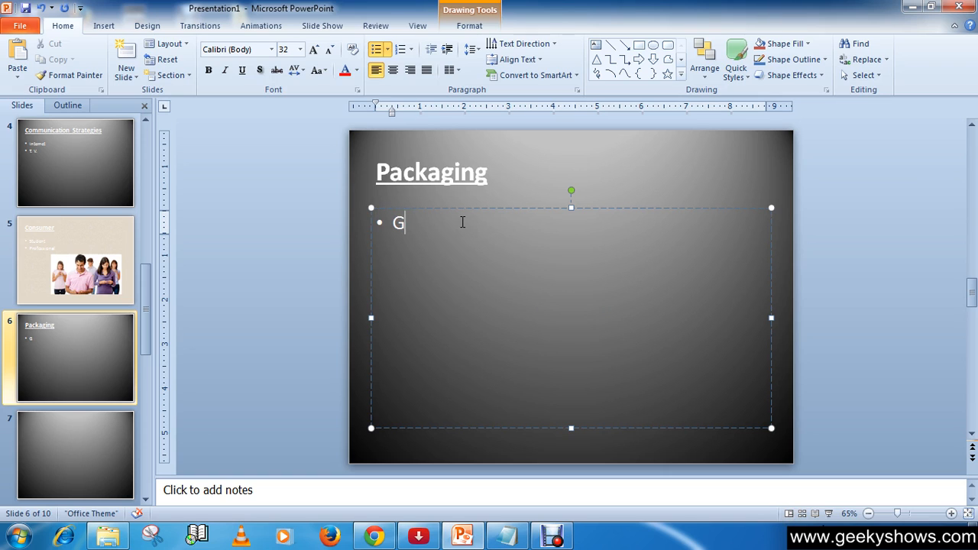
pyautogui.write('ood')
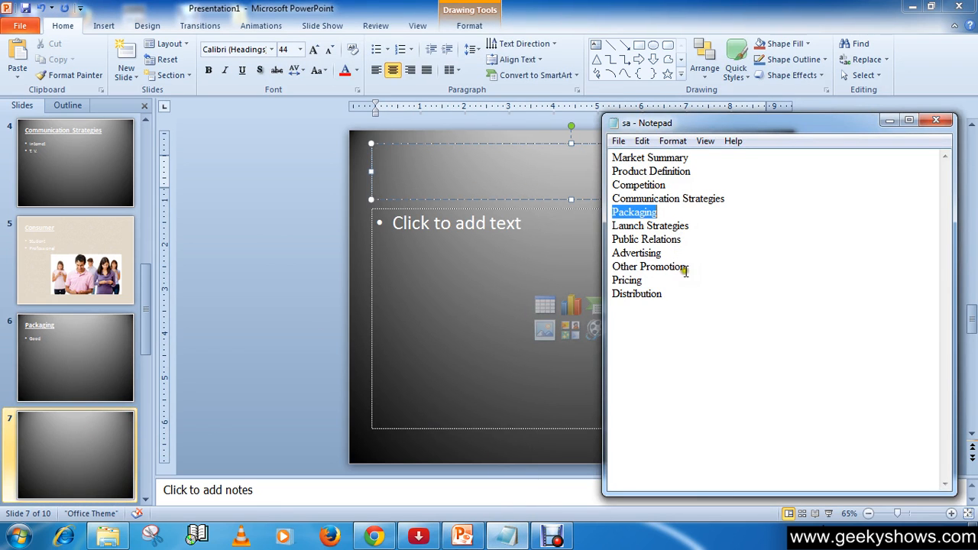
# Enter the slide 7 title 'Launch Strategies' in bold, underlined, left-aligned text.
pyautogui.rightClick(650, 225)
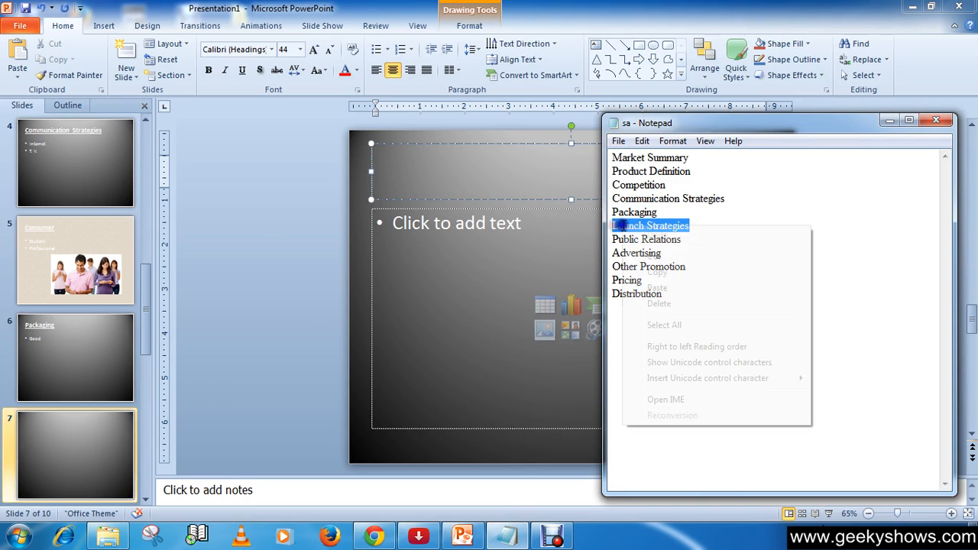
pyautogui.click(529, 178)
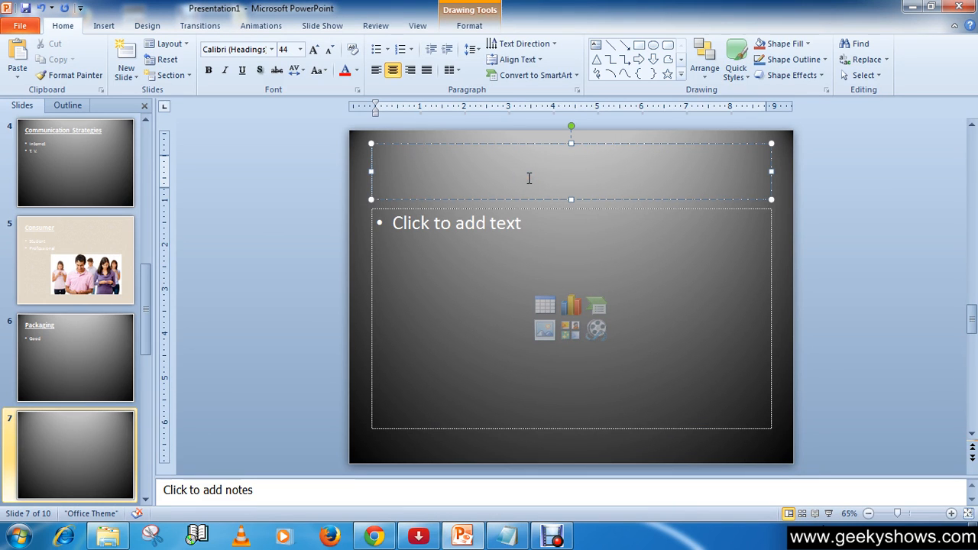
pyautogui.write('Launch Strategies')
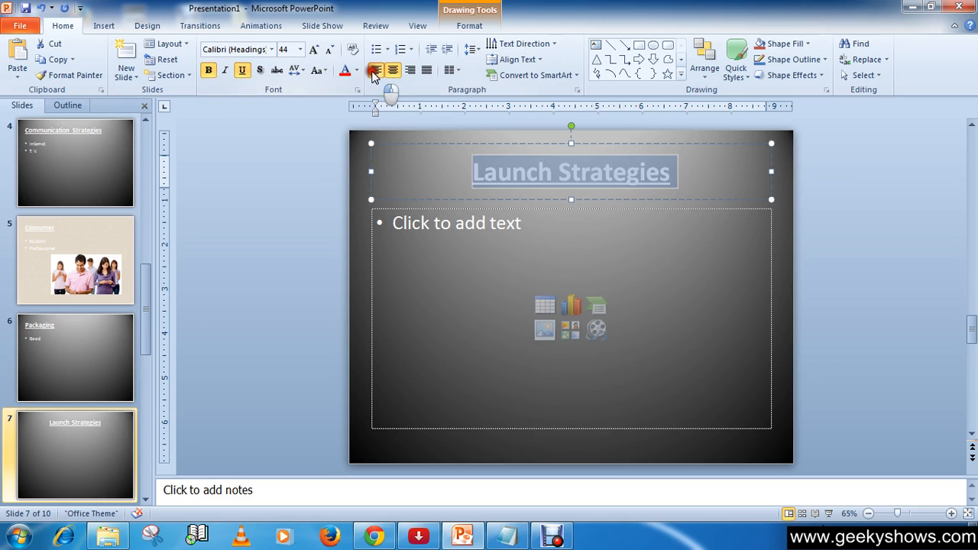
# Add the bullet 'Flipkart' under the Launch Strategies title.
pyautogui.click(456, 222)
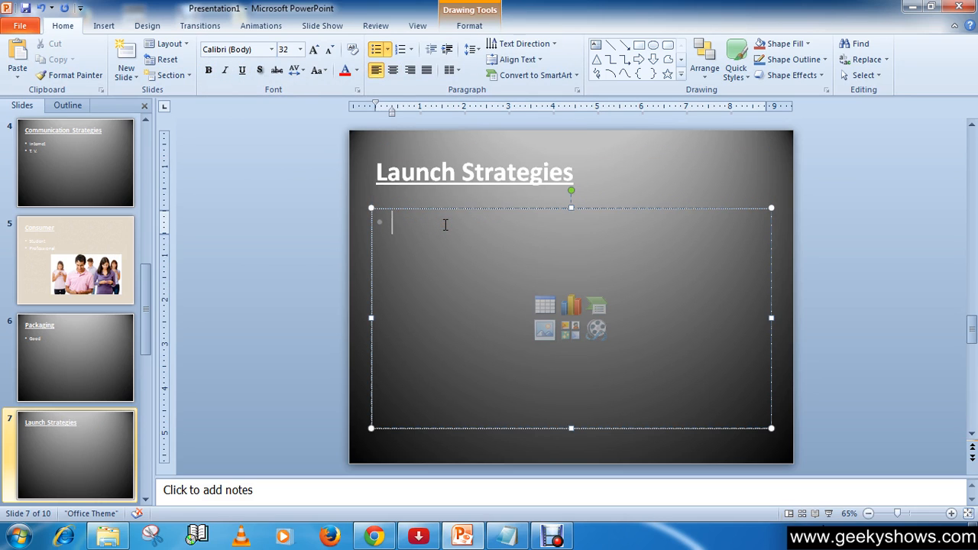
pyautogui.write('Flip')
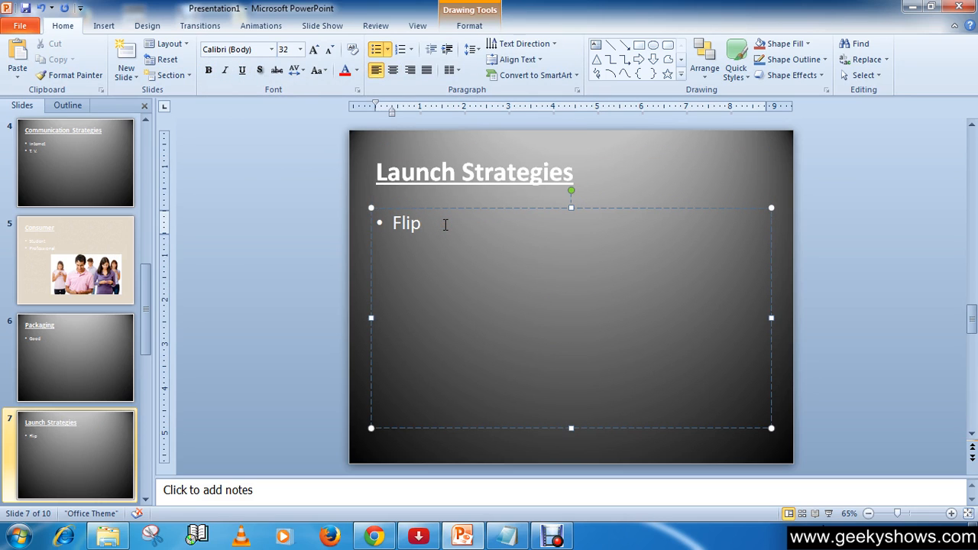
pyautogui.write('kart')
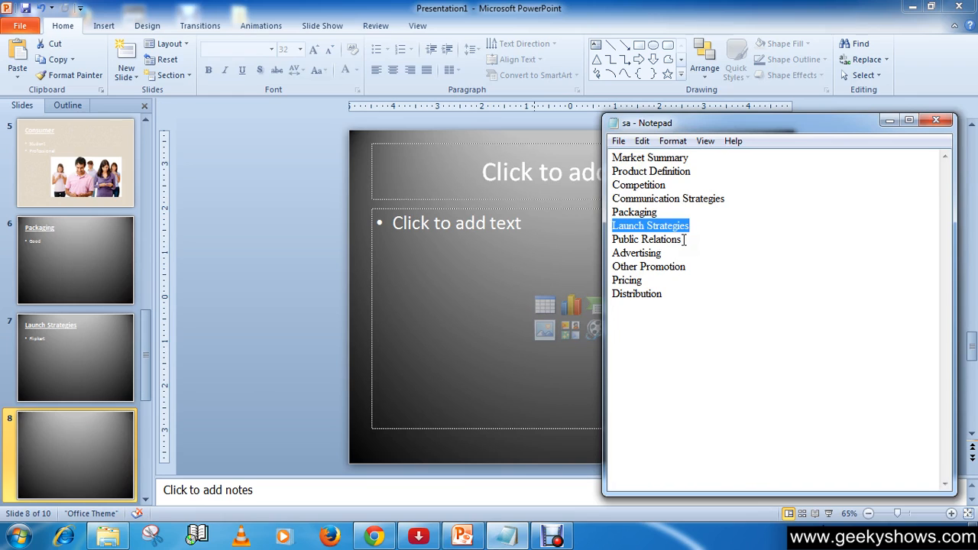
pyautogui.moveTo(673, 257)
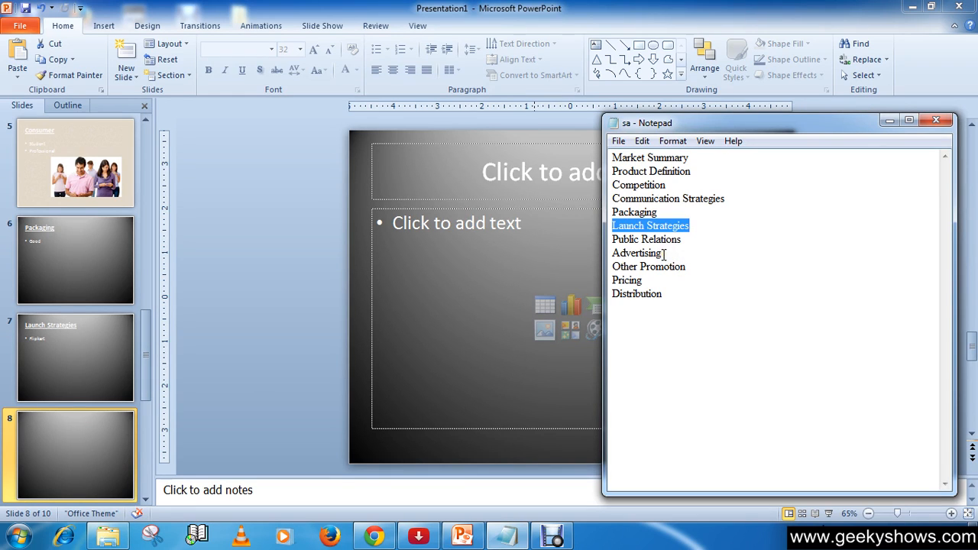
# Give slide 8 the formatted title 'Advertising' and the bullet 'Internet'.
pyautogui.rightClick(637, 253)
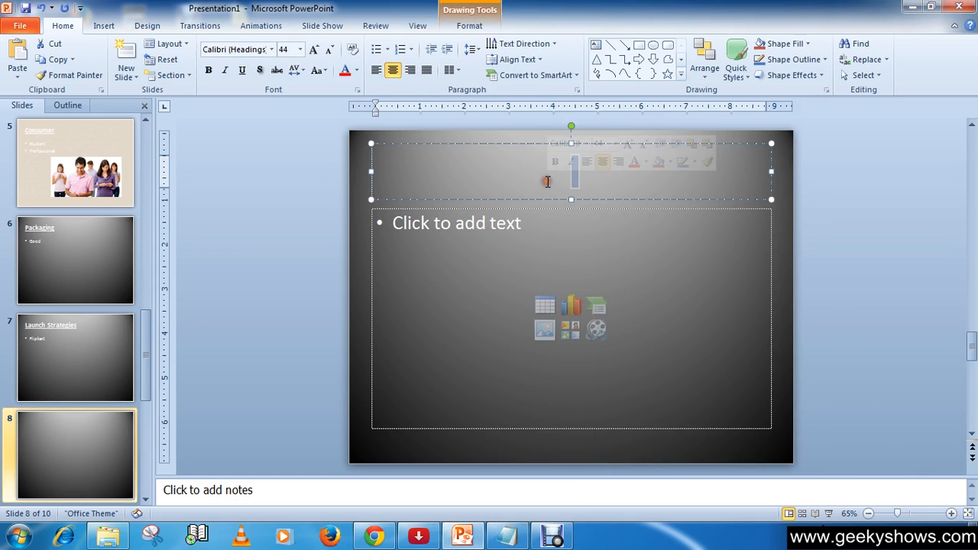
pyautogui.write('Advertising')
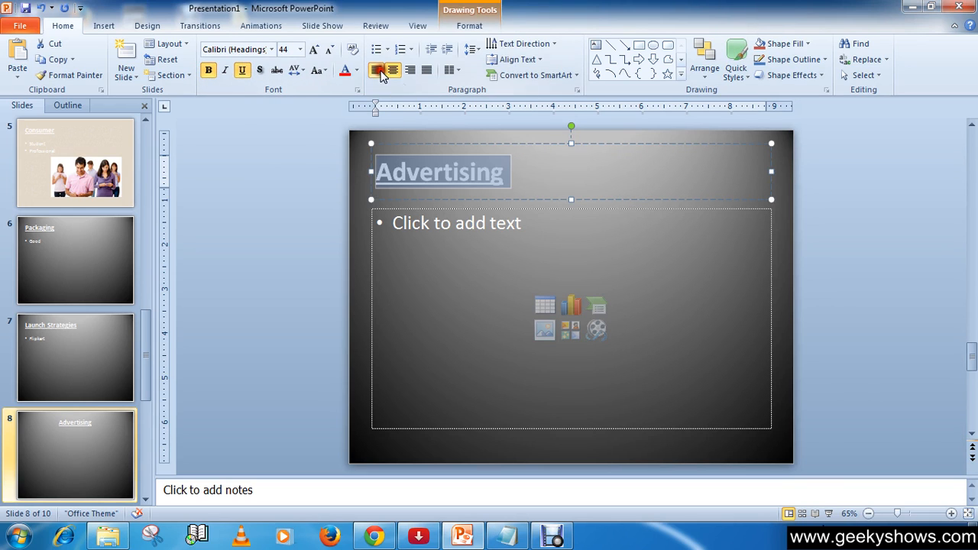
pyautogui.click(456, 222)
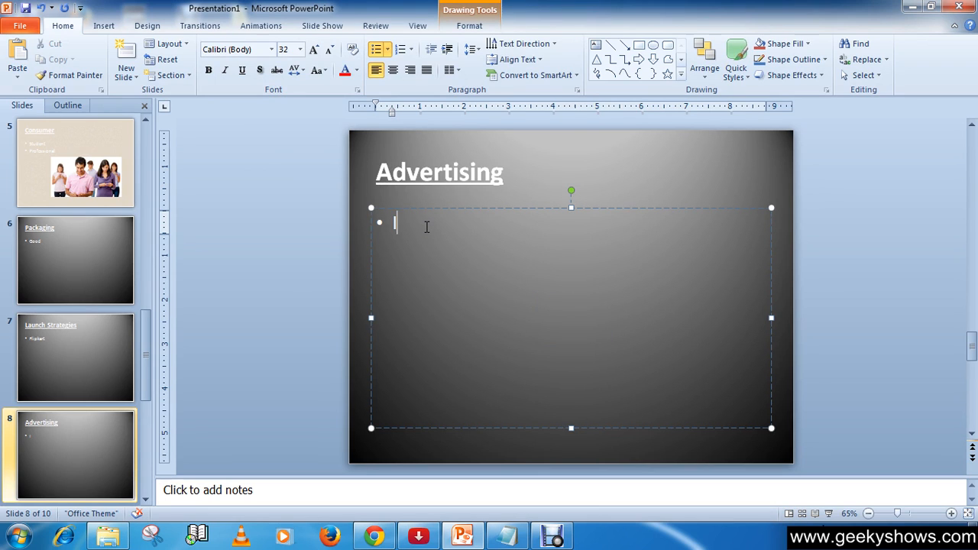
pyautogui.write('Intern')
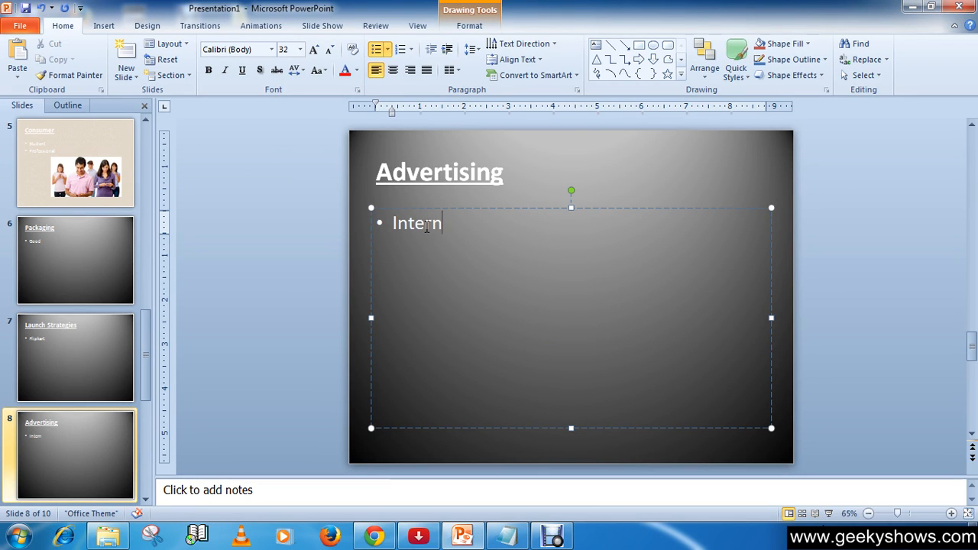
pyautogui.write('et')
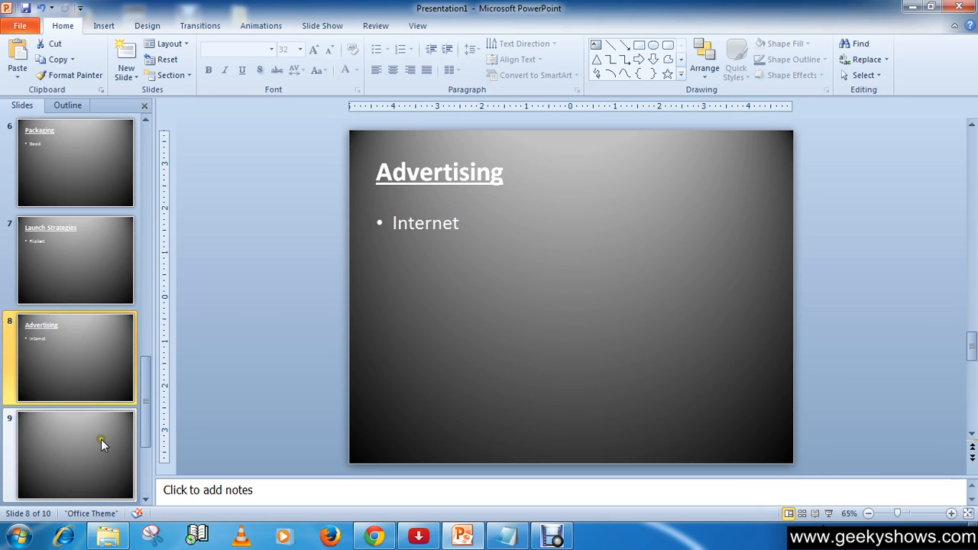
# On slide 9, enter the title 'Distribution' and select it for formatting.
pyautogui.click(507, 534)
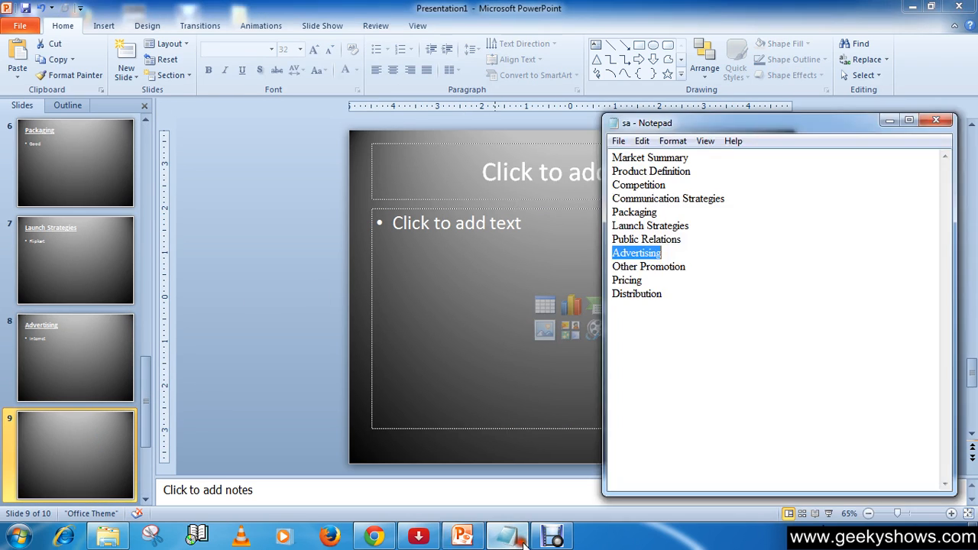
pyautogui.click(636, 293)
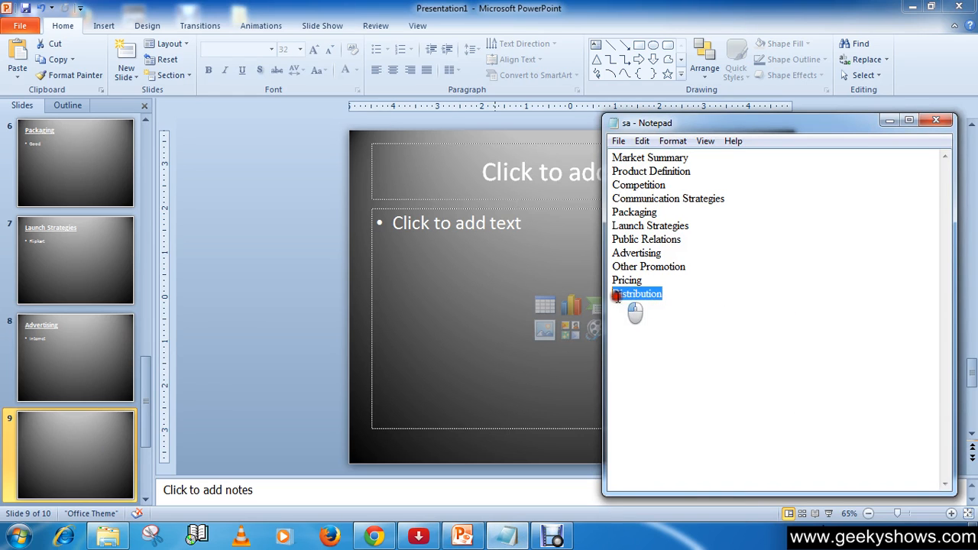
pyautogui.moveTo(531, 144)
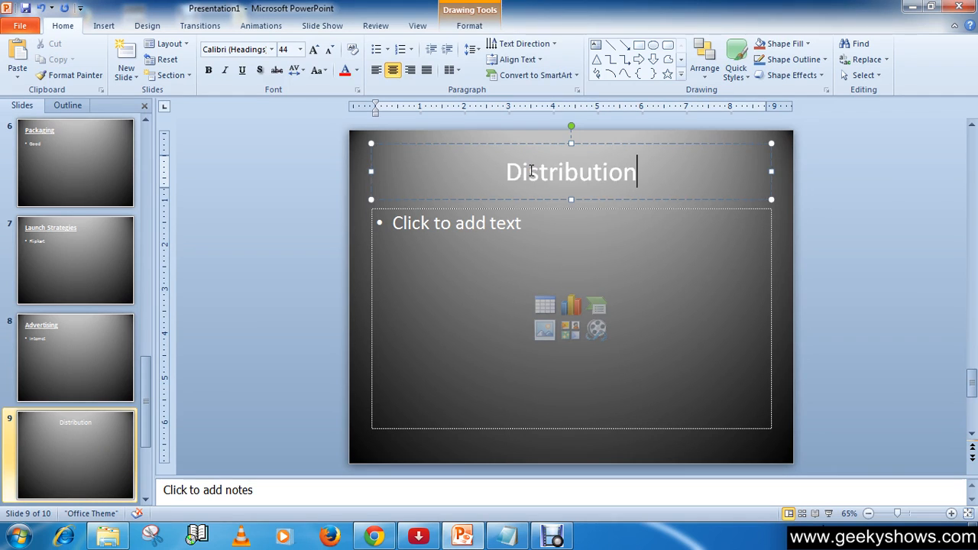
pyautogui.tripleClick(571, 171)
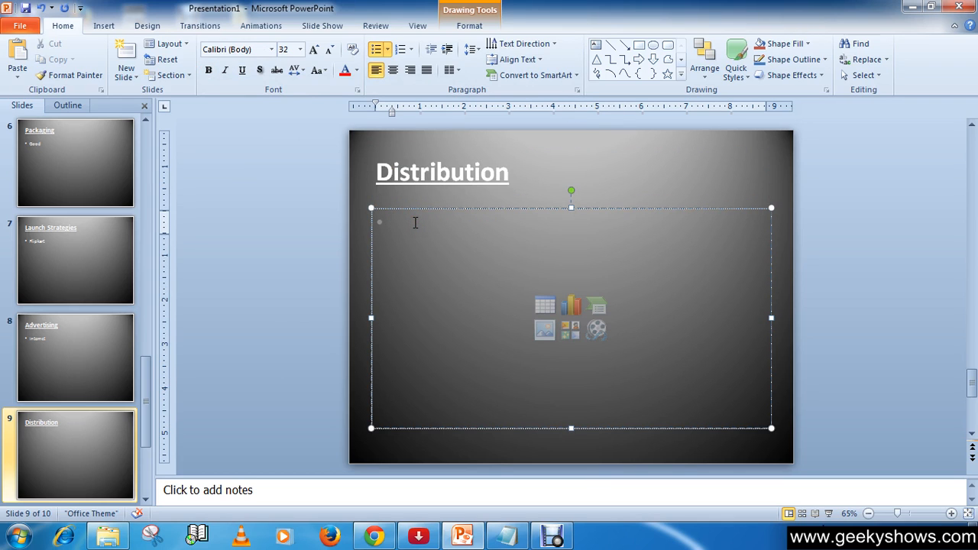
# Add the bullet 'Wholesaler', then move to slide 10.
pyautogui.write('W')
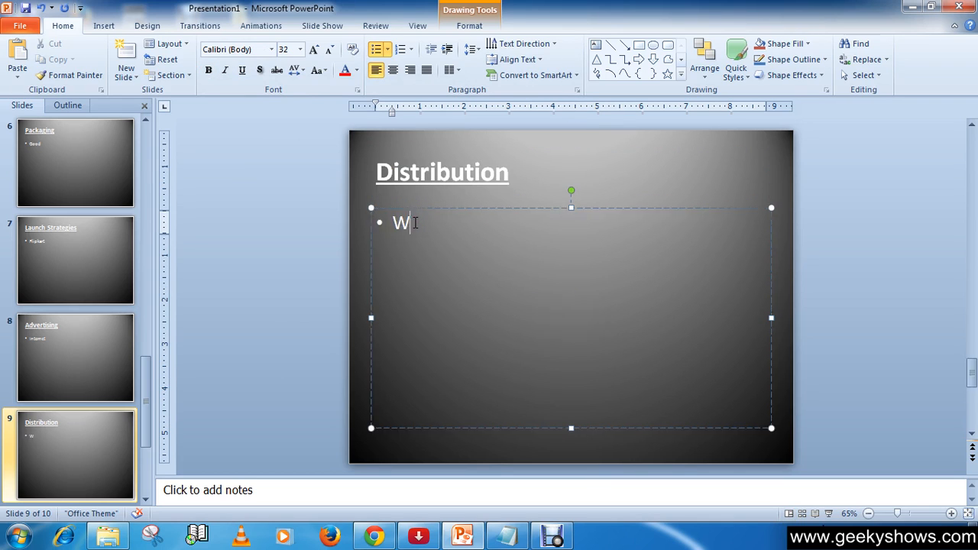
pyautogui.write('hole')
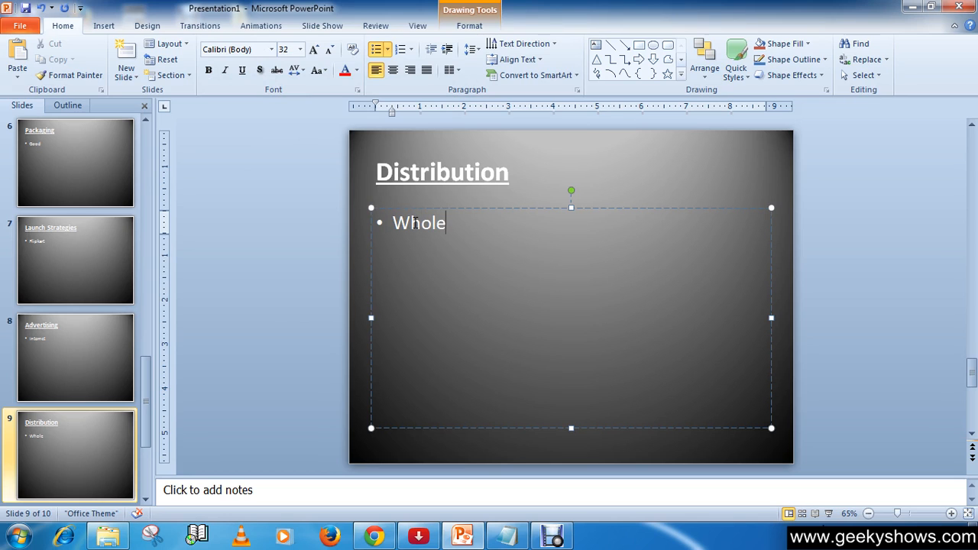
pyautogui.write('saler')
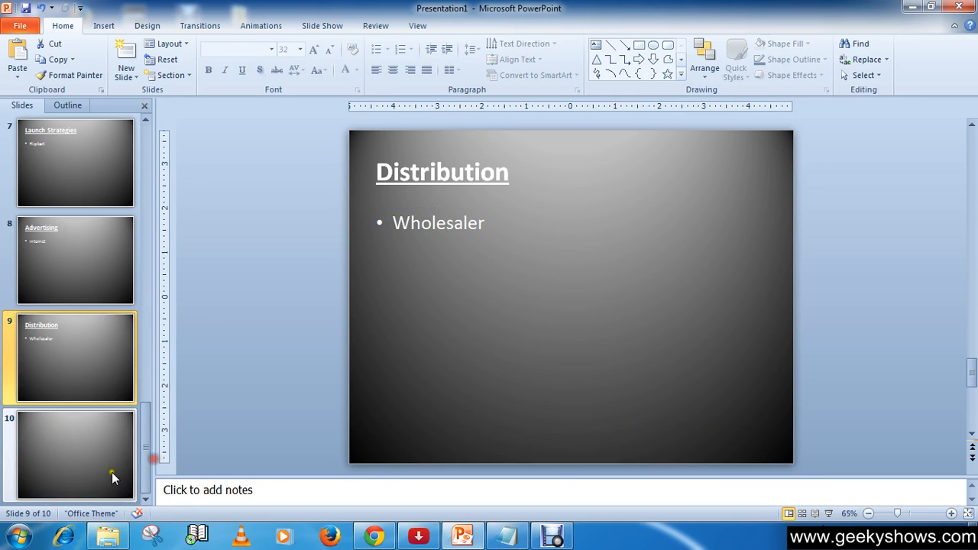
pyautogui.click(74, 454)
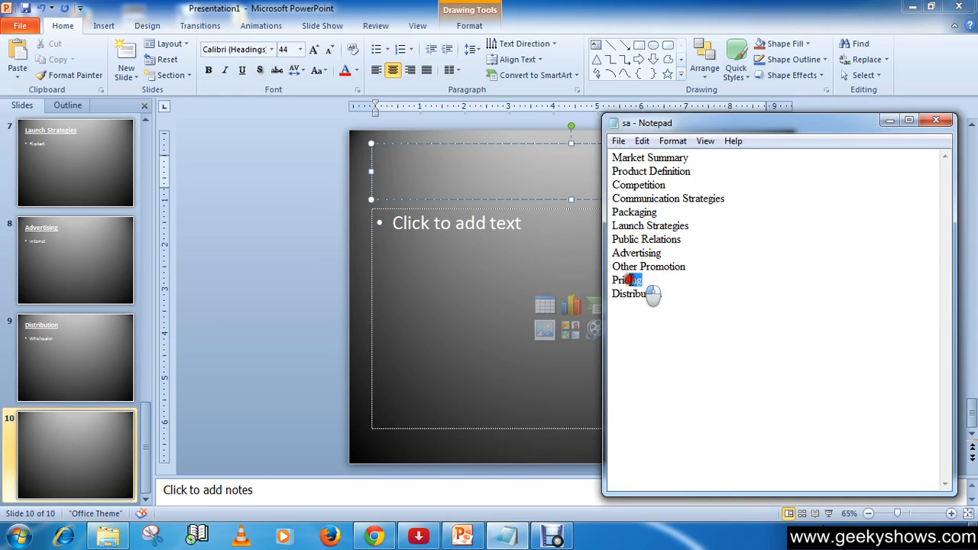
# Give slide 10 the underlined title 'Pricing' and the bullet 'Under Budget', then return to slide 1.
pyautogui.doubleClick(627, 280)
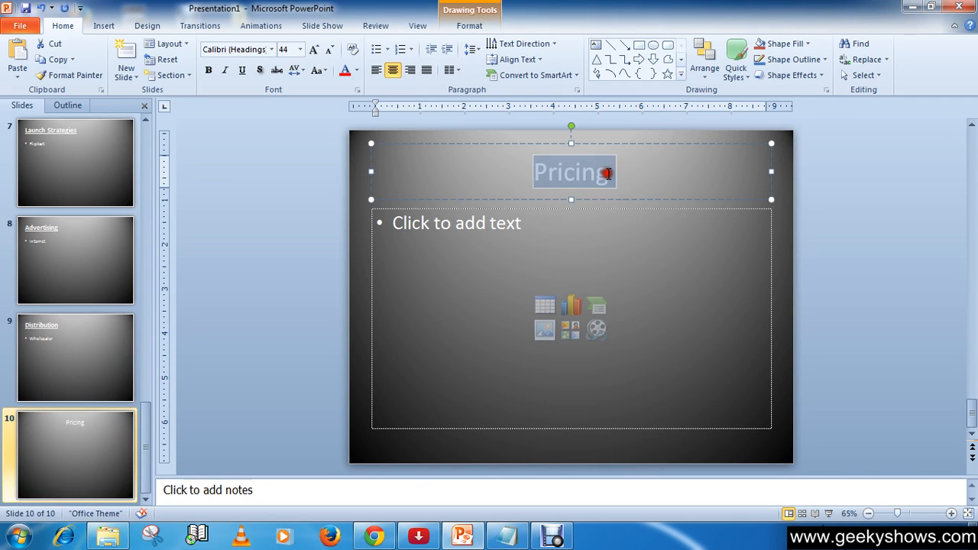
pyautogui.click(242, 71)
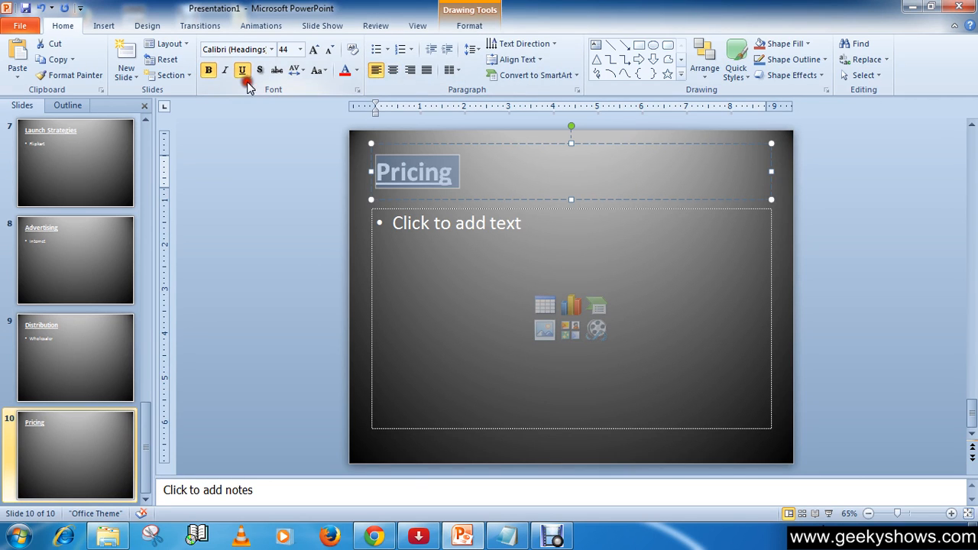
pyautogui.click(456, 222)
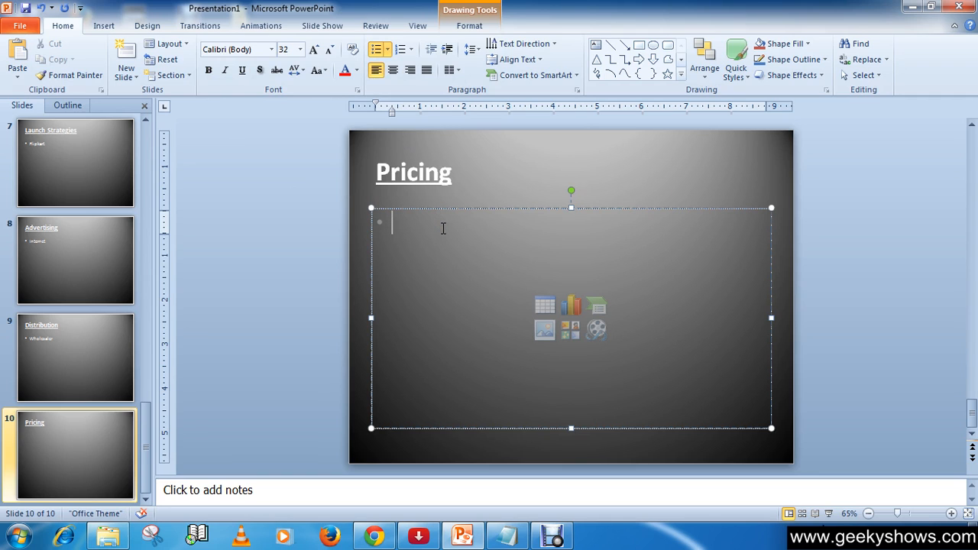
pyautogui.write('Ud')
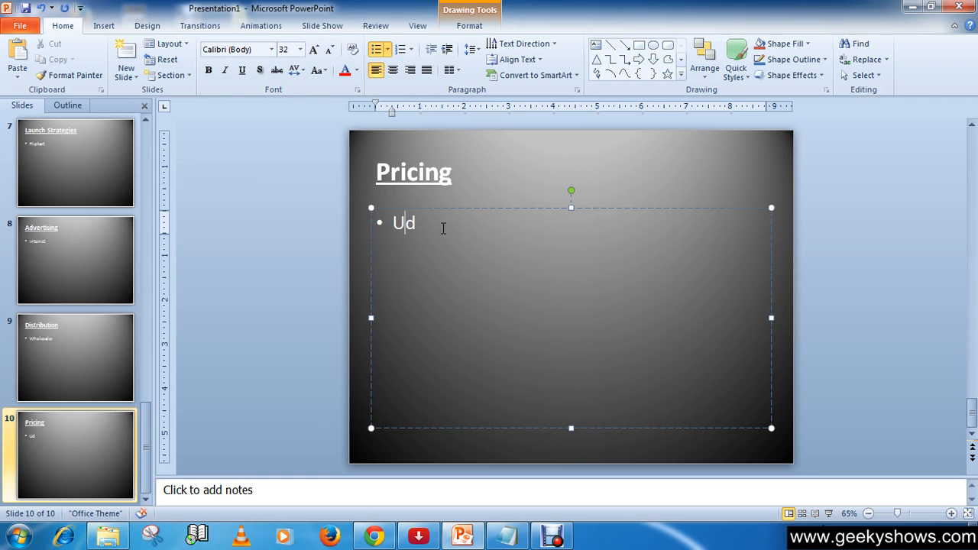
pyautogui.write('nder')
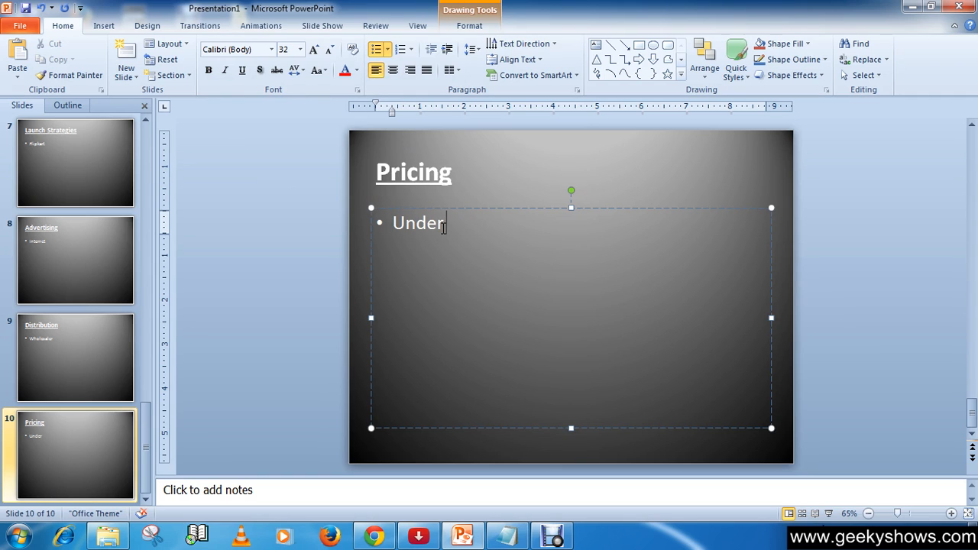
pyautogui.write('Bu')
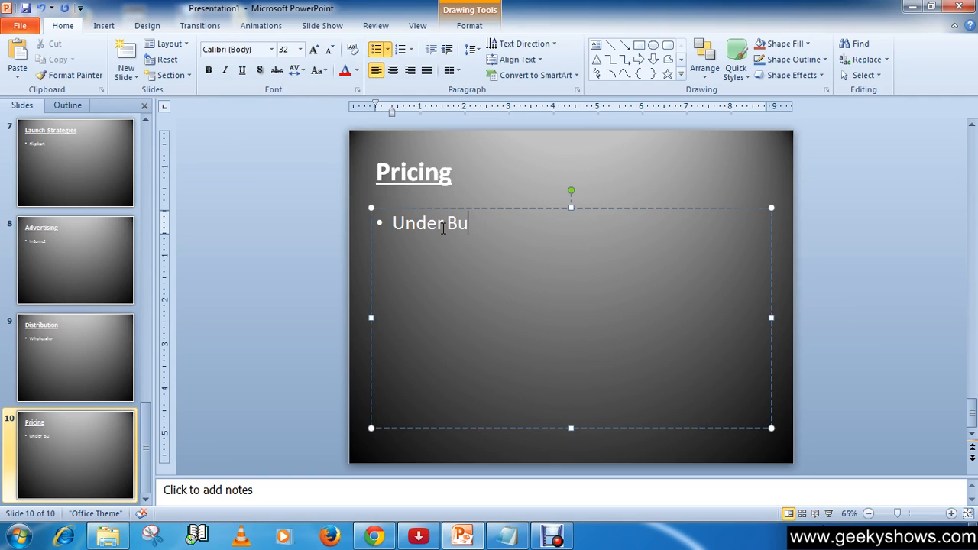
pyautogui.write('d')
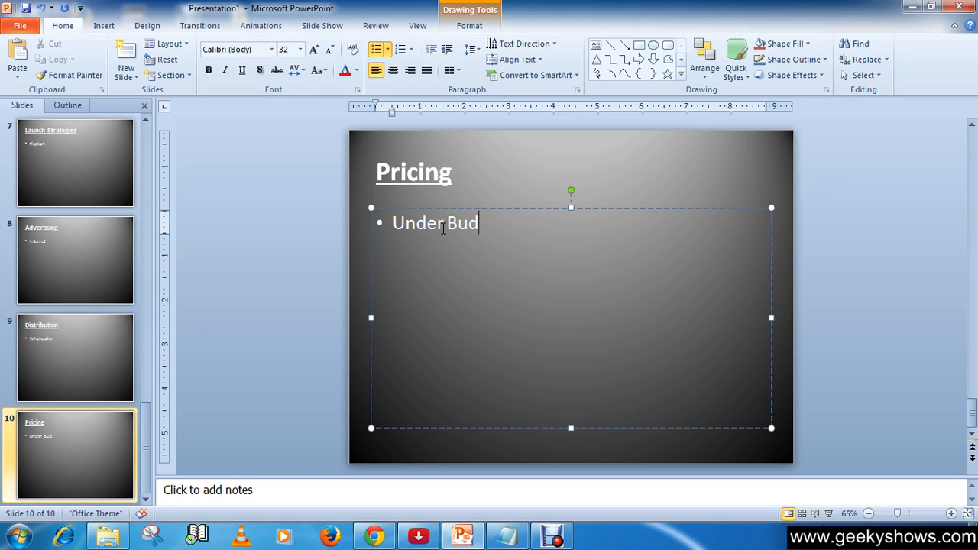
pyautogui.write('get')
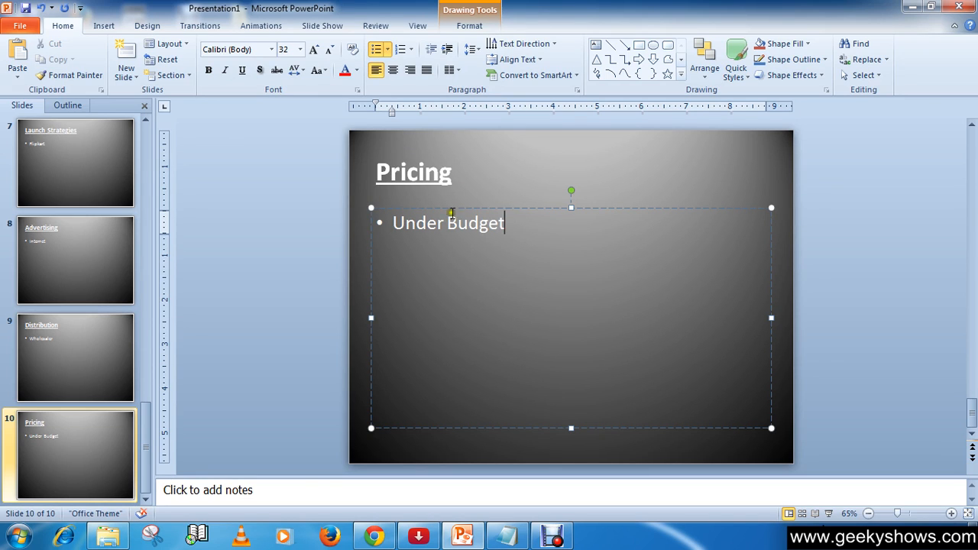
pyautogui.click(413, 171)
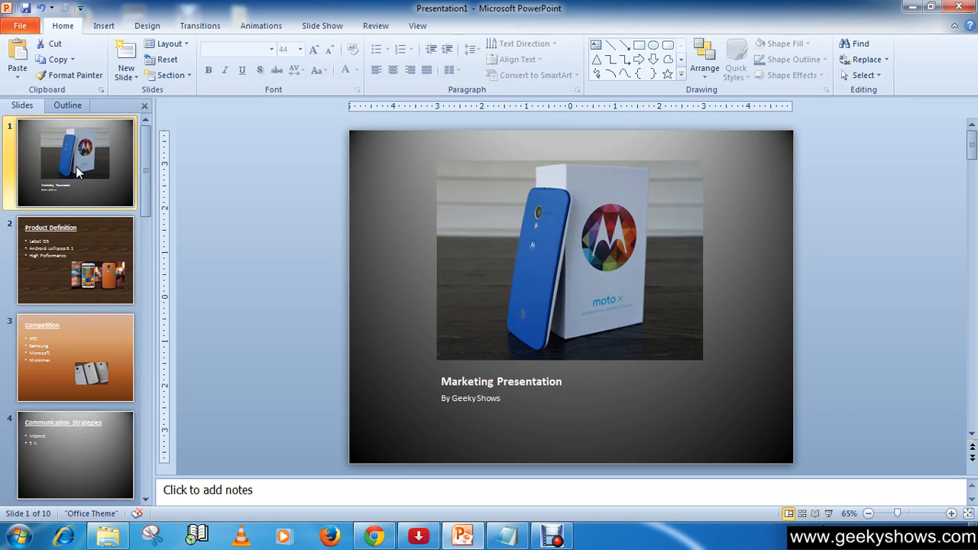
pyautogui.moveTo(72, 267)
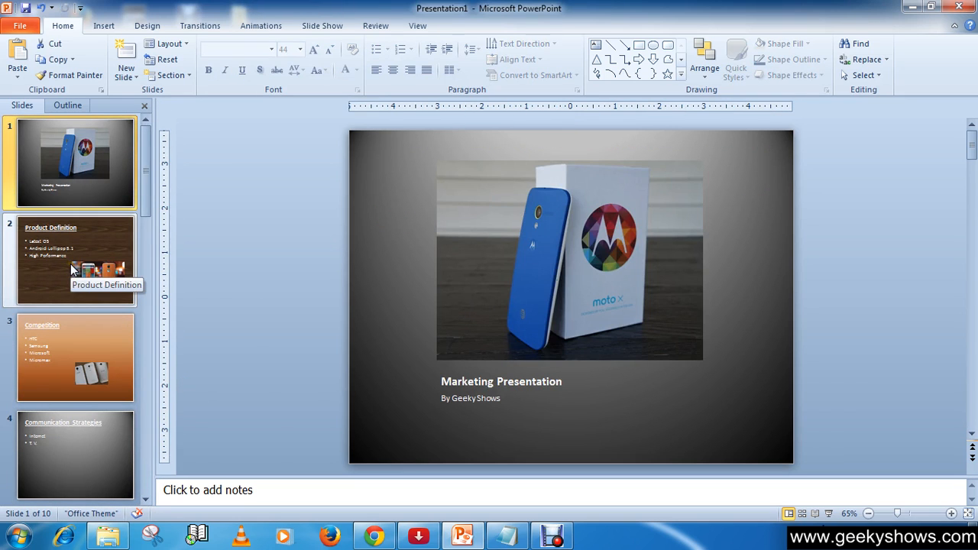
pyautogui.moveTo(95, 332)
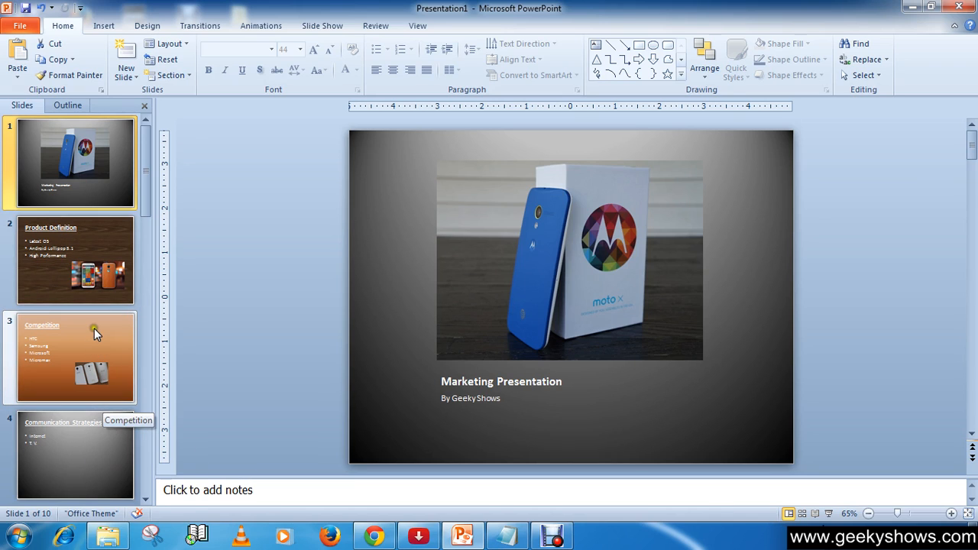
pyautogui.moveTo(97, 333)
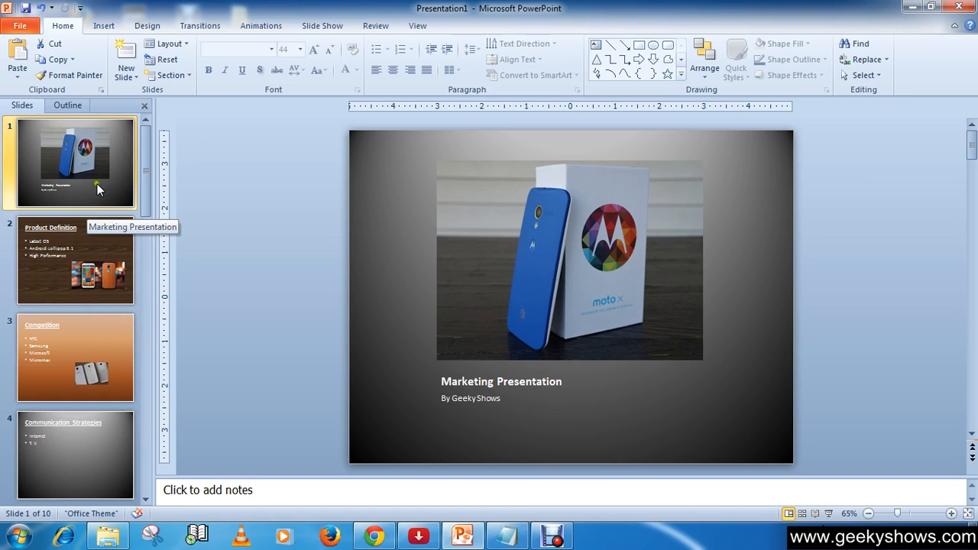
# Apply the Wipe entrance animation to the Moto X photo on slide 1.
pyautogui.click(548, 233)
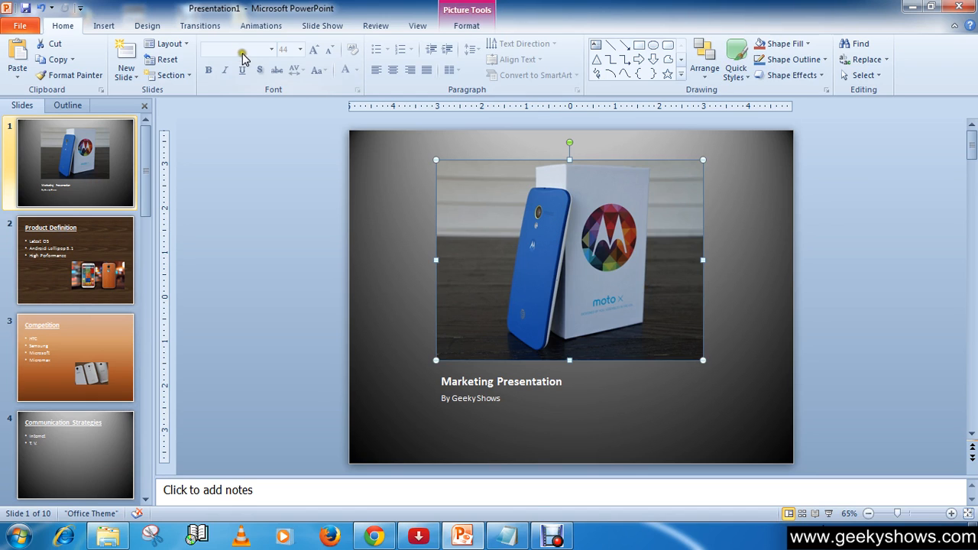
pyautogui.click(261, 25)
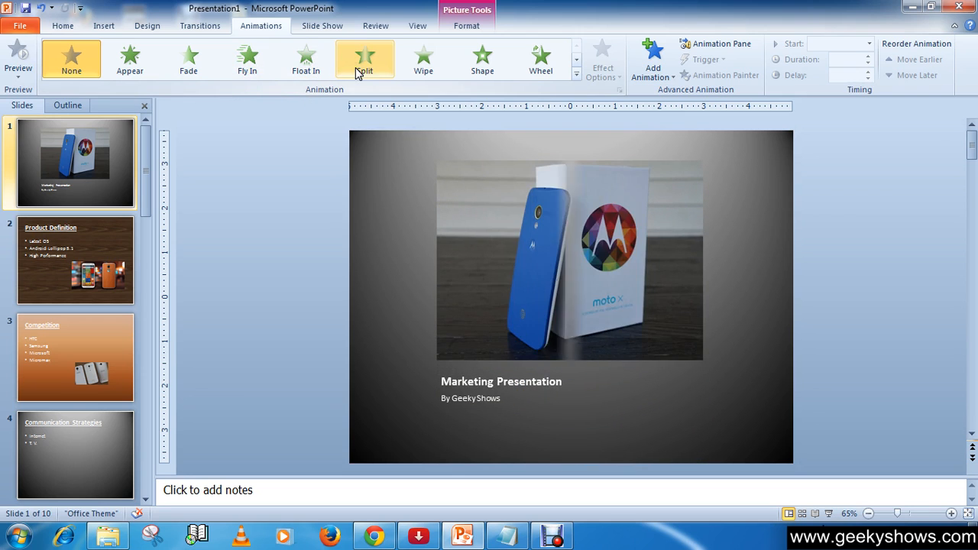
pyautogui.click(482, 59)
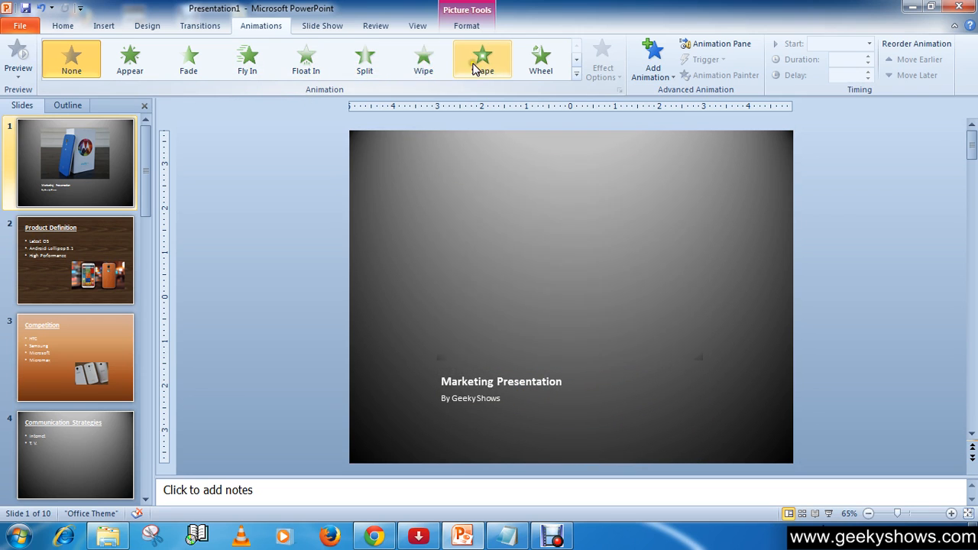
pyautogui.moveTo(540, 59)
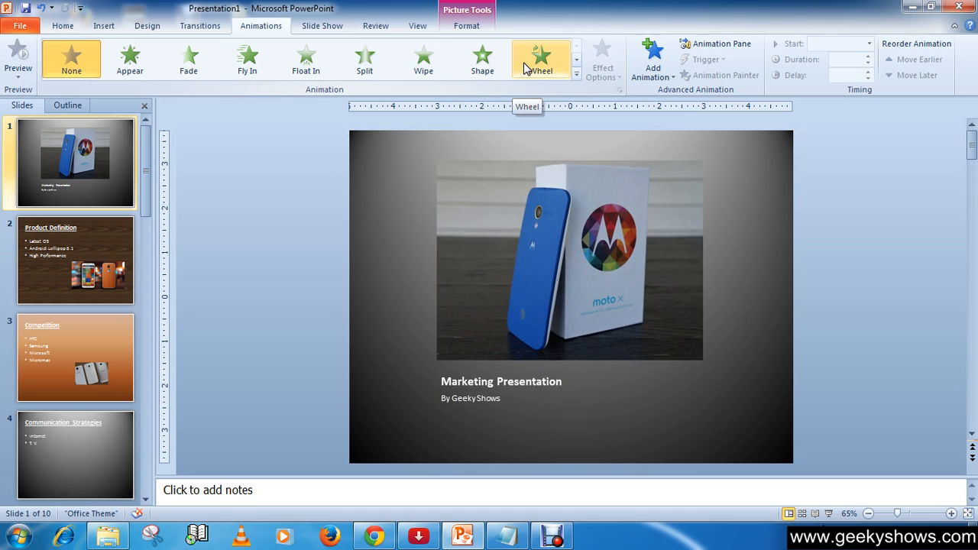
pyautogui.moveTo(306, 59)
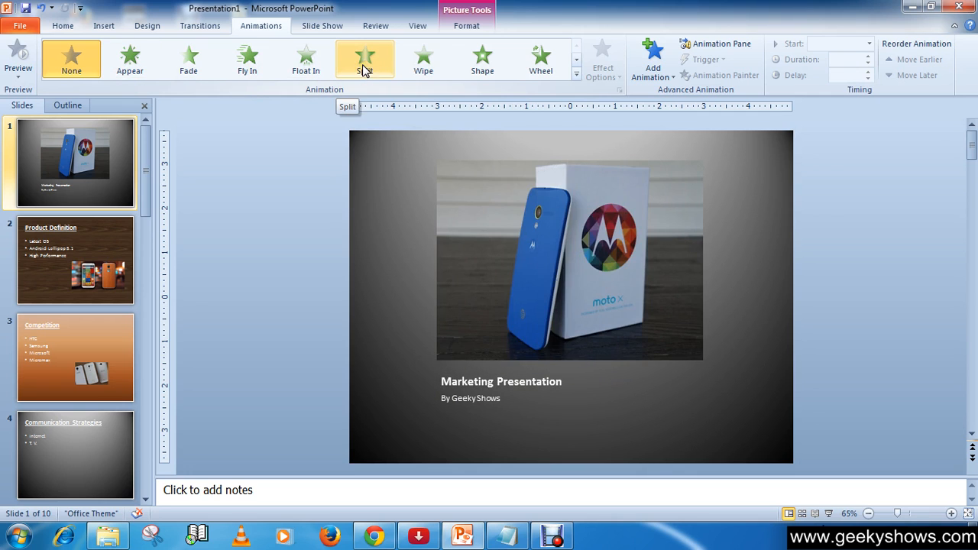
pyautogui.click(482, 60)
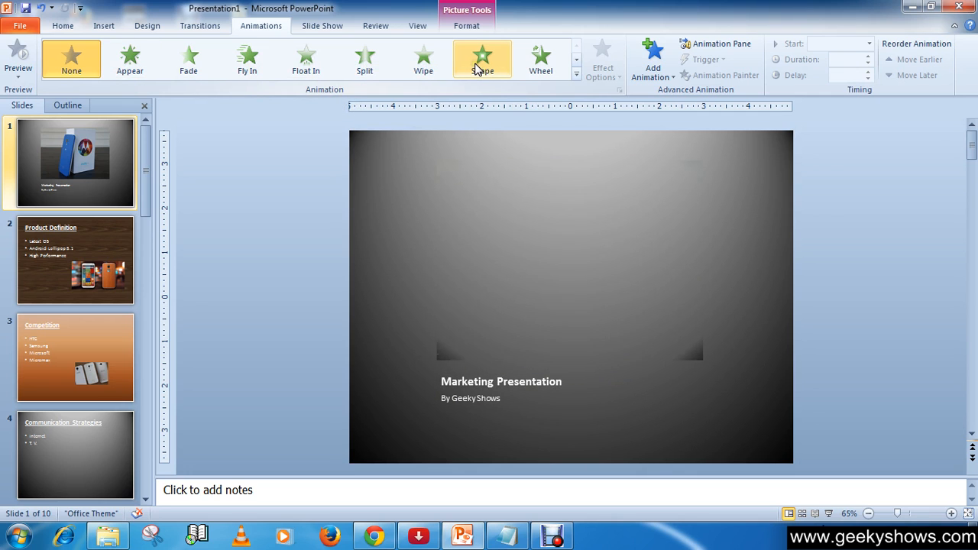
pyautogui.click(424, 59)
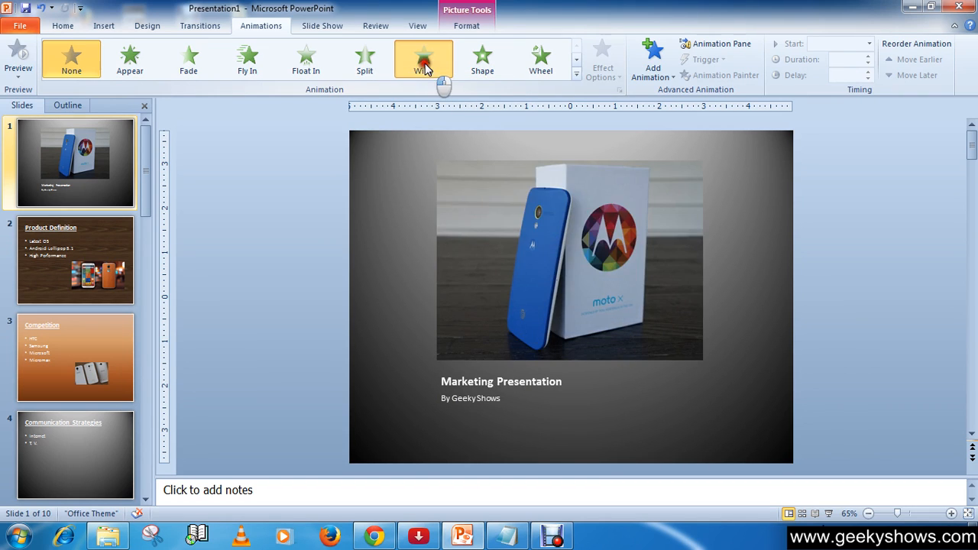
pyautogui.click(423, 59)
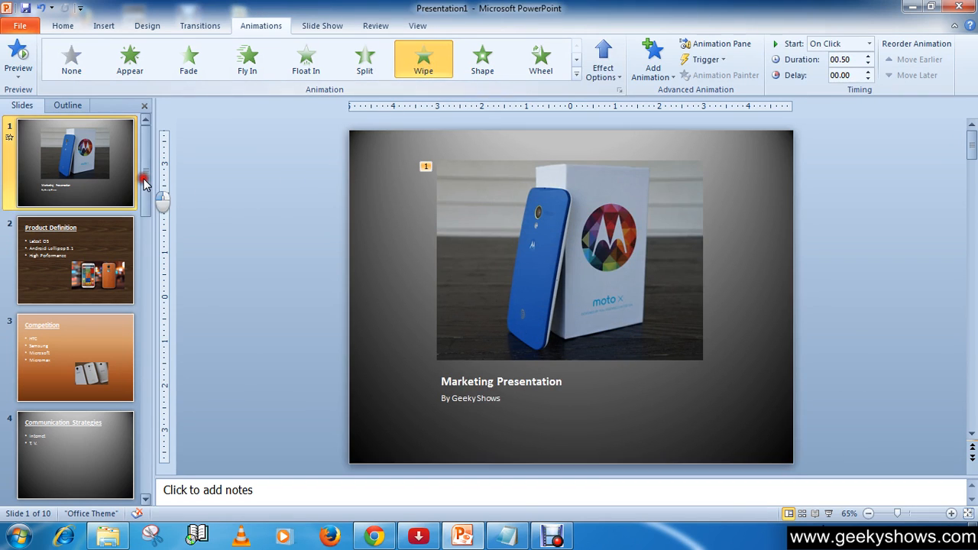
pyautogui.scroll(-3)
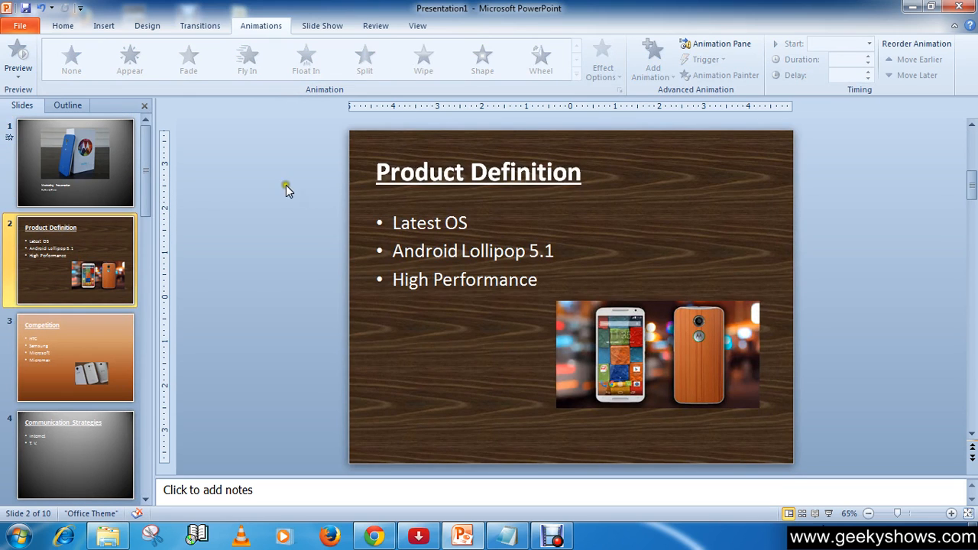
# Apply a Split entrance to slide 2's two-phones picture, then open slide 3.
pyautogui.click(74, 162)
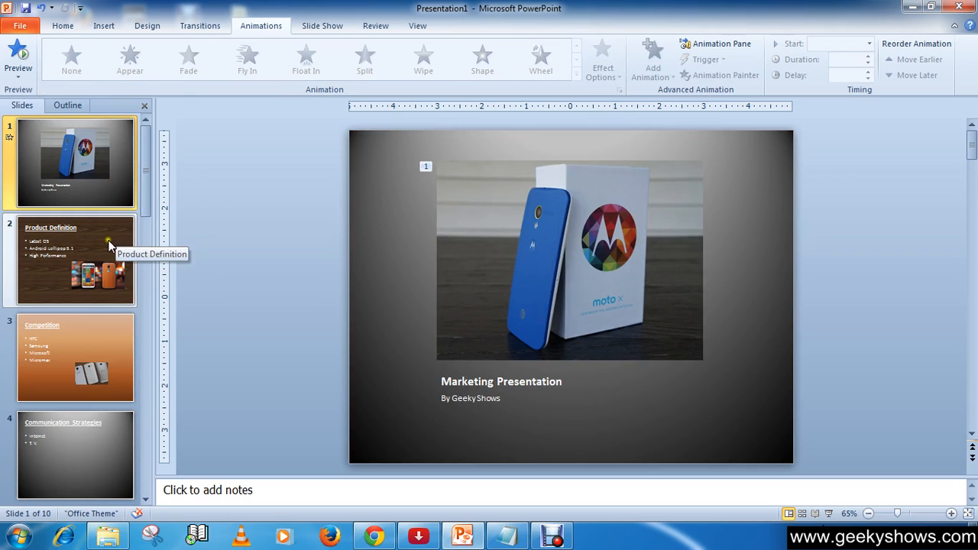
pyautogui.click(75, 260)
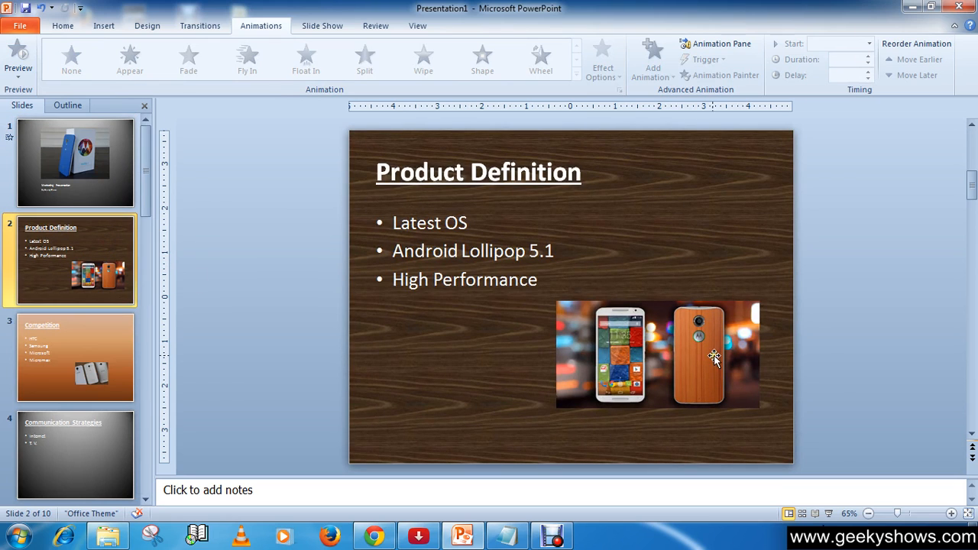
pyautogui.click(714, 355)
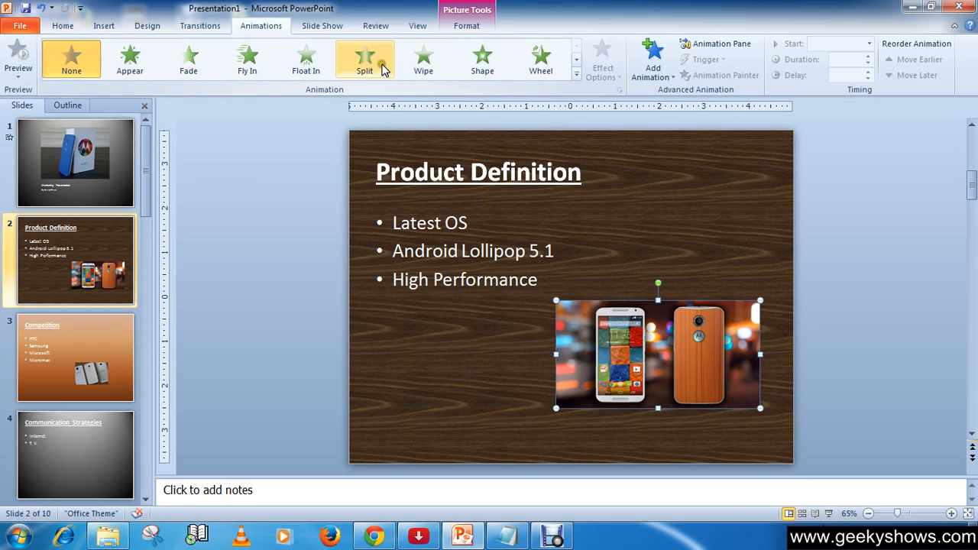
pyautogui.click(365, 59)
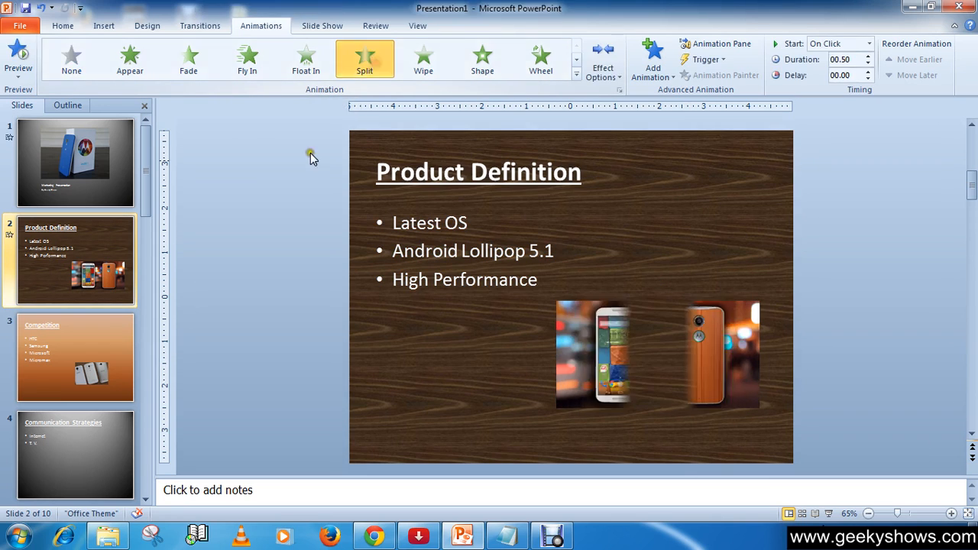
pyautogui.click(75, 357)
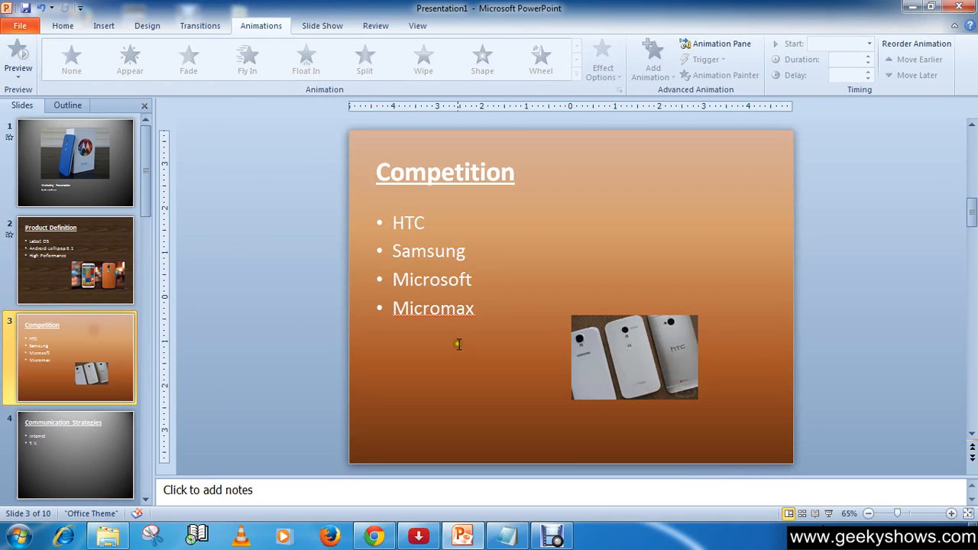
# Apply the Teeter emphasis effect to the three-phones picture on slide 3.
pyautogui.click(634, 357)
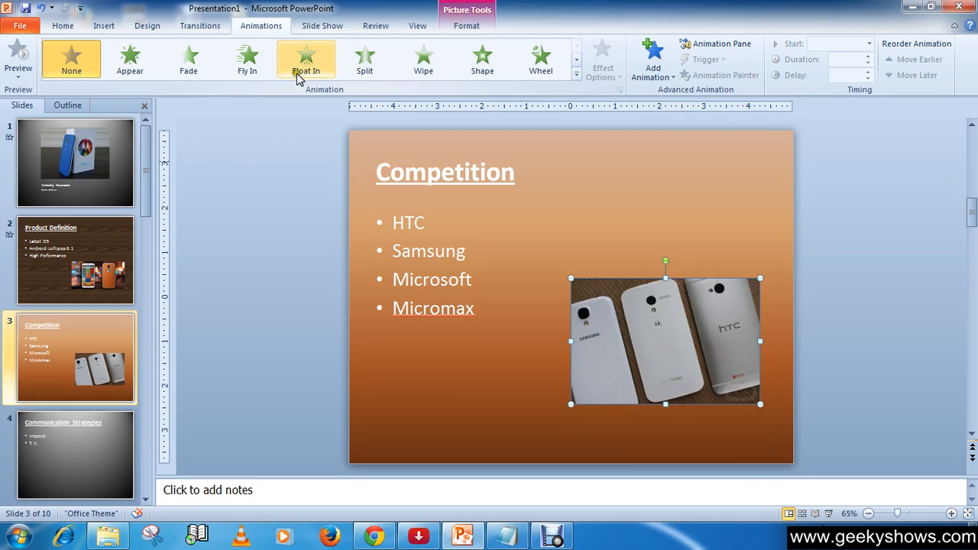
pyautogui.click(576, 61)
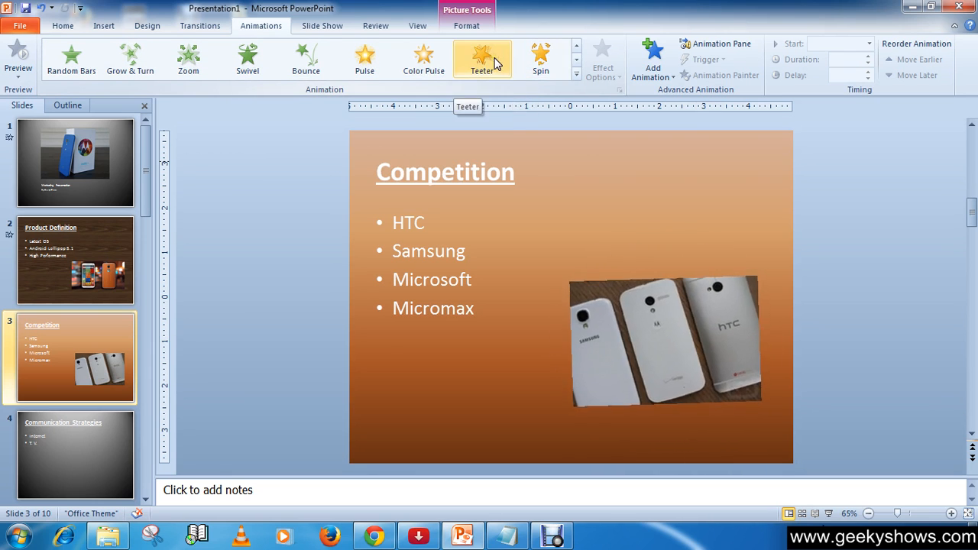
pyautogui.click(482, 58)
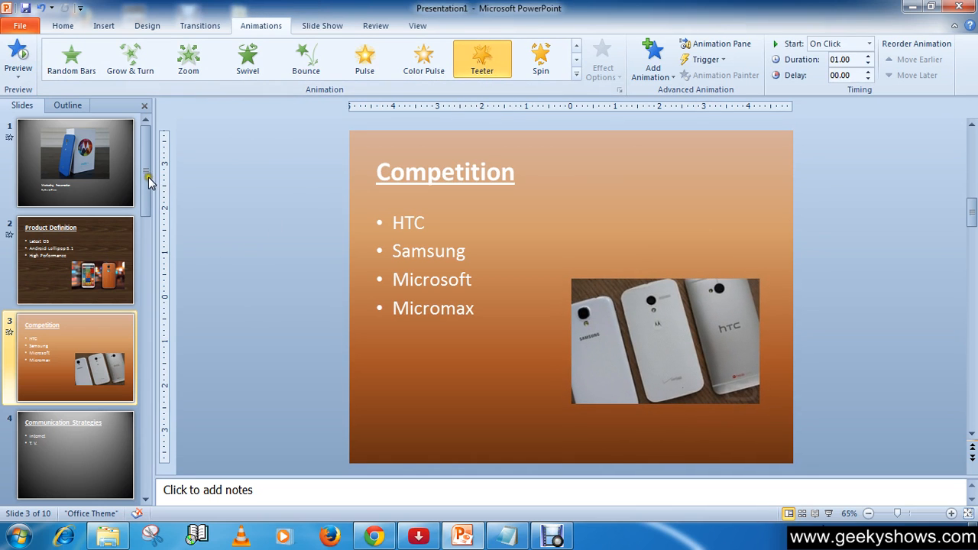
pyautogui.scroll(-3)
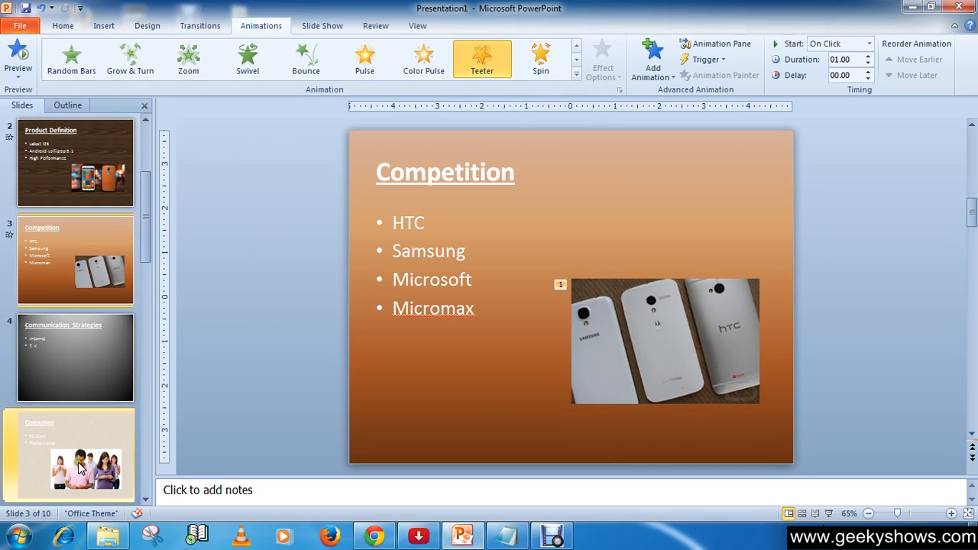
# Apply the Random Bars entrance to the people-using-phones photo on slide 5.
pyautogui.click(75, 454)
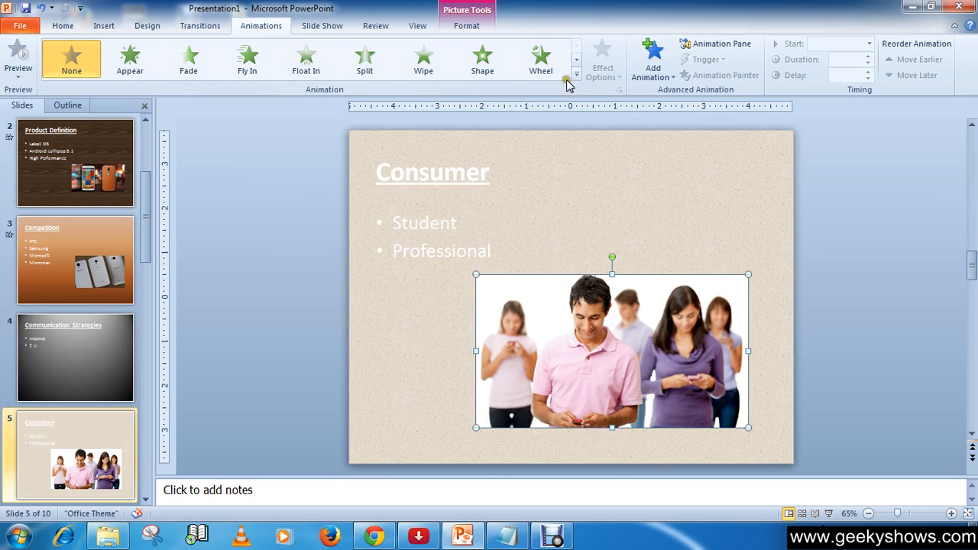
pyautogui.click(576, 75)
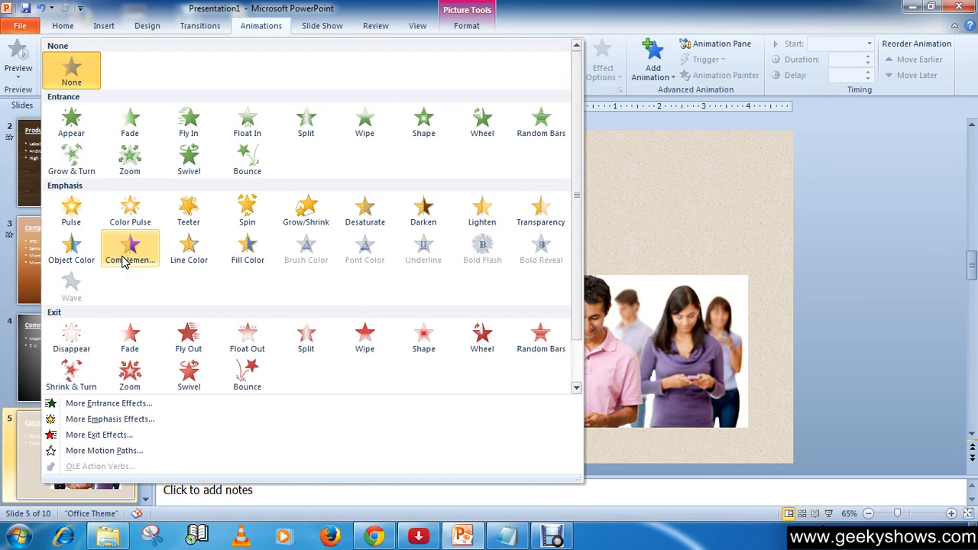
pyautogui.moveTo(71, 250)
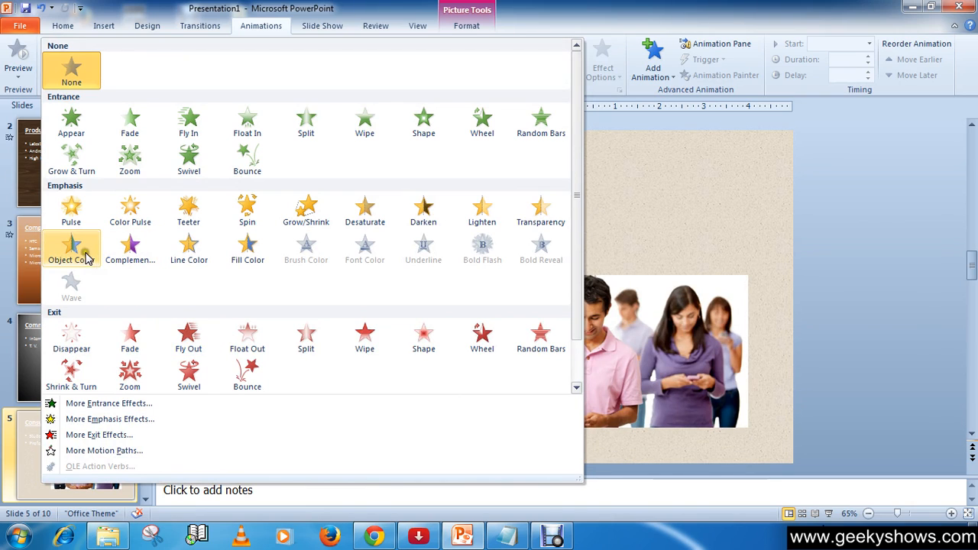
pyautogui.moveTo(364, 210)
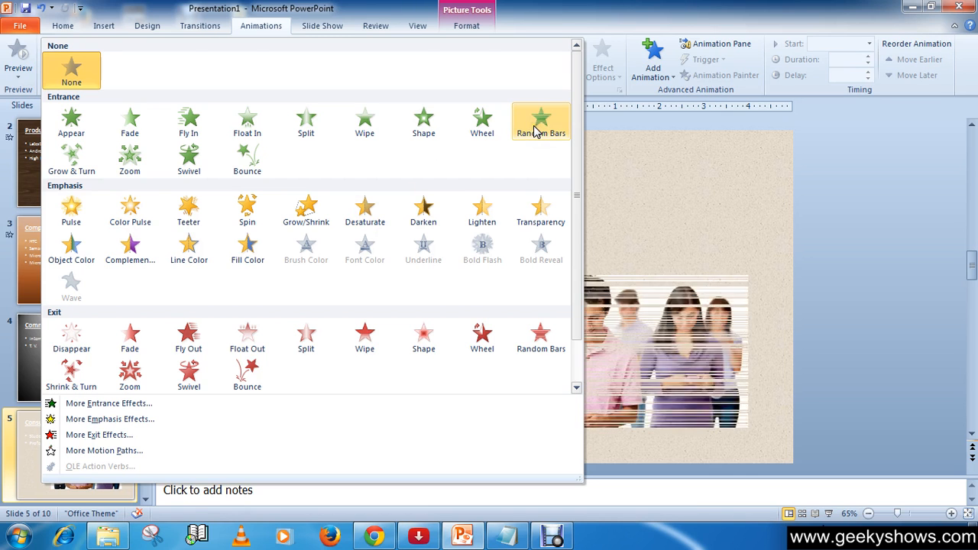
pyautogui.click(540, 122)
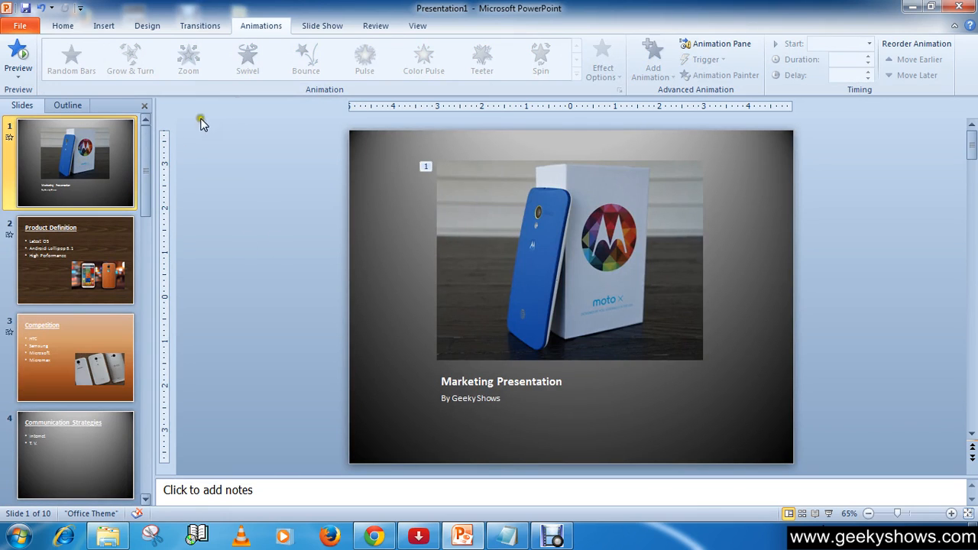
pyautogui.moveTo(578, 256)
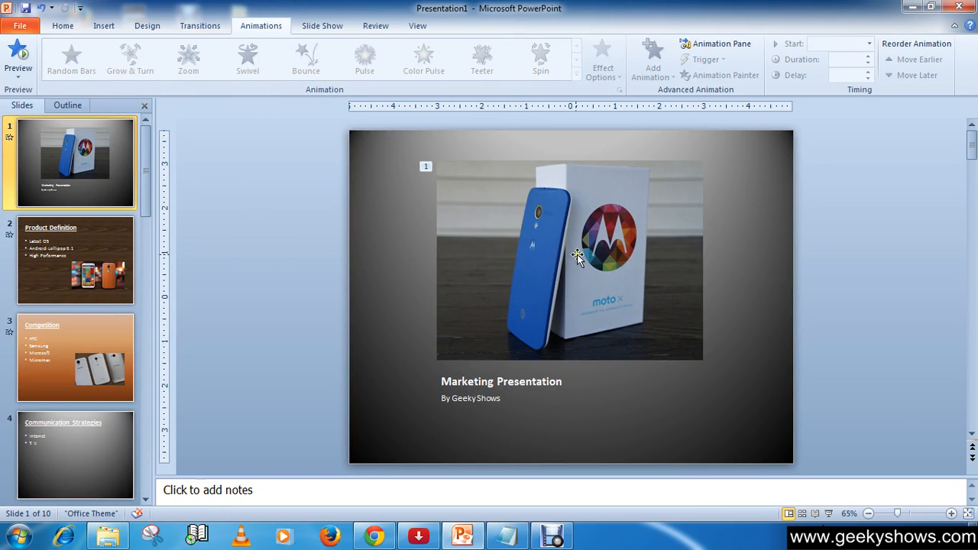
pyautogui.click(569, 260)
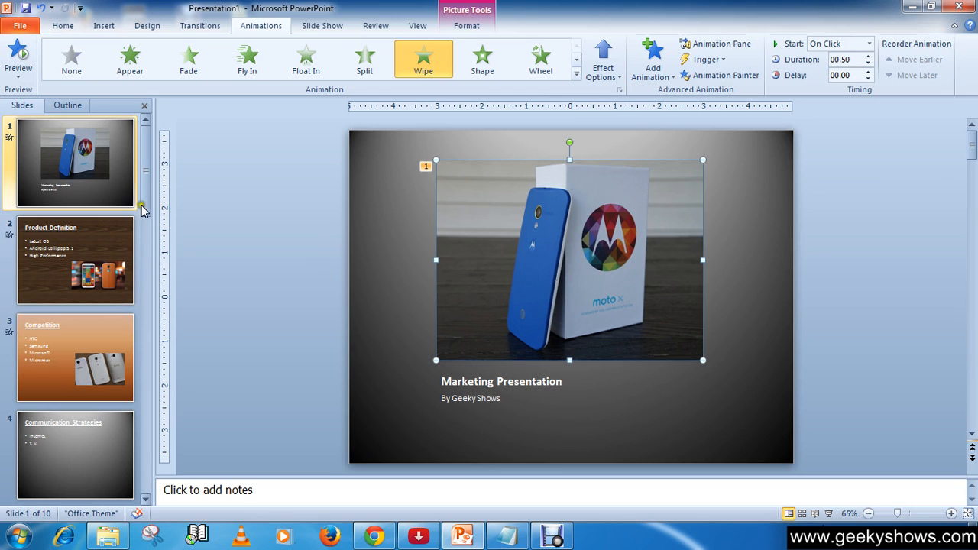
pyautogui.click(386, 221)
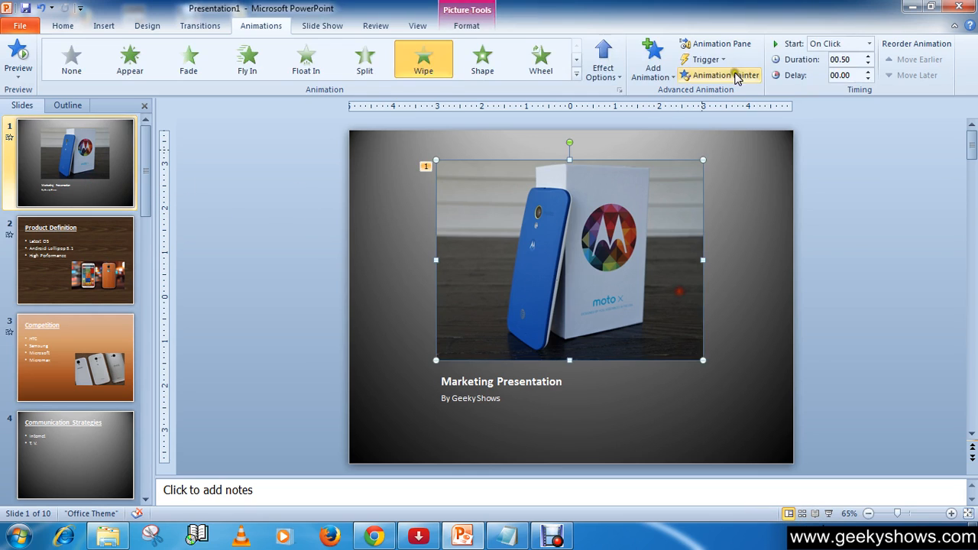
pyautogui.click(715, 43)
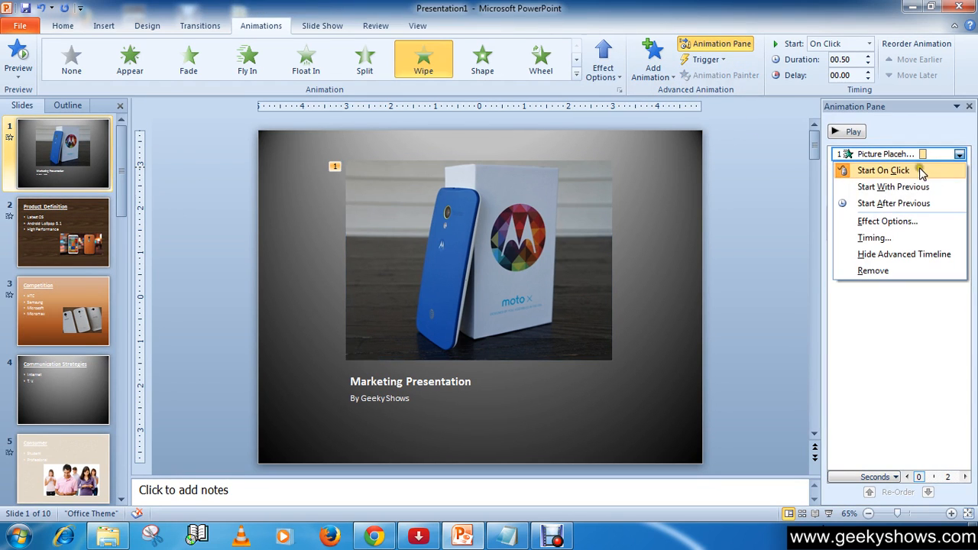
pyautogui.moveTo(886, 203)
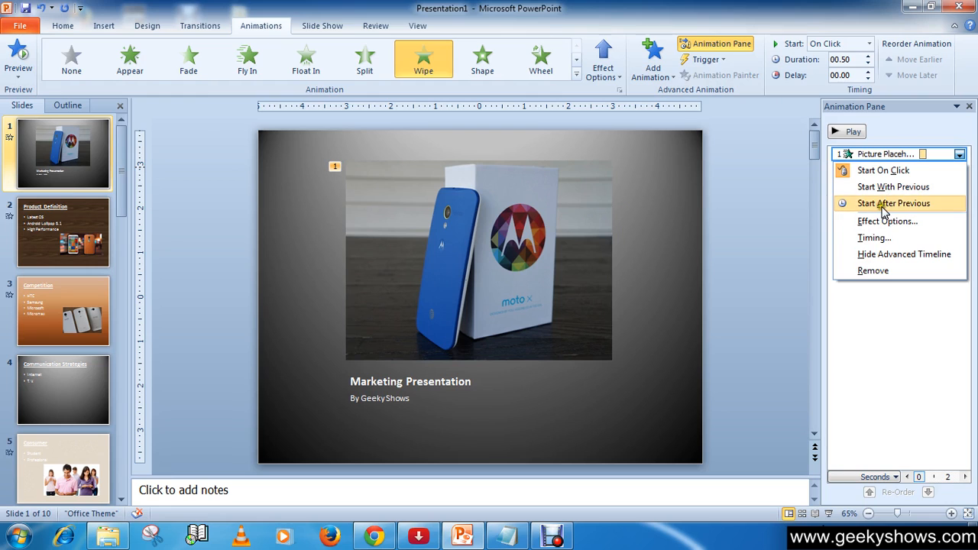
pyautogui.moveTo(892, 186)
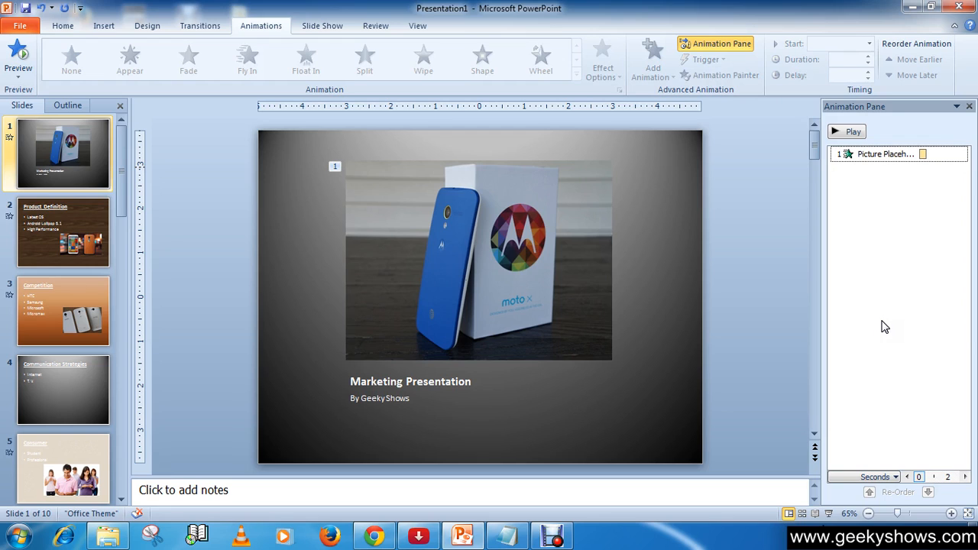
pyautogui.moveTo(880, 321)
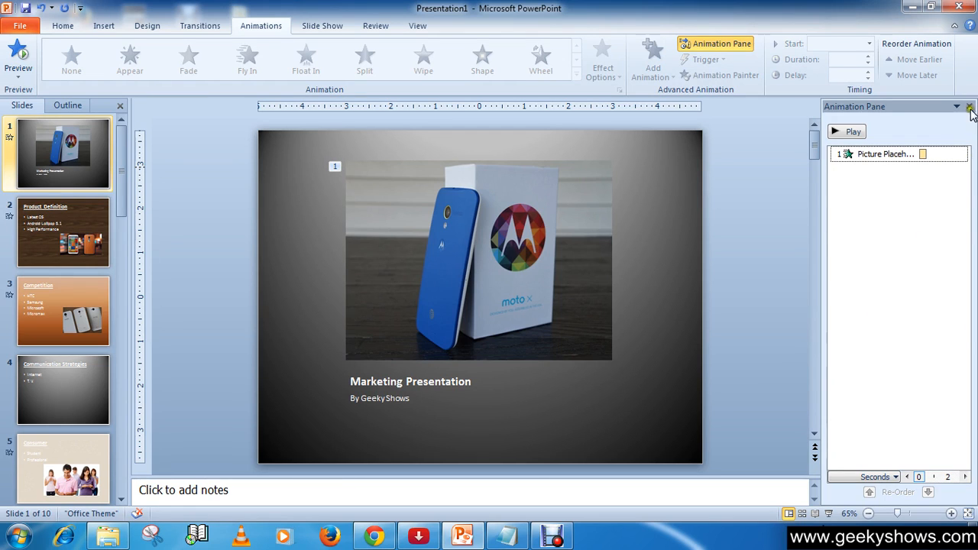
pyautogui.click(969, 106)
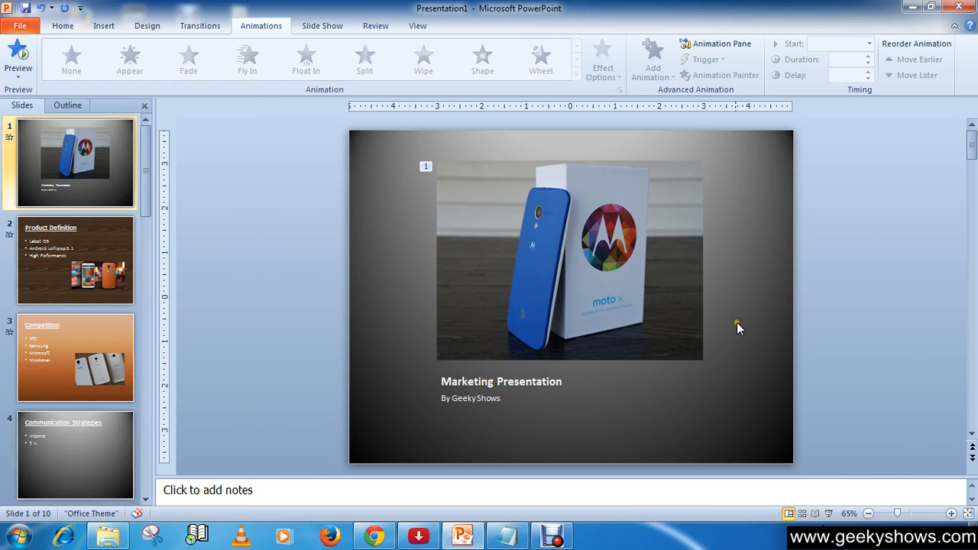
pyautogui.moveTo(753, 448)
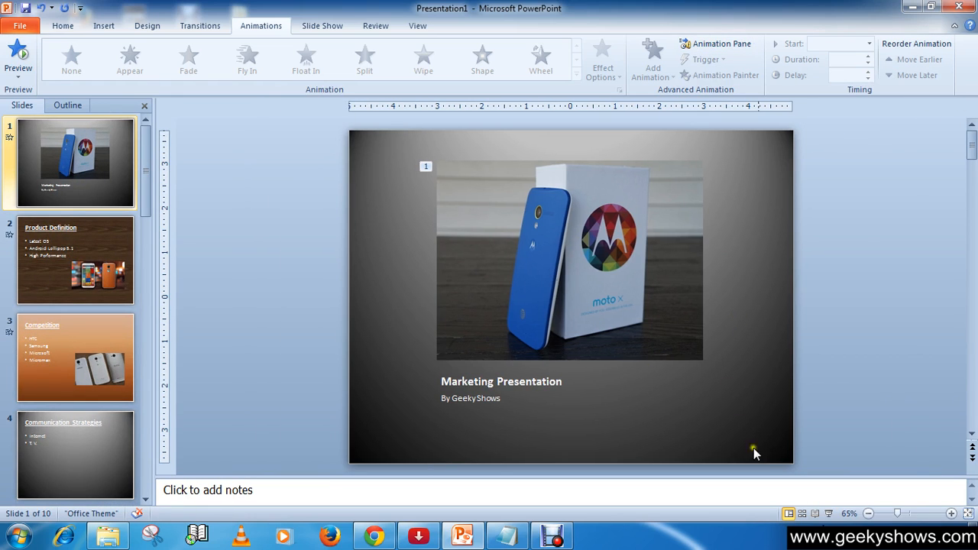
pyautogui.moveTo(803, 464)
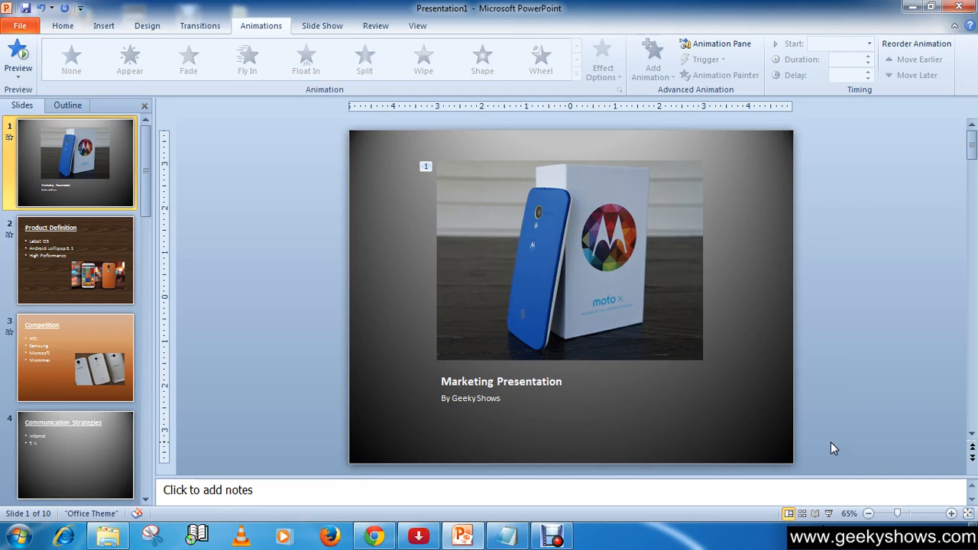
pyautogui.moveTo(640, 10)
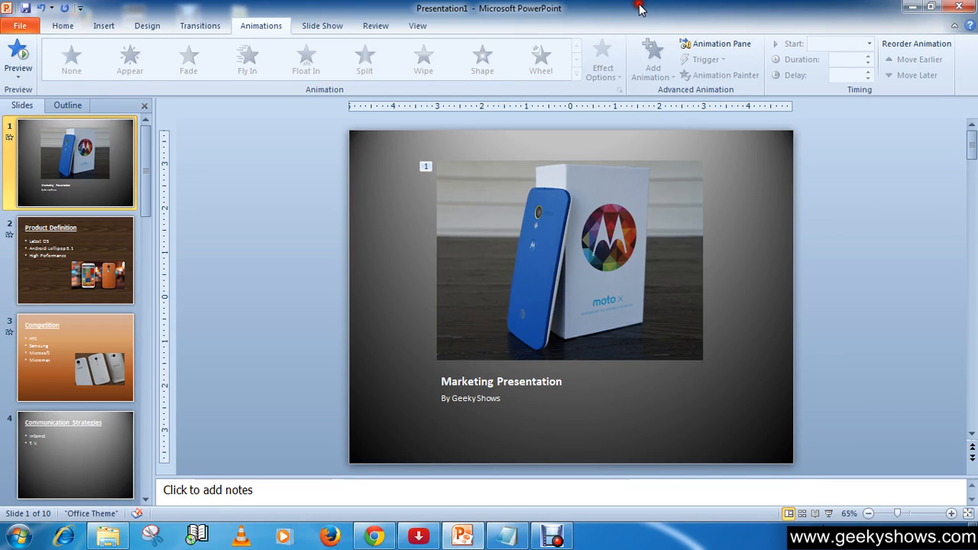
pyautogui.moveTo(623, 21)
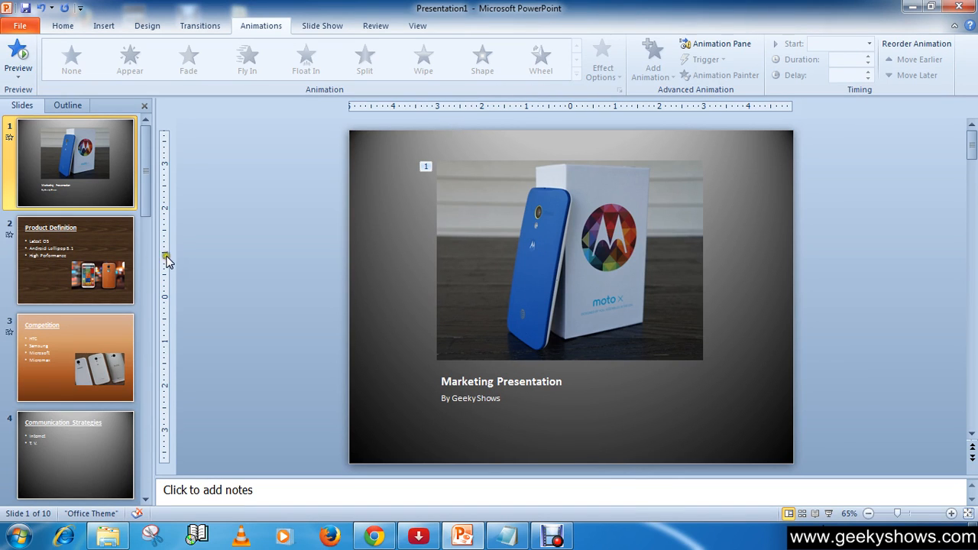
pyautogui.moveTo(77, 256)
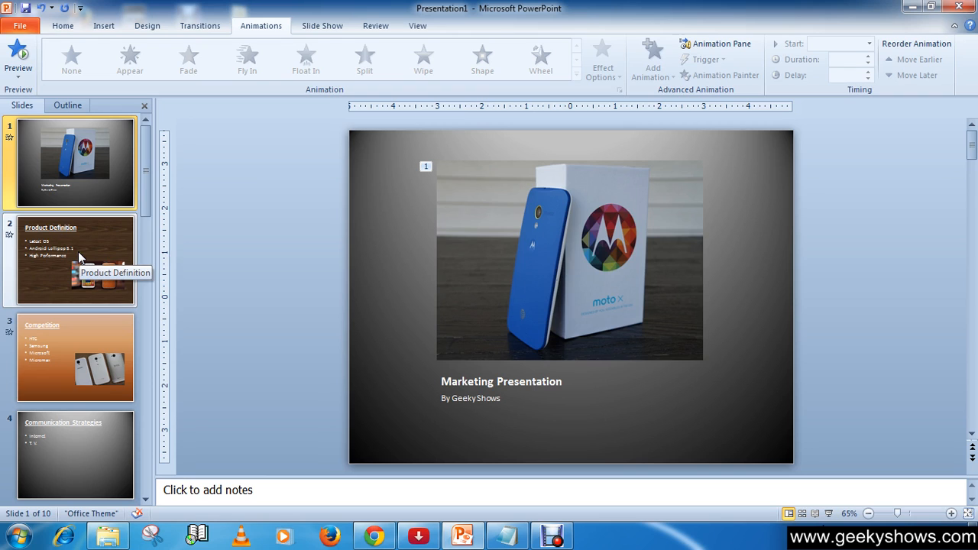
# Apply a Spin emphasis to the 'Product Definition' title, then return to slide 1.
pyautogui.click(74, 259)
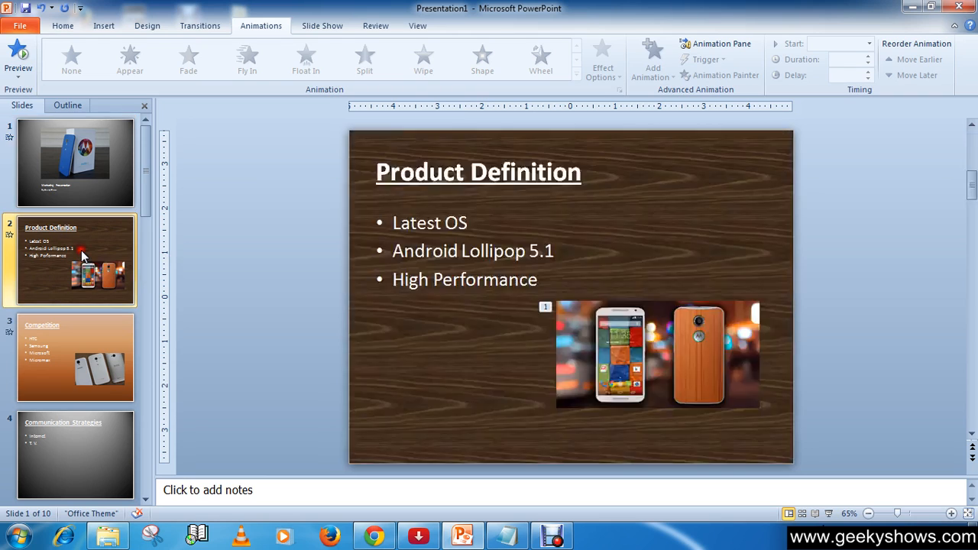
pyautogui.click(464, 250)
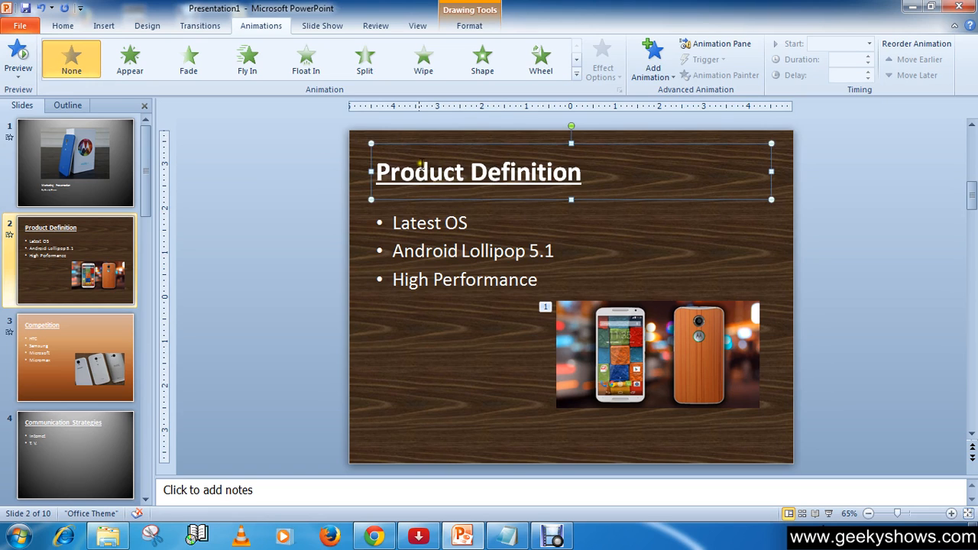
pyautogui.click(577, 75)
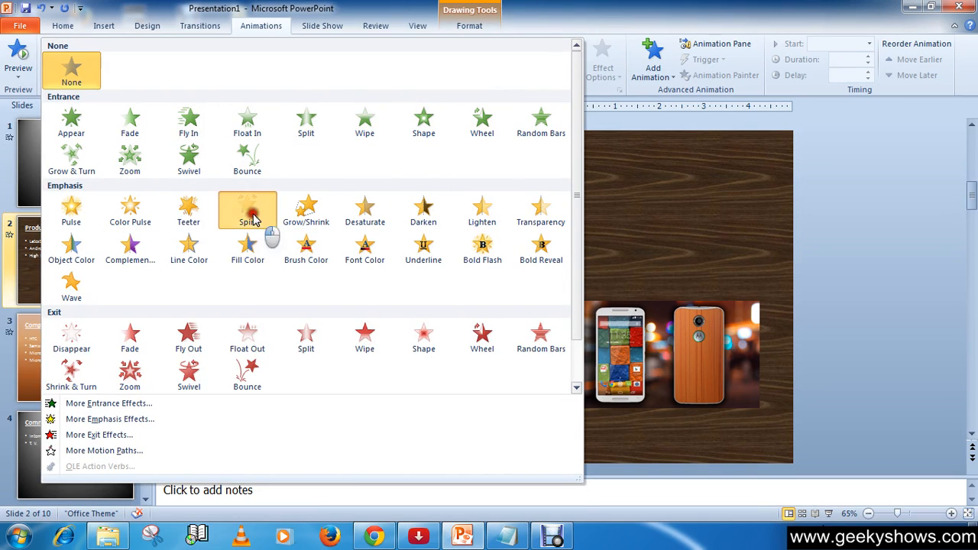
pyautogui.click(247, 210)
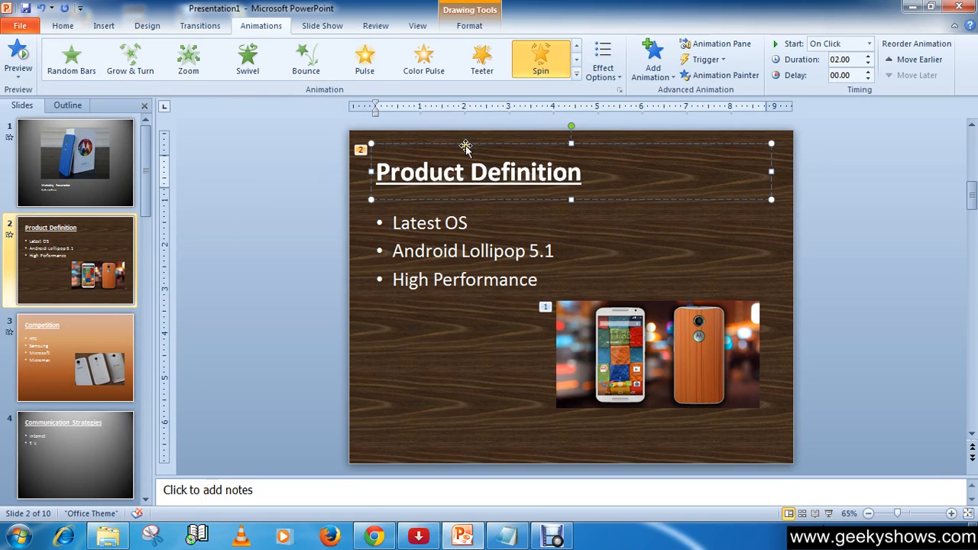
pyautogui.click(74, 162)
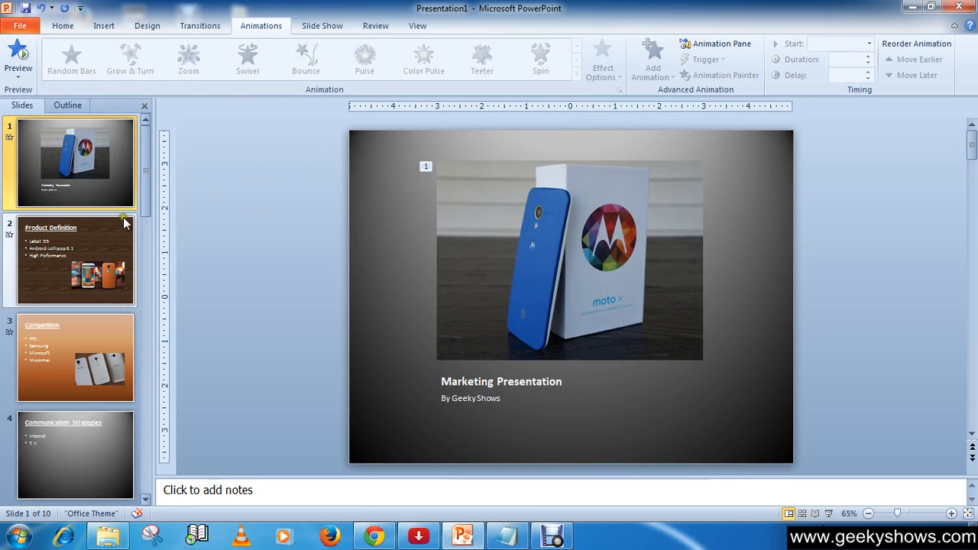
# Open slide 4, Communication Strategies, from the Slides pane.
pyautogui.click(74, 454)
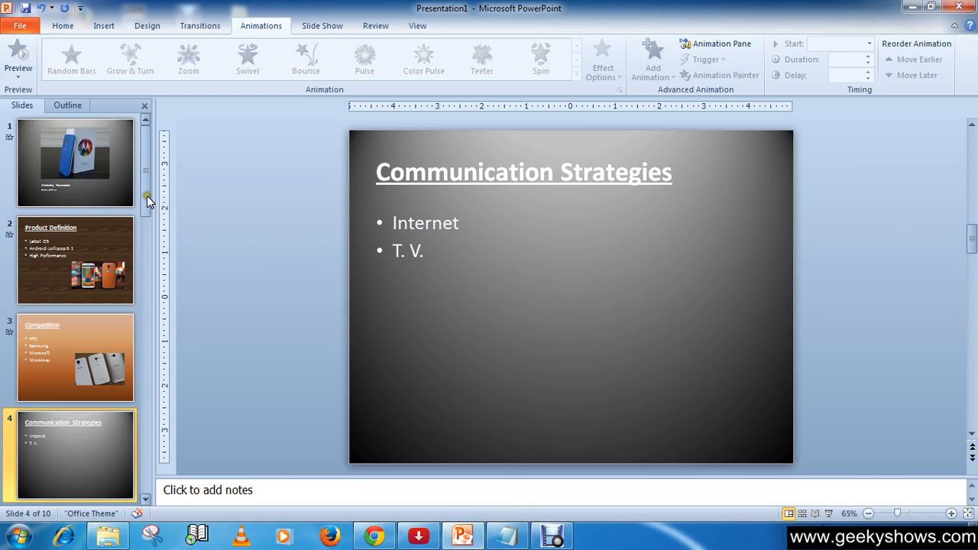
pyautogui.moveTo(149, 201)
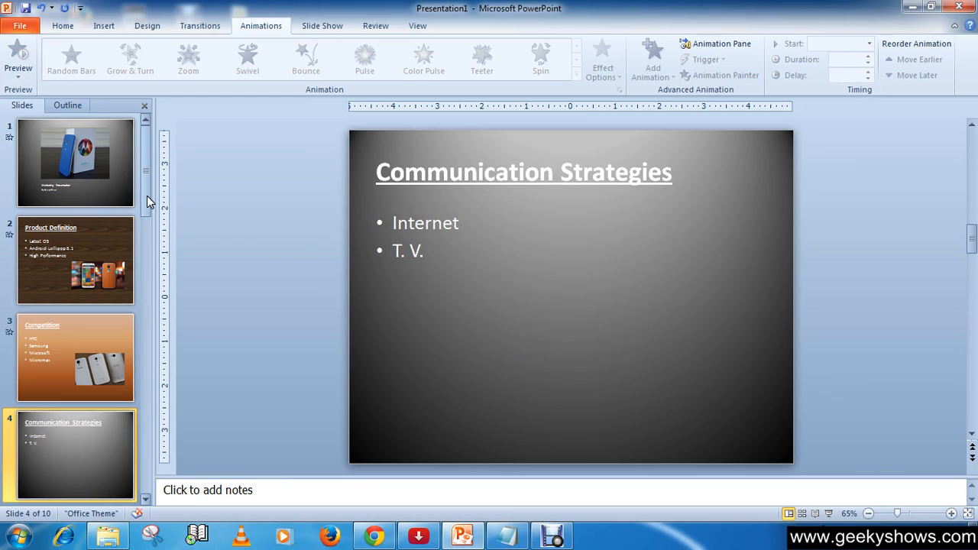